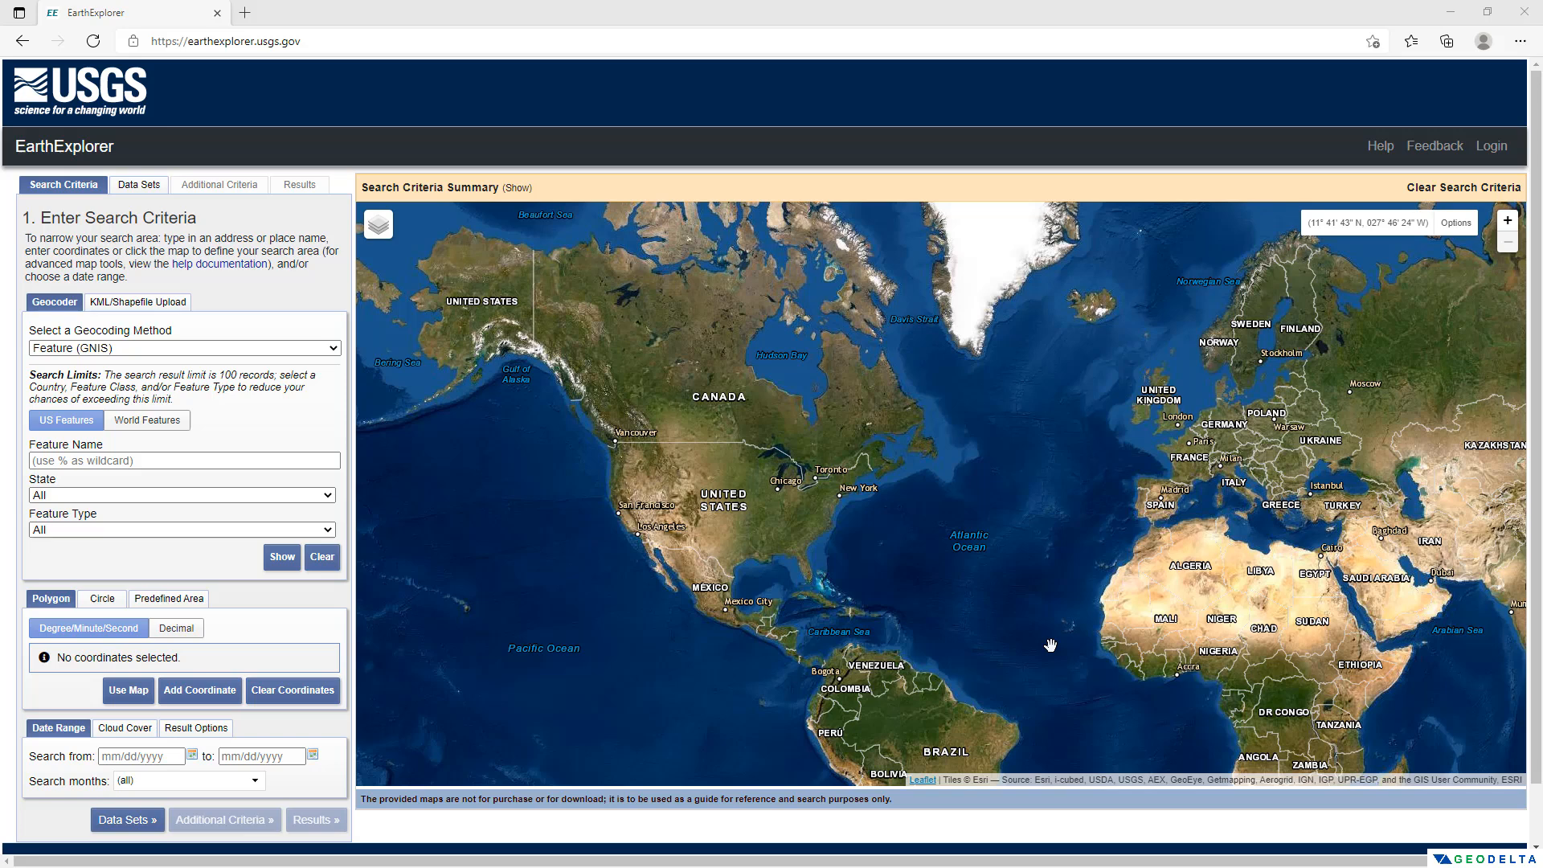
{"action": "mouse_move", "coordinate": [1008, 656]}
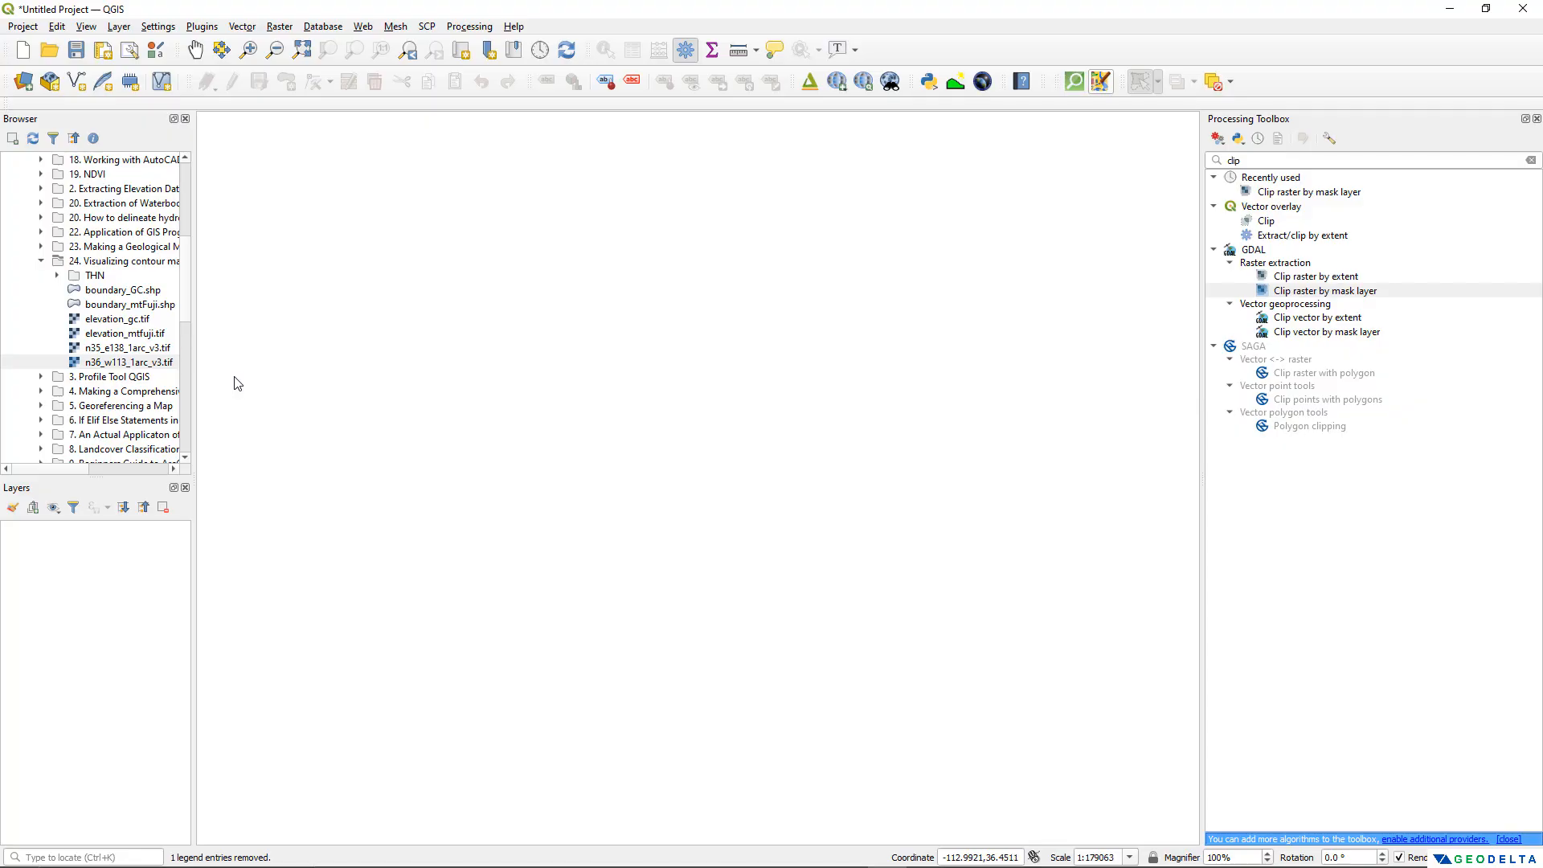
{"action": "mouse_move", "coordinate": [131, 267]}
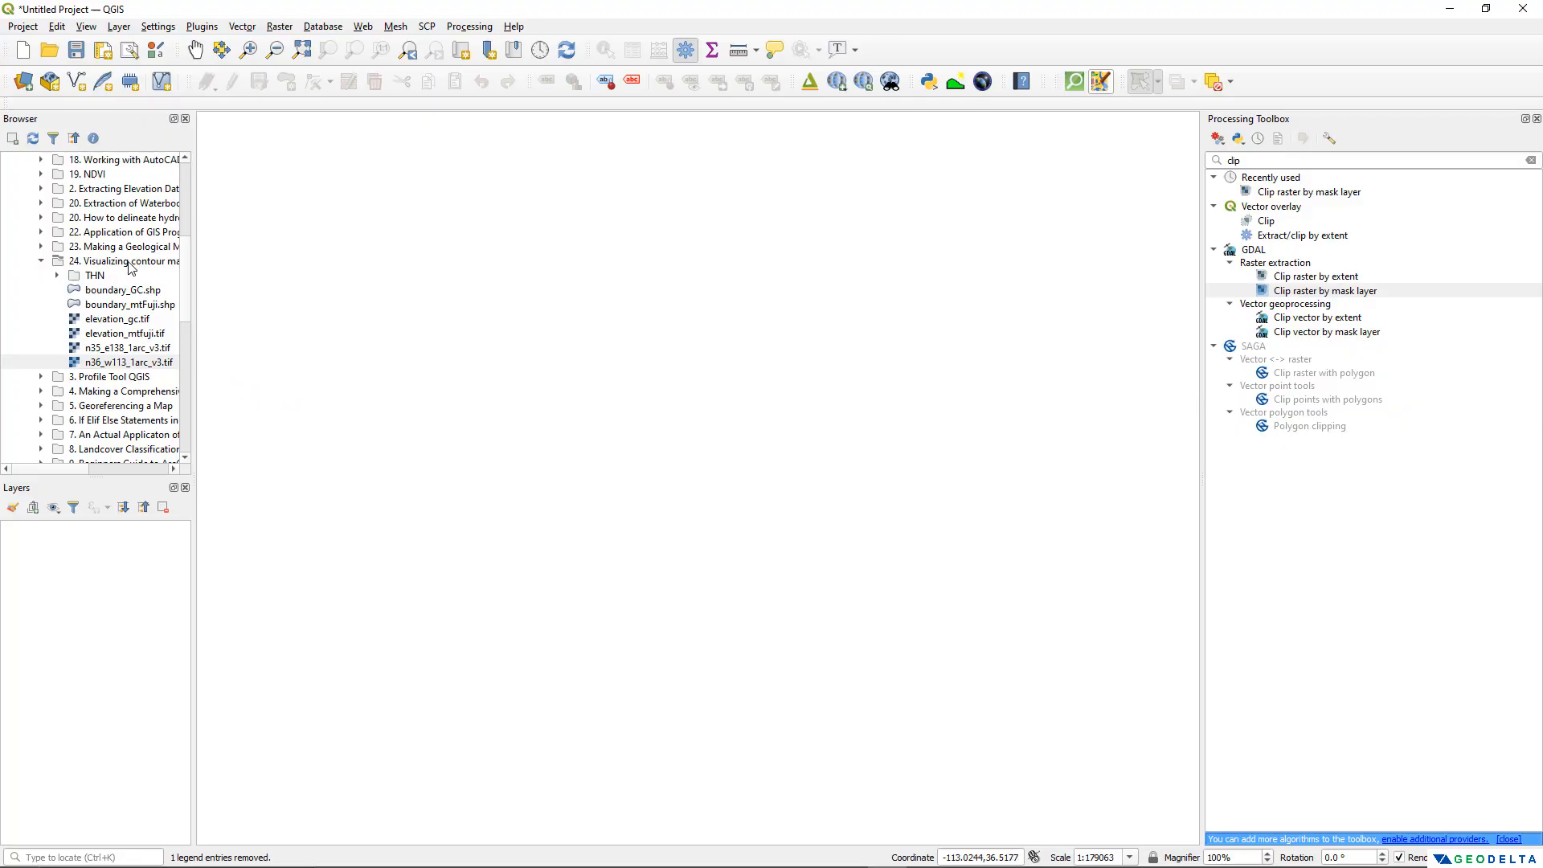
Add the n35_e138_1arc_v3.tif elevation raster from the contour-maps lesson folder to the map
{"action": "left_click", "coordinate": [117, 260]}
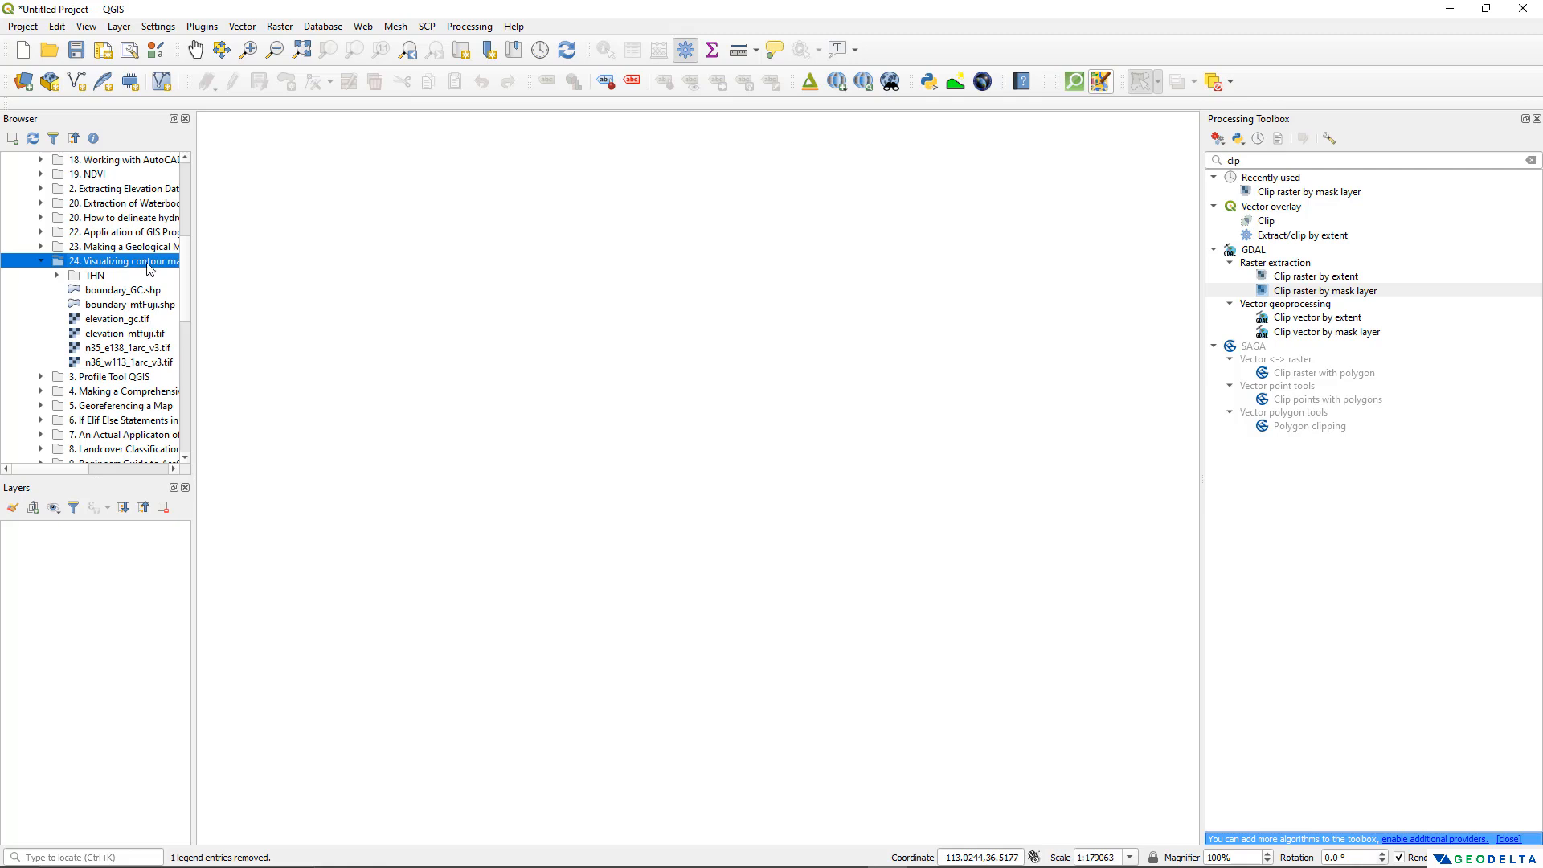
{"action": "left_click_drag", "start_coordinate": [193, 266], "coordinate": [220, 266]}
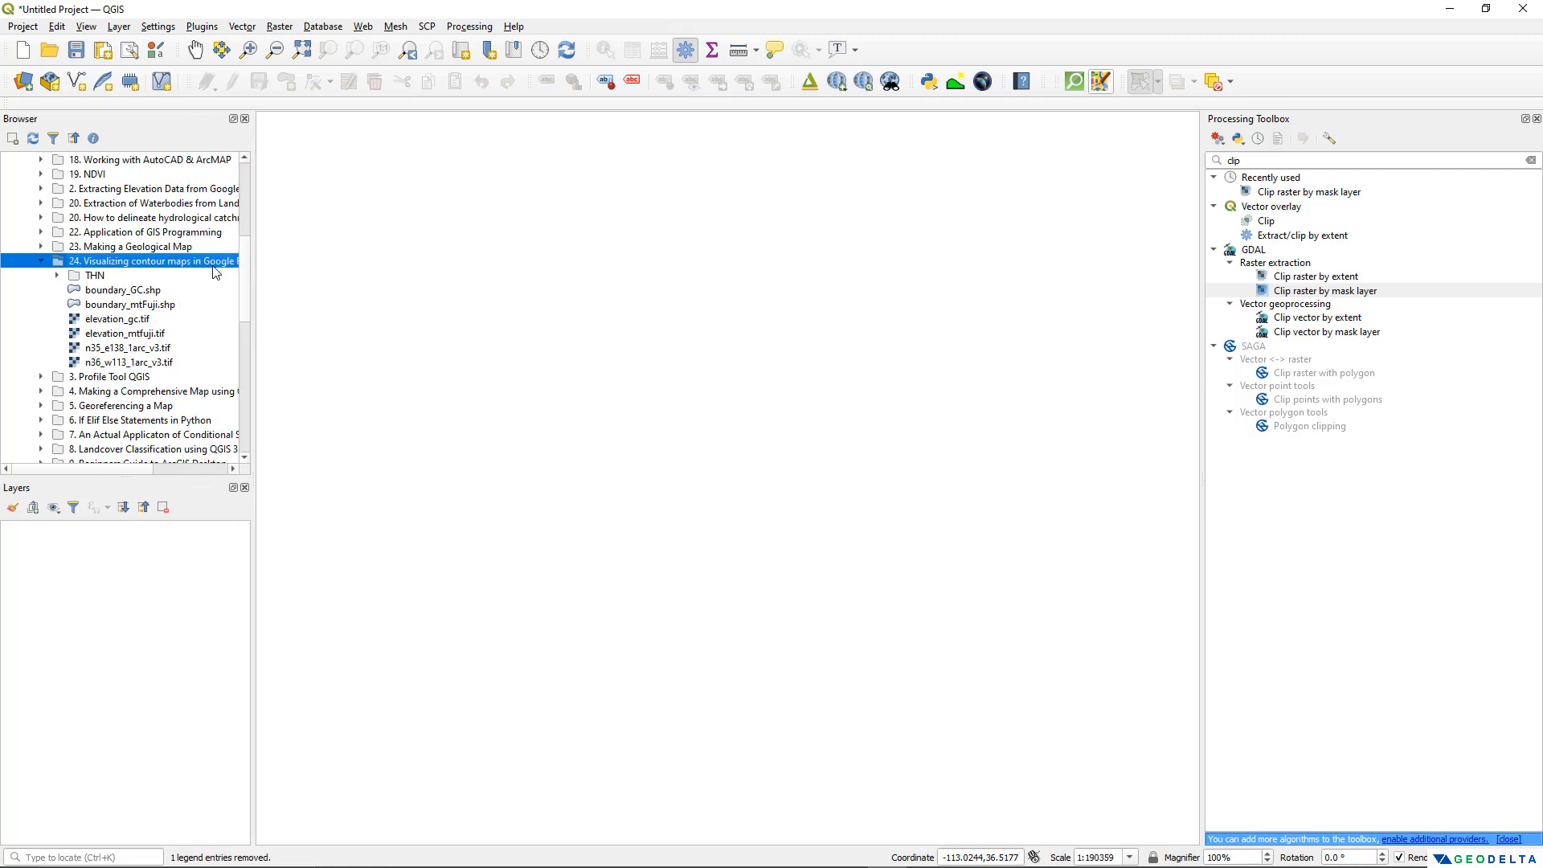
{"action": "left_click", "coordinate": [125, 347]}
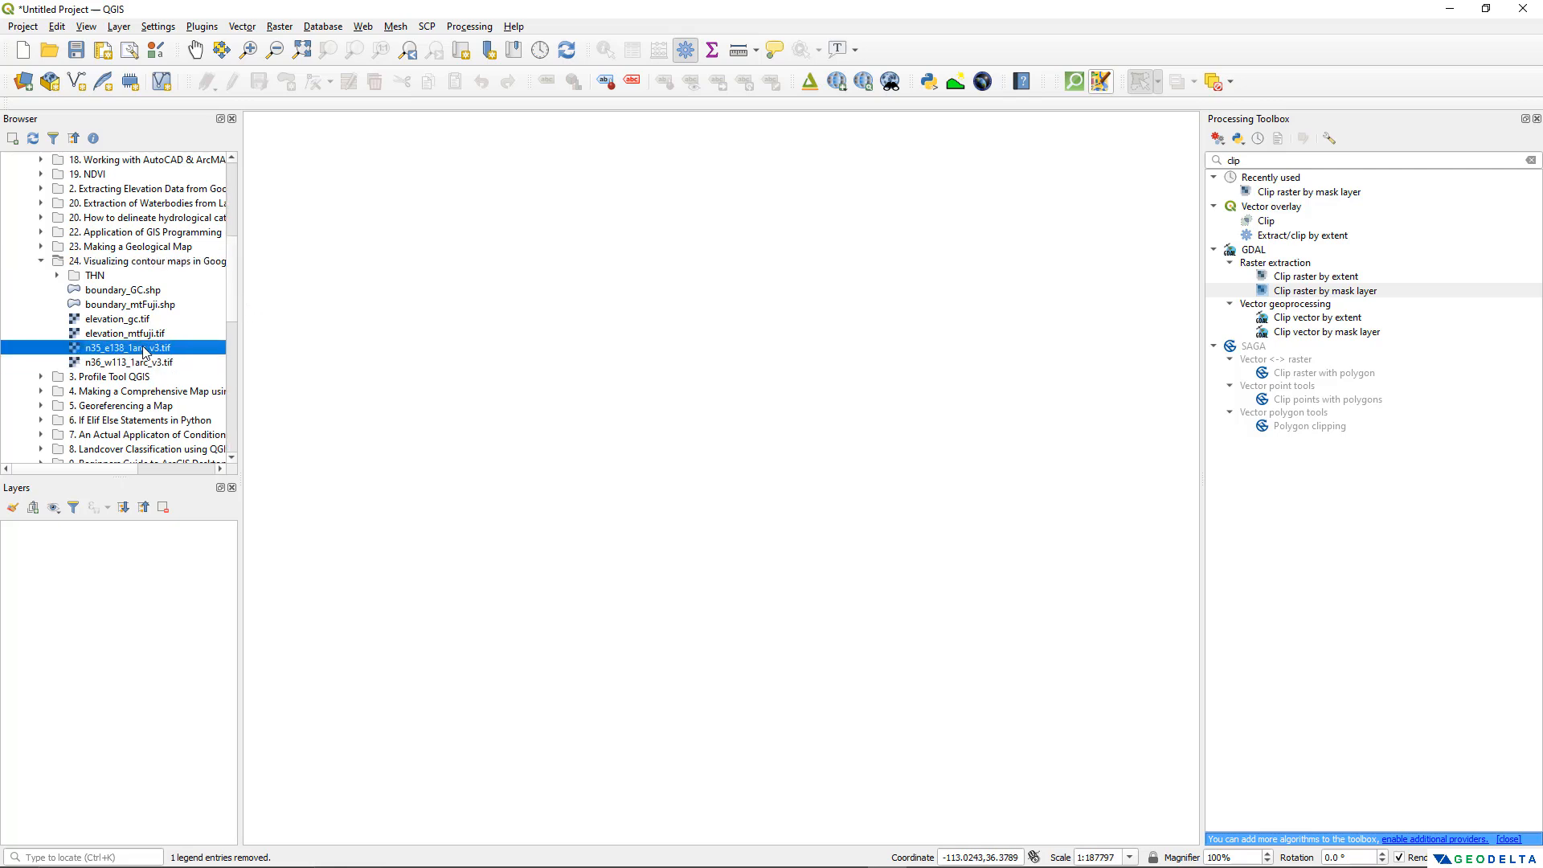
{"action": "mouse_move", "coordinate": [145, 347]}
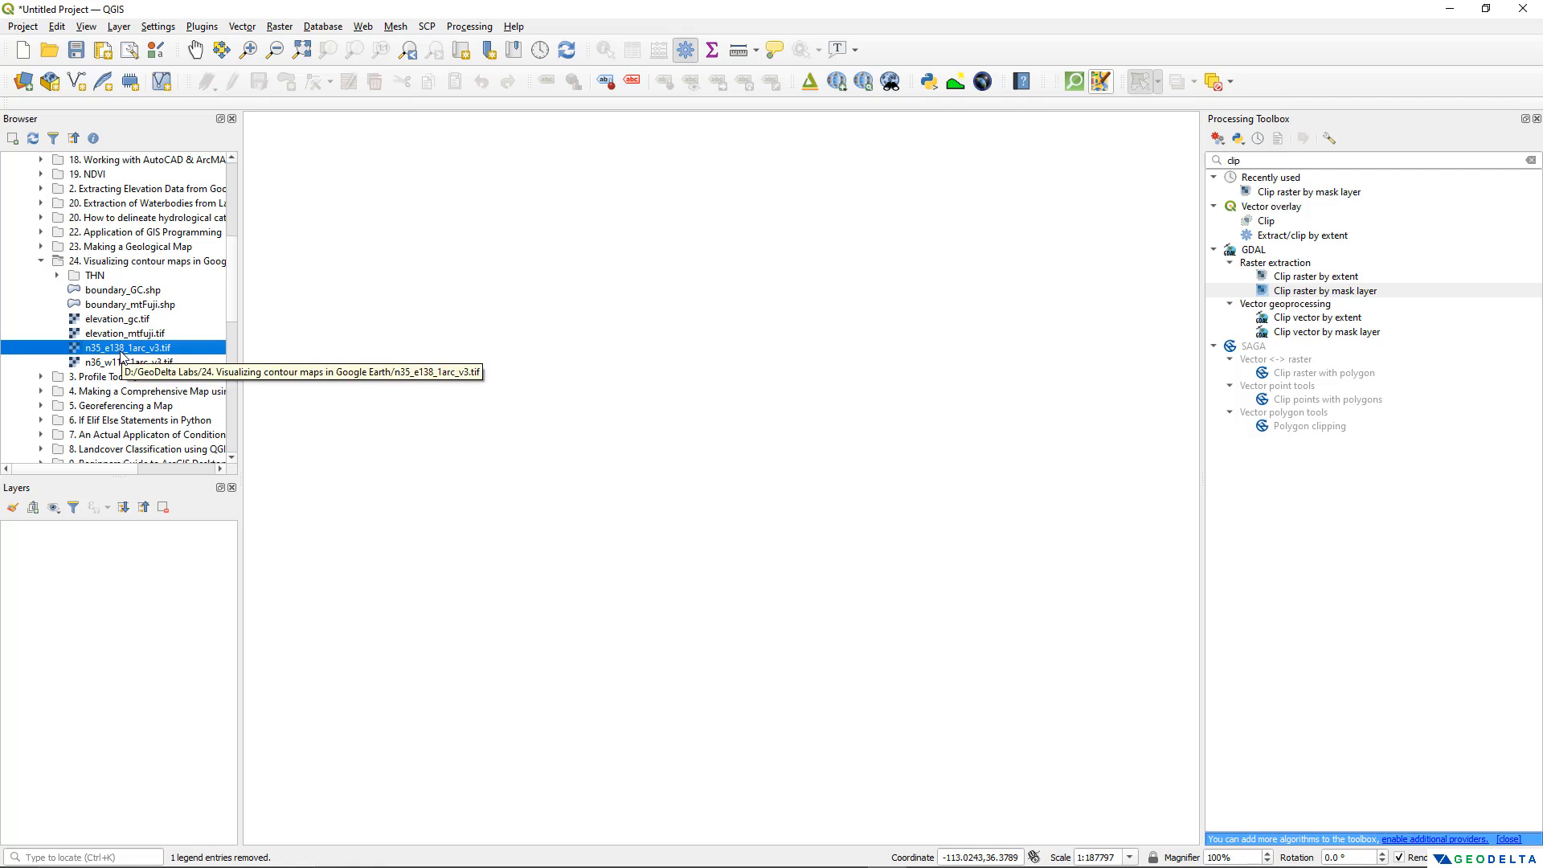
{"action": "mouse_move", "coordinate": [705, 426]}
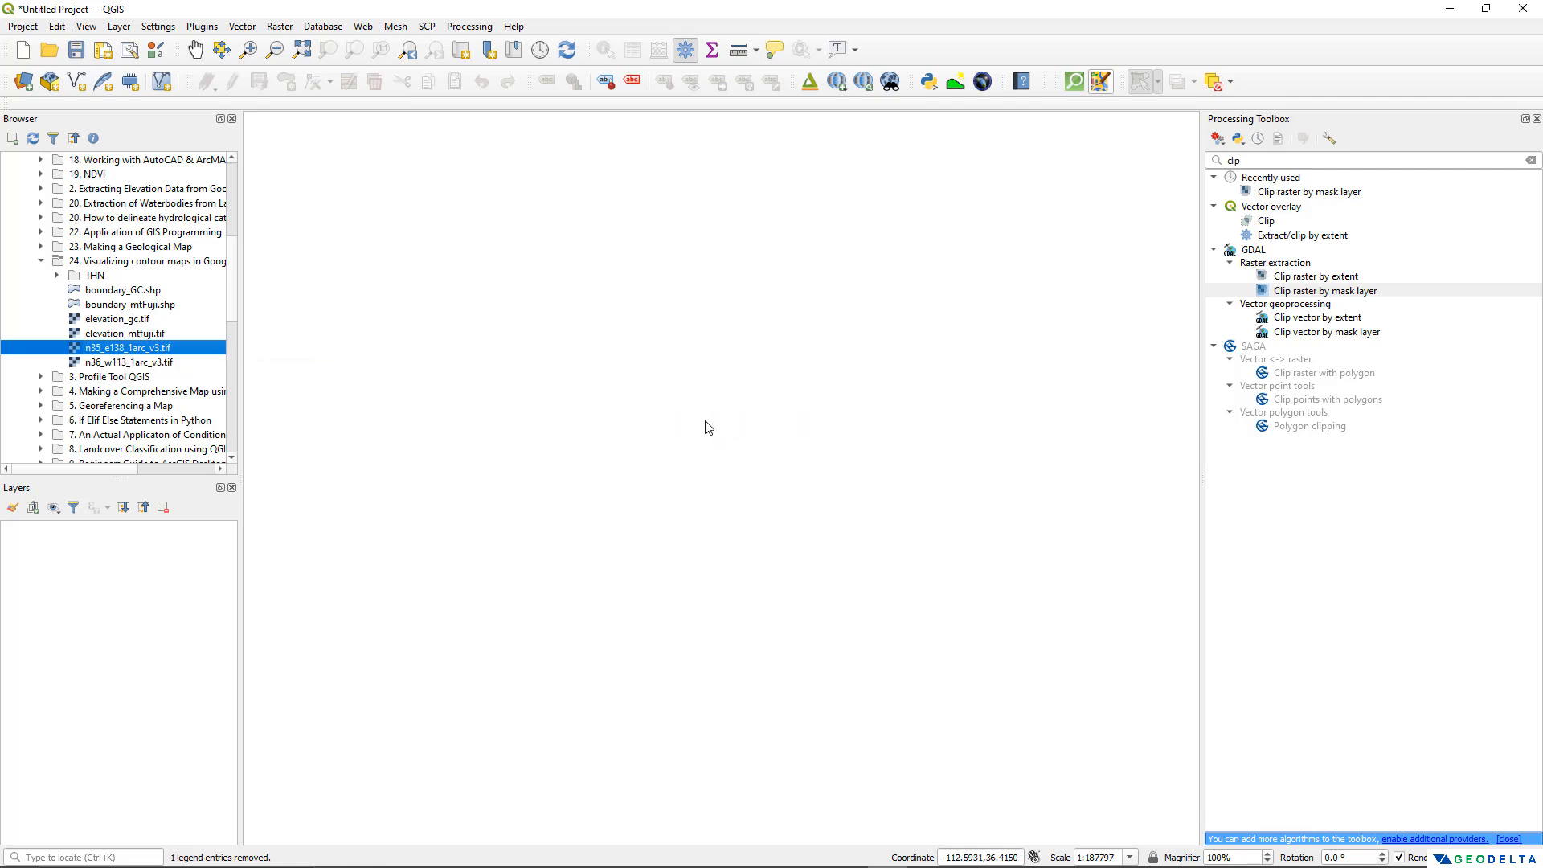
{"action": "double_click", "coordinate": [109, 347]}
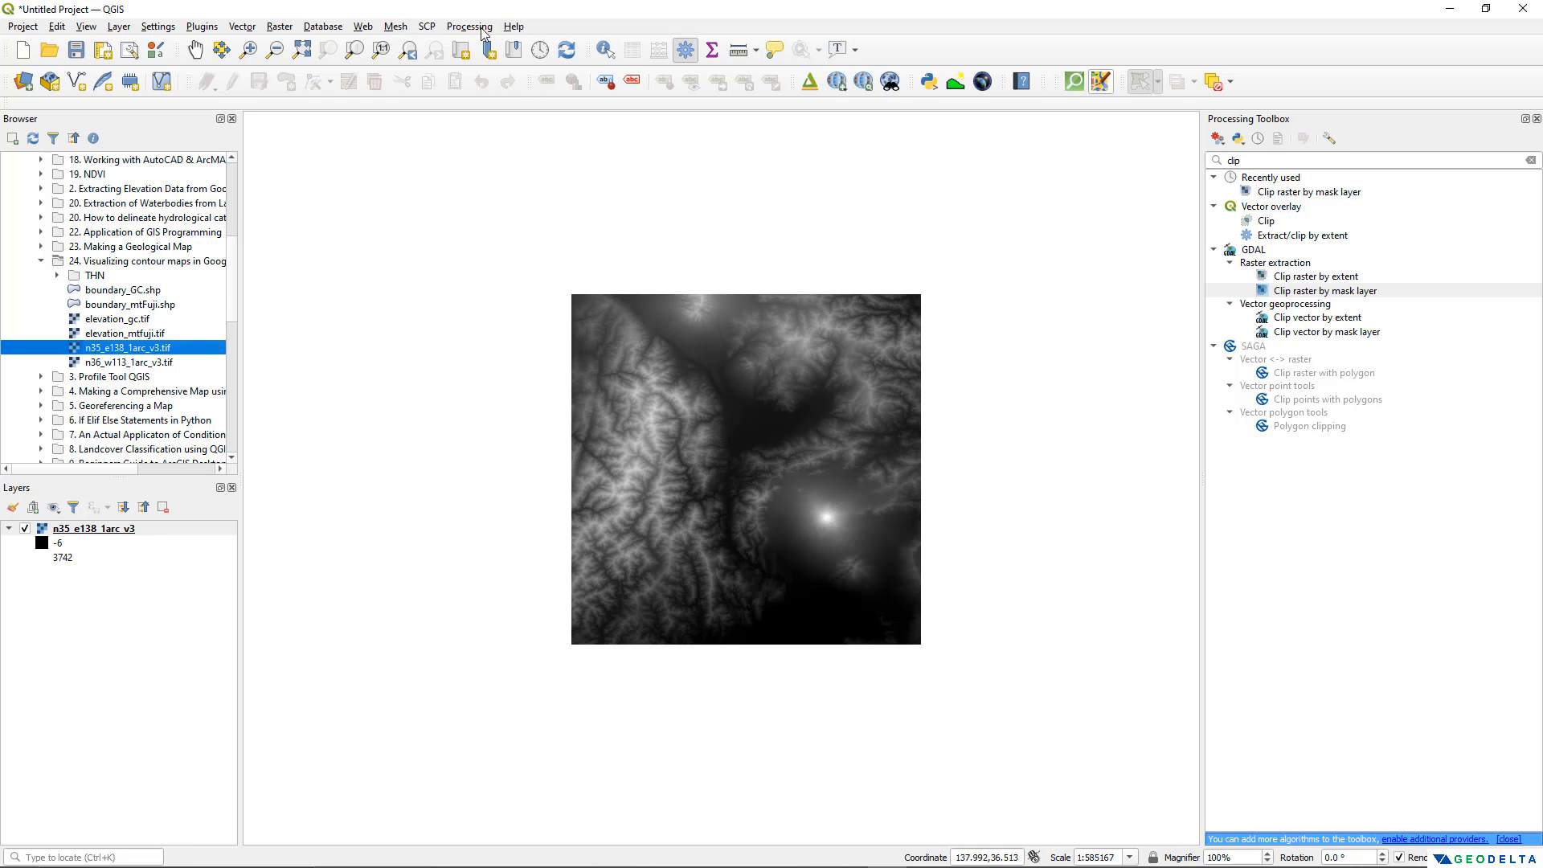
Add the OSM Standard basemap and n36_w113_1arc_v3 tile, then hide the Grand Canyon layer
{"action": "left_click", "coordinate": [363, 27]}
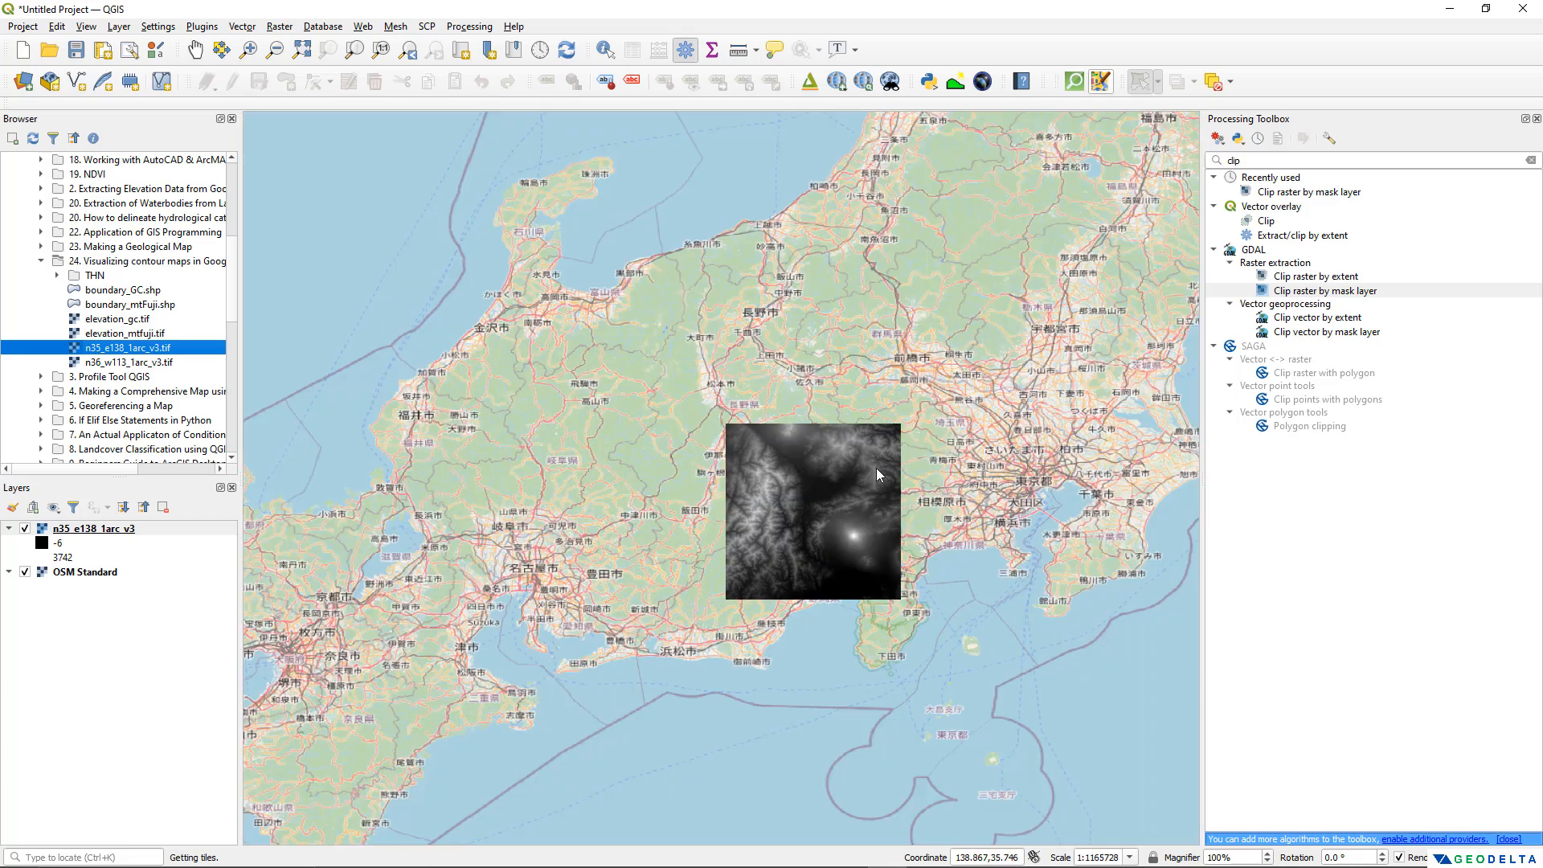
{"action": "mouse_move", "coordinate": [849, 541]}
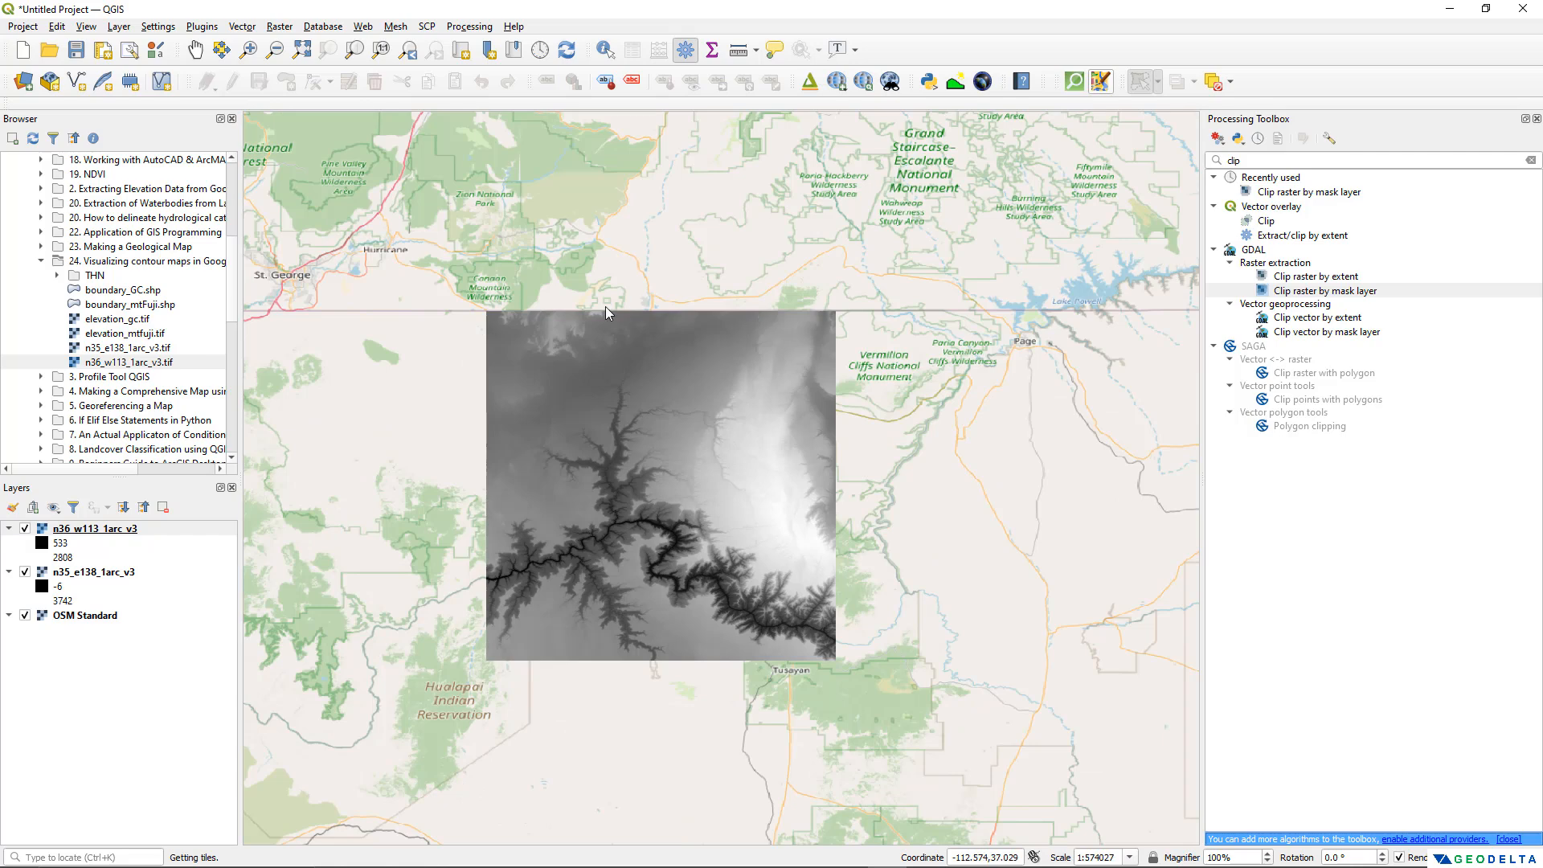
{"action": "mouse_move", "coordinate": [758, 619]}
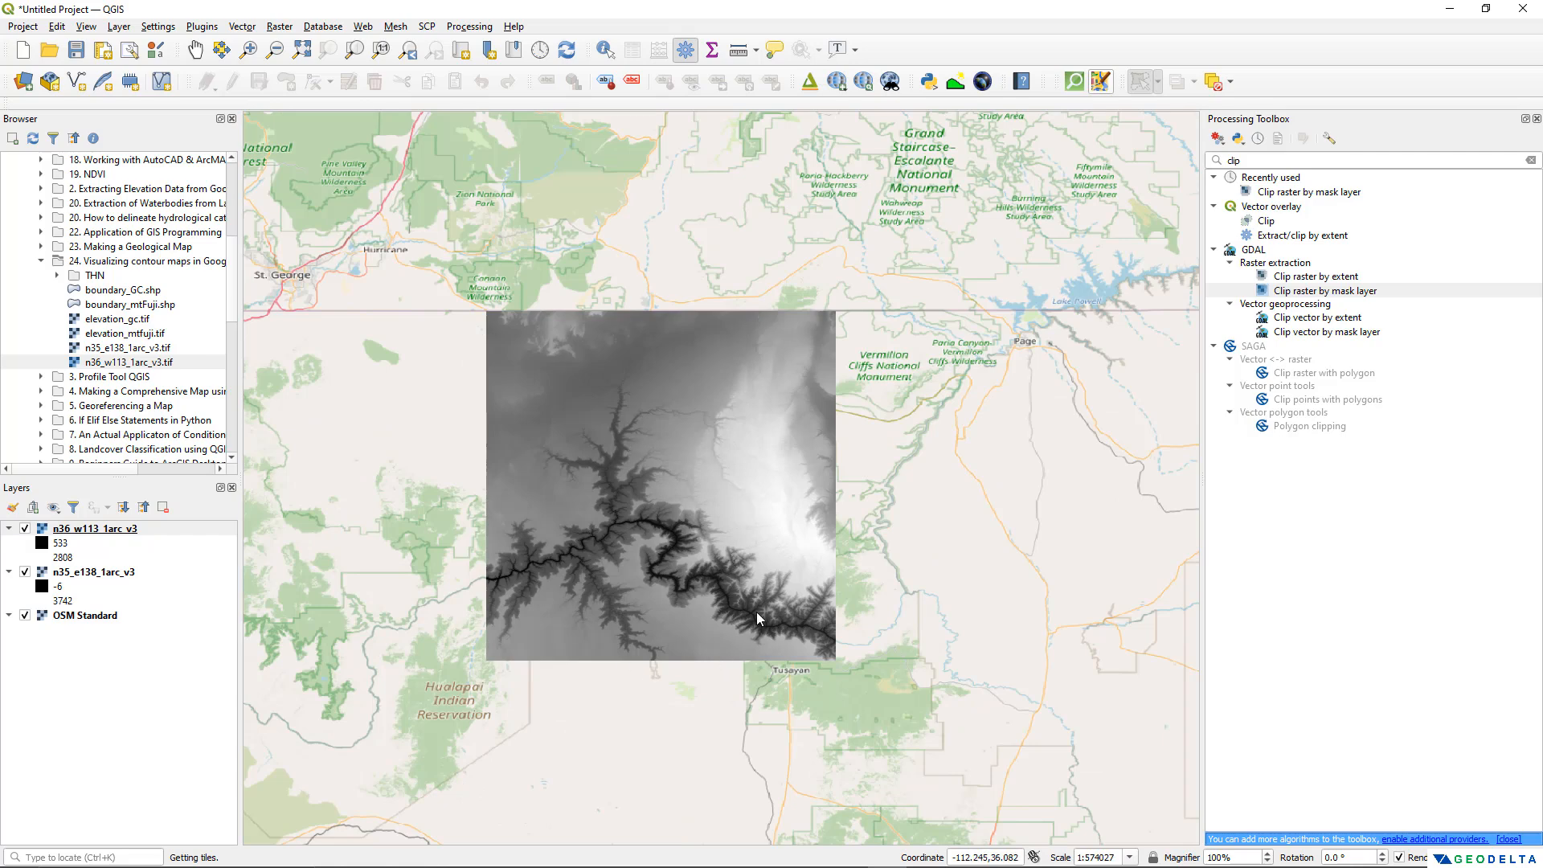
{"action": "mouse_move", "coordinate": [770, 525]}
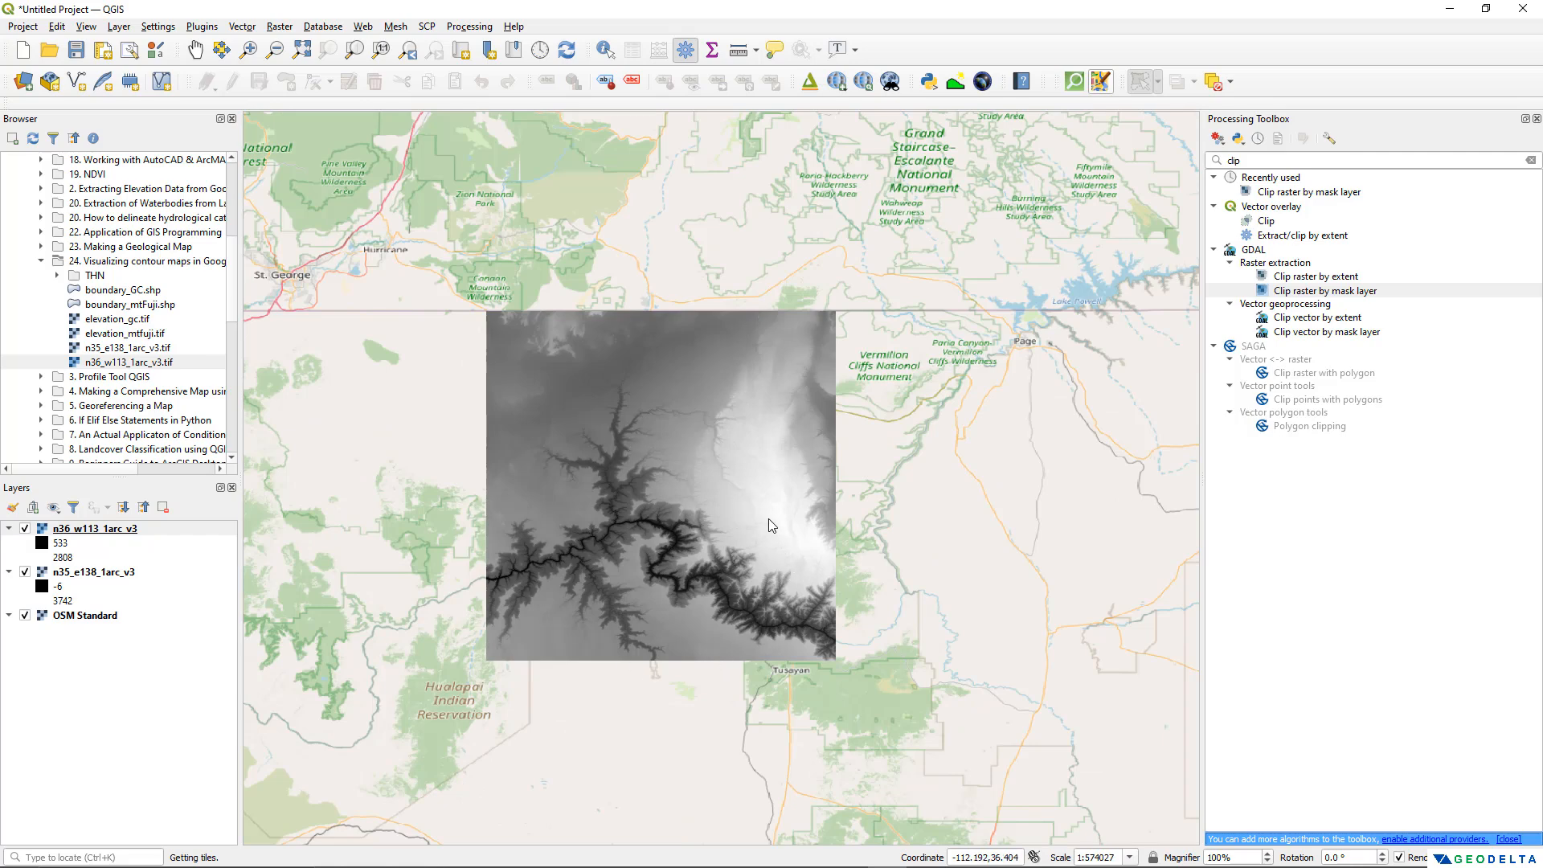
{"action": "mouse_move", "coordinate": [166, 564]}
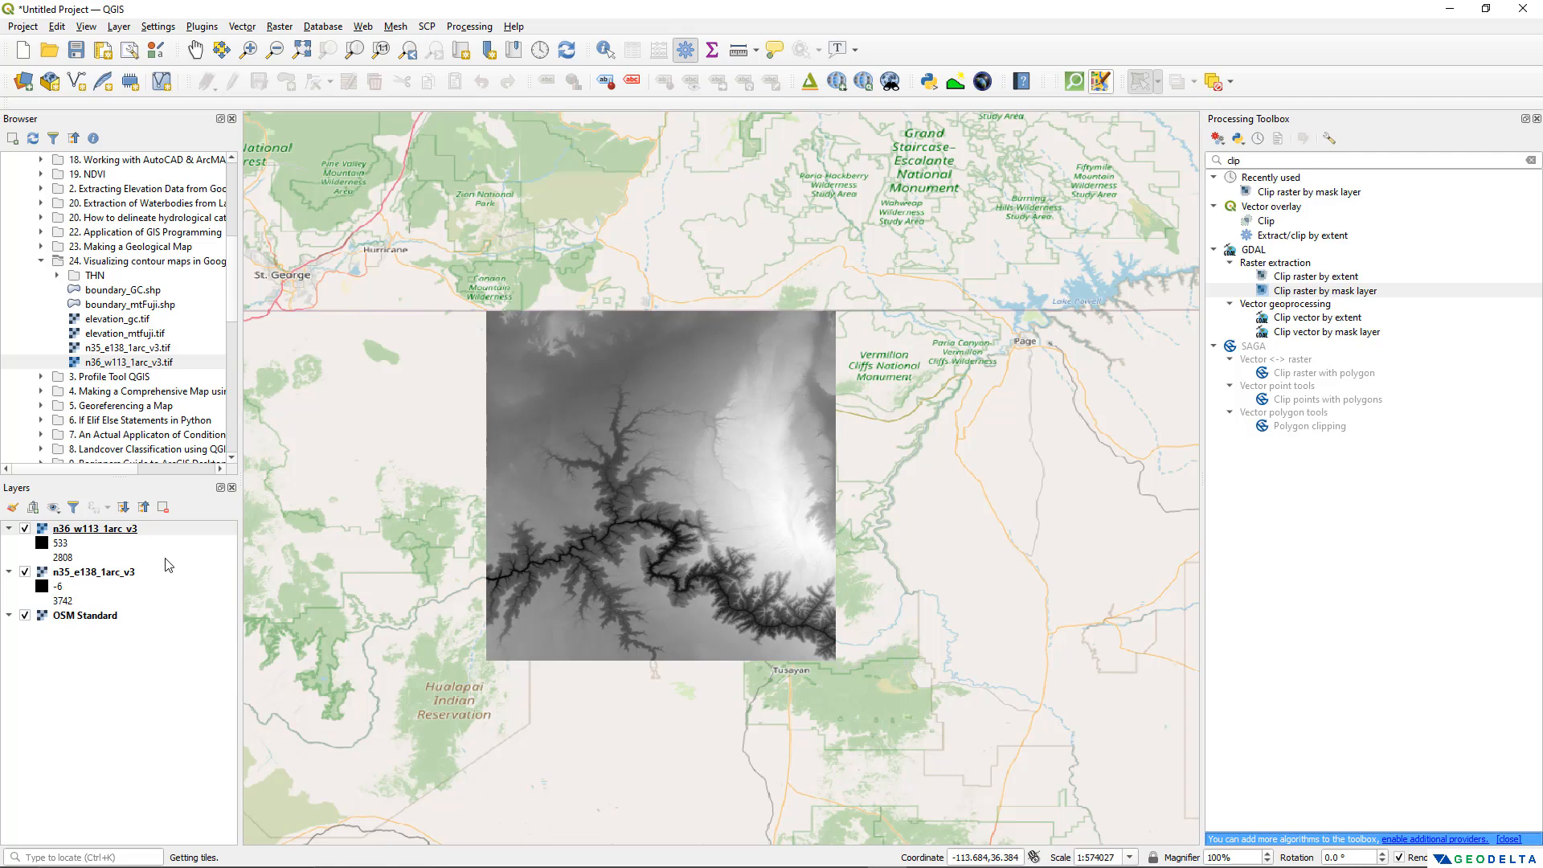
{"action": "mouse_move", "coordinate": [665, 529]}
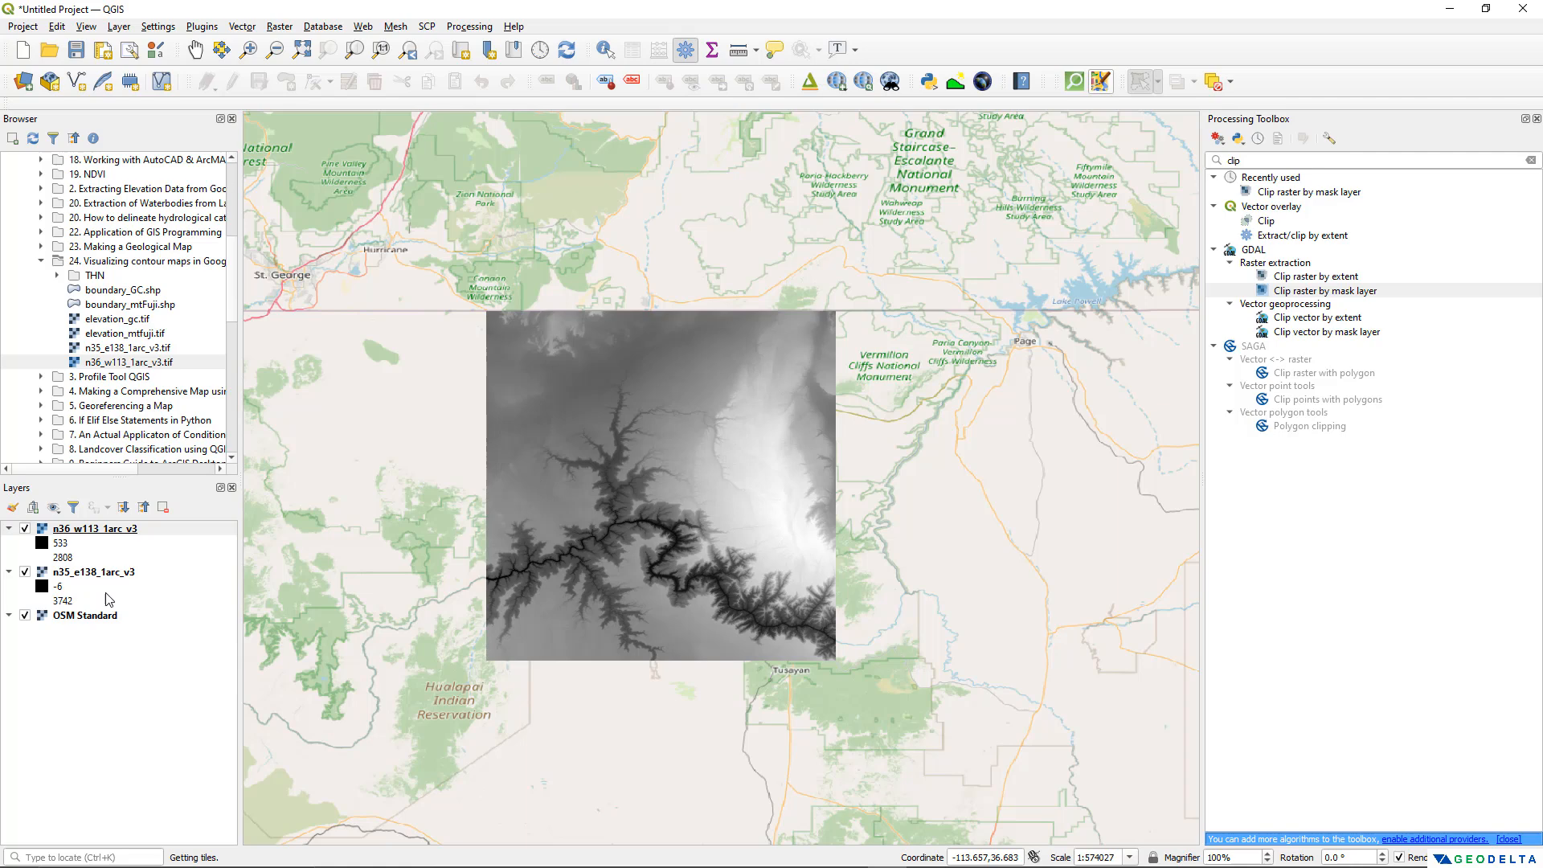
{"action": "left_click", "coordinate": [24, 528]}
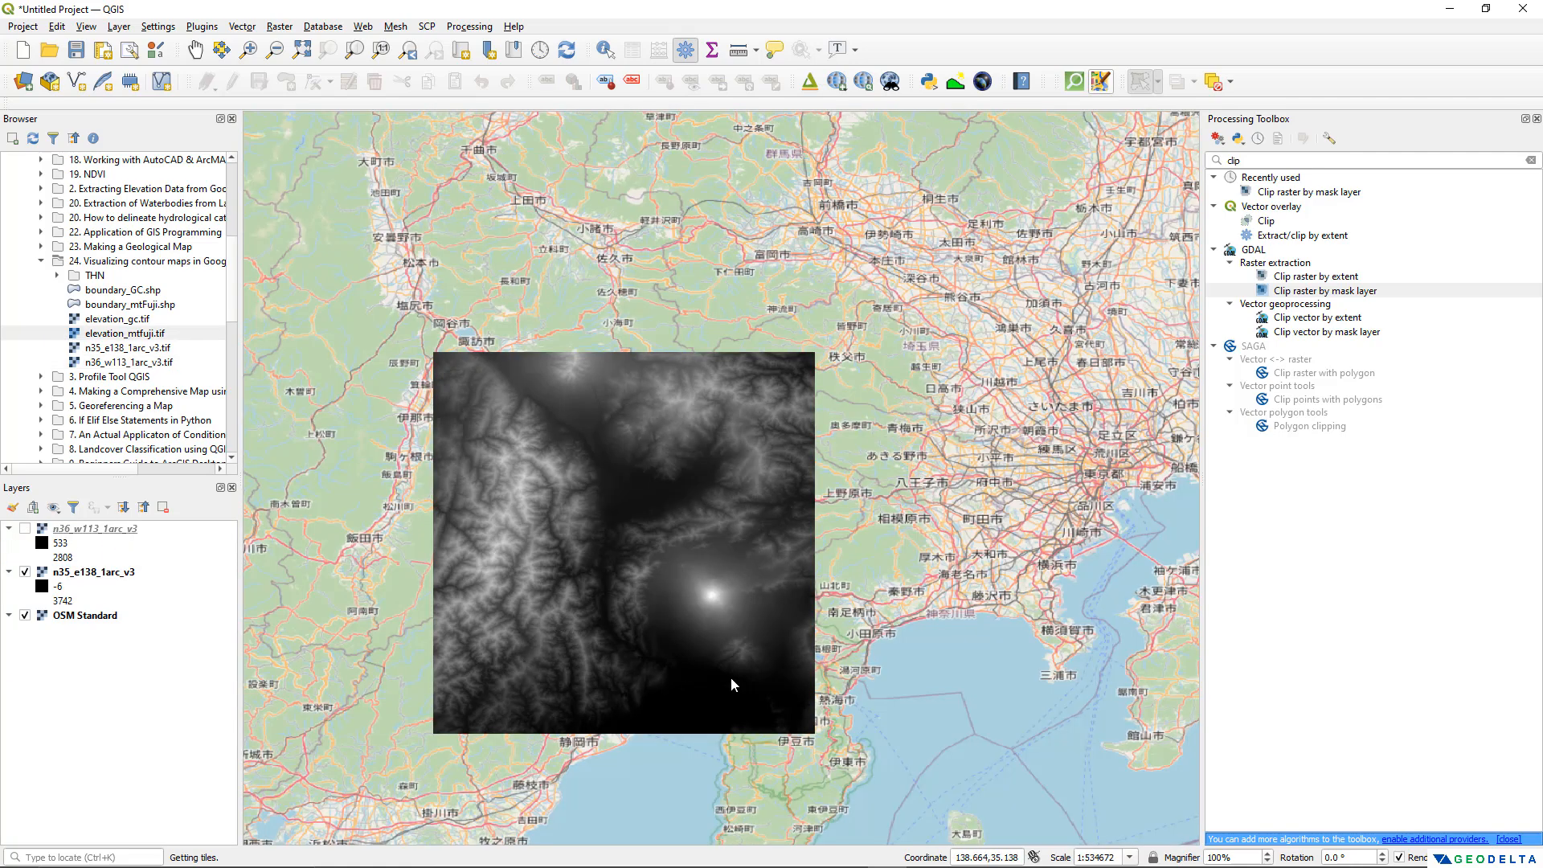
{"action": "mouse_move", "coordinate": [724, 442]}
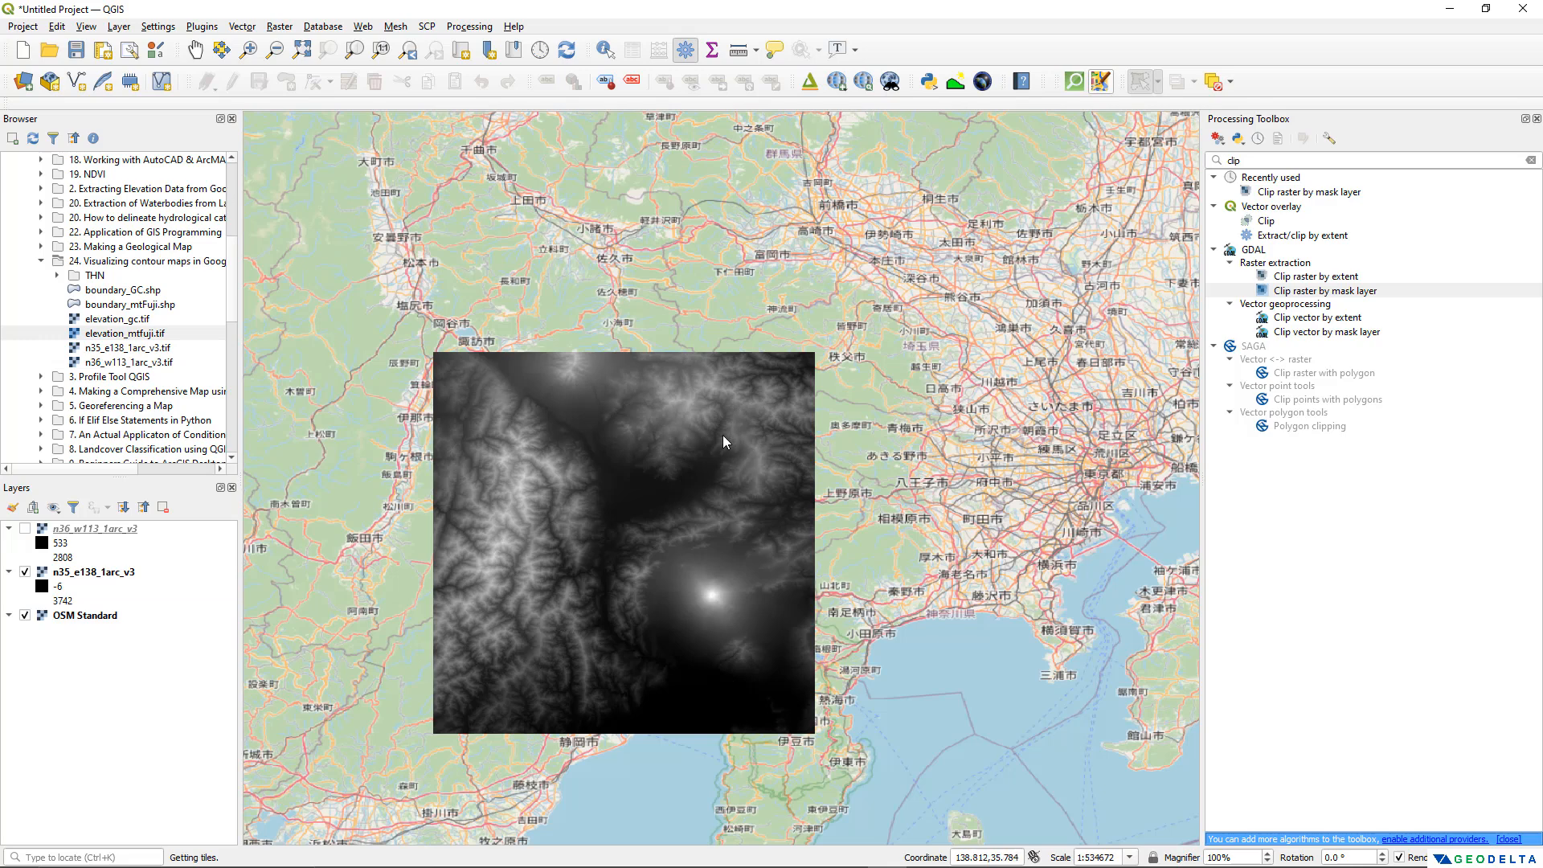
{"action": "mouse_move", "coordinate": [217, 515]}
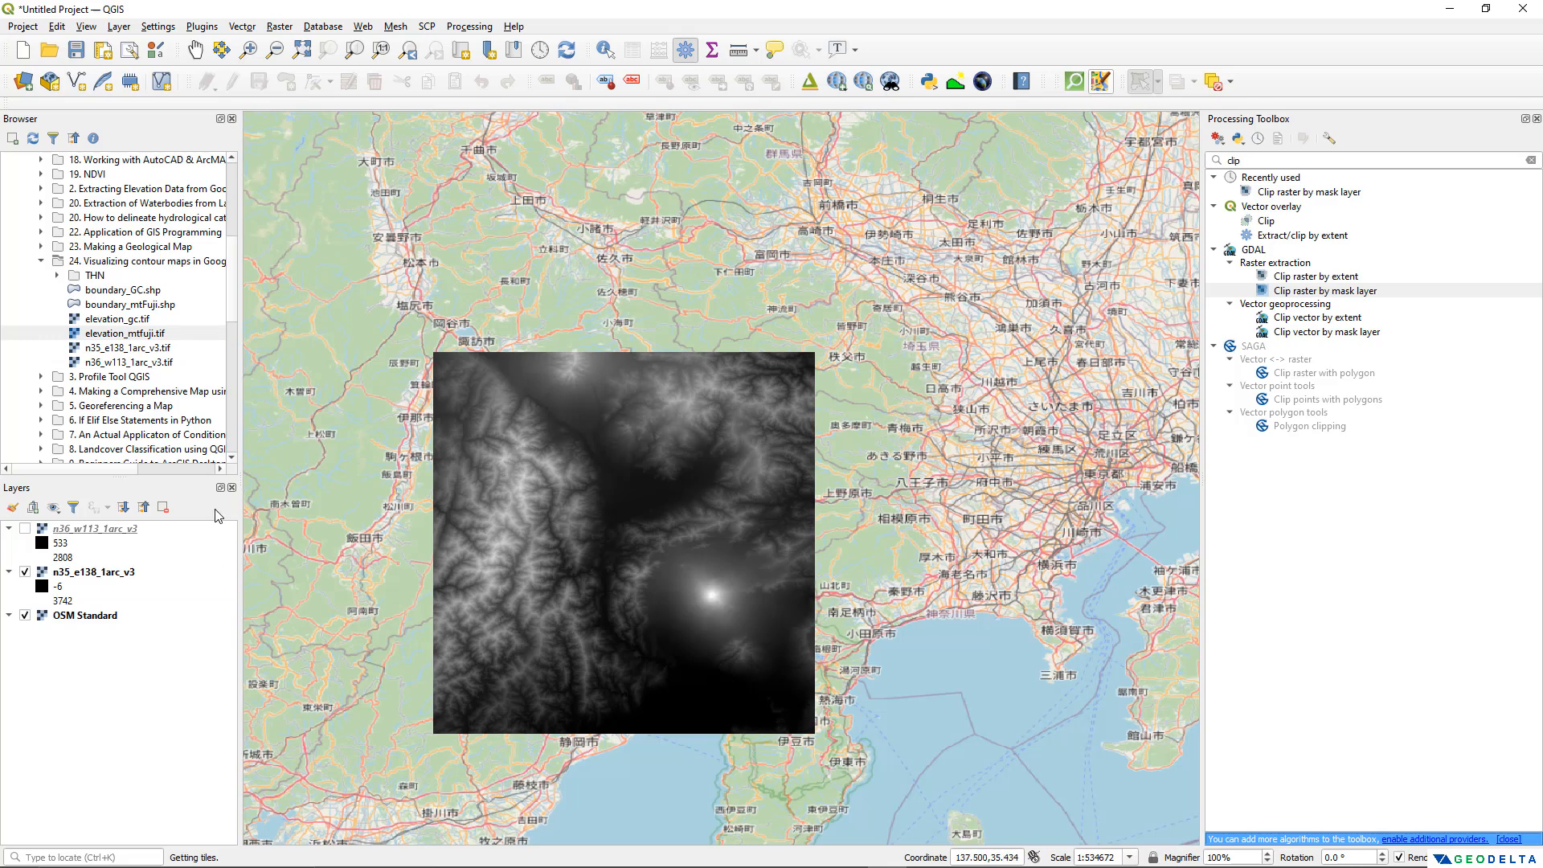
Load elevation_mtfuji.tif onto the map and close the Processing Toolbox panel
{"action": "left_click", "coordinate": [116, 318]}
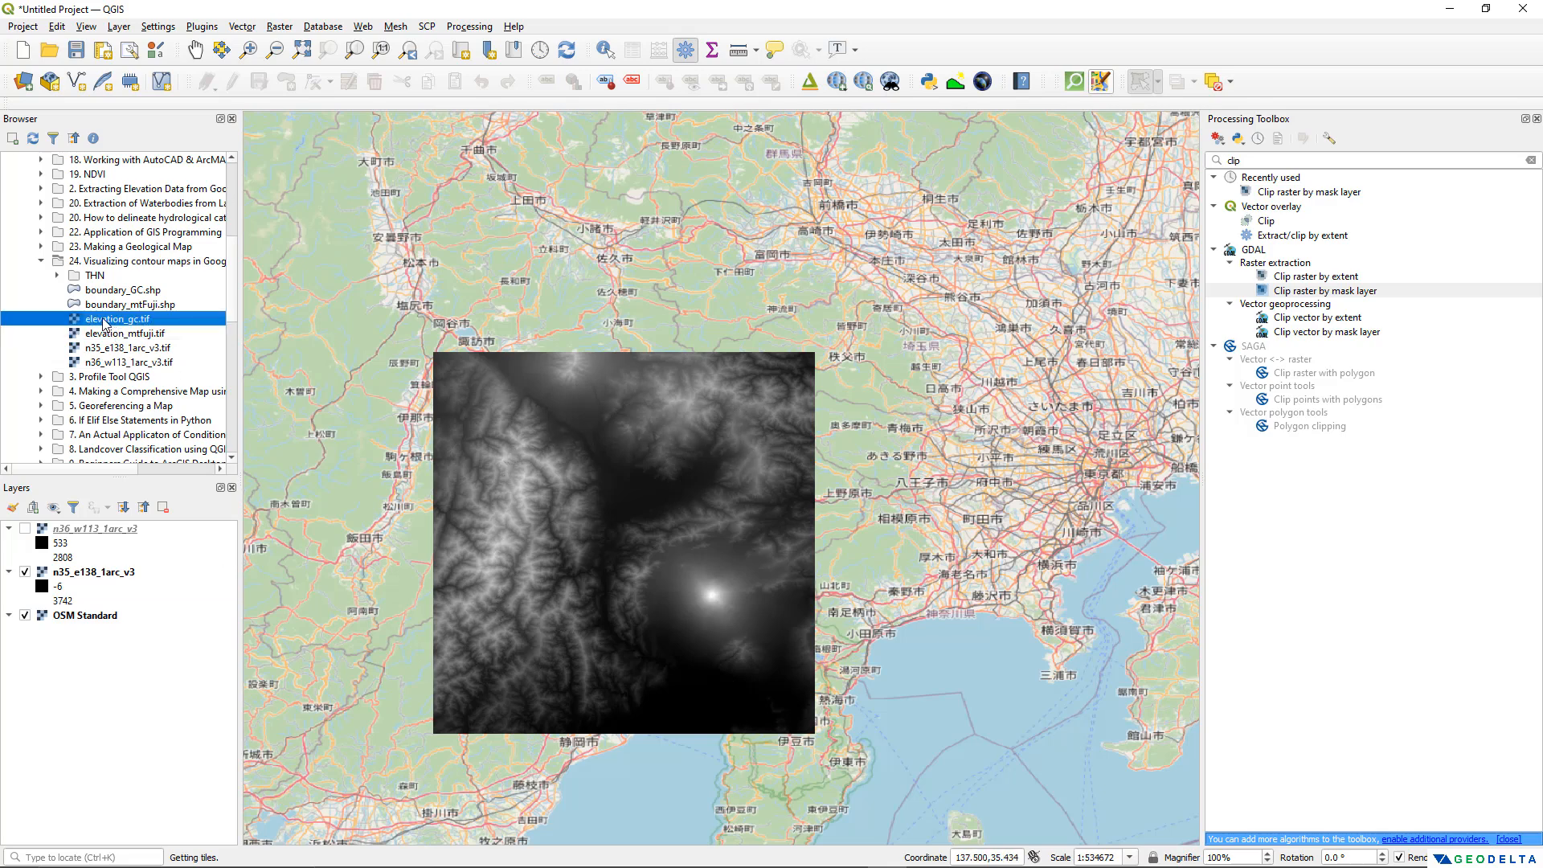
{"action": "double_click", "coordinate": [126, 333]}
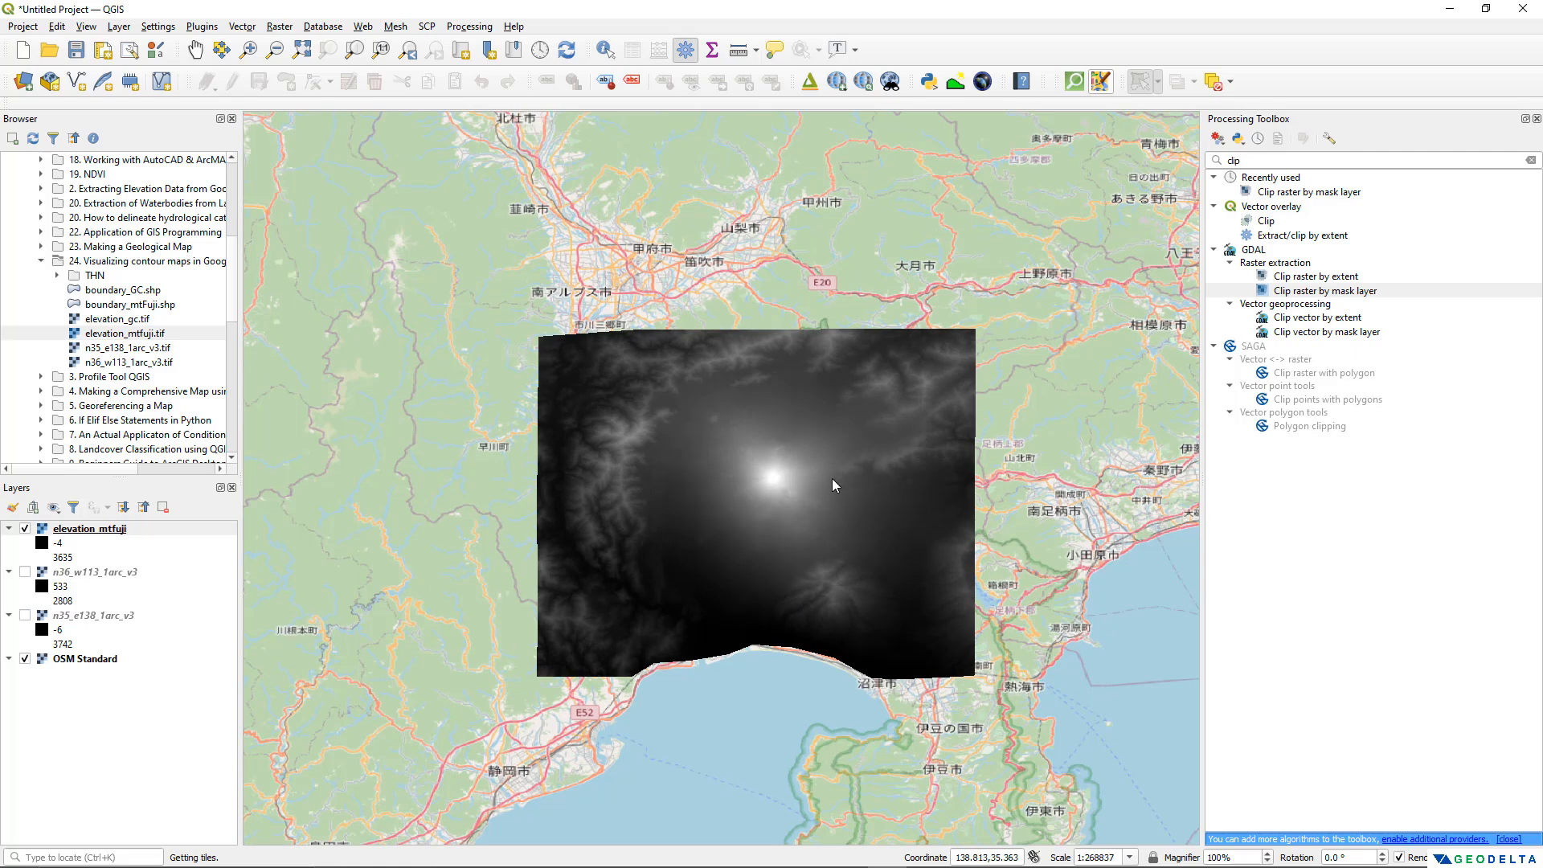
{"action": "mouse_move", "coordinate": [810, 496]}
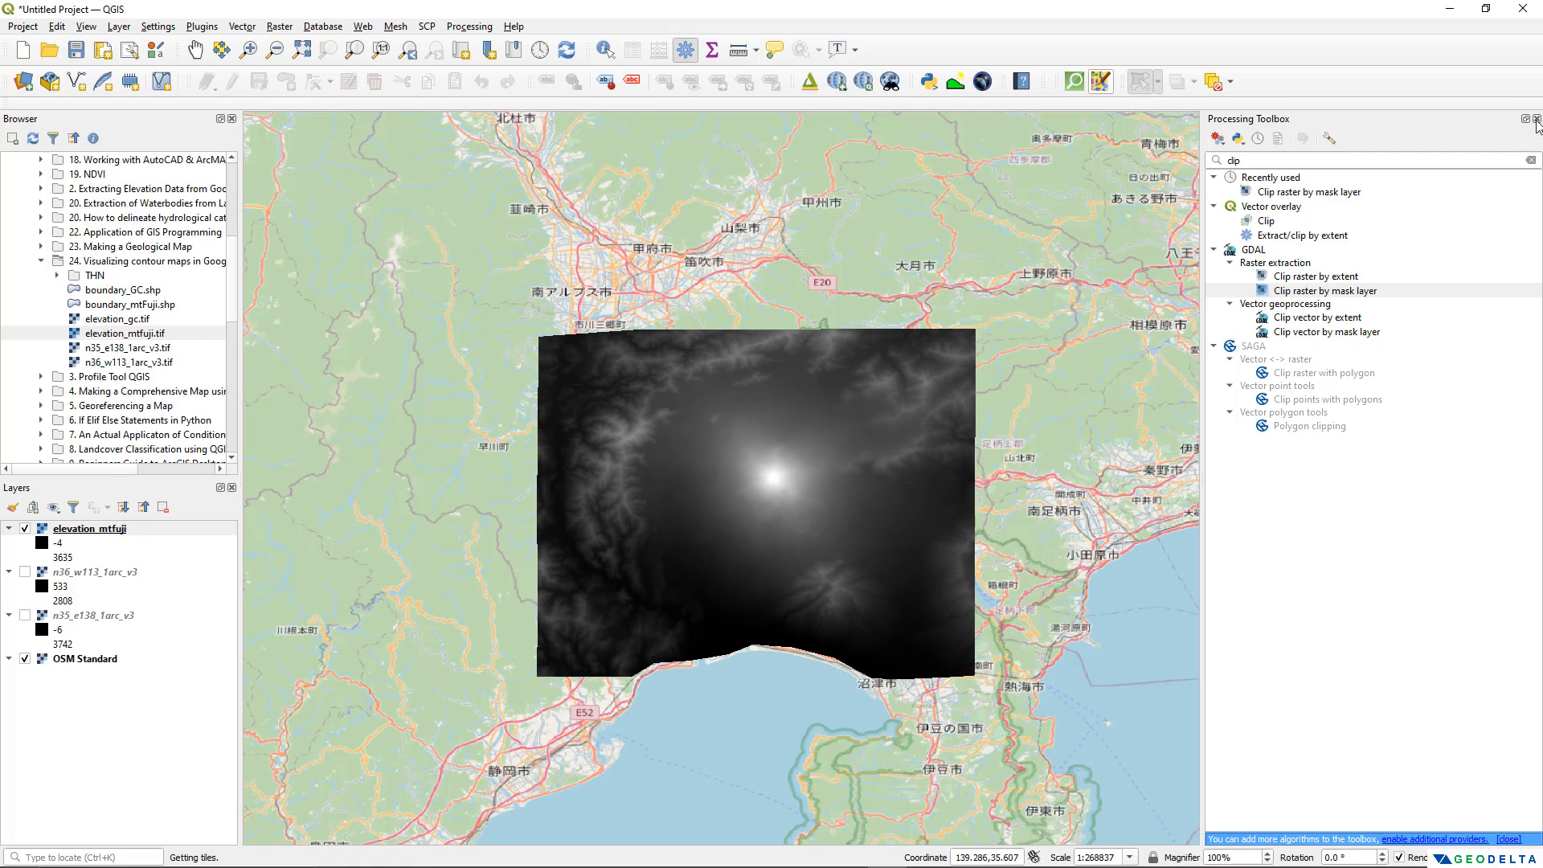
{"action": "left_click", "coordinate": [1530, 159]}
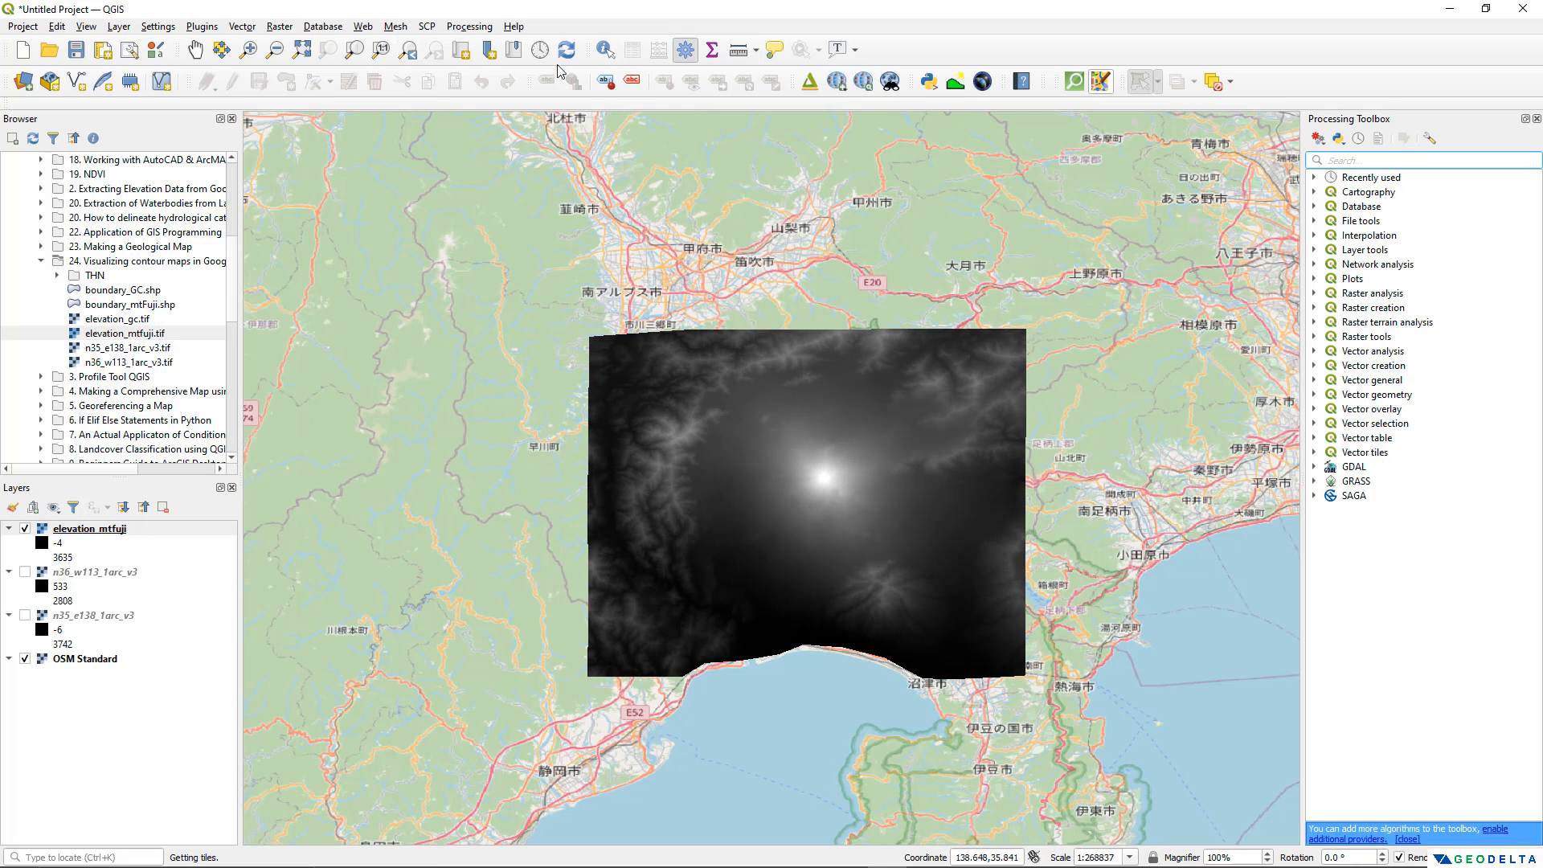
Search the Processing Toolbox for 'contour' and pick GDAL's Contour algorithm
{"action": "left_click", "coordinate": [468, 26]}
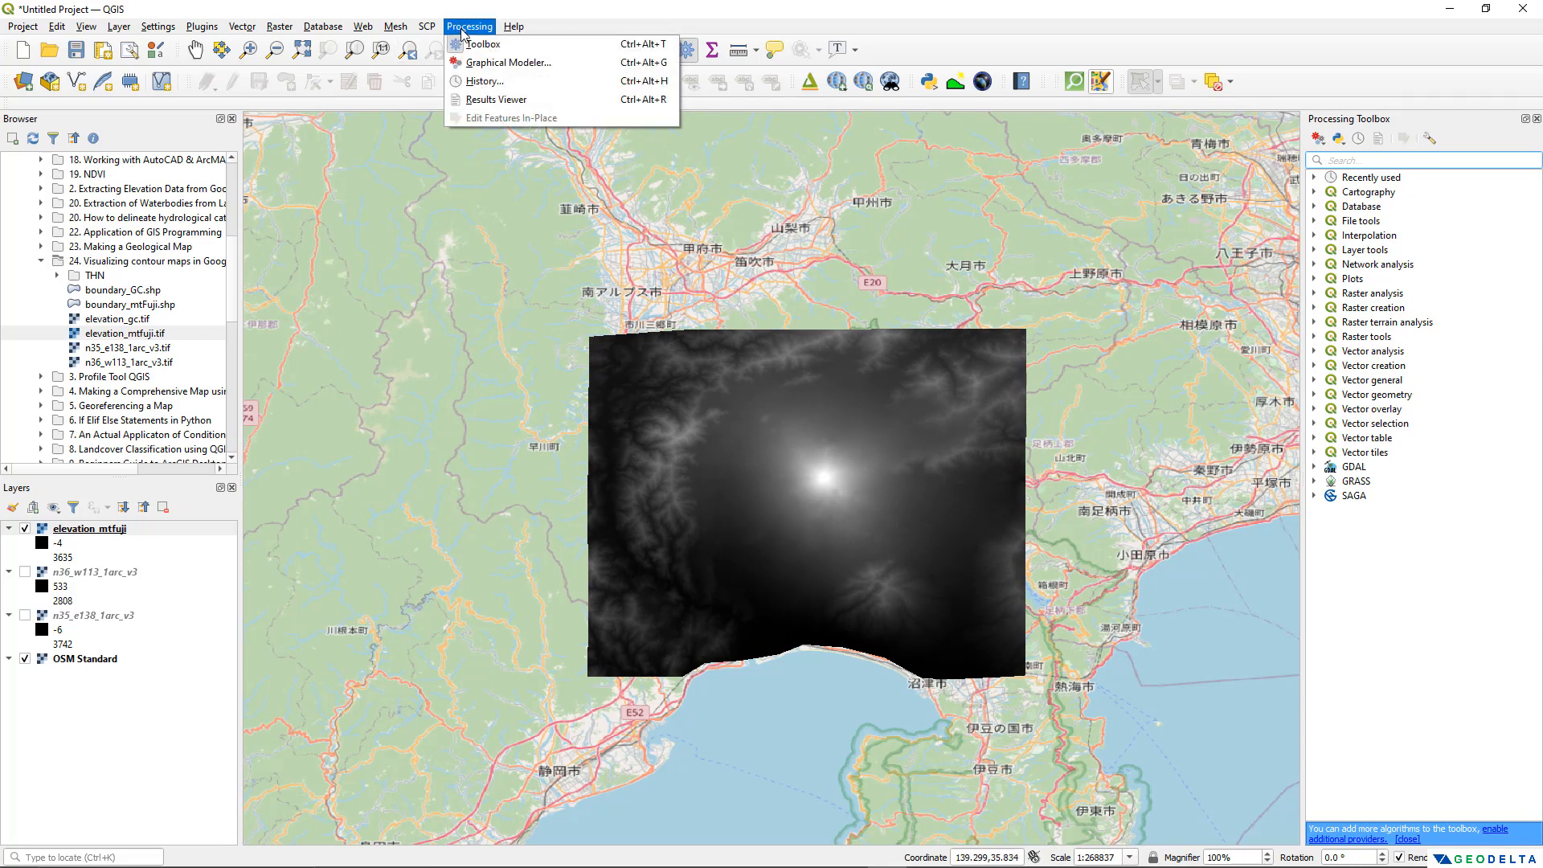
{"action": "mouse_move", "coordinate": [498, 45]}
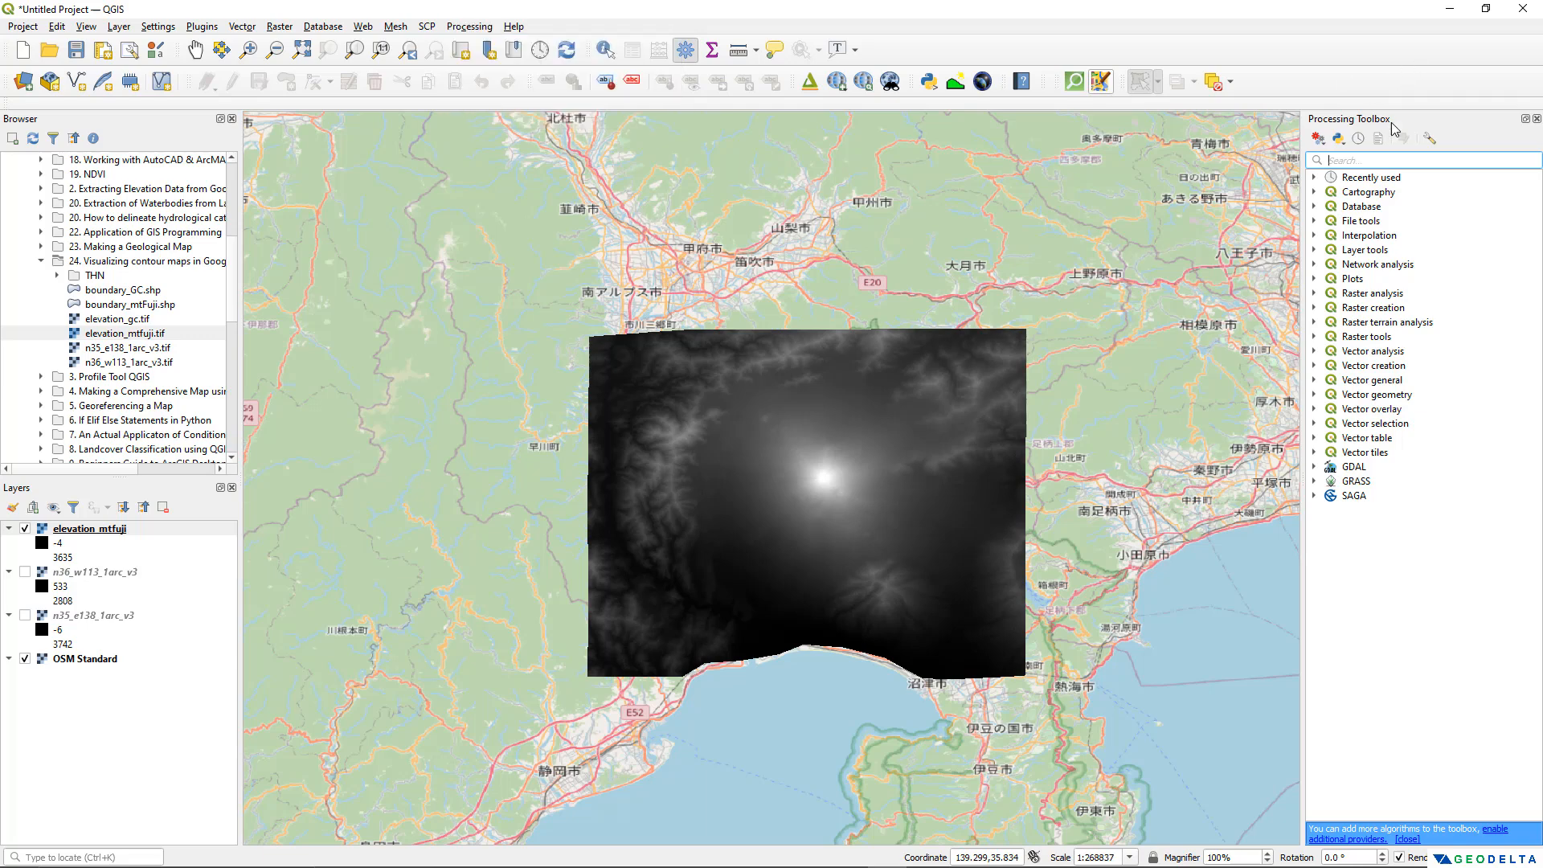
{"action": "type", "text": "contour"}
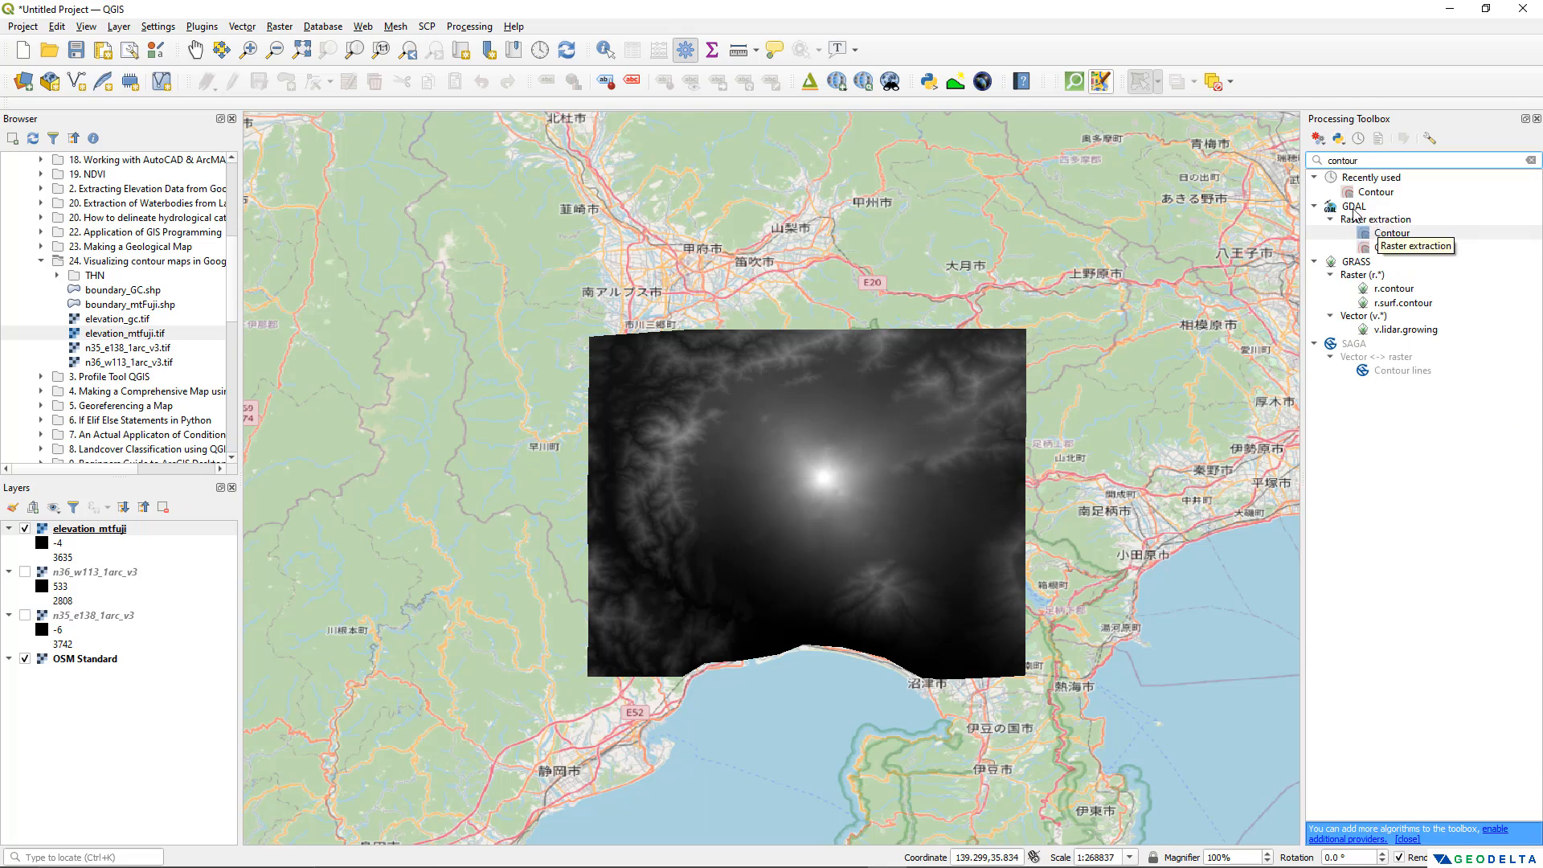
{"action": "left_click", "coordinate": [1392, 233]}
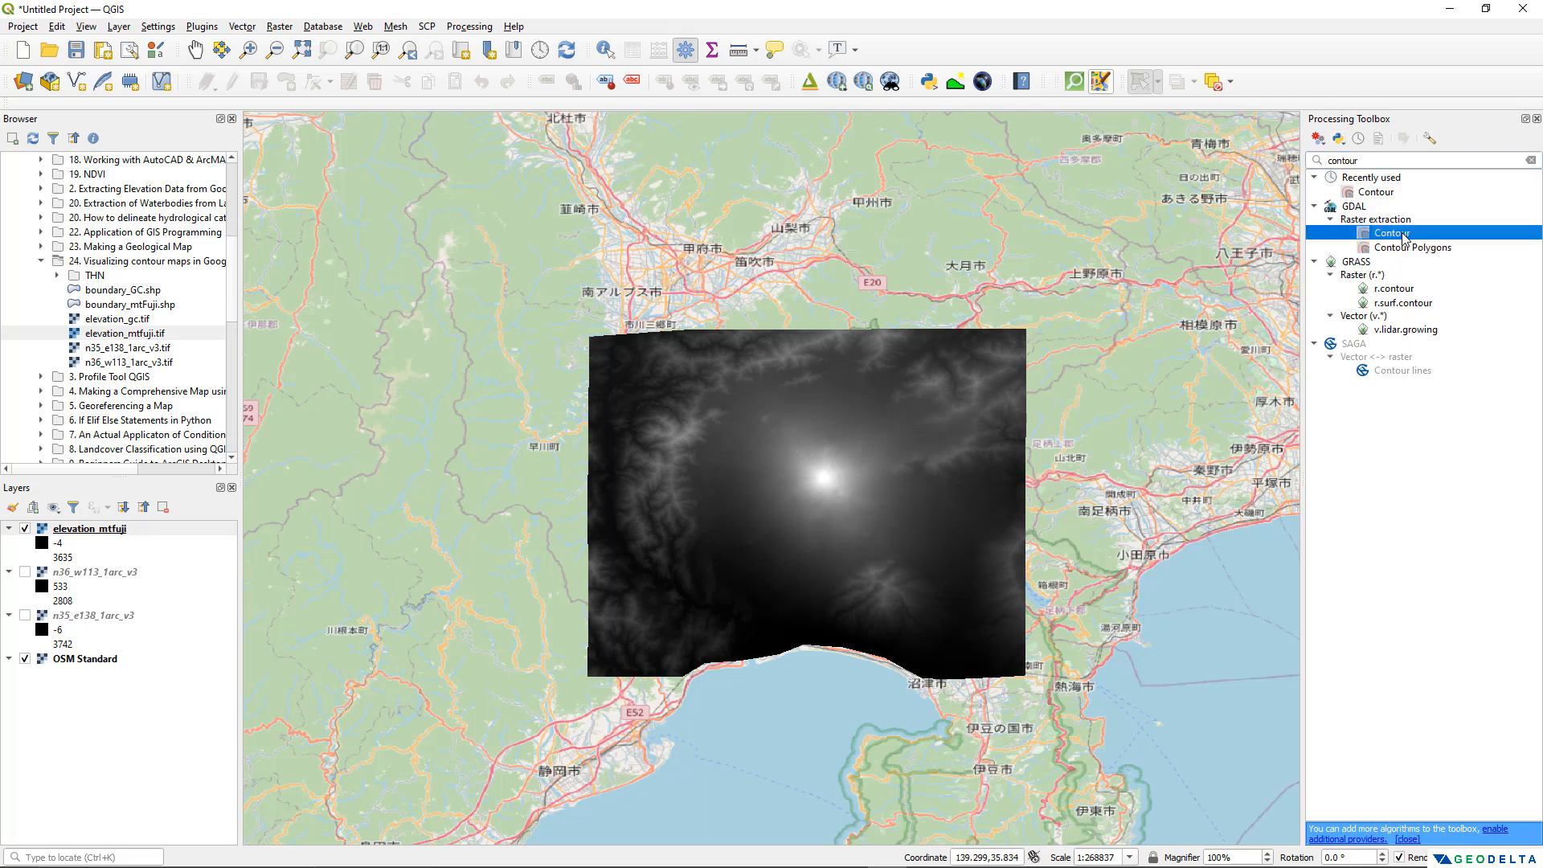
{"action": "mouse_move", "coordinate": [1401, 234]}
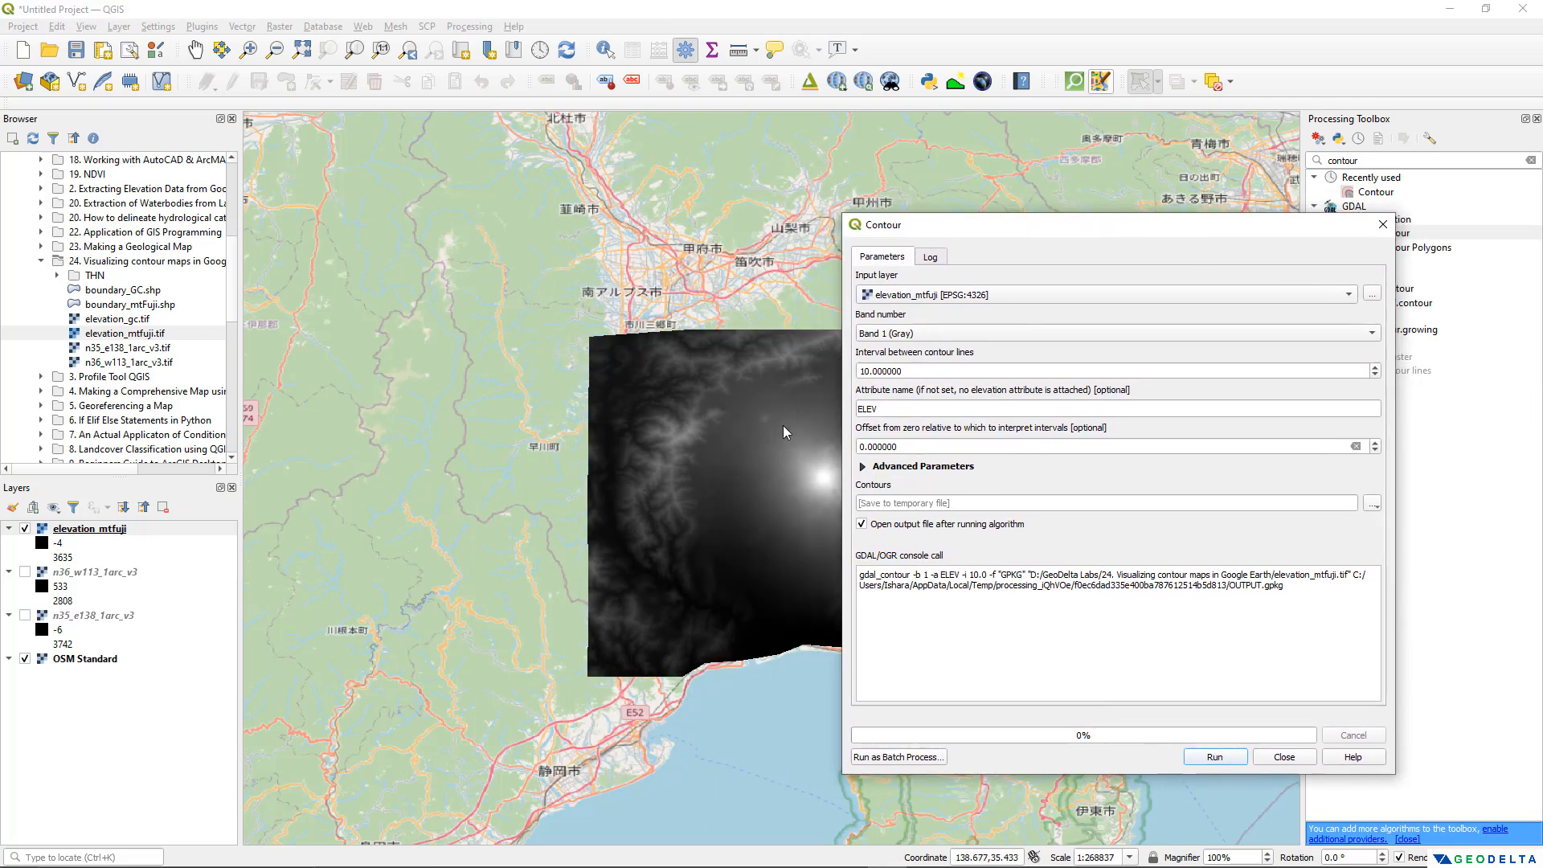
{"action": "mouse_move", "coordinate": [826, 480]}
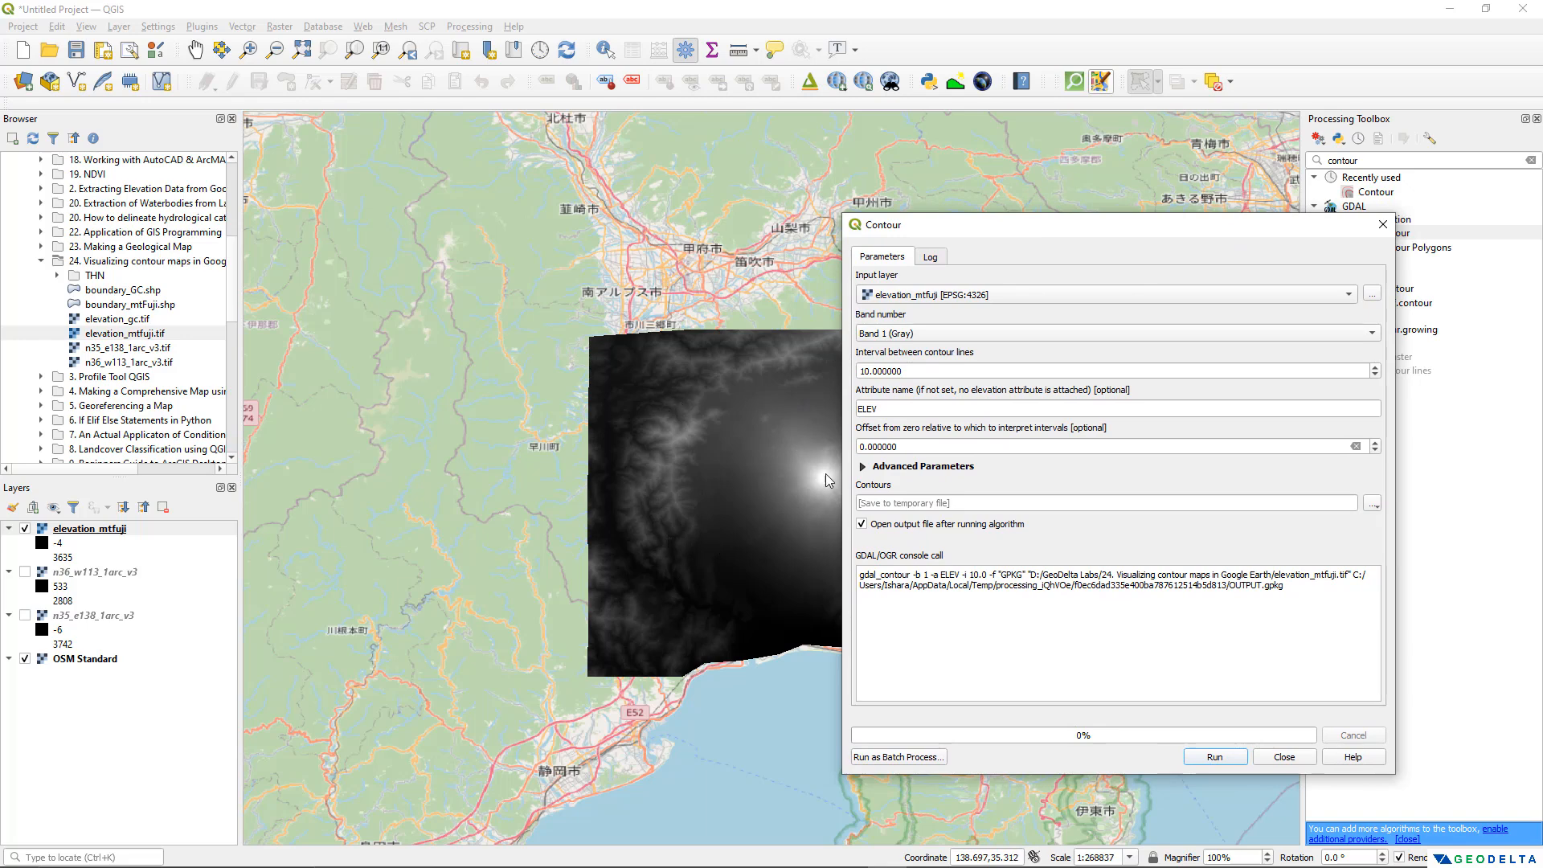
{"action": "mouse_move", "coordinate": [737, 449]}
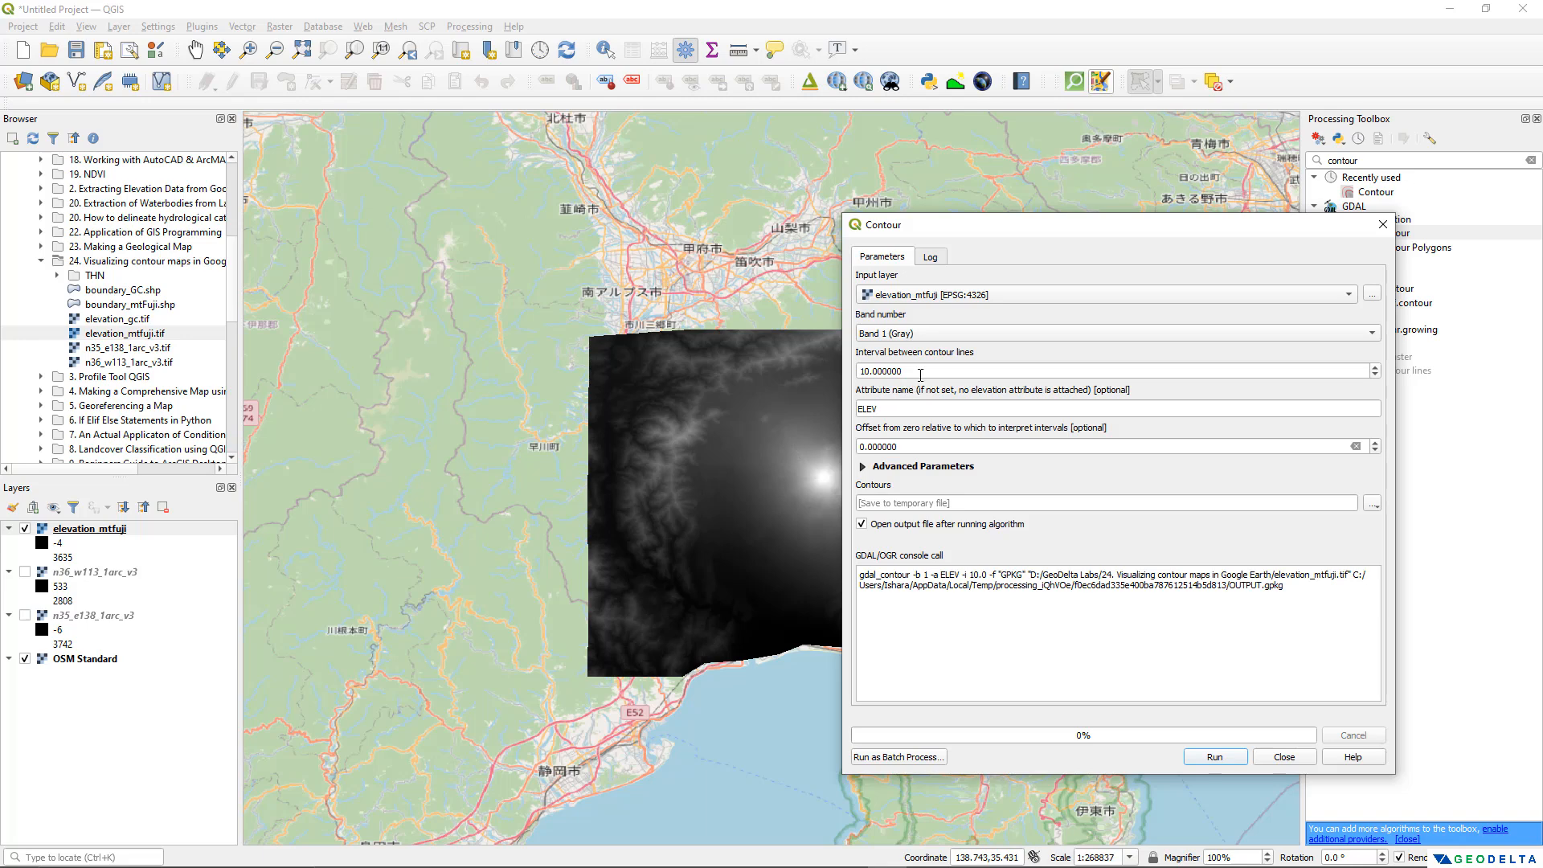
Replace the default contour interval of 10 with 150 for elevation_mtfuji
{"action": "triple_click", "coordinate": [880, 370]}
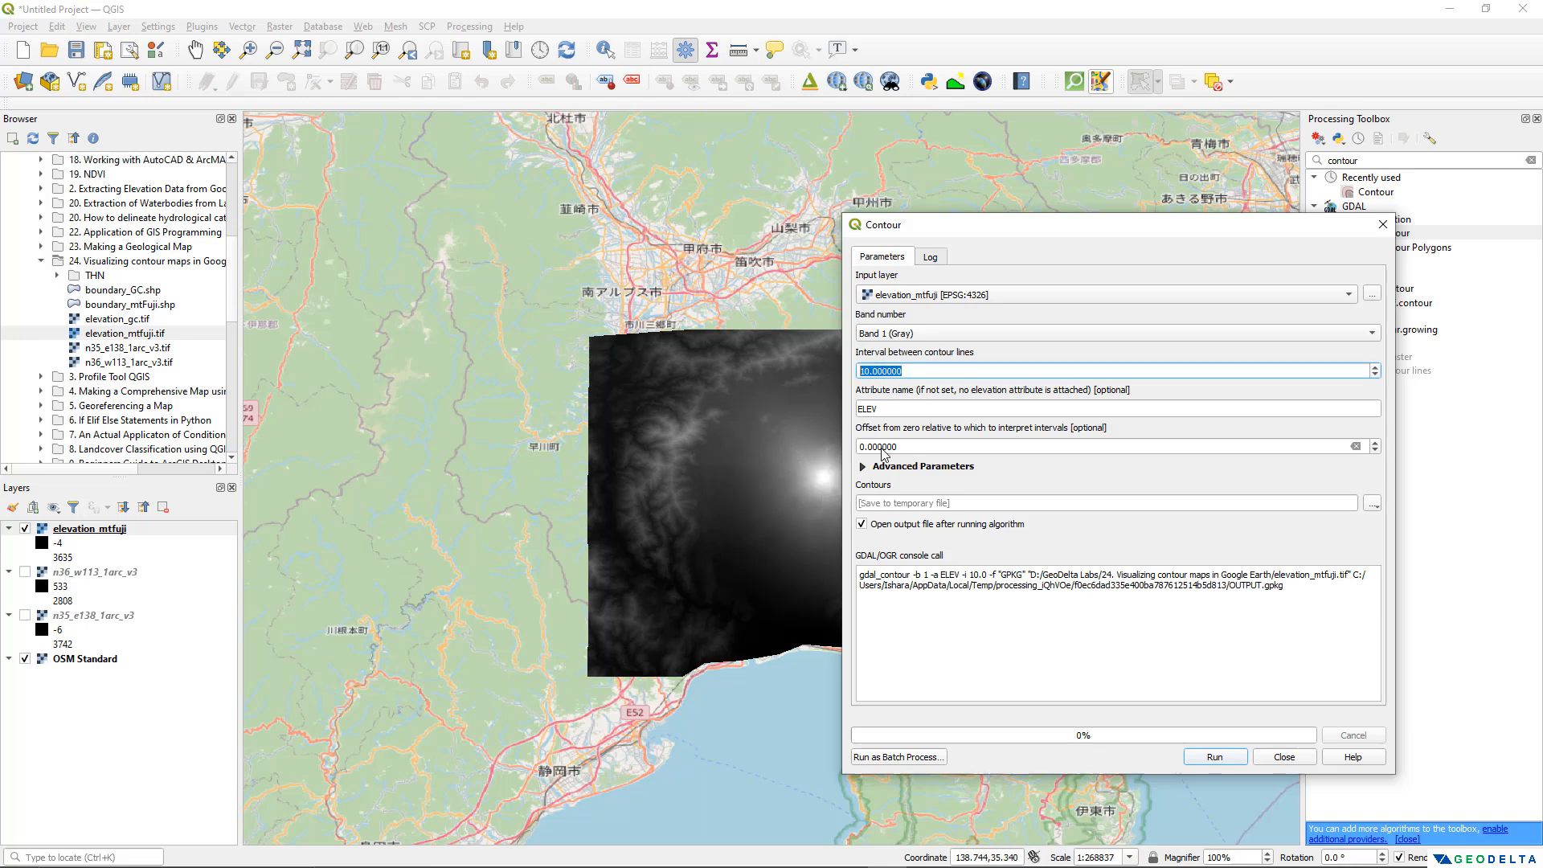
{"action": "mouse_move", "coordinate": [1129, 456]}
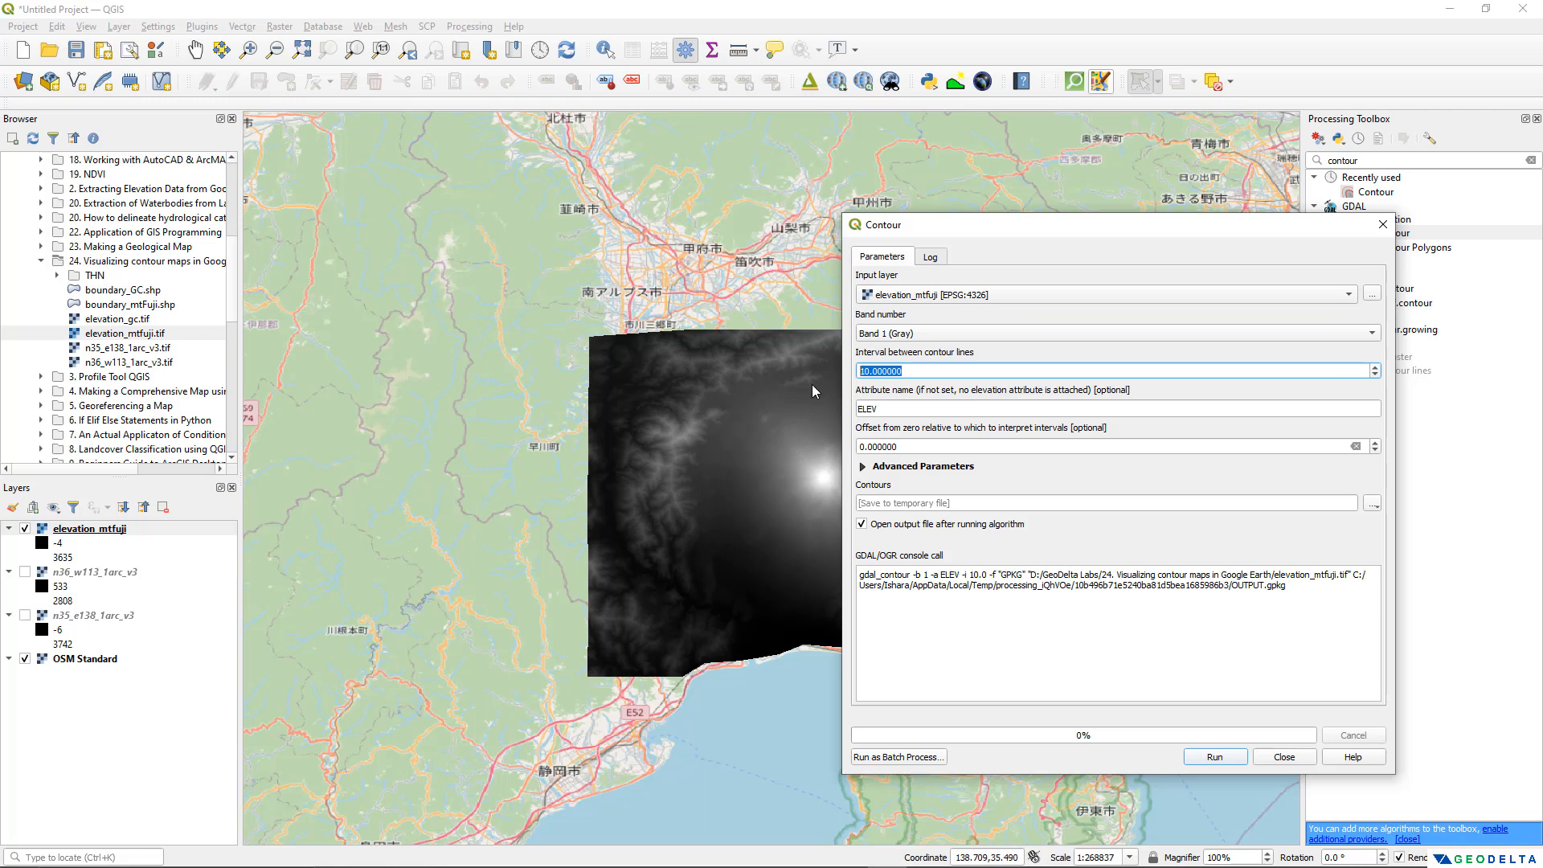
{"action": "type", "text": "1"}
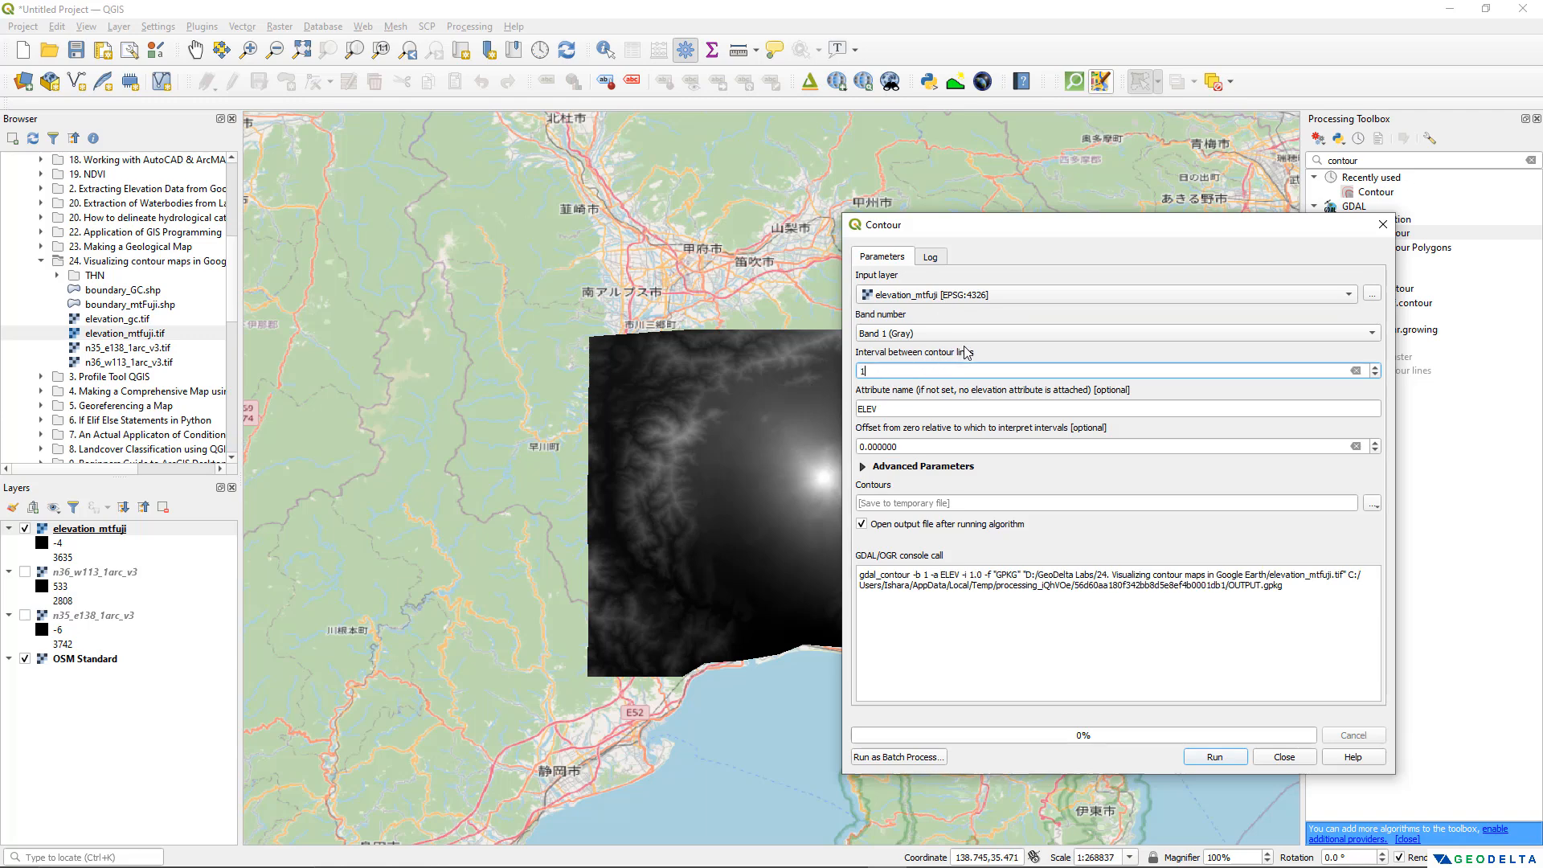
{"action": "type", "text": "150"}
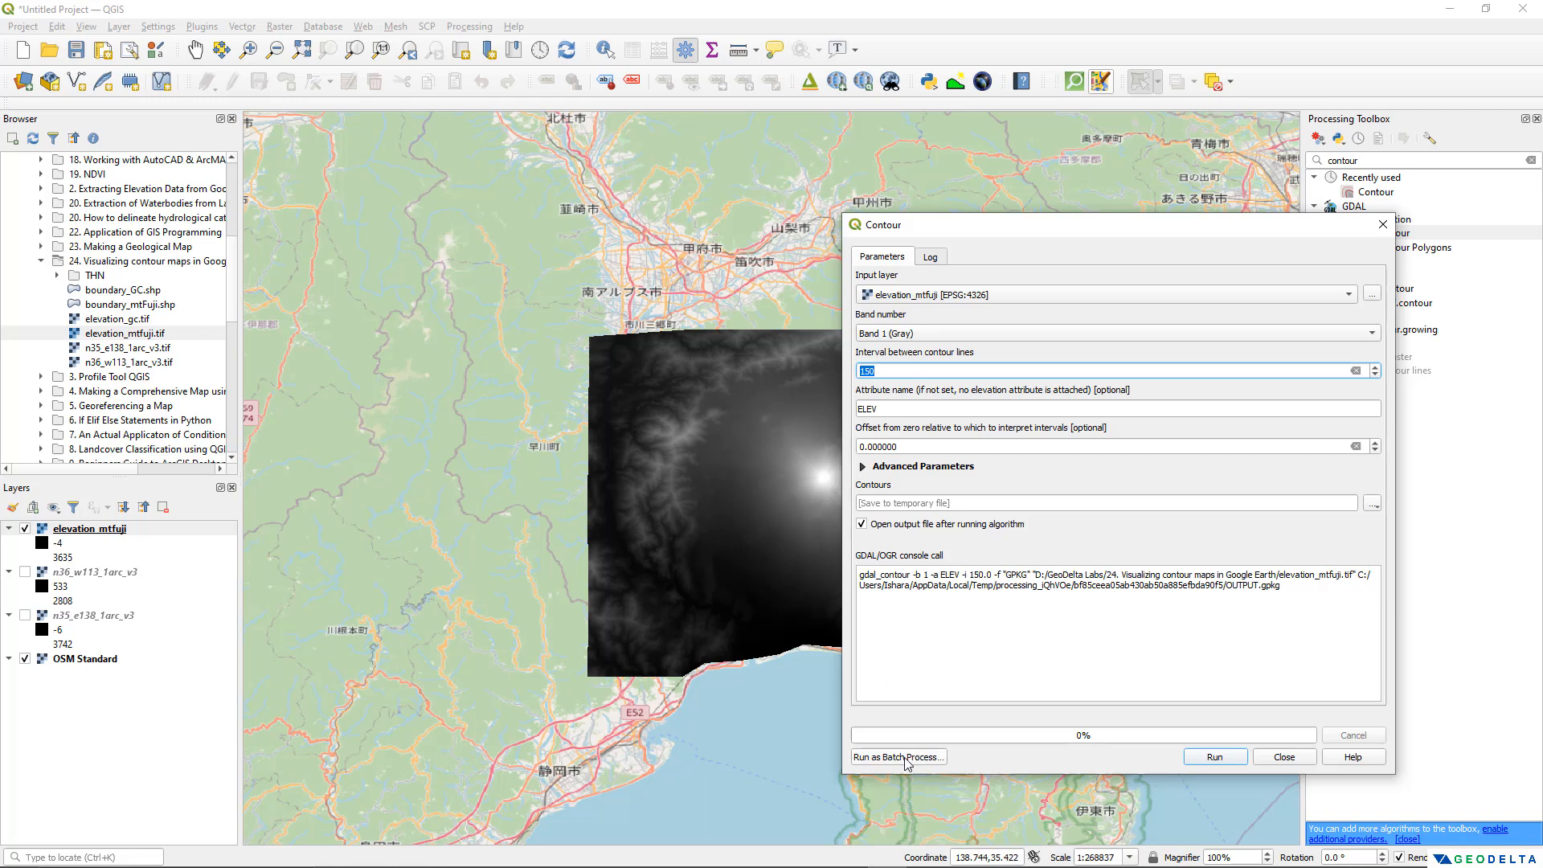
{"action": "left_click", "coordinate": [1071, 483]}
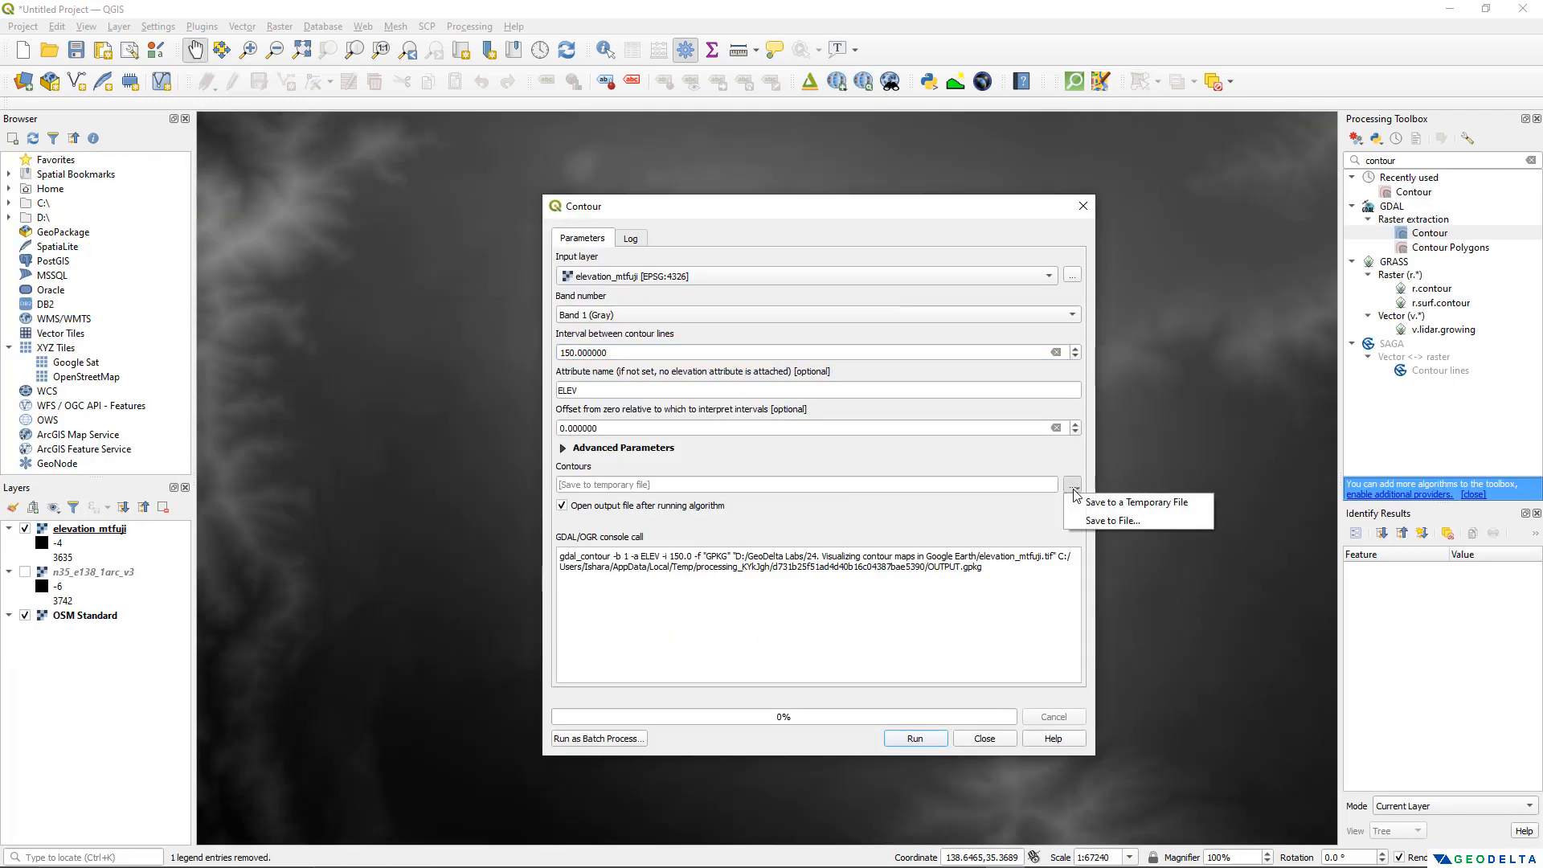
Save the contours to the contour_mt_fuji shapefile and run the Contour tool
{"action": "left_click", "coordinate": [1112, 520]}
{"action": "type", "text": "contour_mt_fuji"}
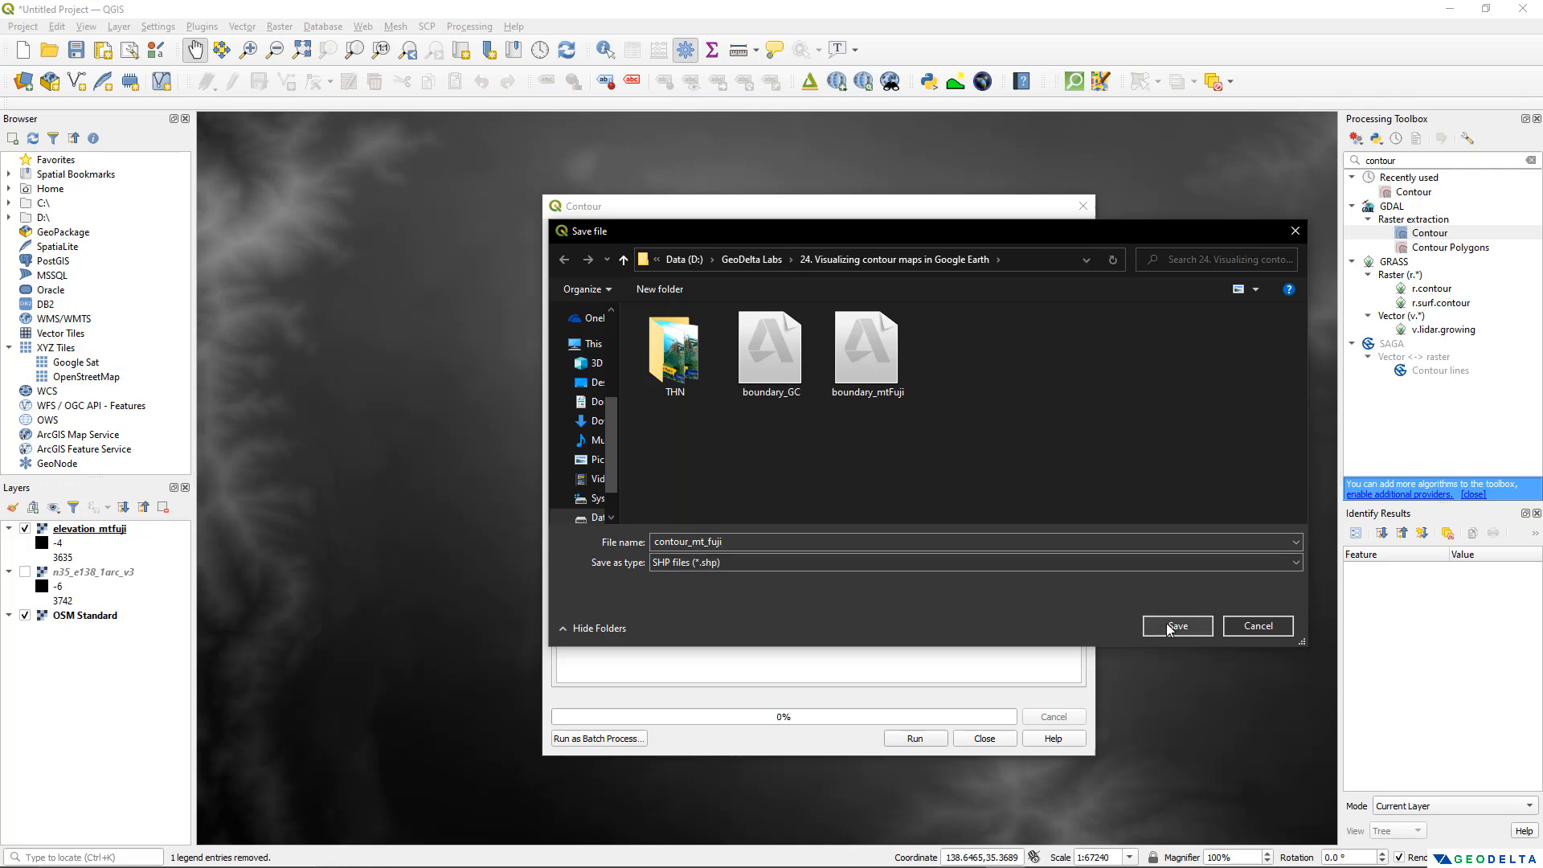
{"action": "left_click", "coordinate": [1176, 625]}
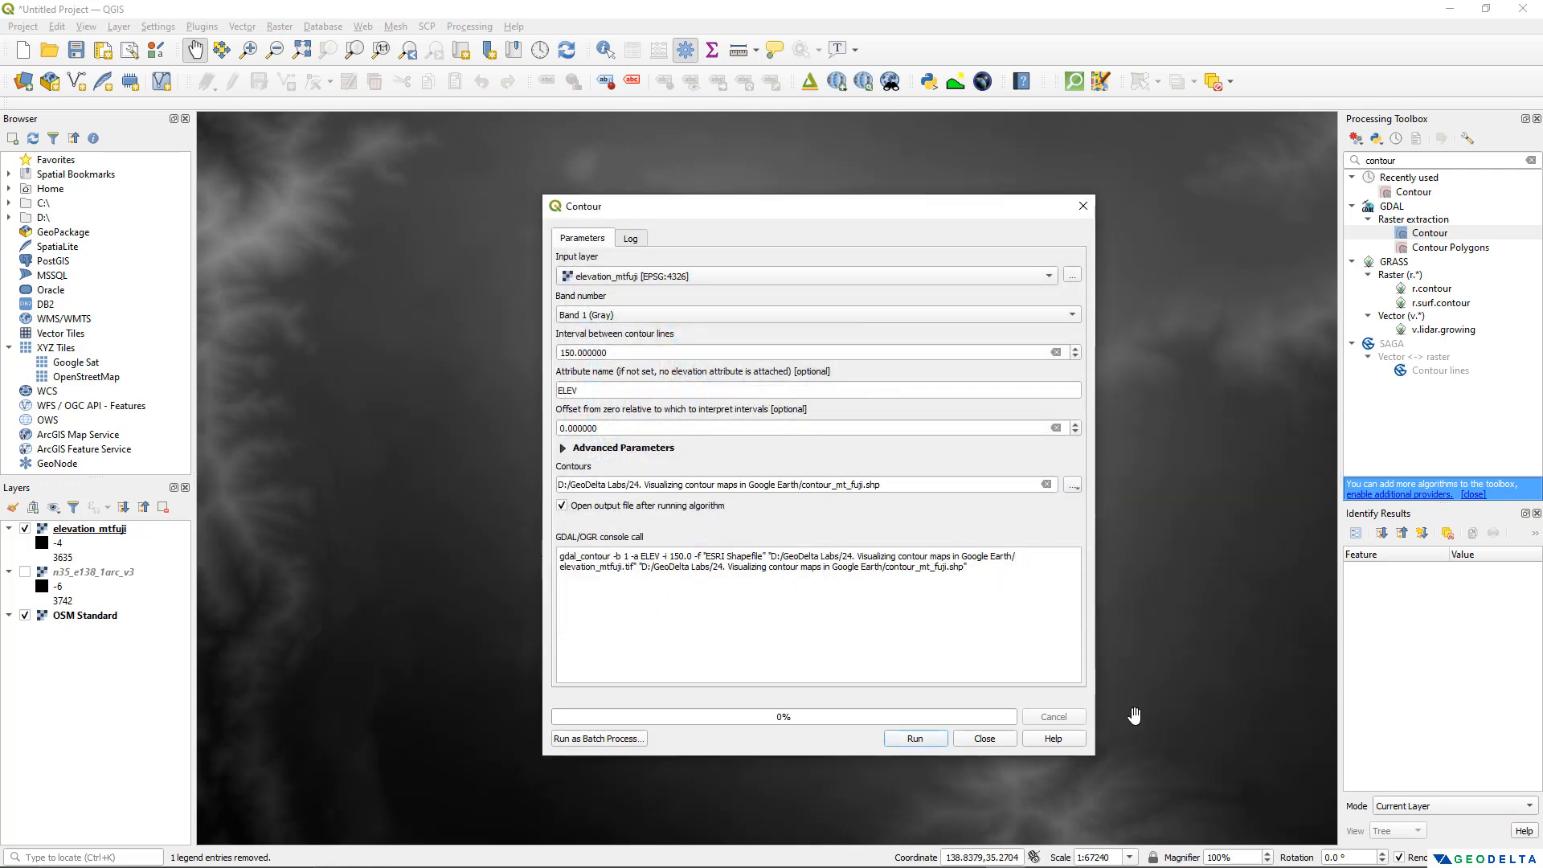
{"action": "left_click", "coordinate": [916, 738]}
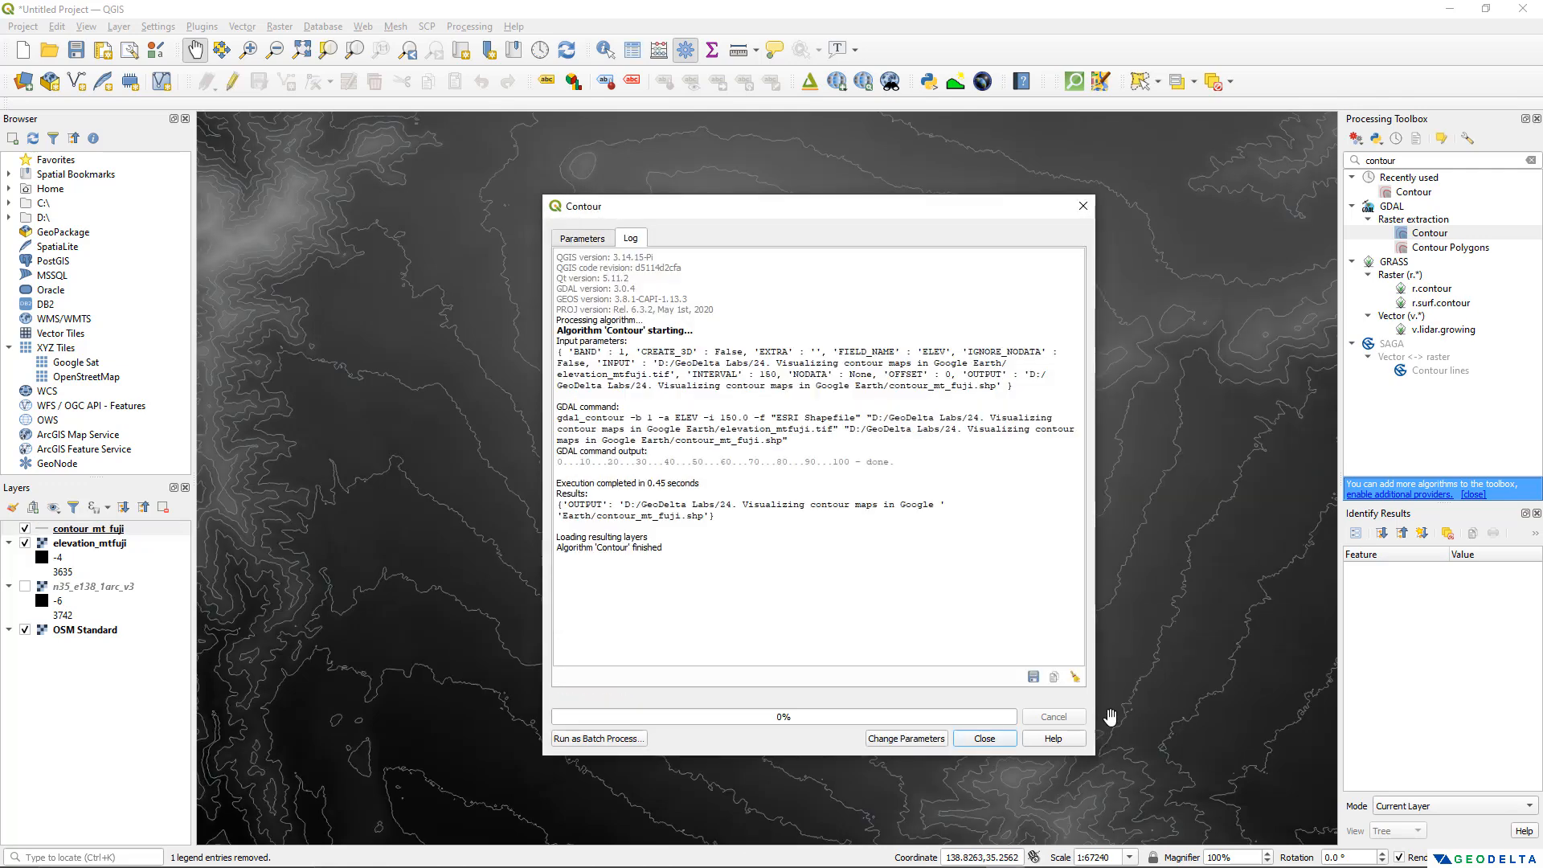
Close the Contour dialog, zoom in, and identify the summit contour at ELEV 3600
{"action": "left_click", "coordinate": [984, 739]}
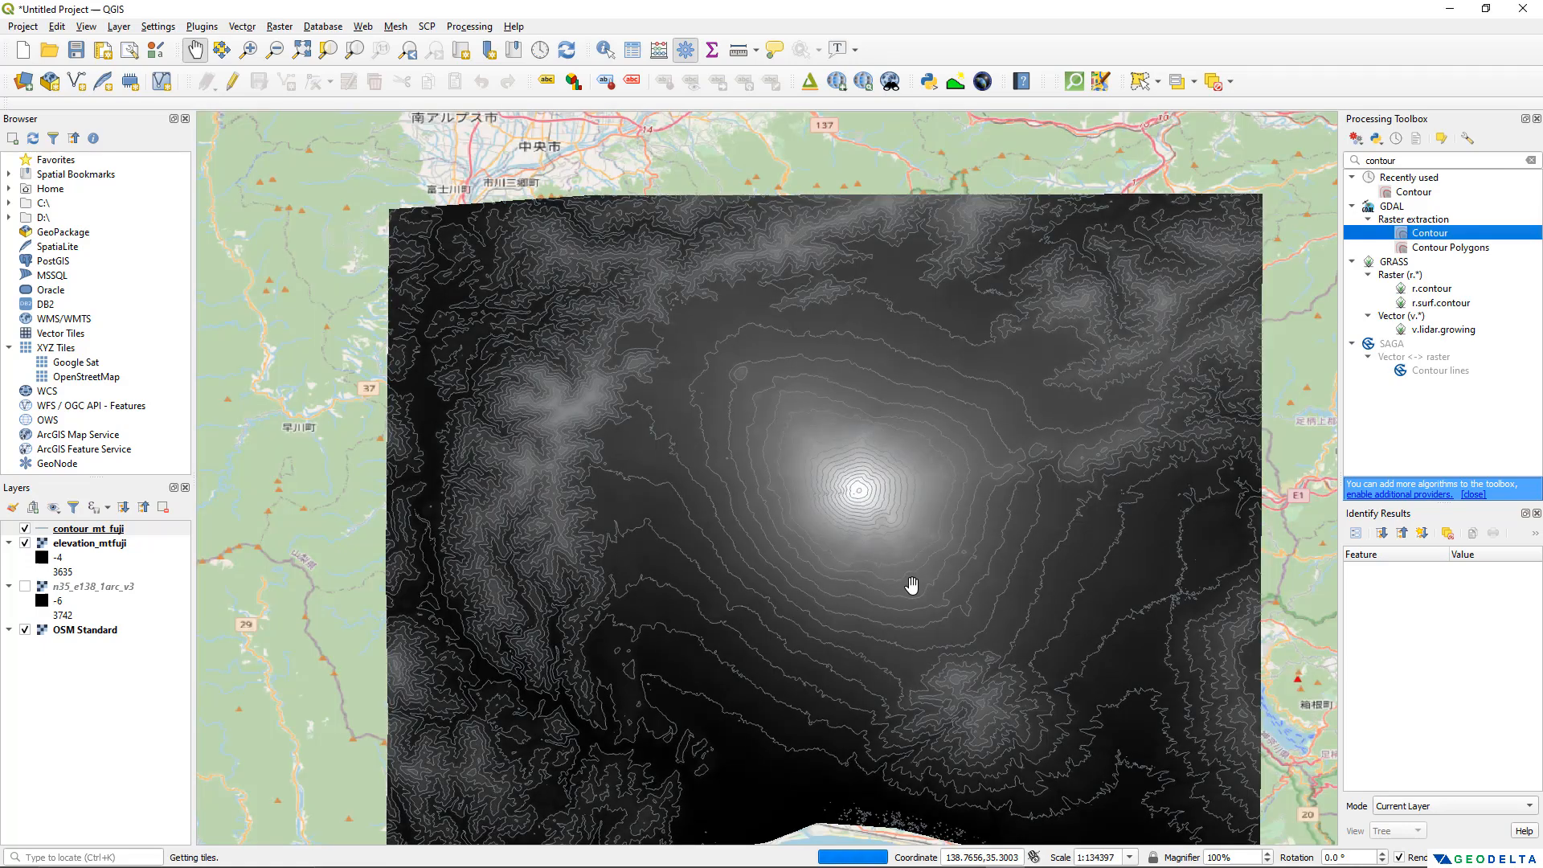
{"action": "scroll", "scroll_direction": "down", "scroll_amount": 3}
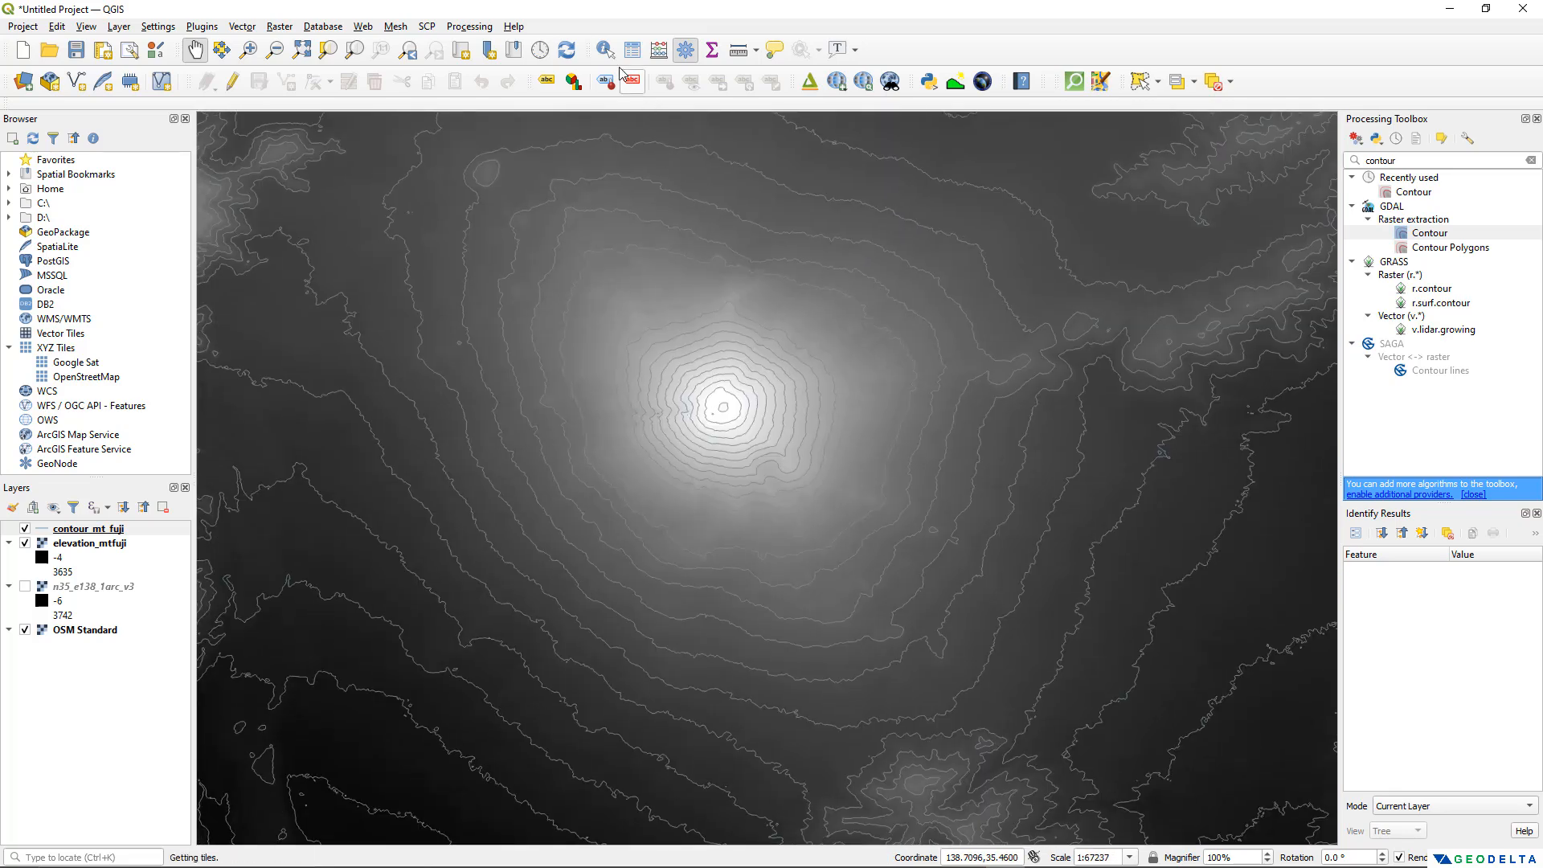
{"action": "mouse_move", "coordinate": [607, 50]}
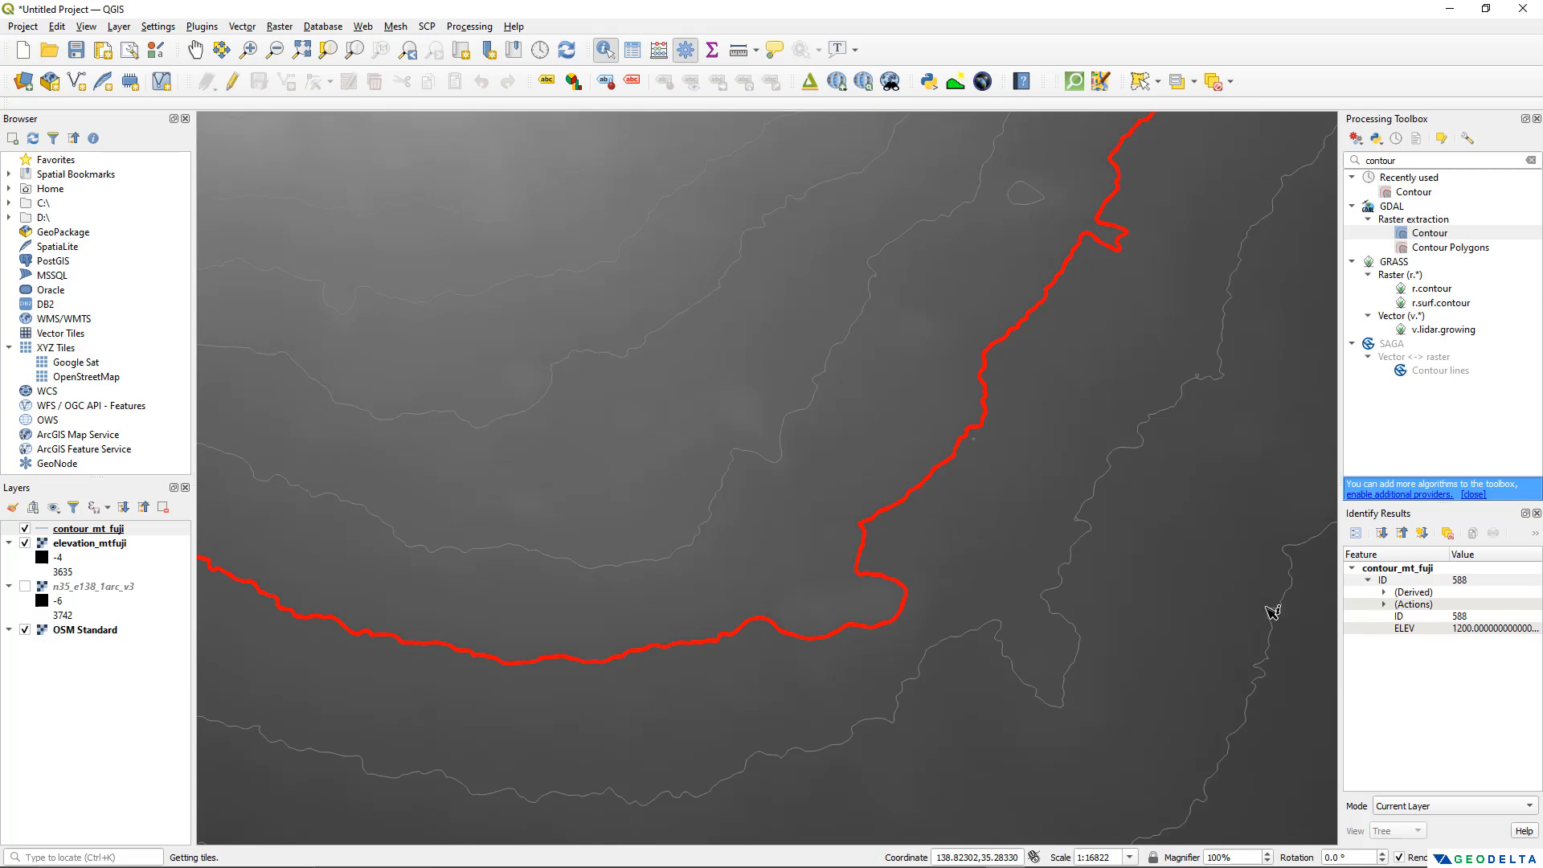
{"action": "scroll", "scroll_direction": "down", "scroll_amount": 3}
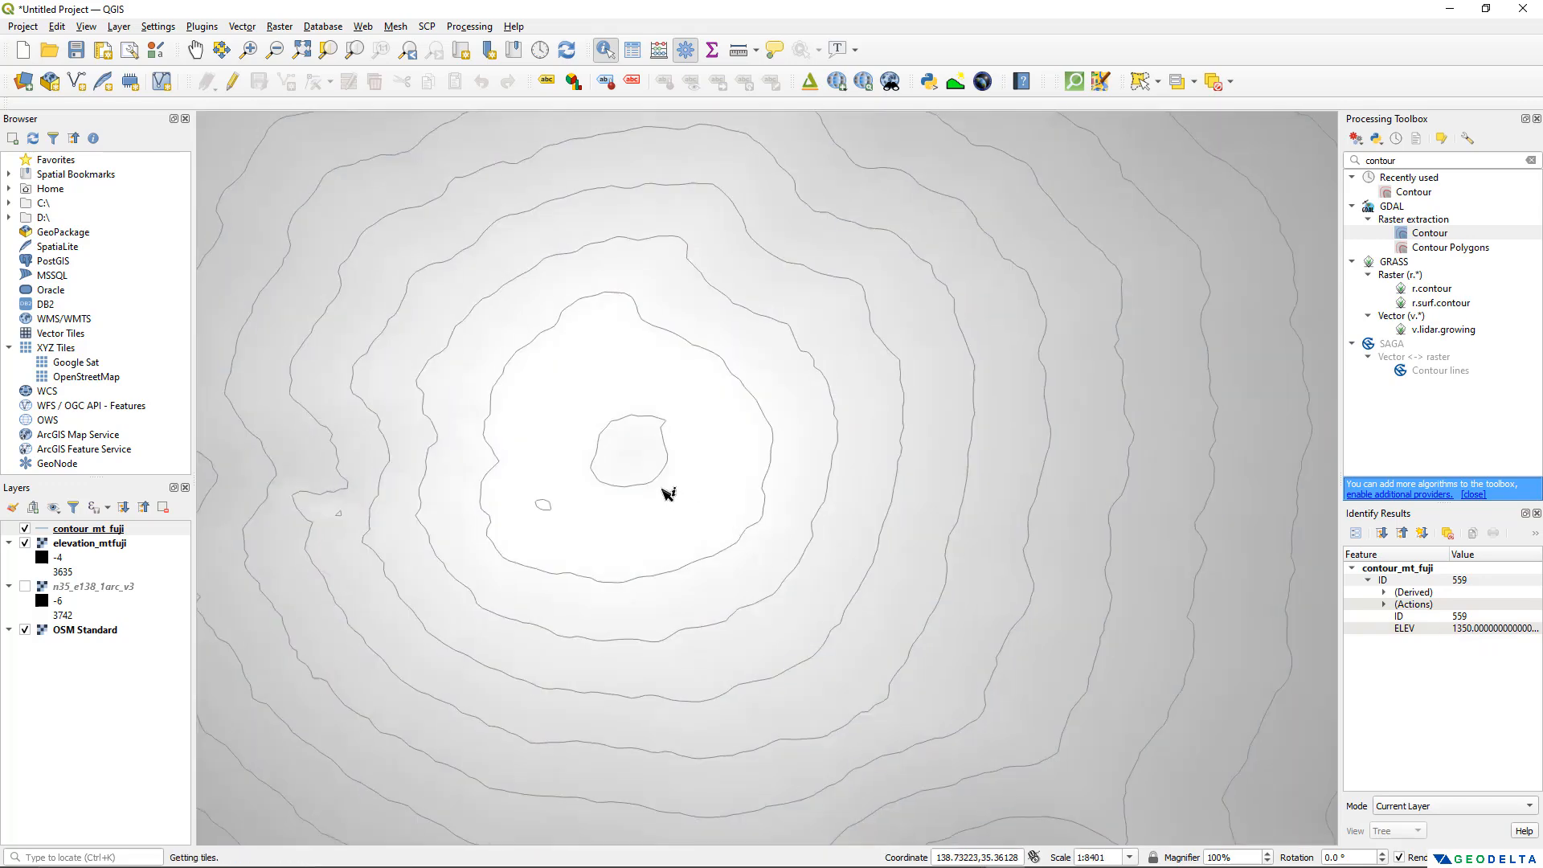
{"action": "left_click", "coordinate": [657, 489]}
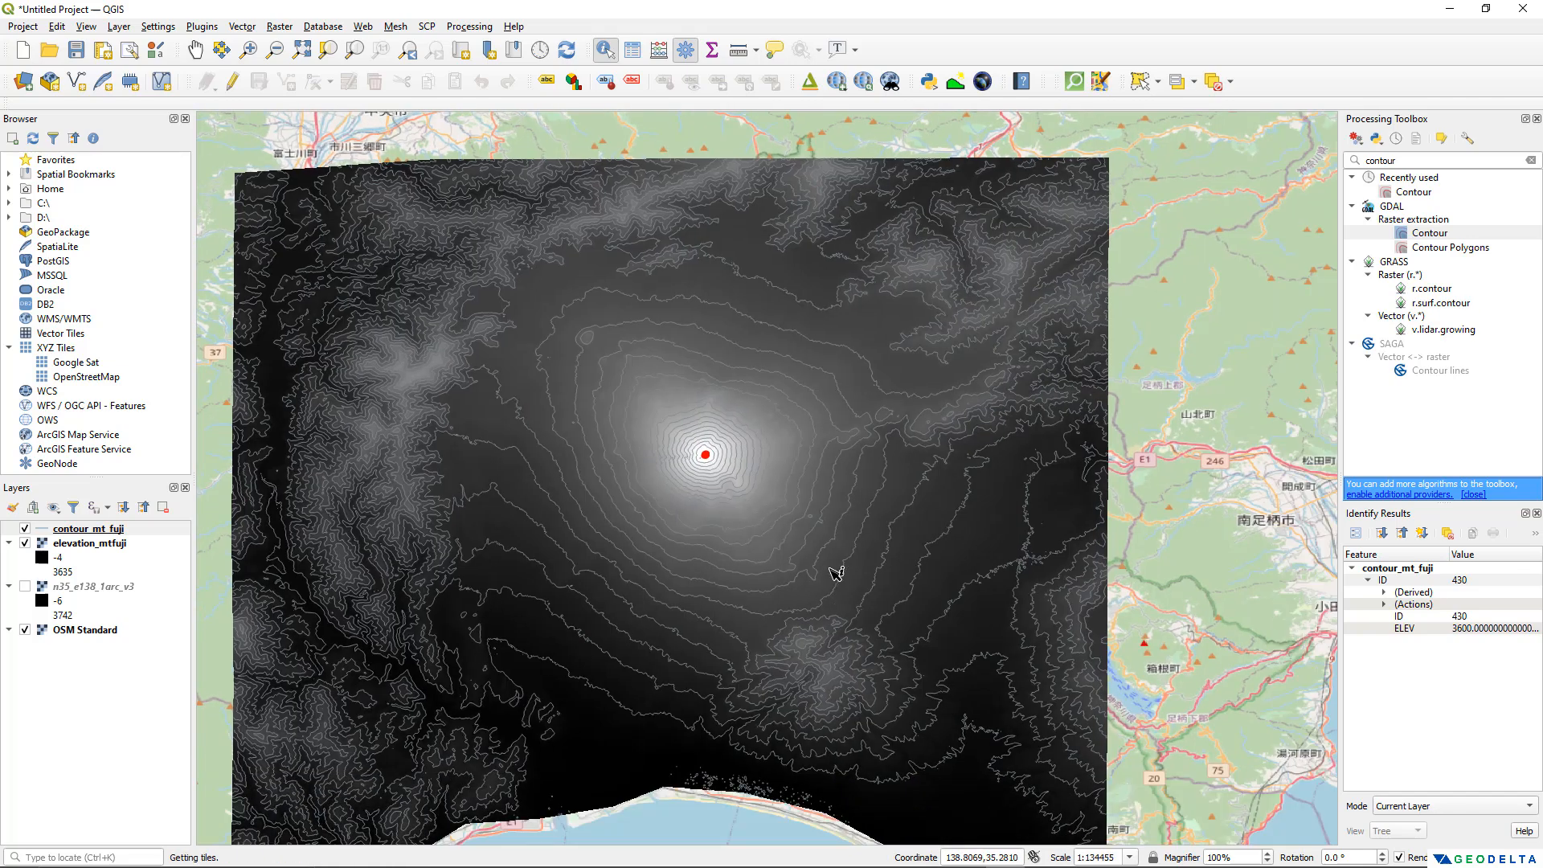
{"action": "mouse_move", "coordinate": [780, 441]}
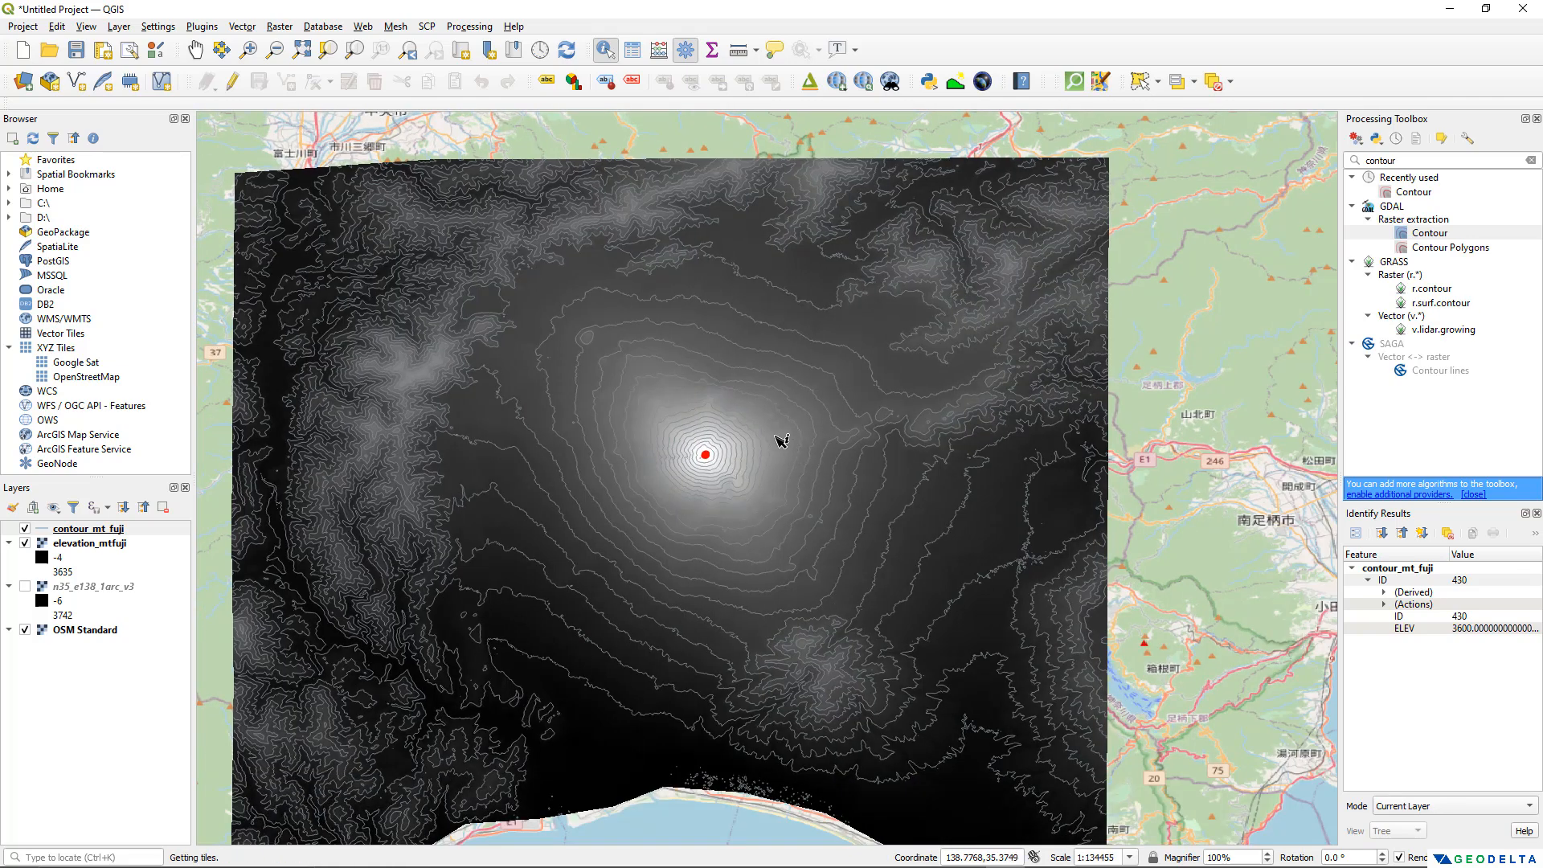
{"action": "mouse_move", "coordinate": [677, 450]}
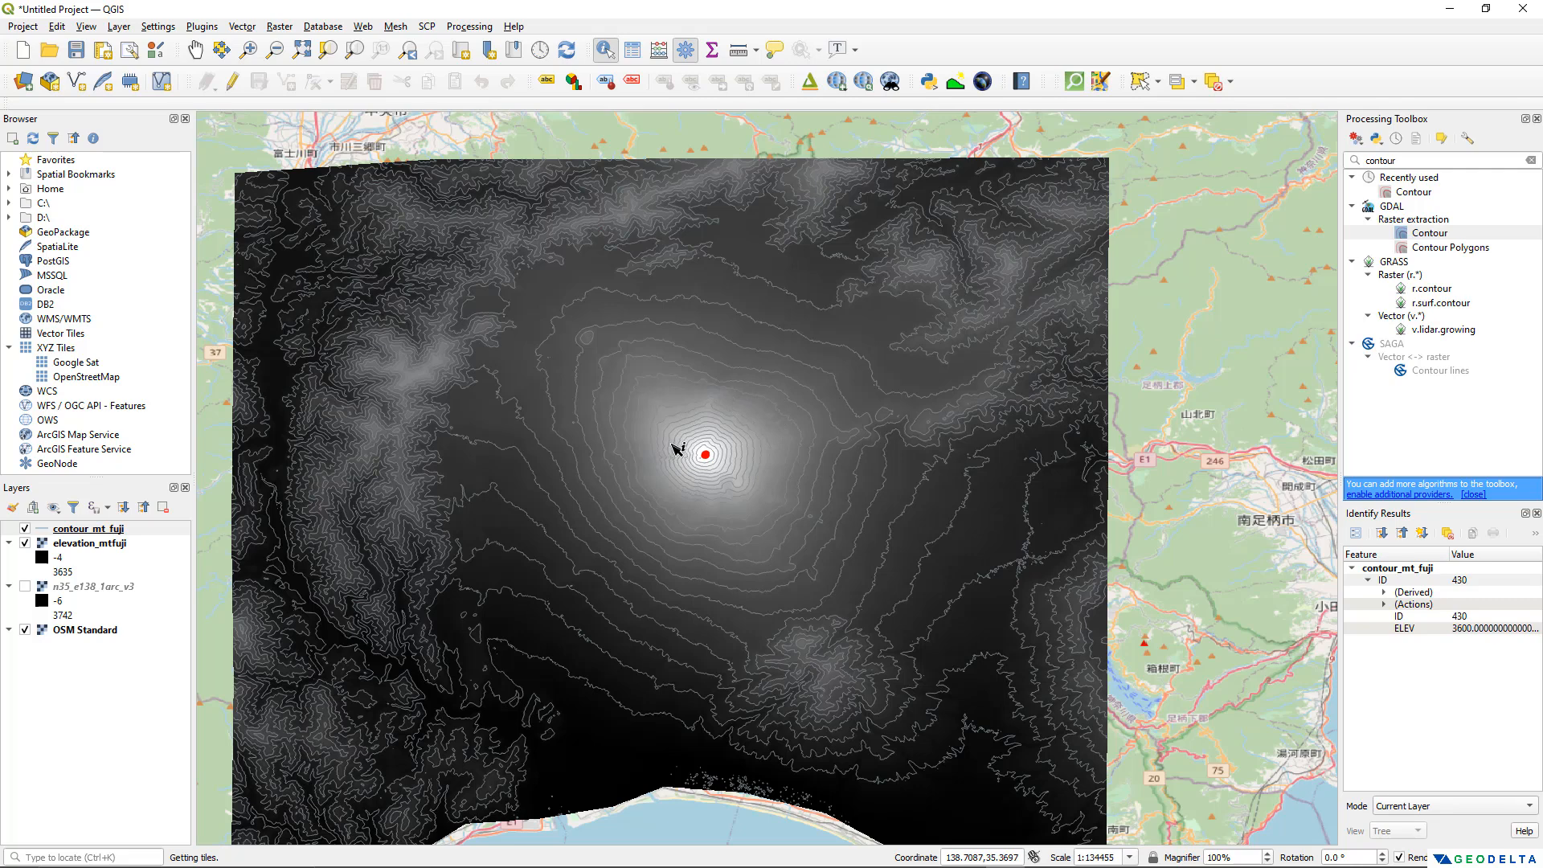
{"action": "mouse_move", "coordinate": [709, 466]}
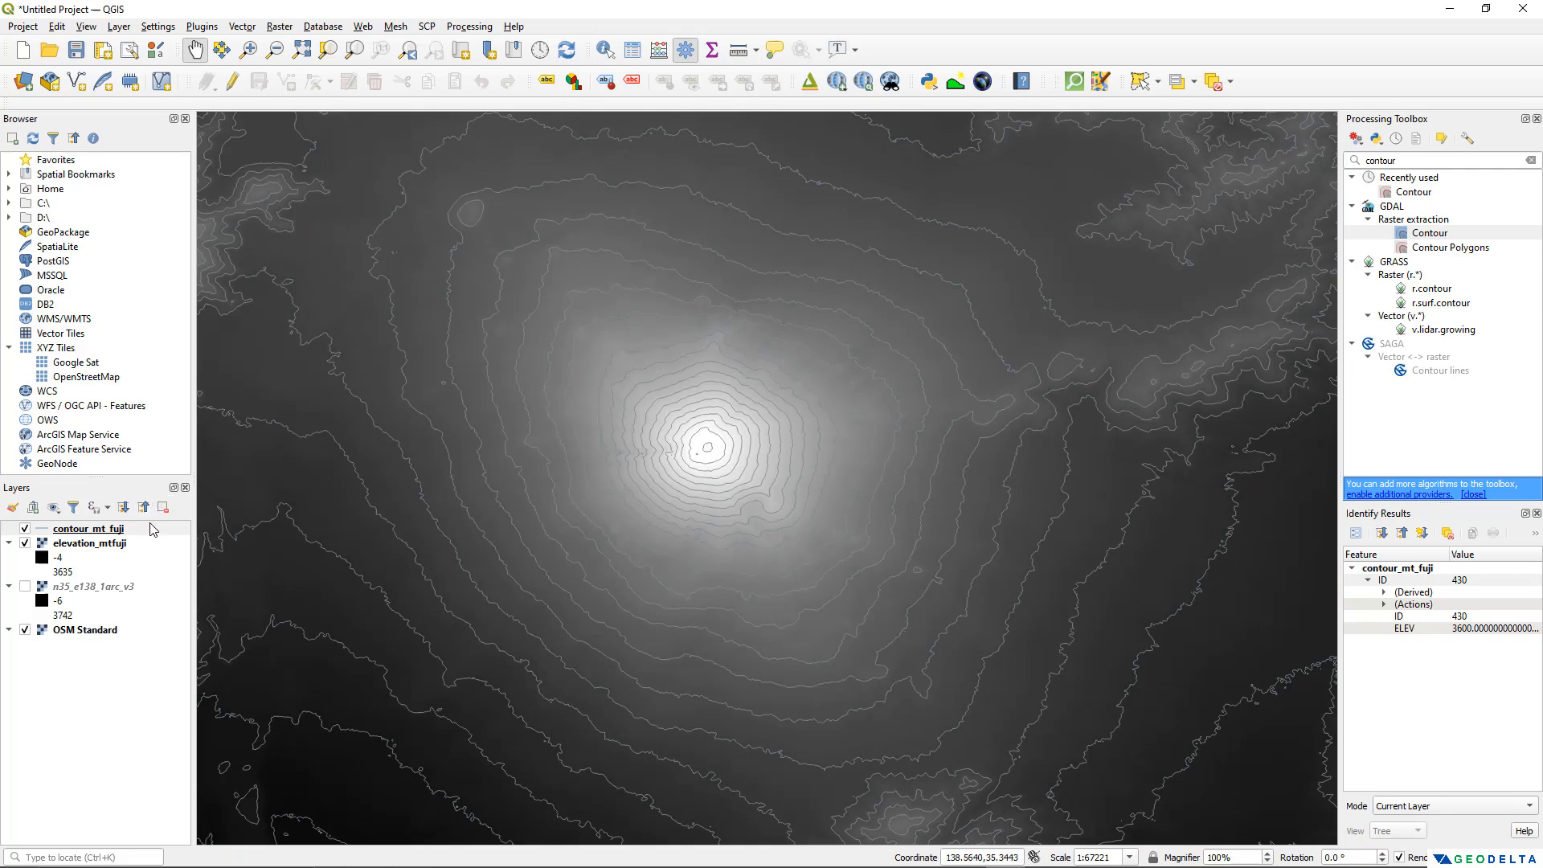
{"action": "mouse_move", "coordinate": [89, 528]}
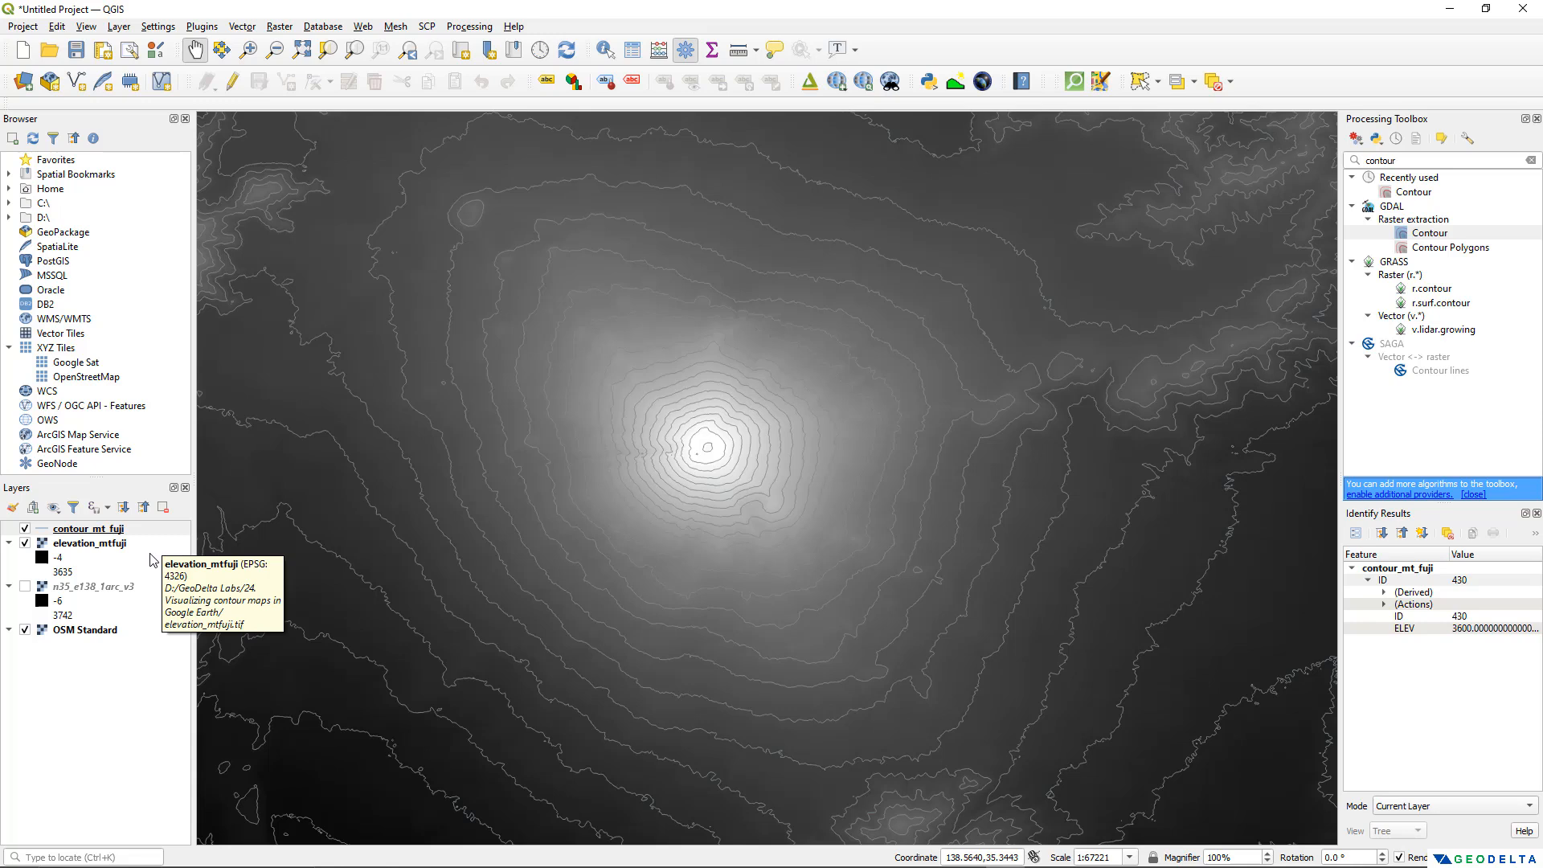
{"action": "mouse_move", "coordinate": [430, 616]}
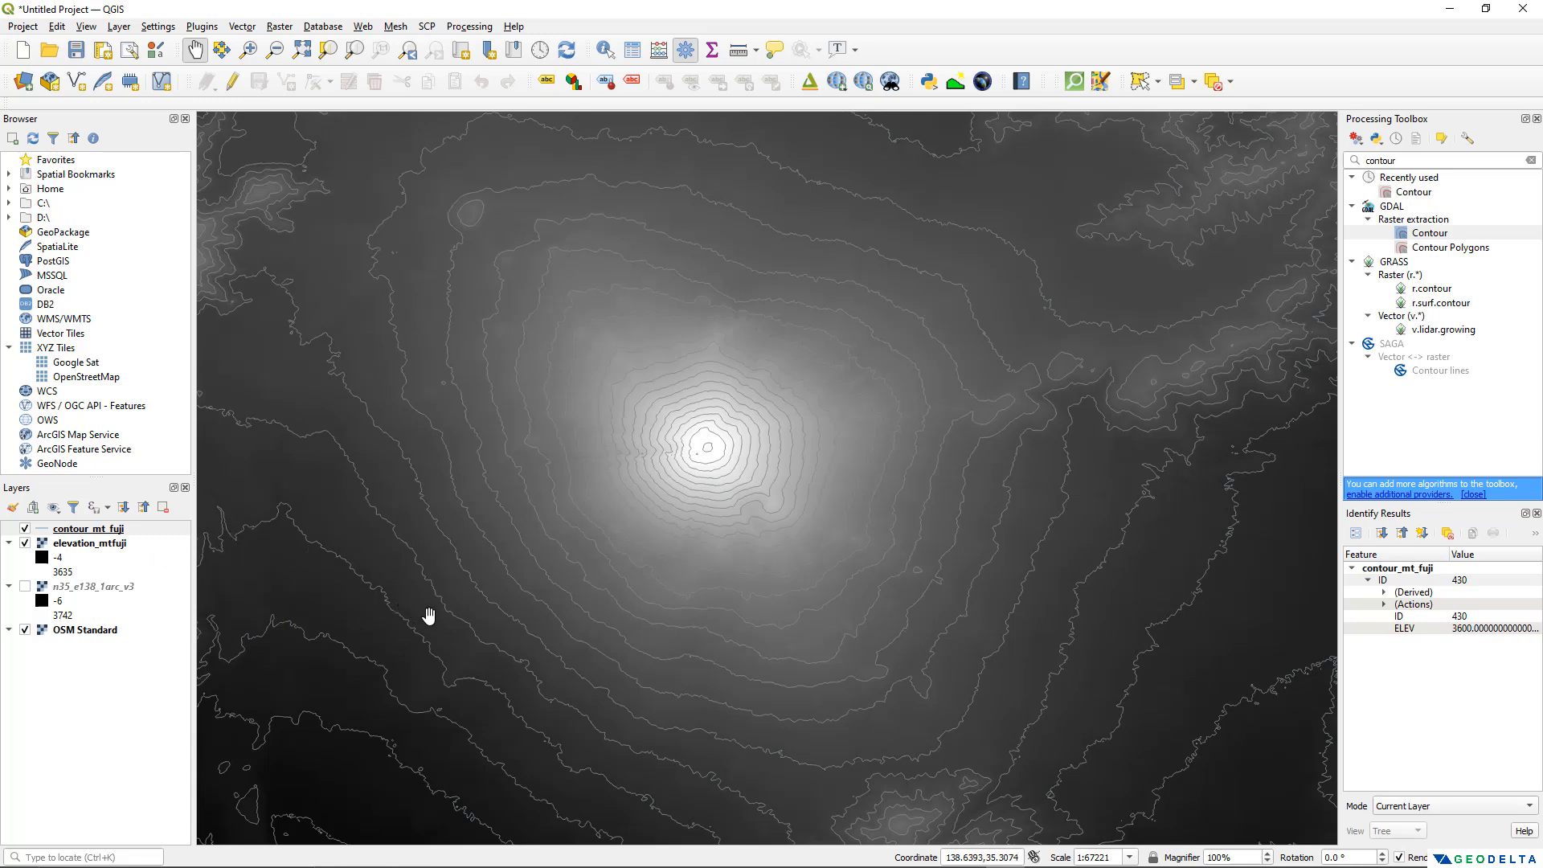
{"action": "mouse_move", "coordinate": [428, 602]}
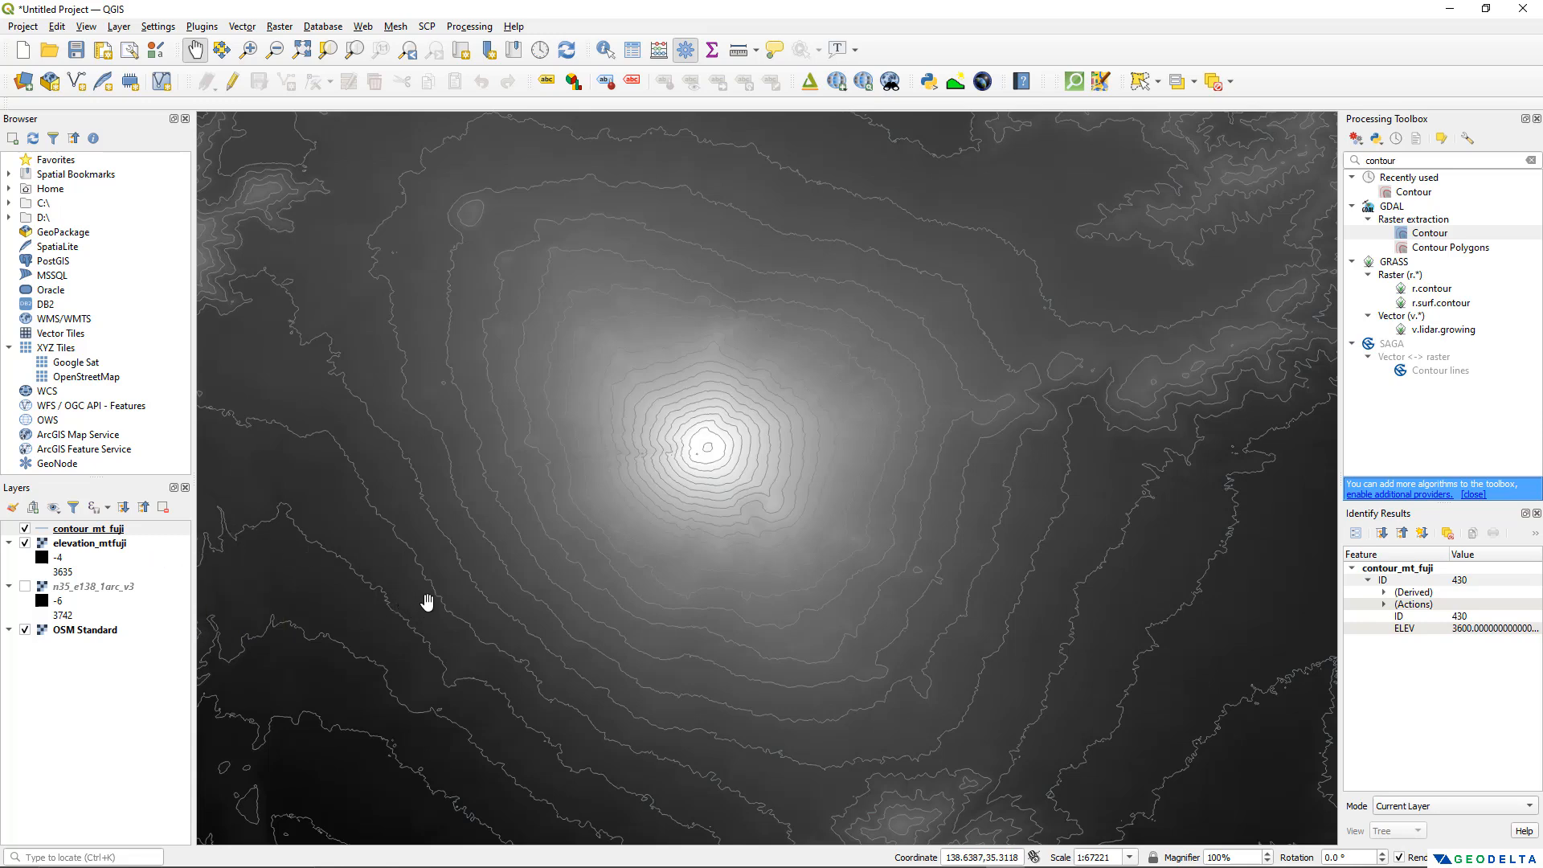
Delete the ID field from the contour_mt_fuji attribute table, leaving only ELEV
{"action": "right_click", "coordinate": [88, 528]}
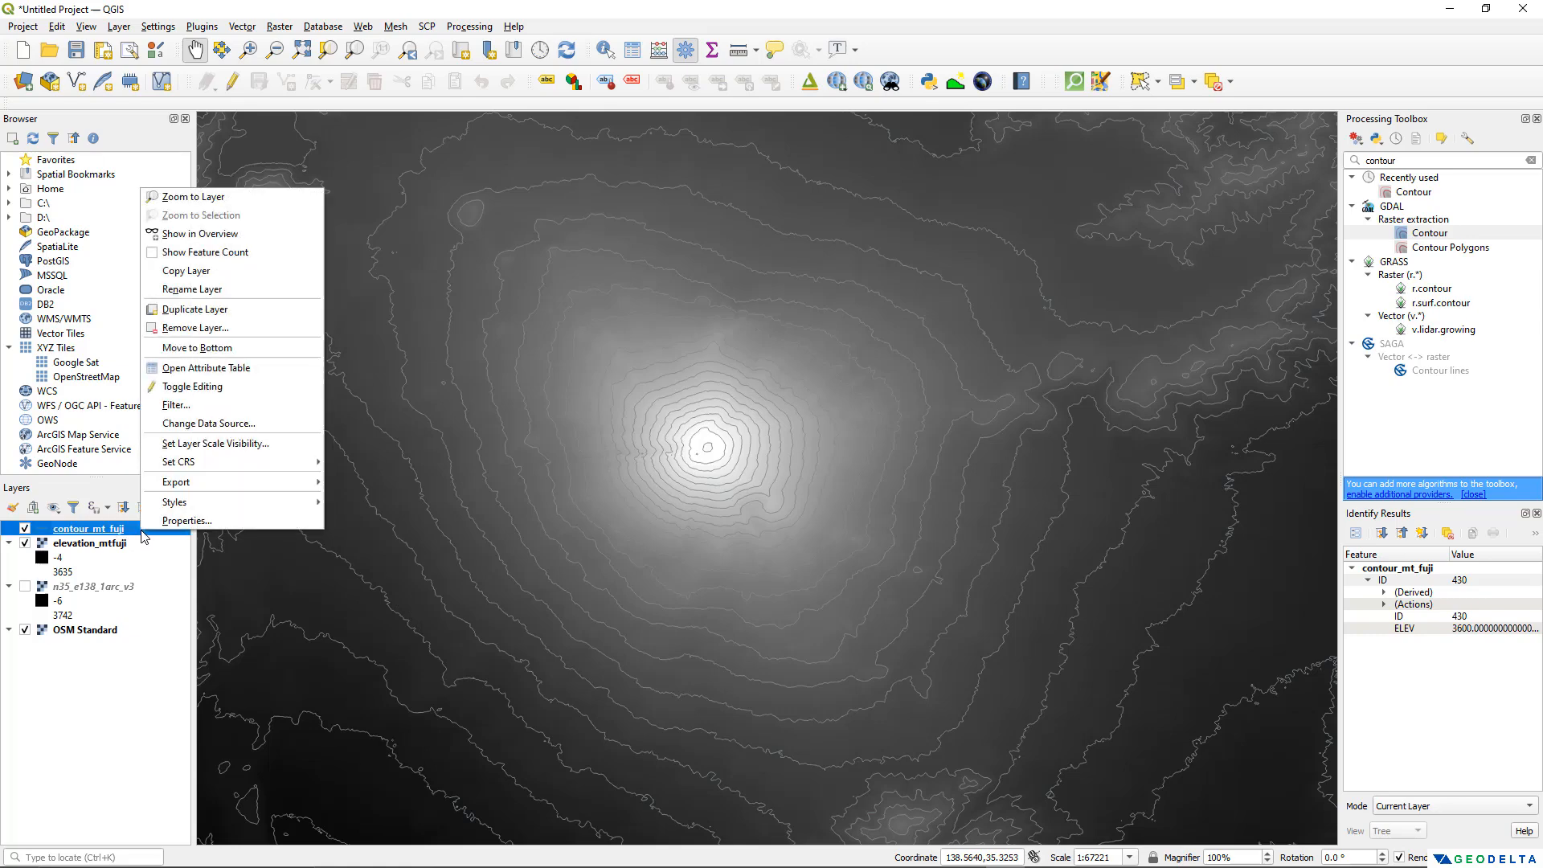
{"action": "mouse_move", "coordinate": [228, 377]}
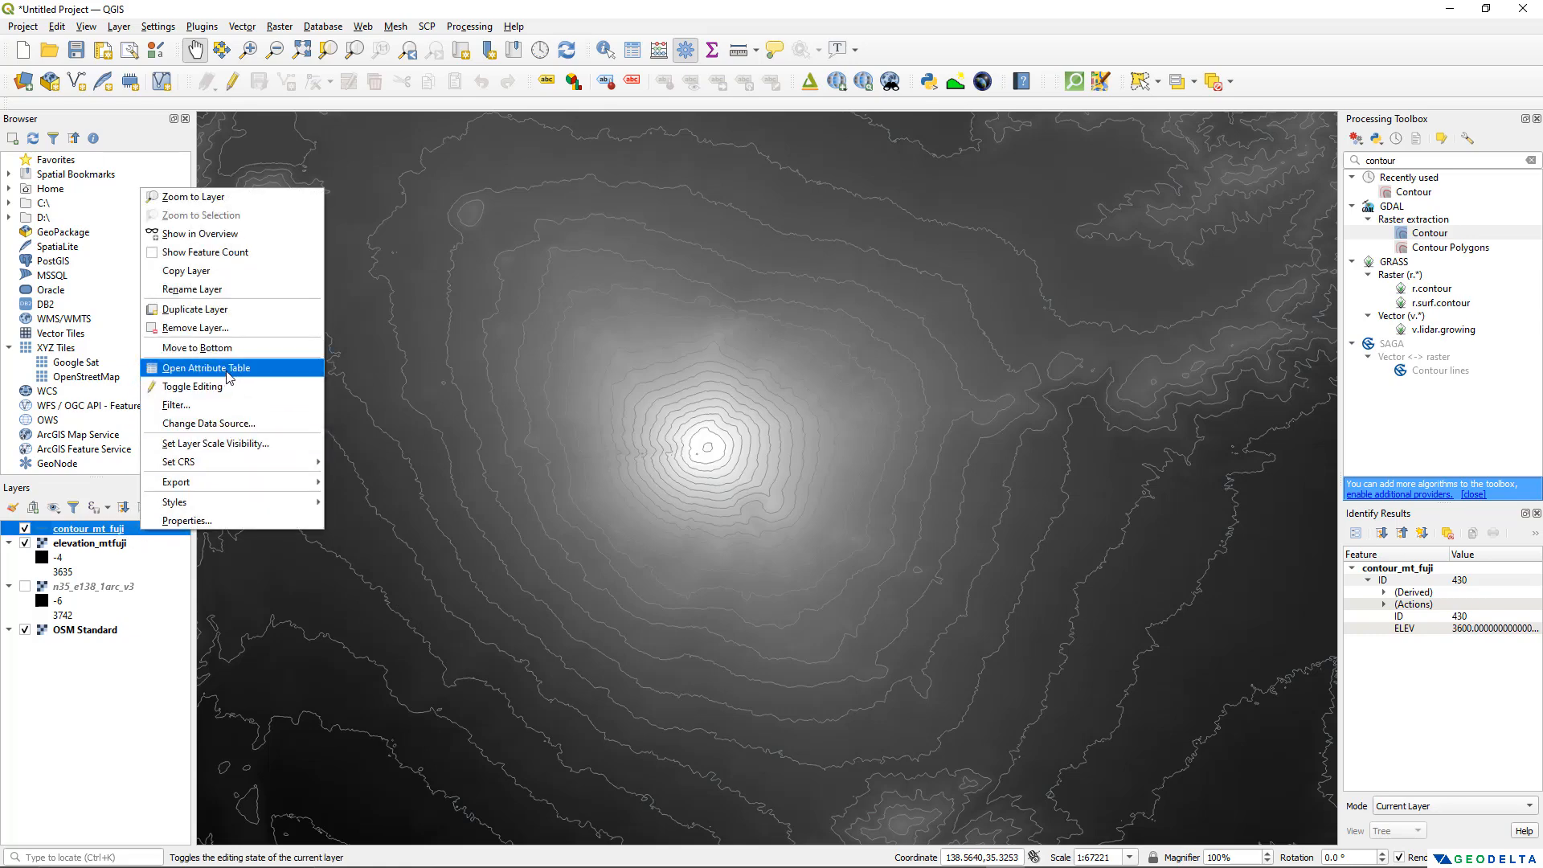
{"action": "left_click", "coordinate": [205, 368]}
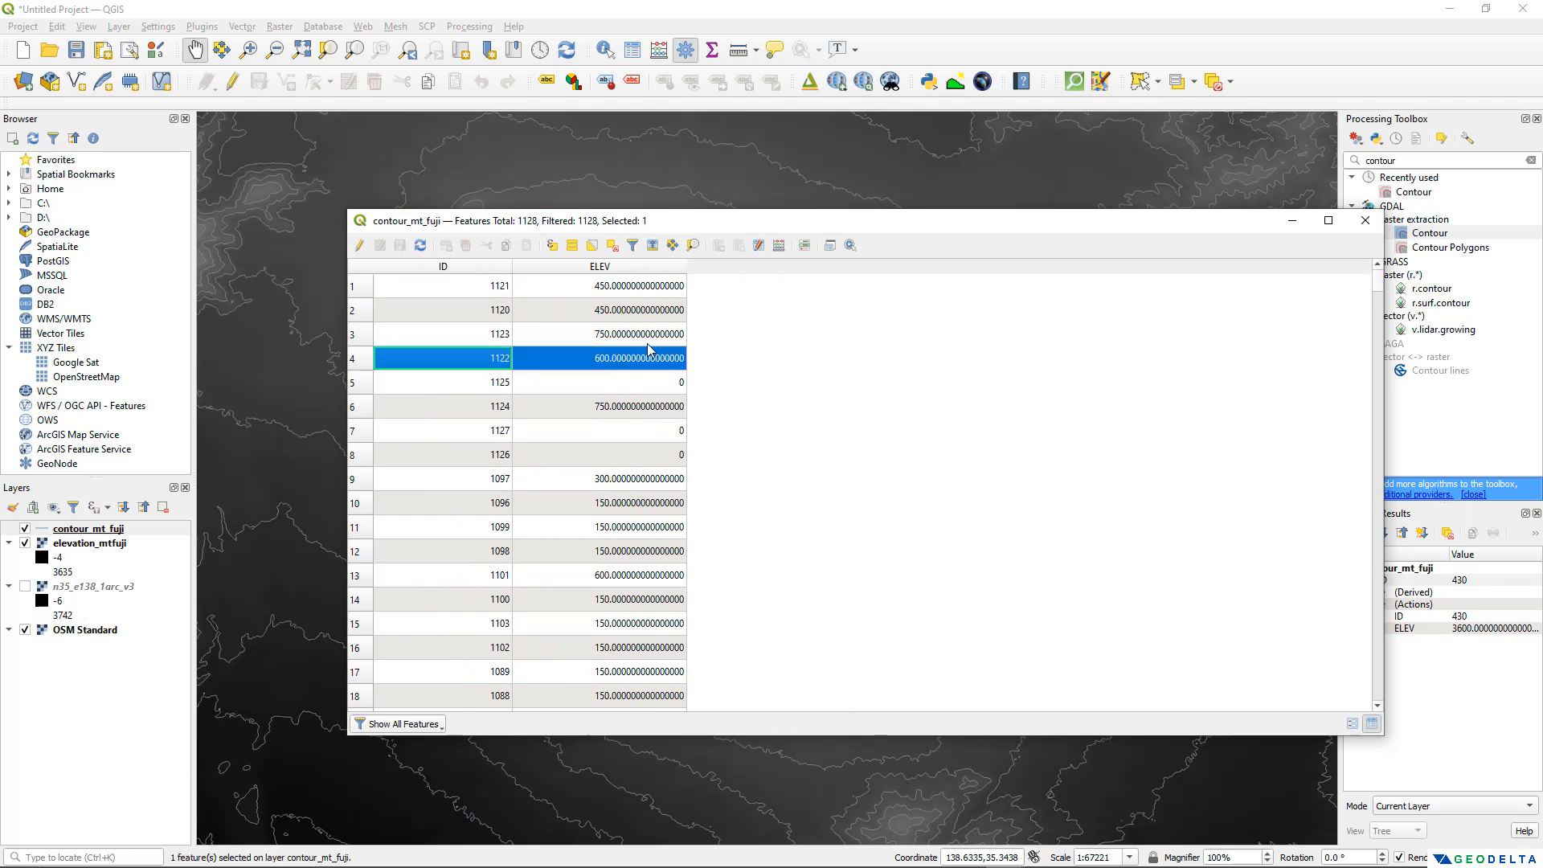
{"action": "mouse_move", "coordinate": [496, 294]}
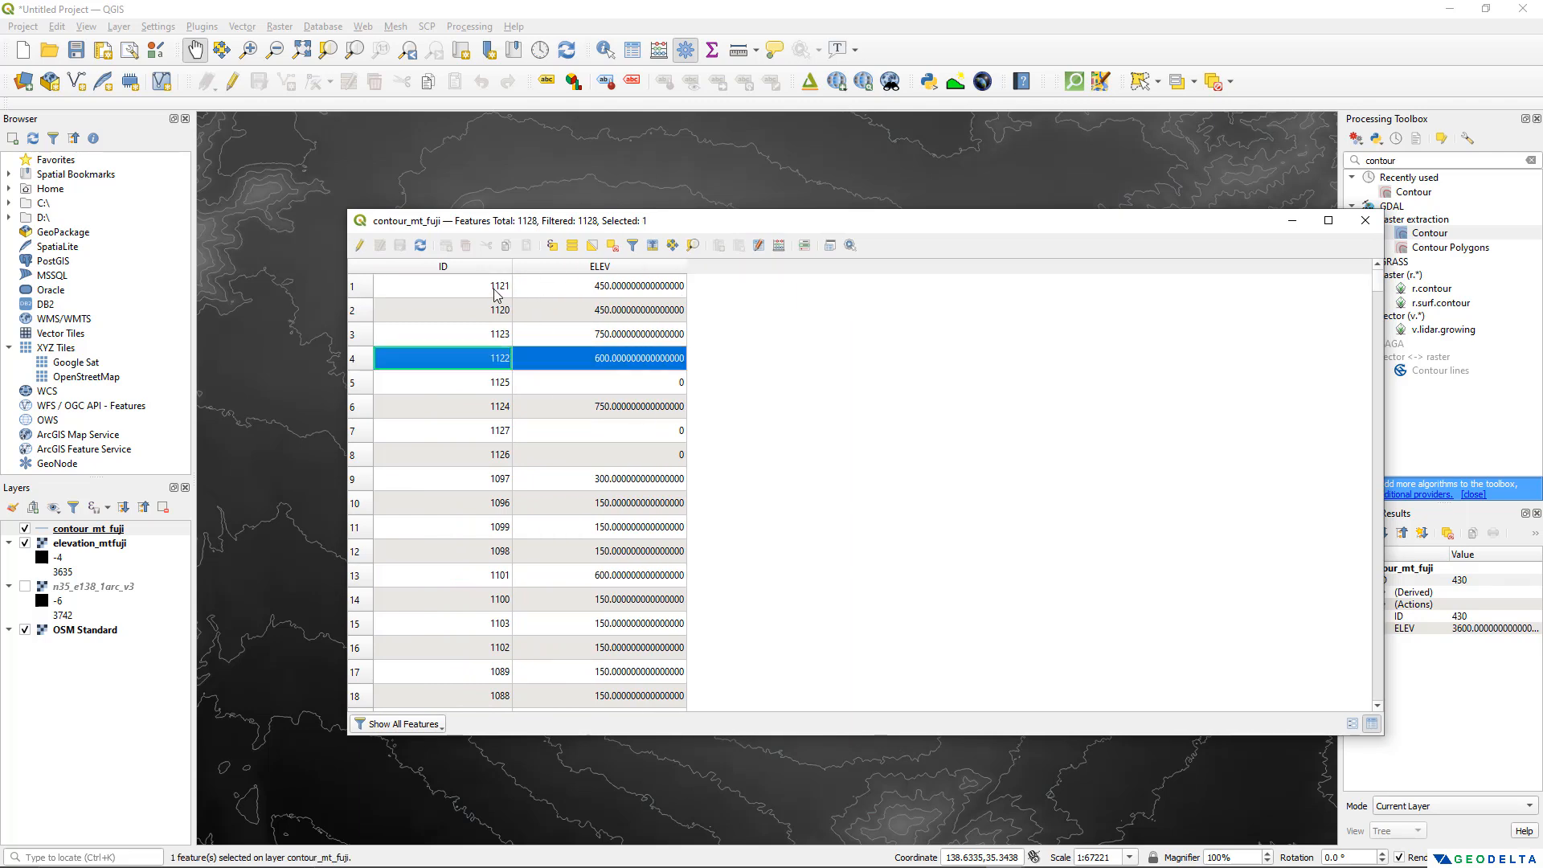
{"action": "double_click", "coordinate": [500, 309]}
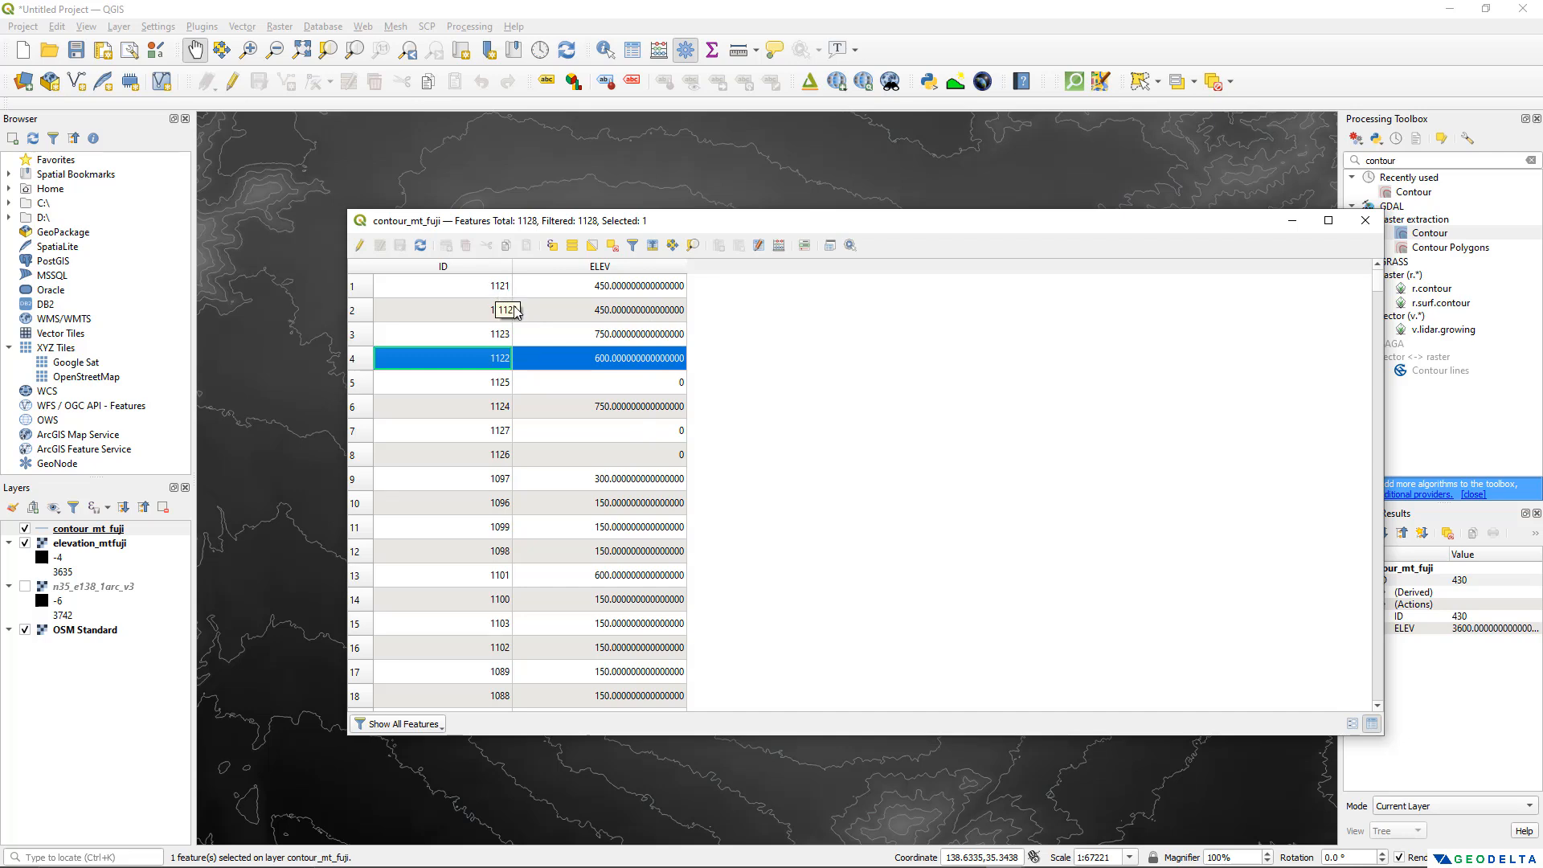
{"action": "left_click", "coordinate": [360, 247]}
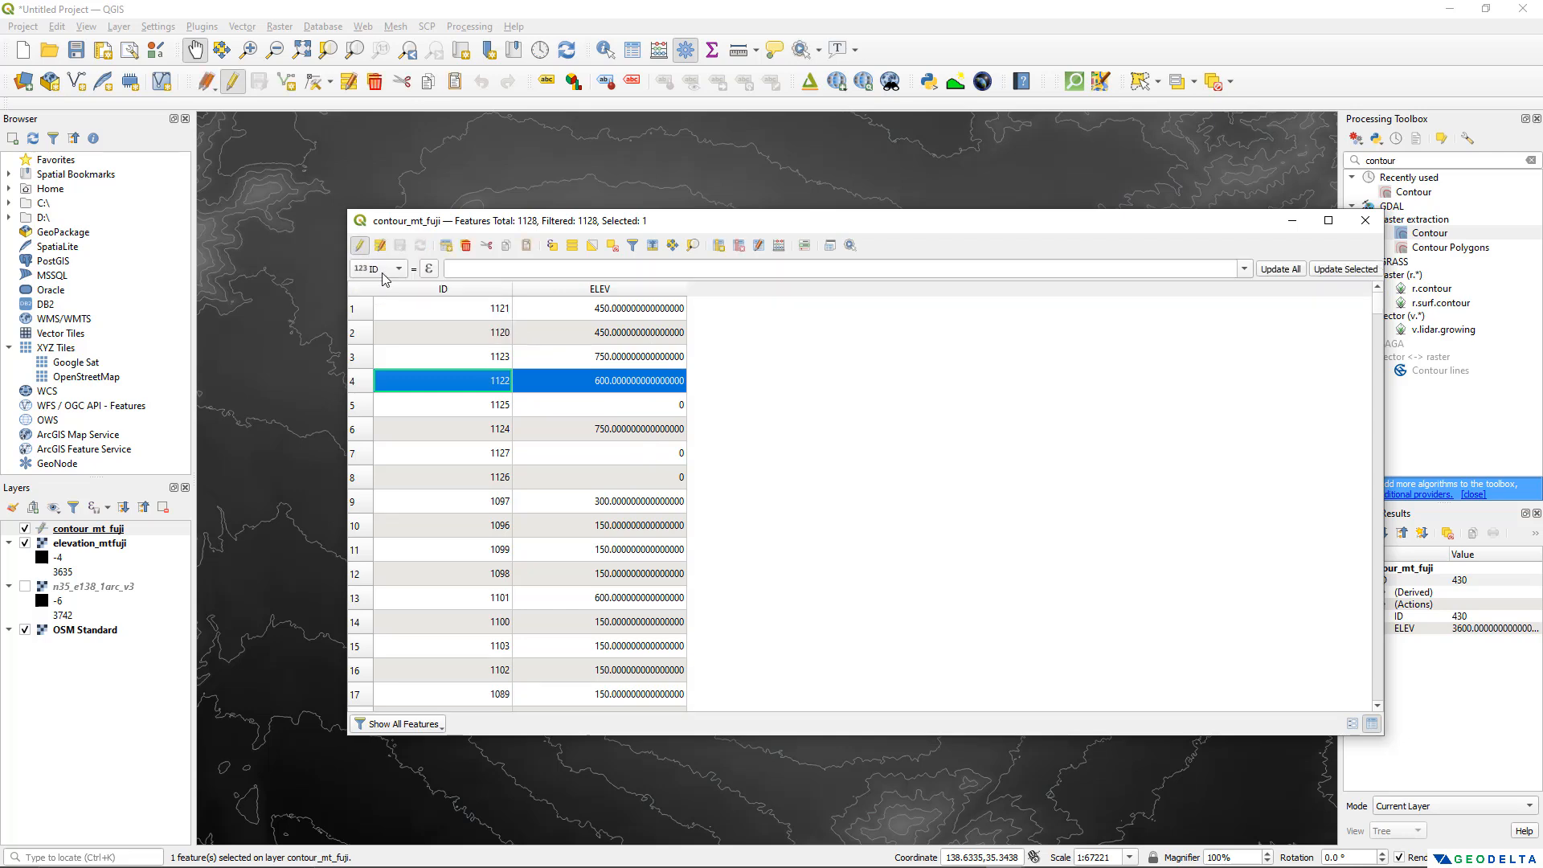
{"action": "left_click", "coordinate": [738, 246]}
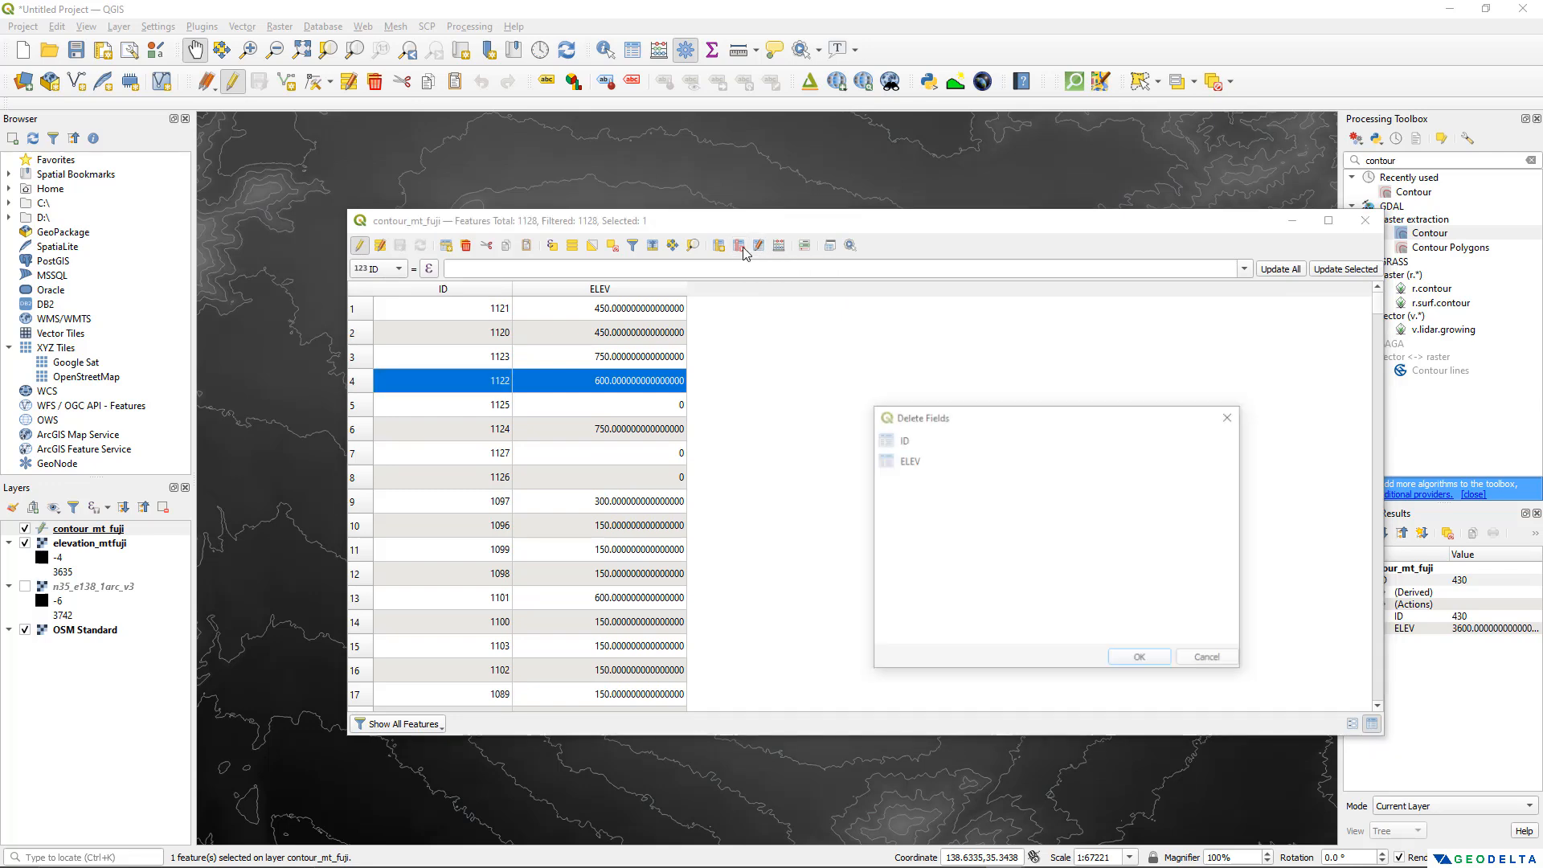
{"action": "left_click", "coordinate": [916, 439]}
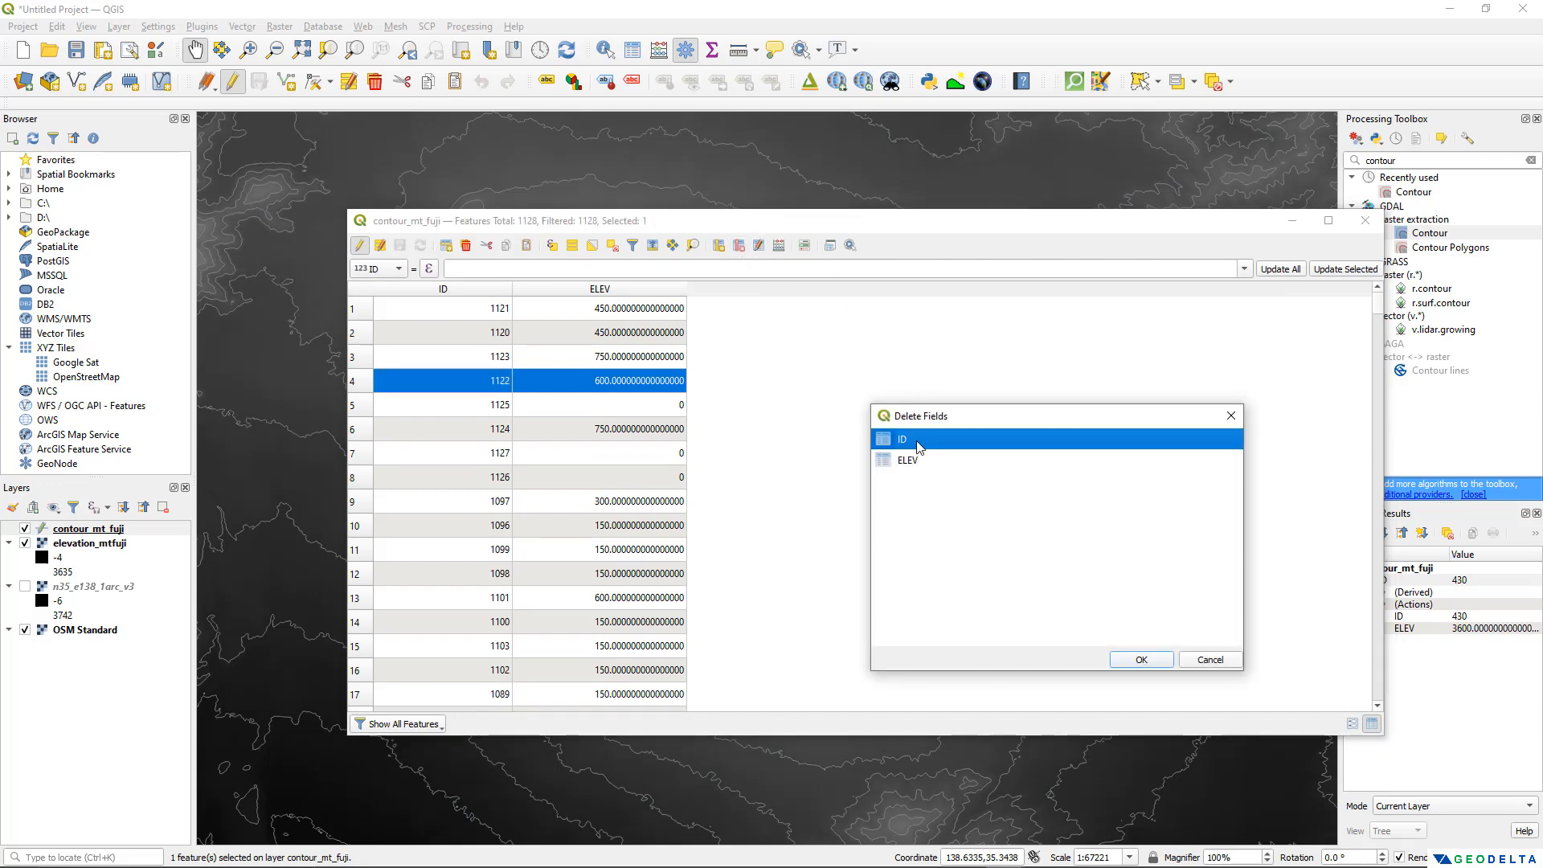
{"action": "mouse_move", "coordinate": [1117, 656]}
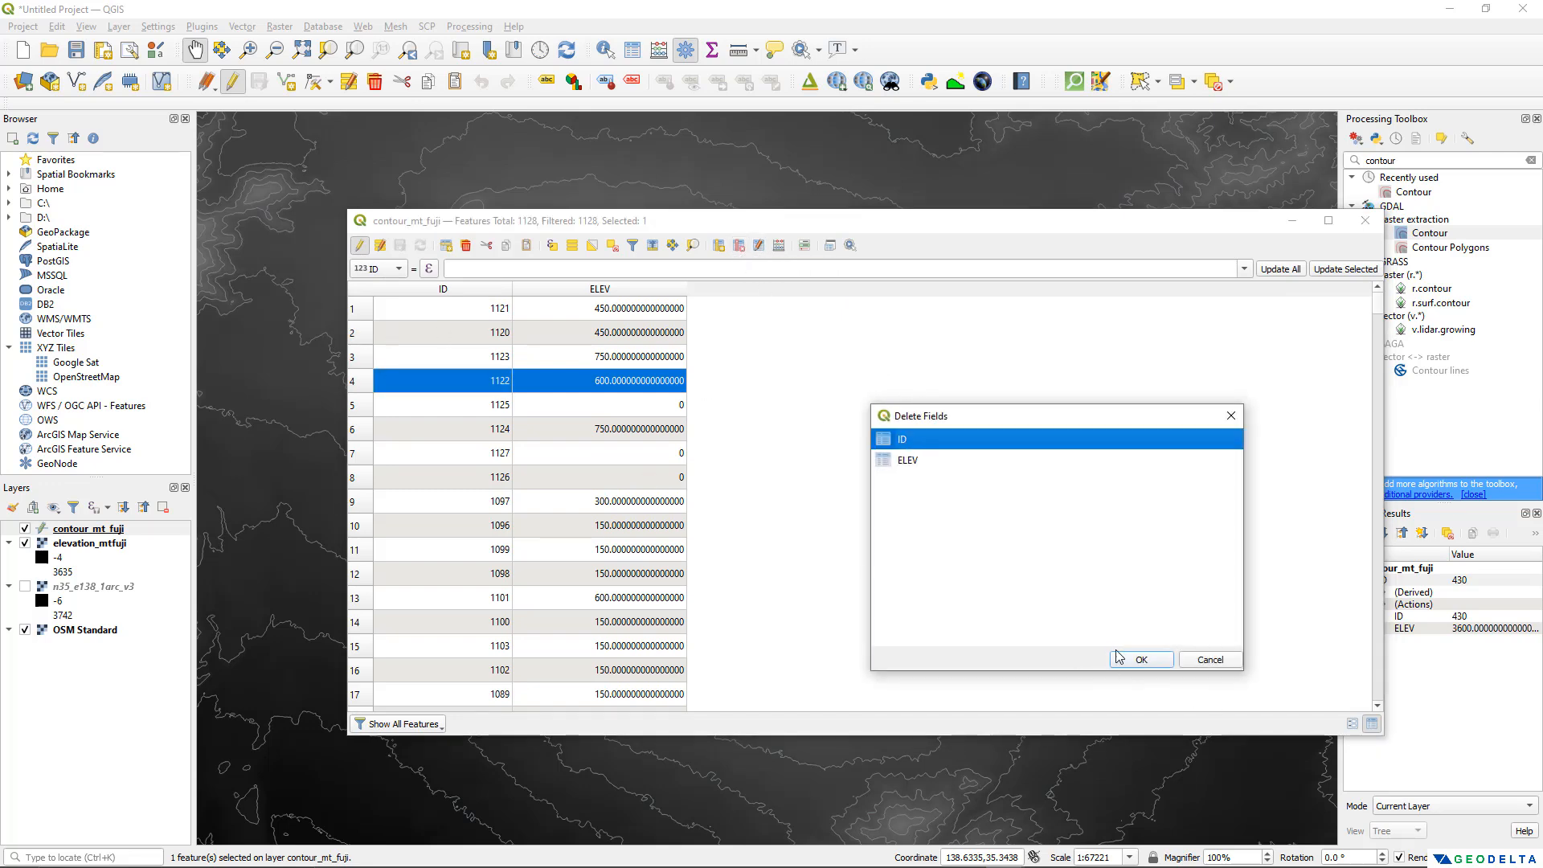
{"action": "left_click", "coordinate": [1141, 659]}
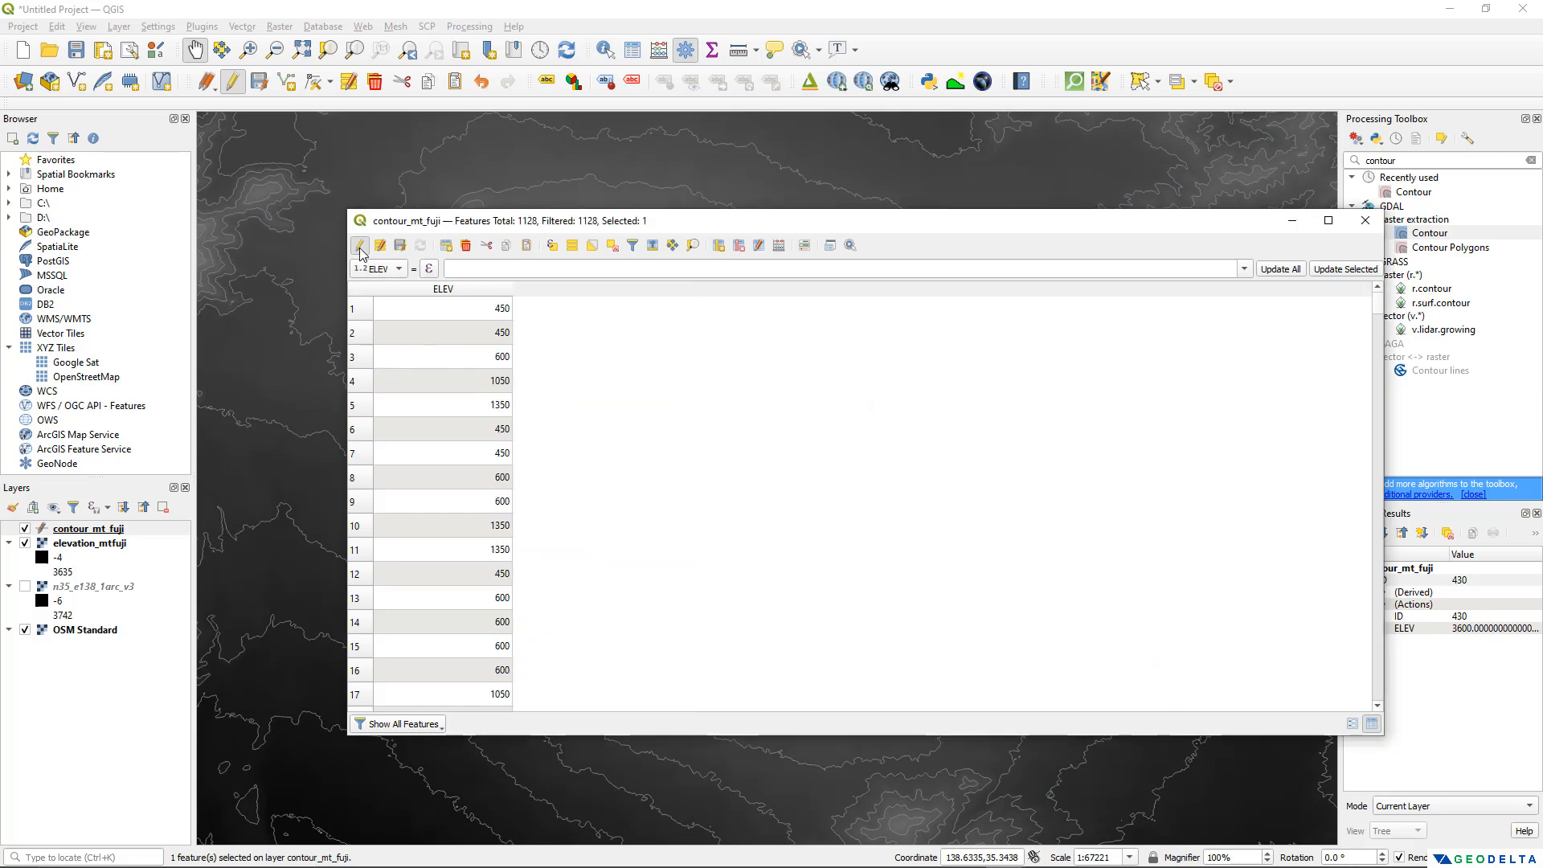
{"action": "left_click", "coordinate": [360, 245]}
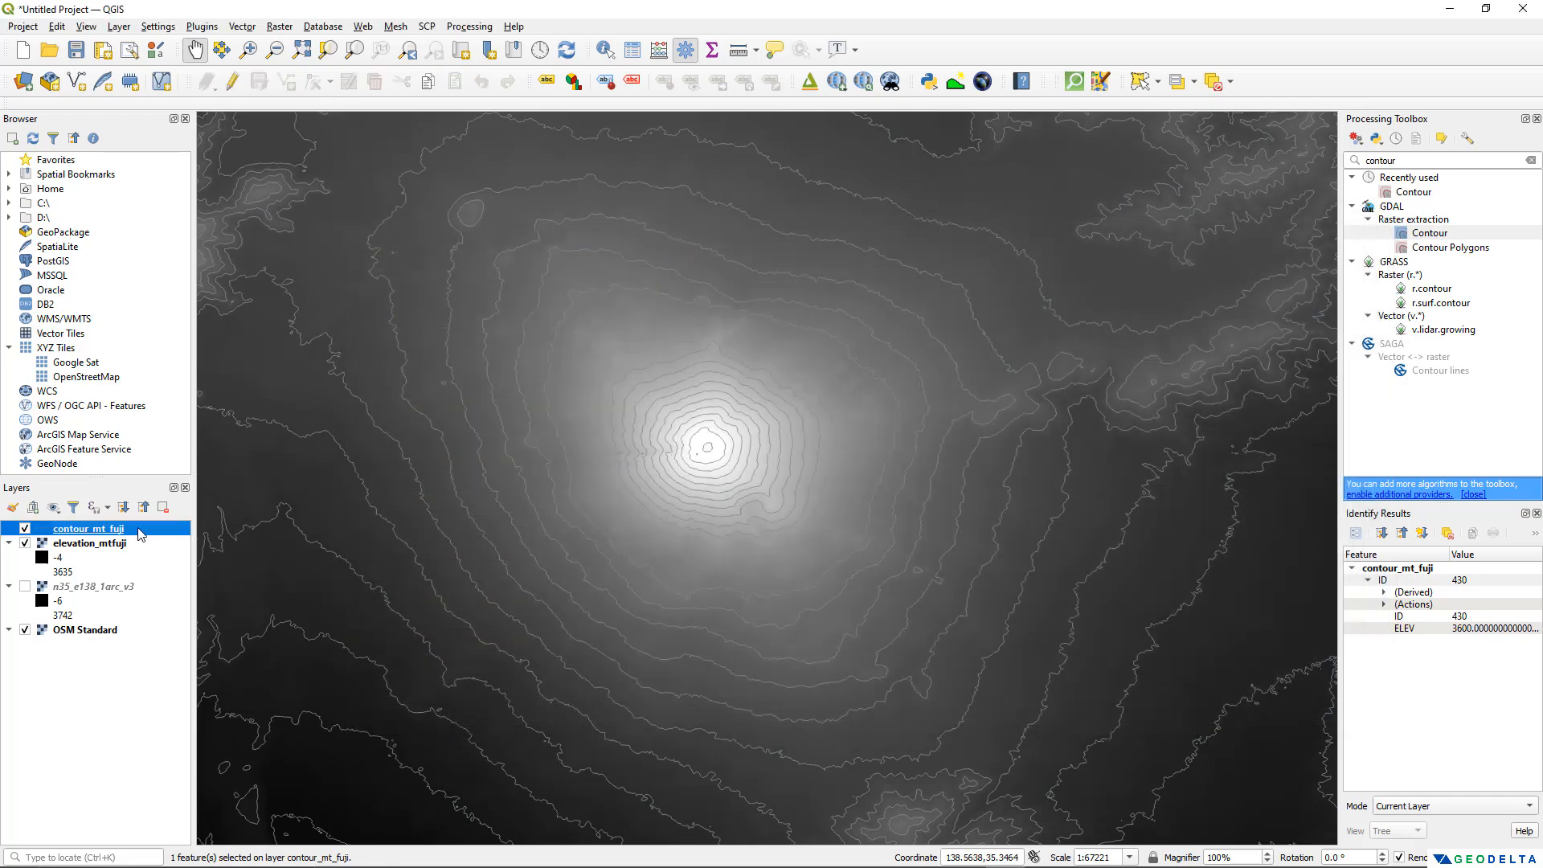
Export contour_mt_fuji as a KML file named mt_fuji_googleearth
{"action": "right_click", "coordinate": [88, 528]}
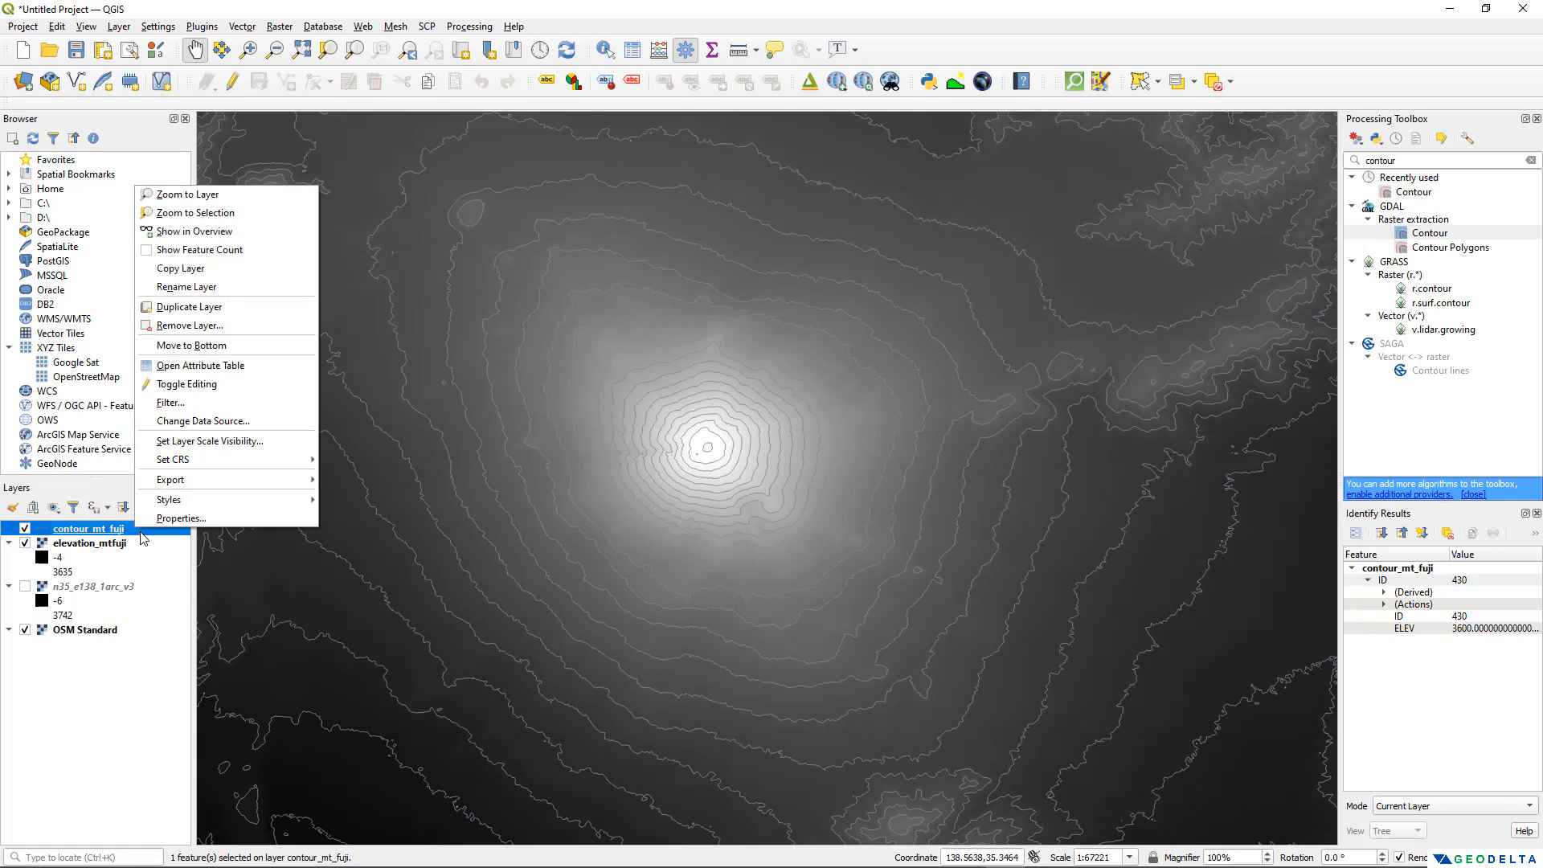
{"action": "mouse_move", "coordinate": [230, 493]}
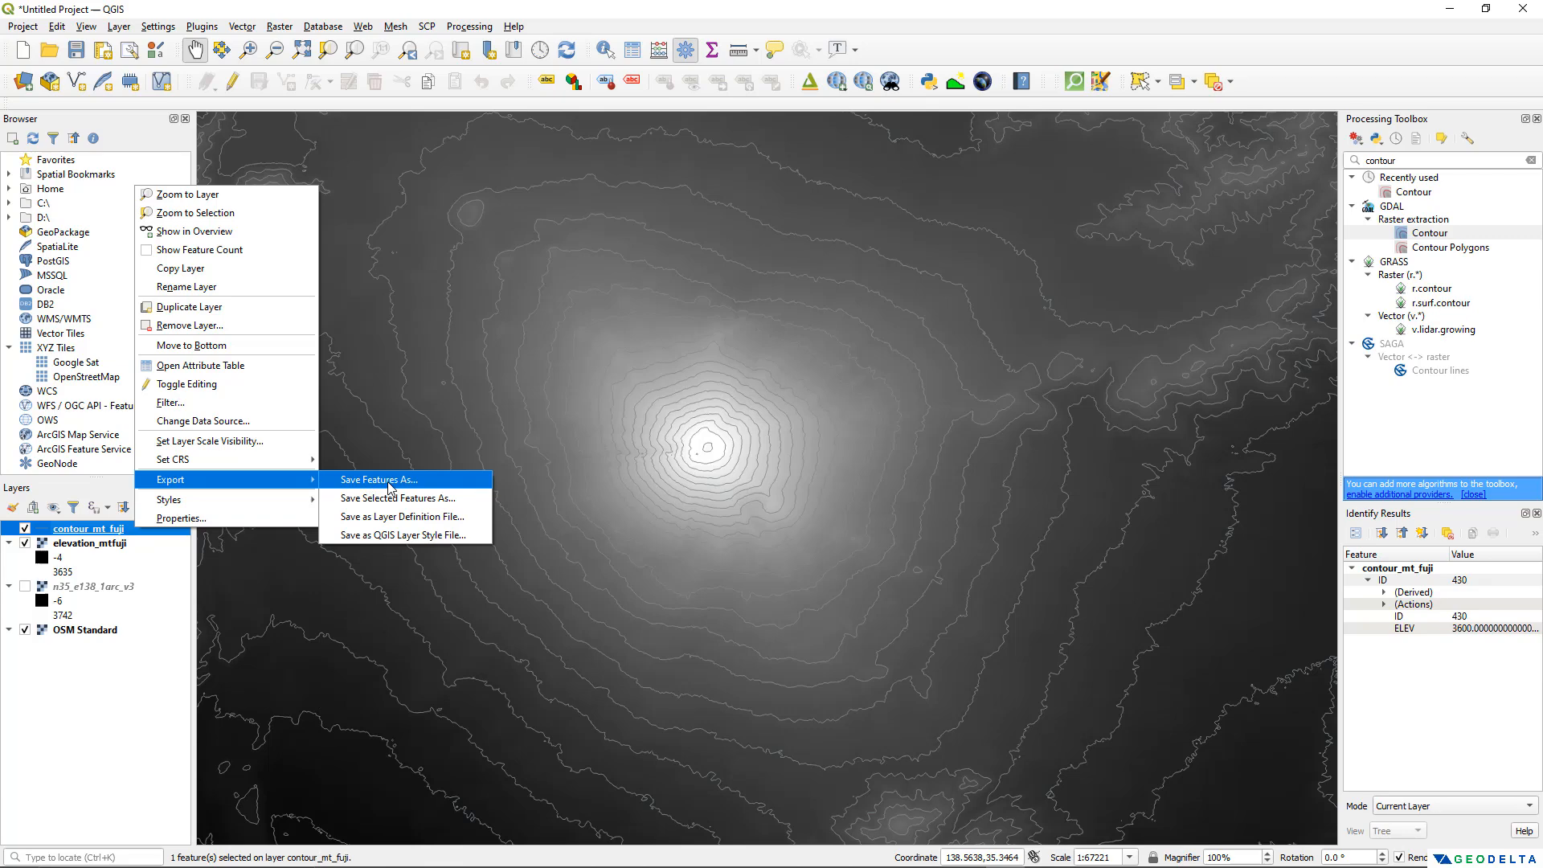
{"action": "left_click", "coordinate": [379, 479]}
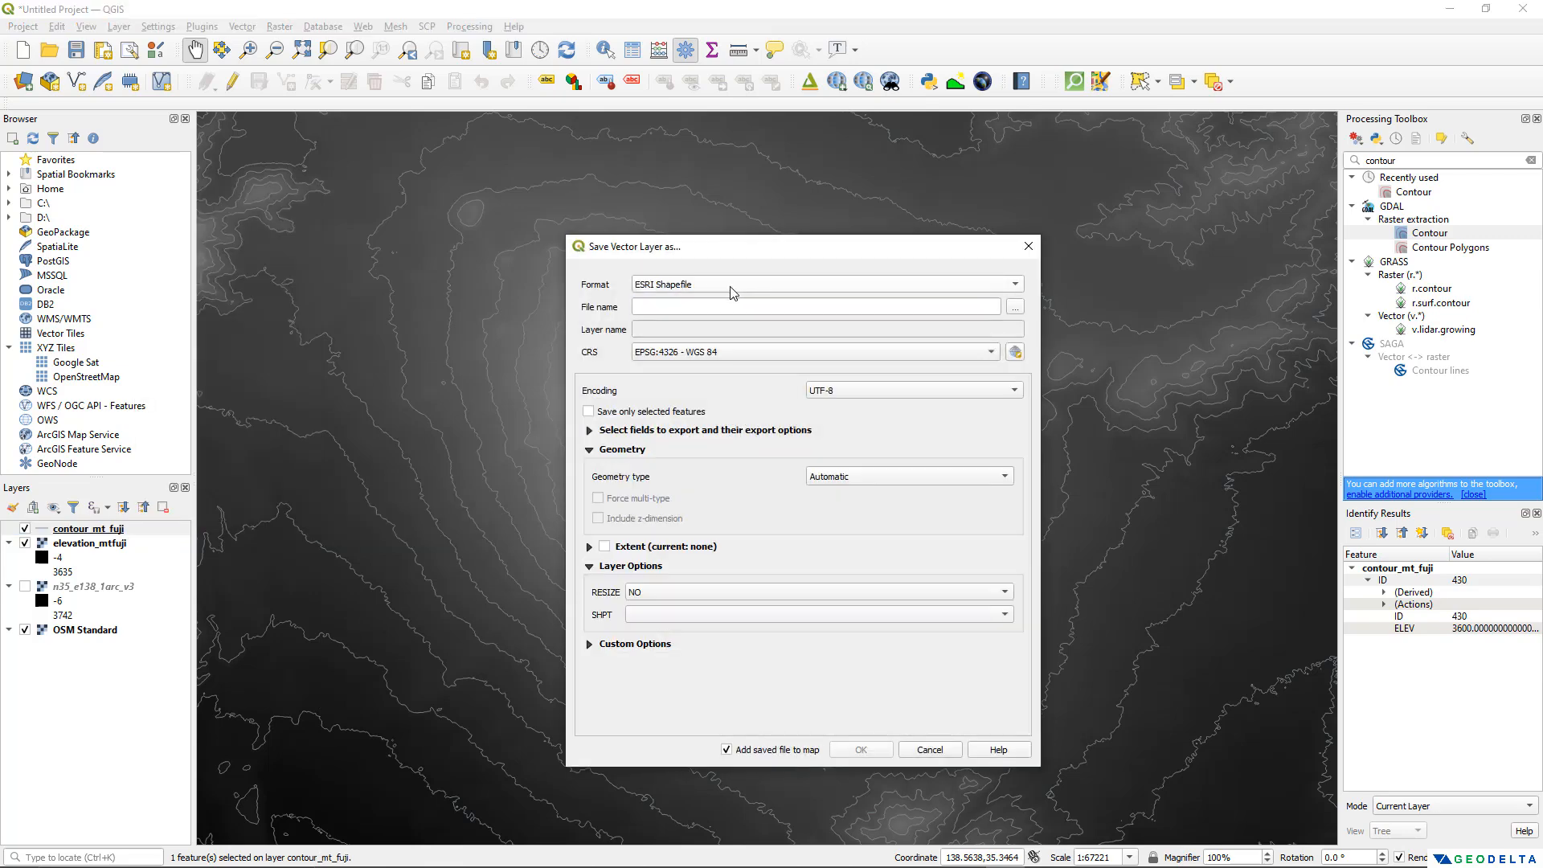
{"action": "left_click", "coordinate": [825, 283]}
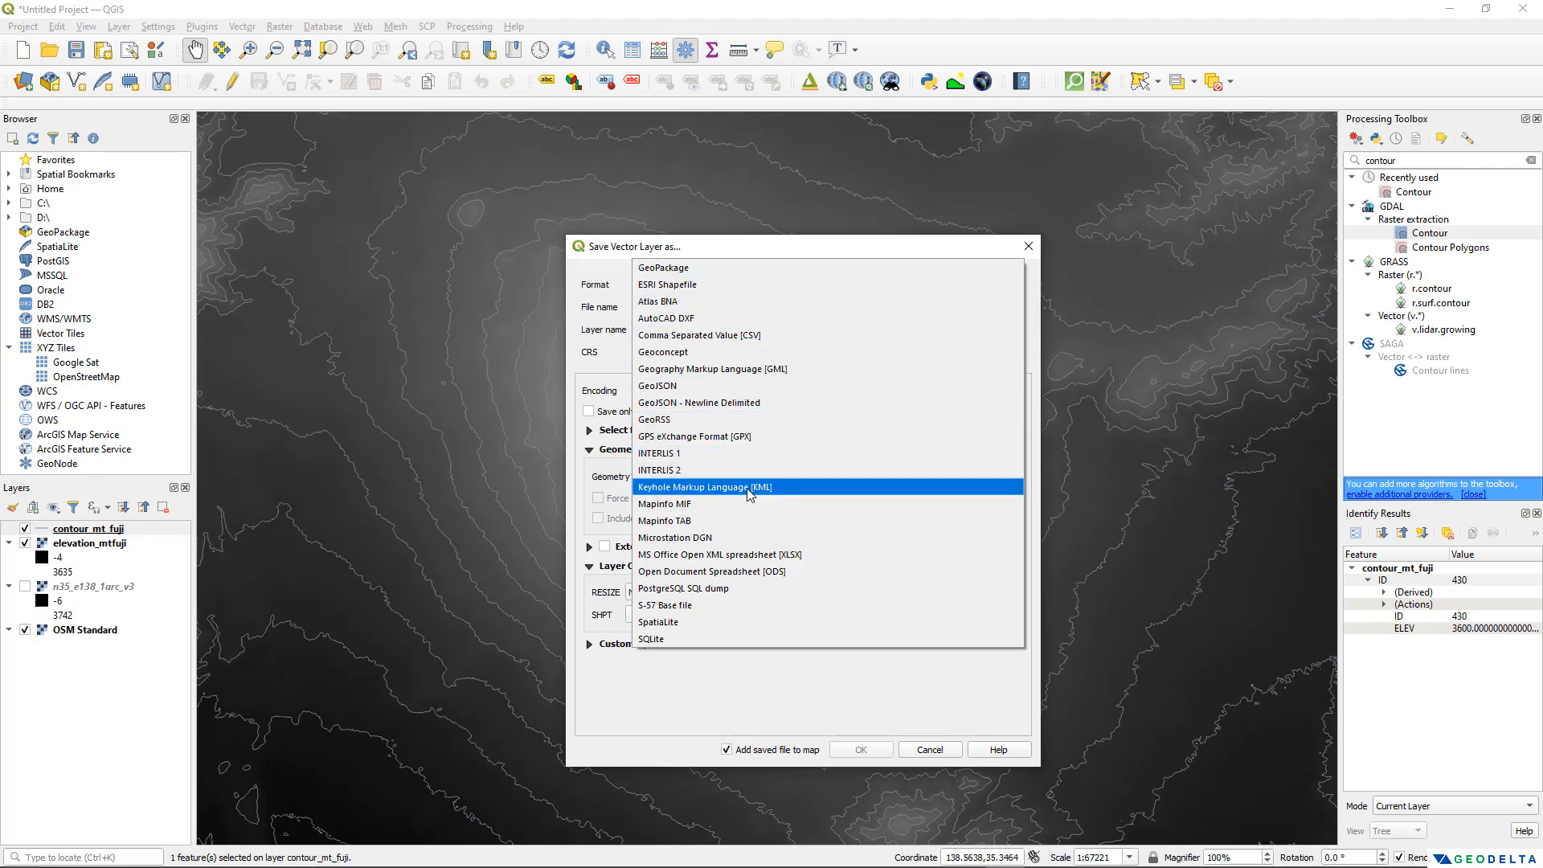
{"action": "left_click", "coordinate": [703, 487]}
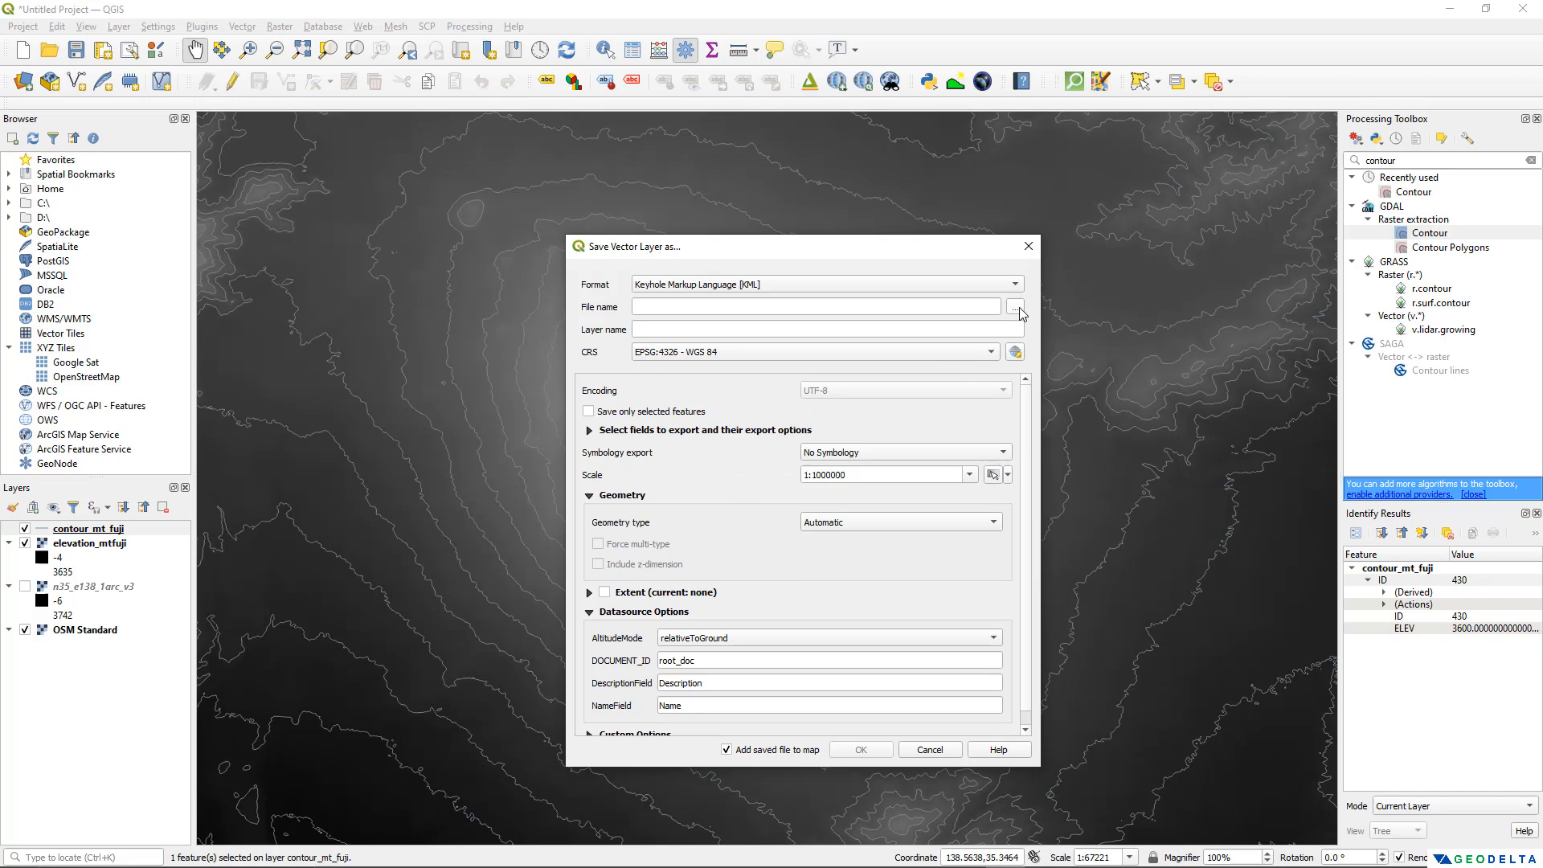
{"action": "left_click", "coordinate": [1014, 306]}
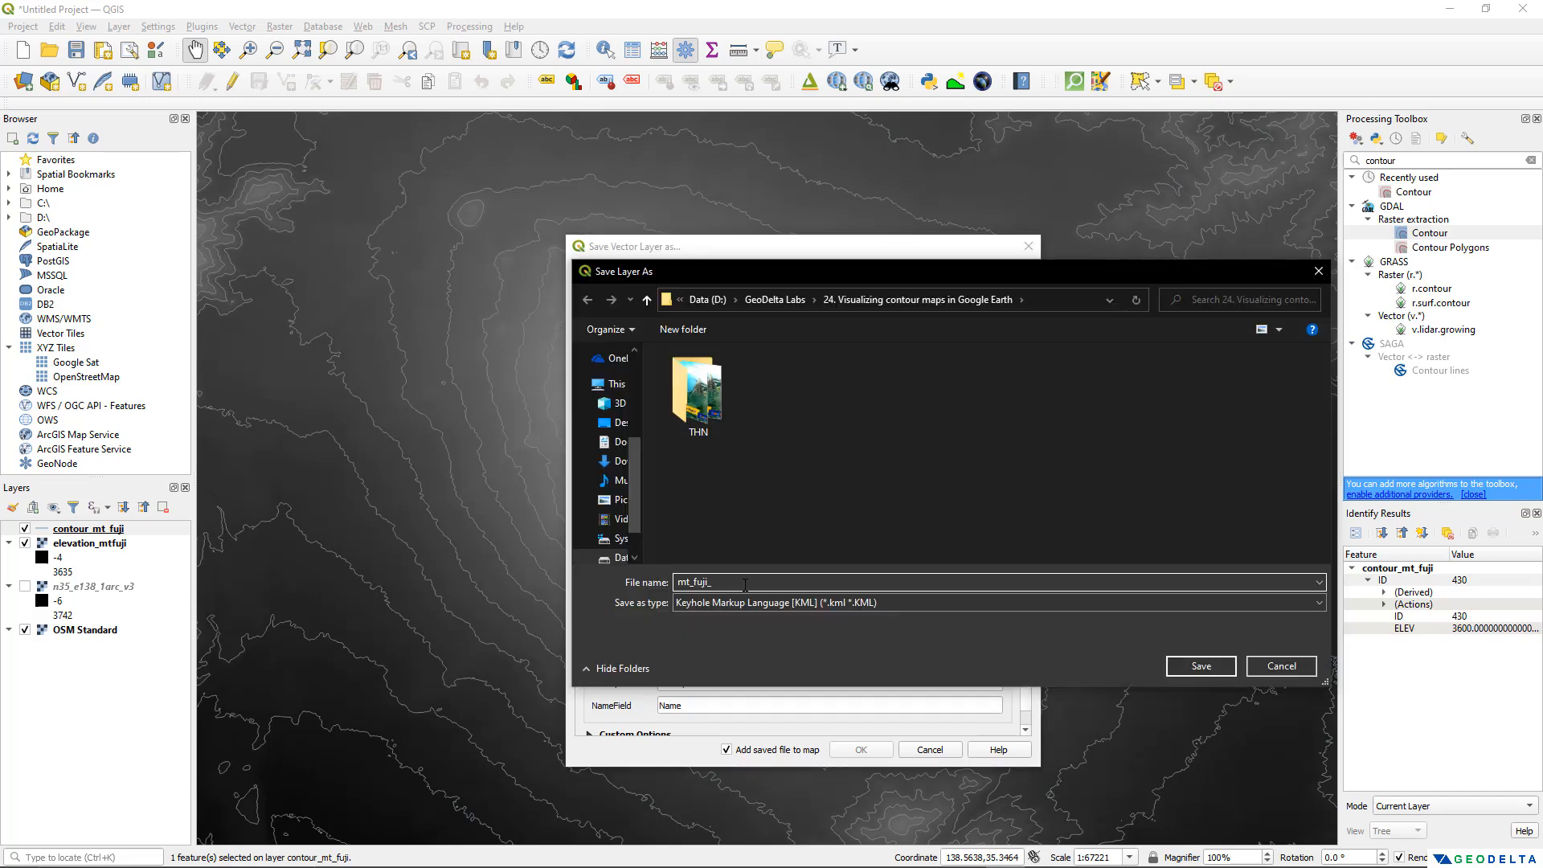
{"action": "type", "text": "googleearth"}
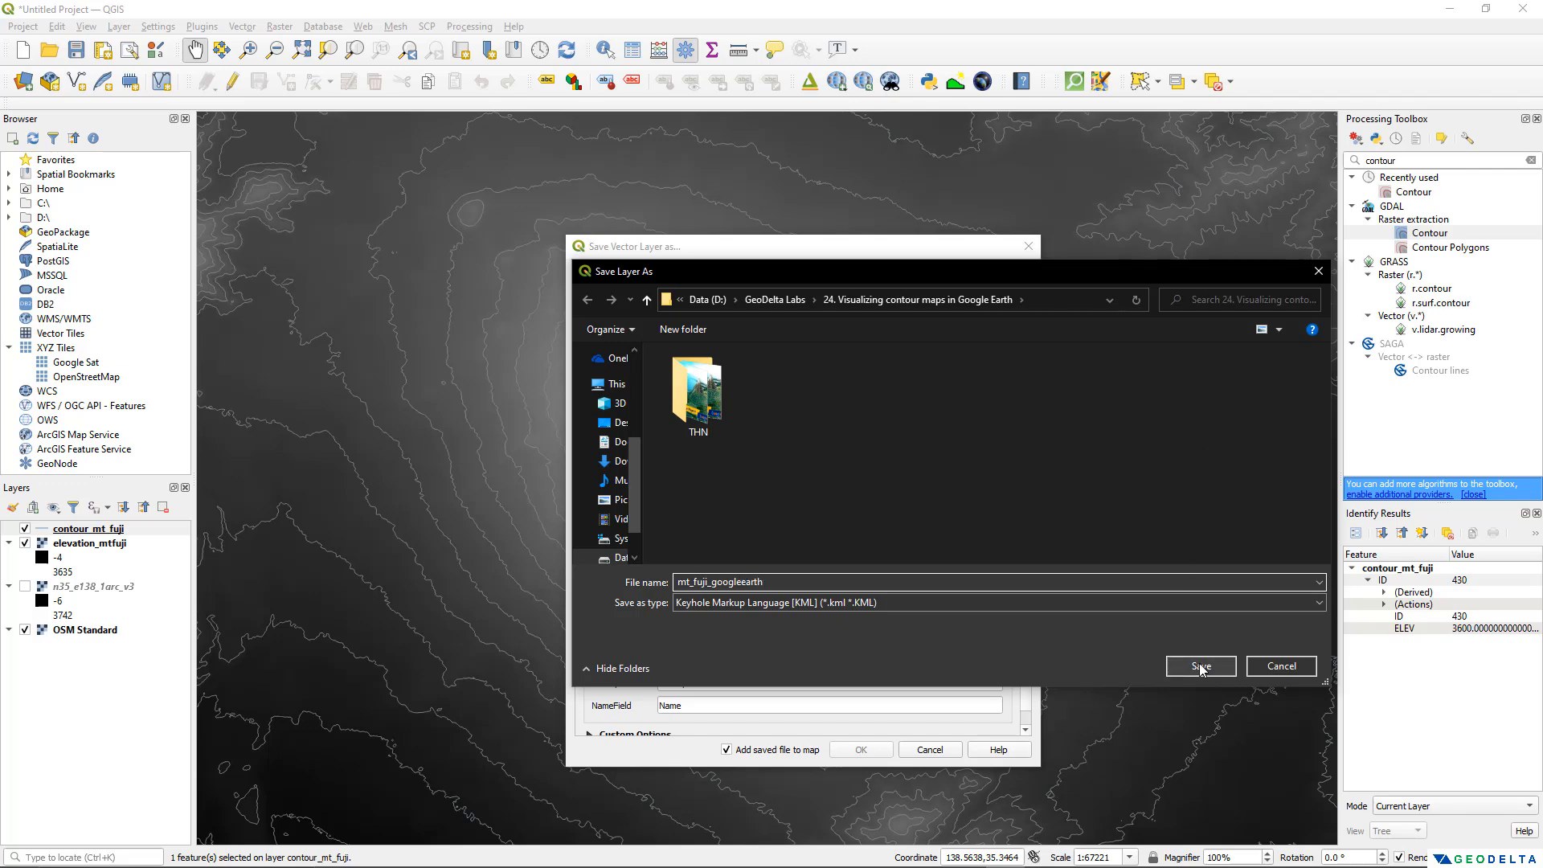
{"action": "left_click", "coordinate": [1200, 666]}
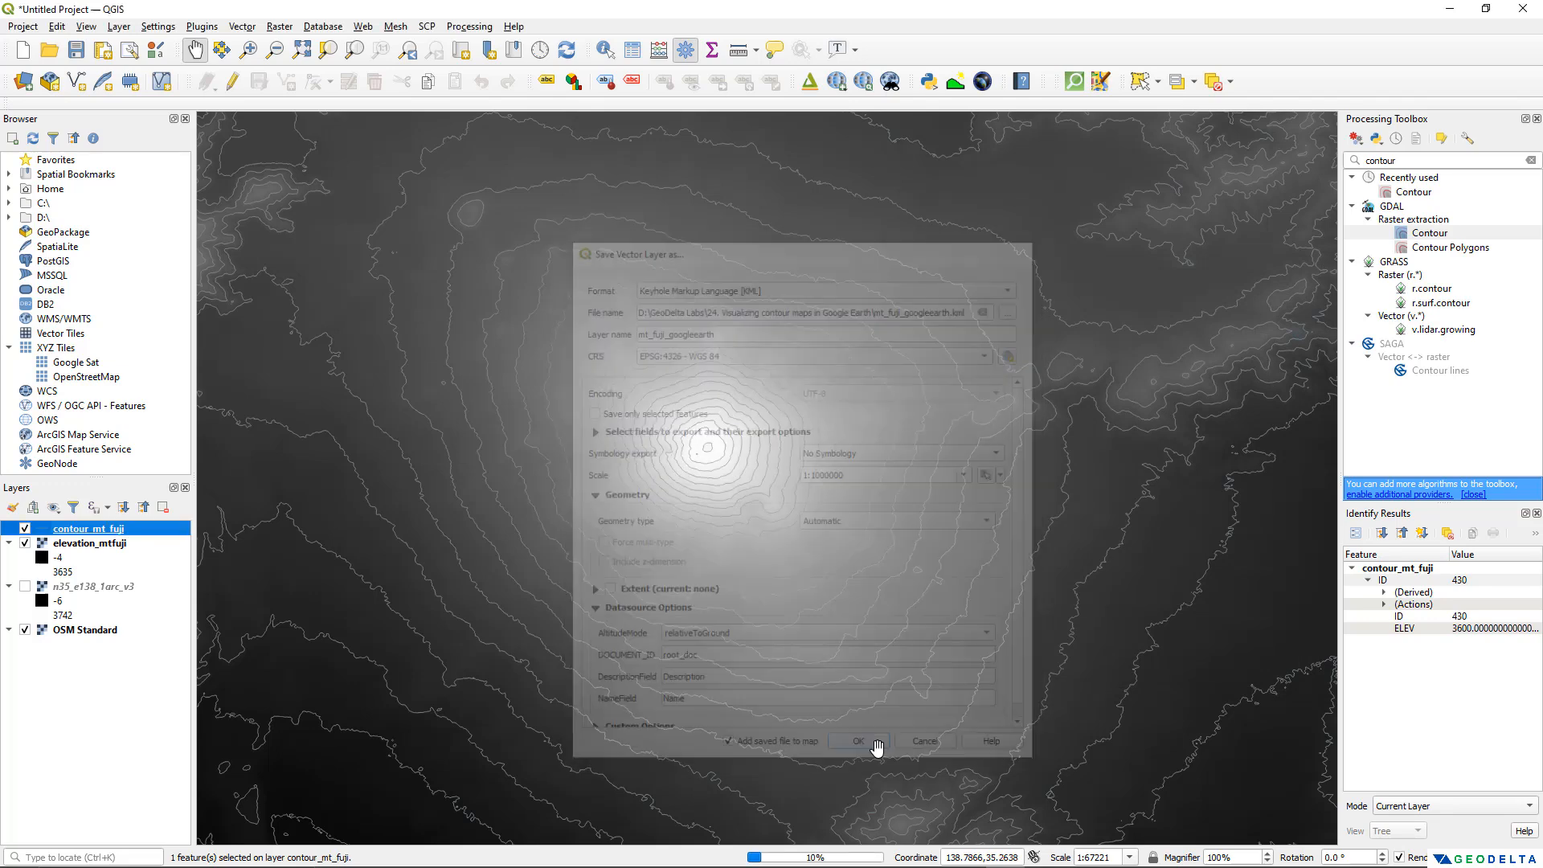
{"action": "left_click", "coordinate": [858, 739]}
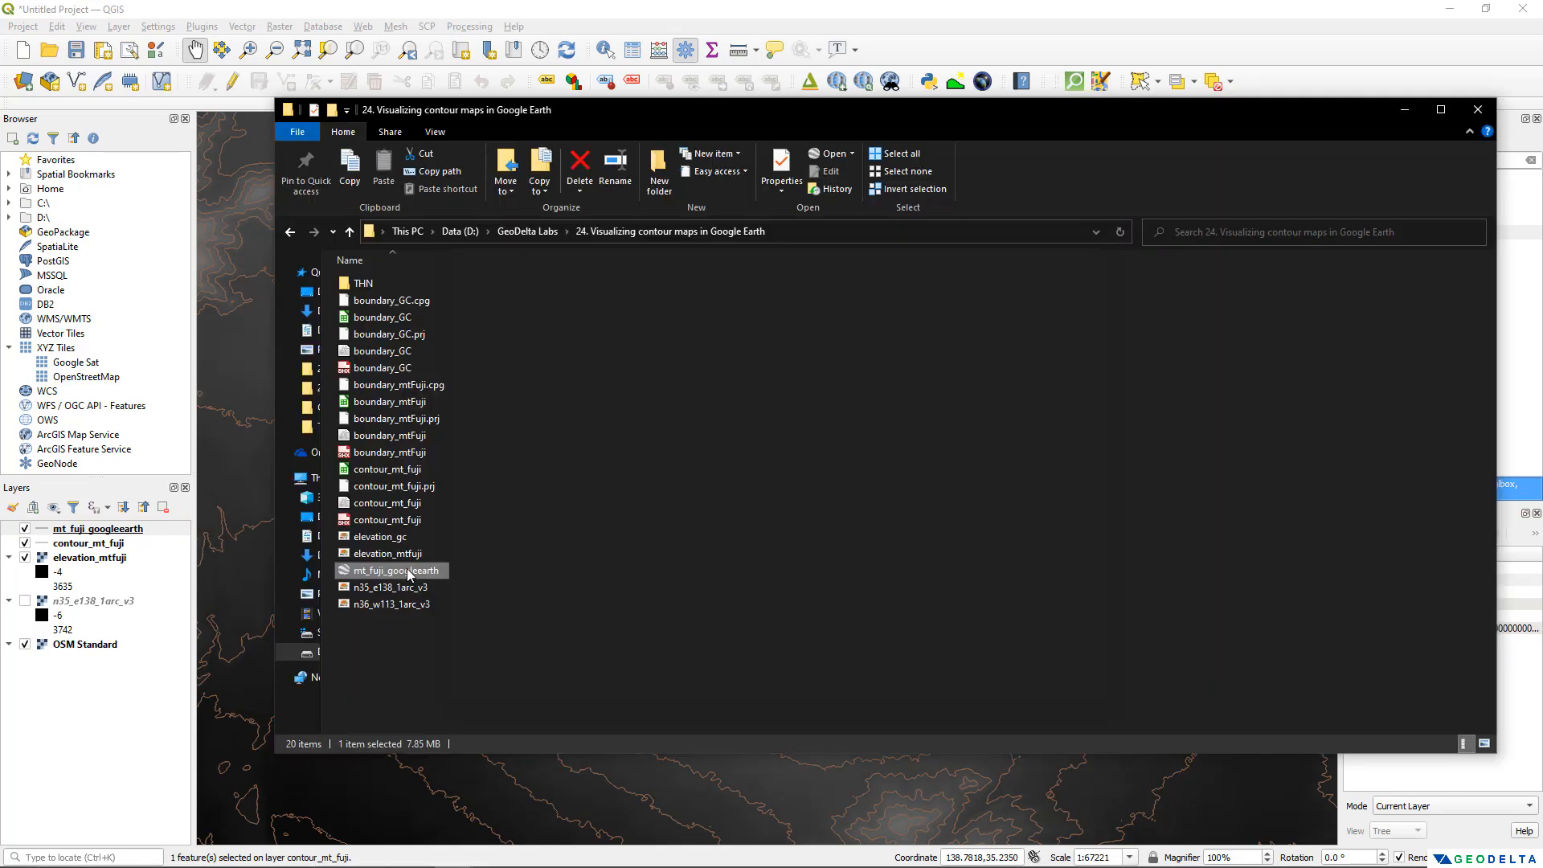
{"action": "mouse_move", "coordinate": [427, 579]}
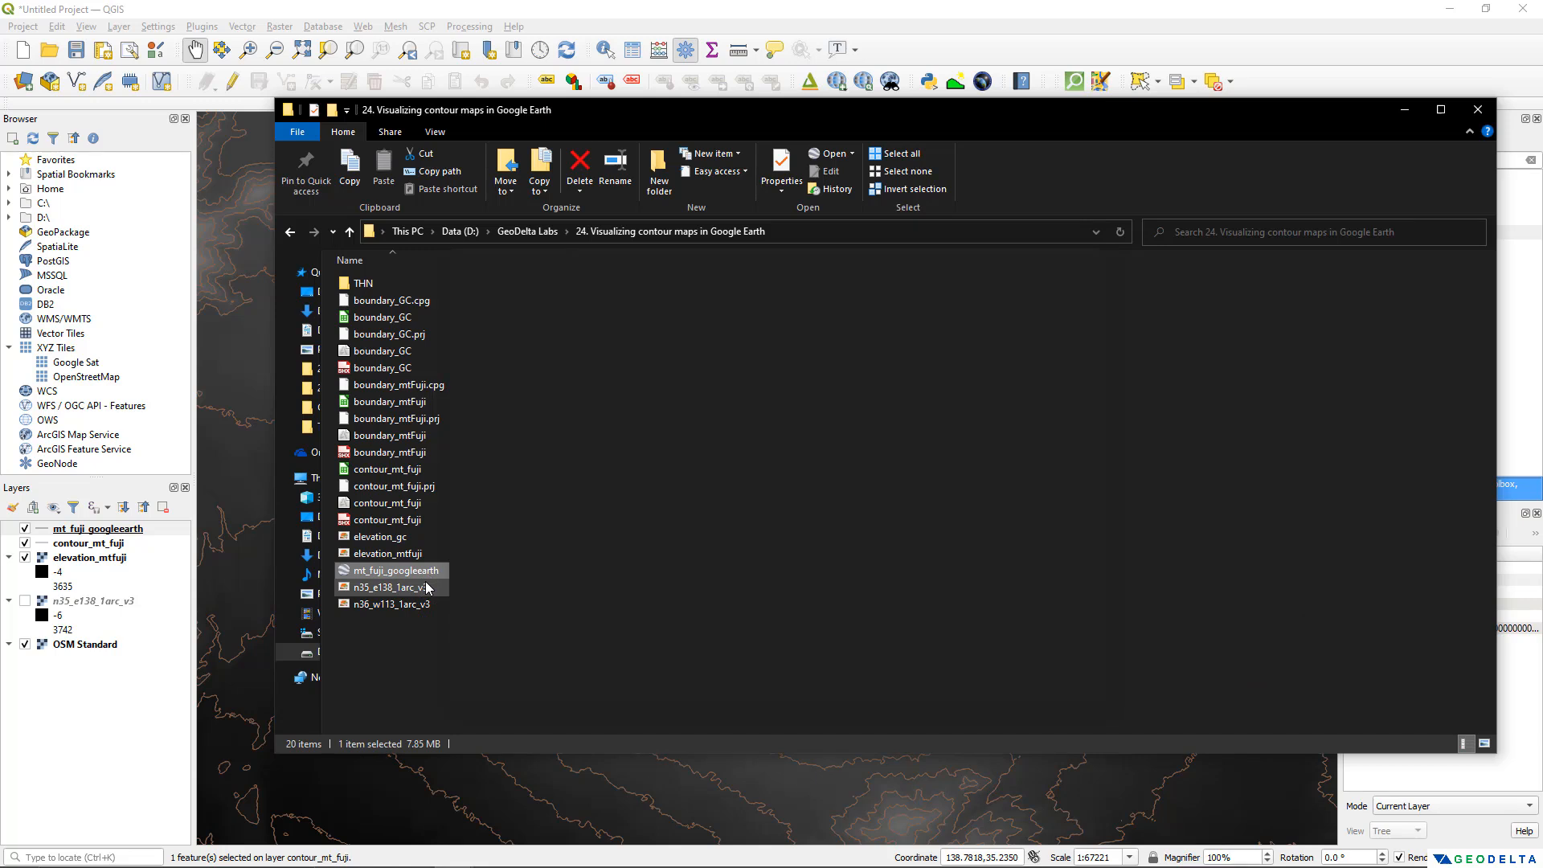
{"action": "mouse_move", "coordinate": [438, 586]}
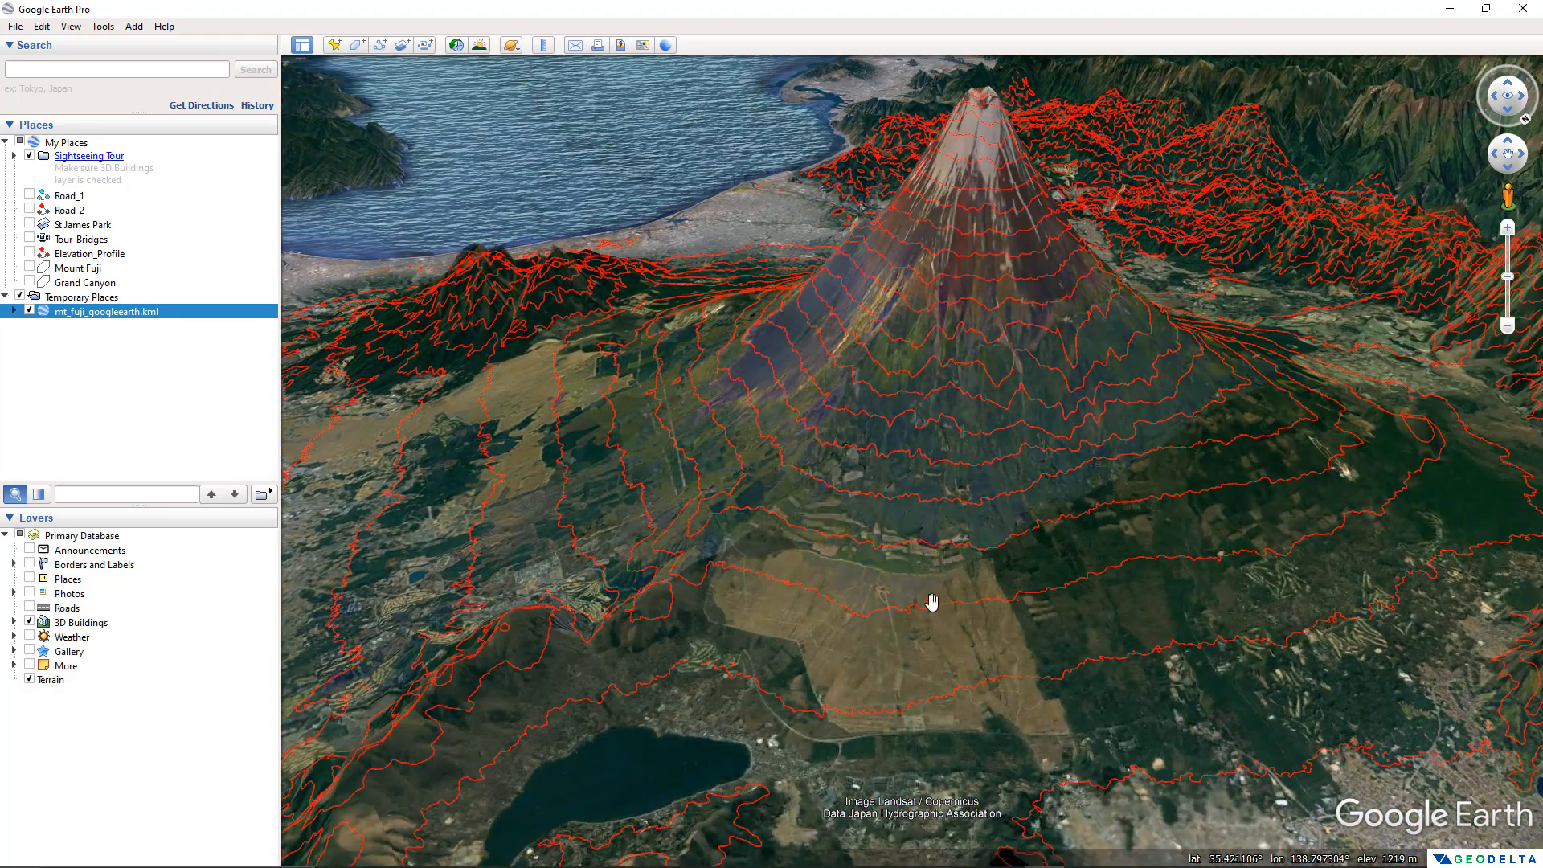
Inspect a Mt Fuji contour's ELEV 3000 popup in Google Earth, then switch back to QGIS
{"action": "left_click", "coordinate": [928, 606]}
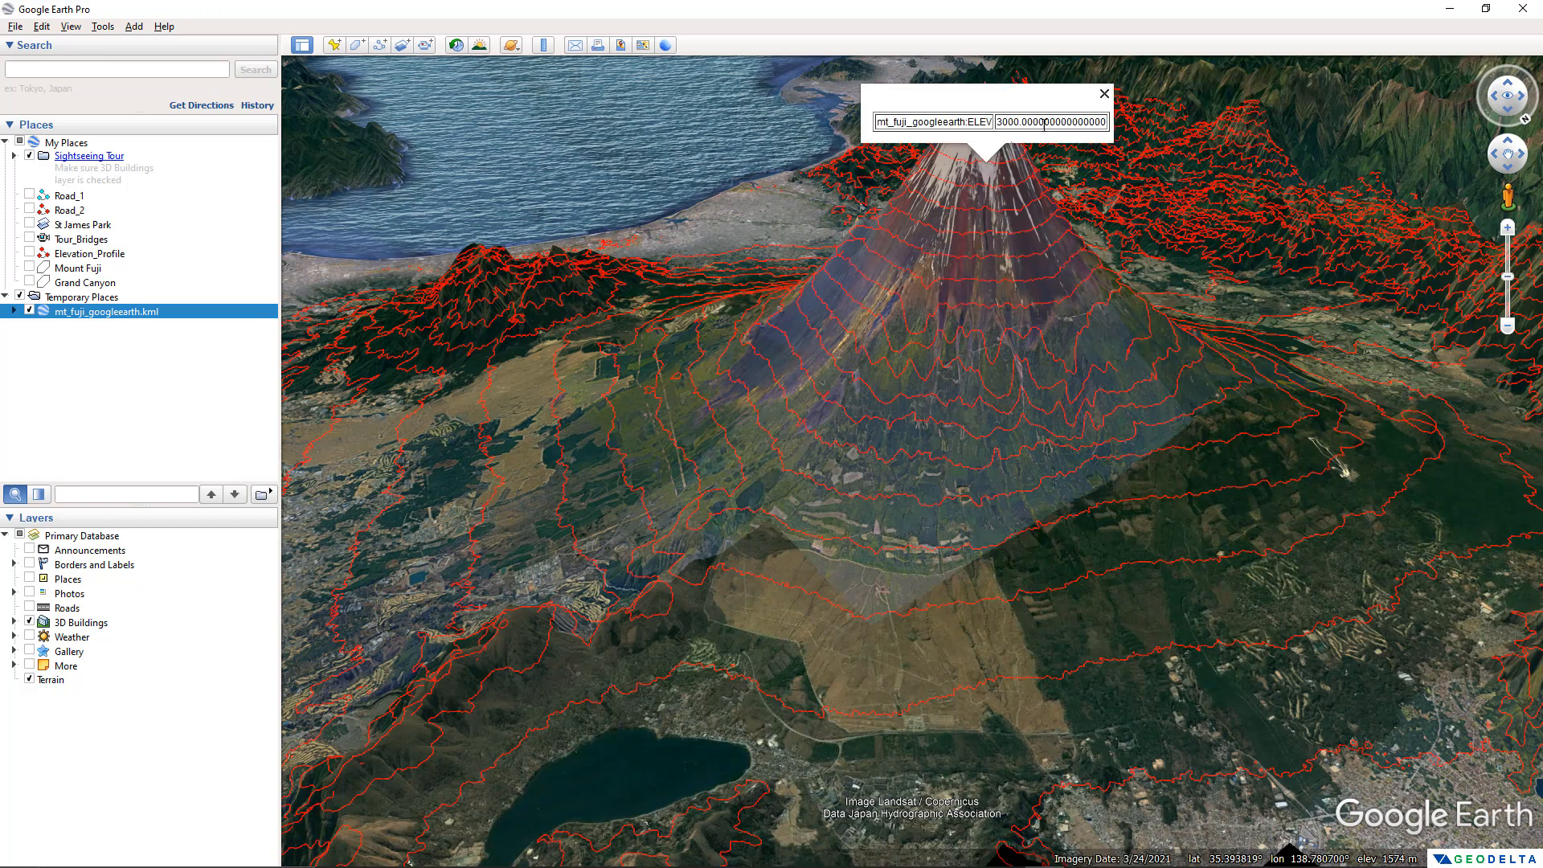
{"action": "left_click", "coordinate": [1104, 93]}
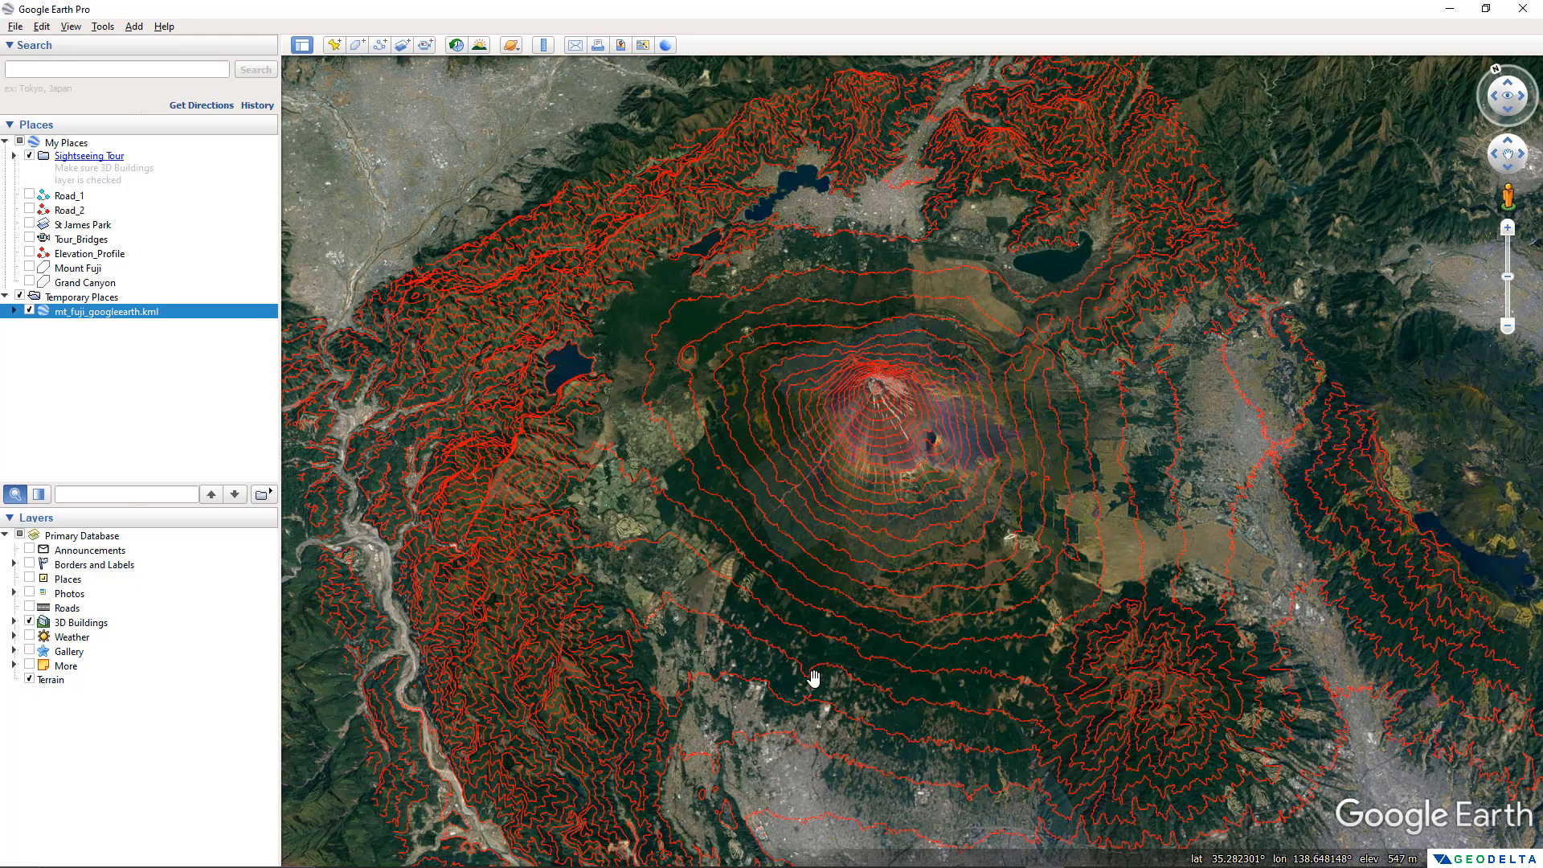
{"action": "key", "text": "alt+tab"}
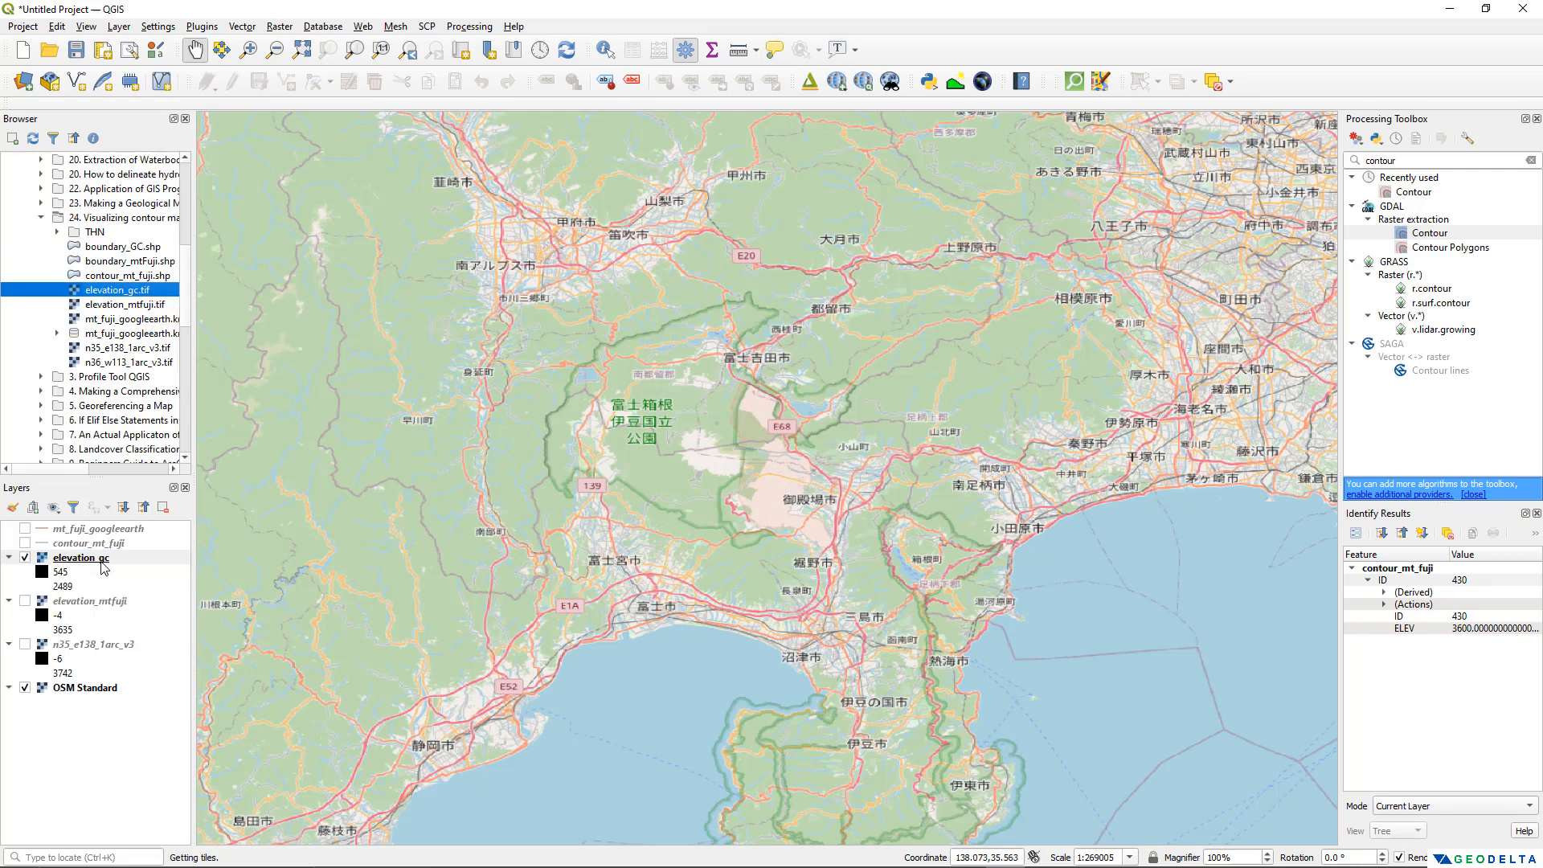
Zoom the map to the full extent of the elevation_gc raster layer
{"action": "right_click", "coordinate": [77, 557]}
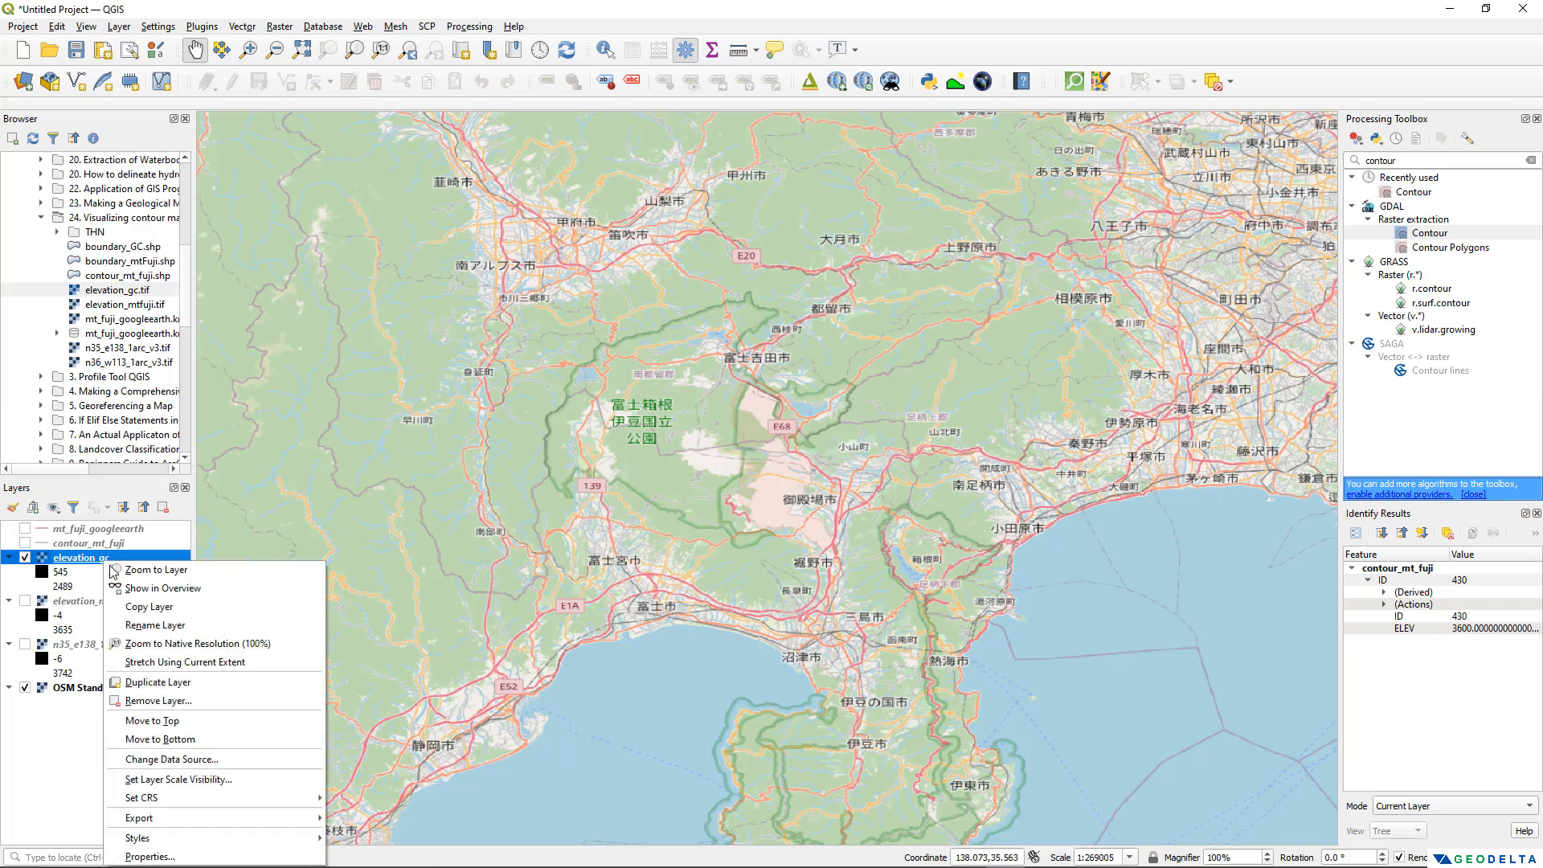
{"action": "mouse_move", "coordinate": [157, 570]}
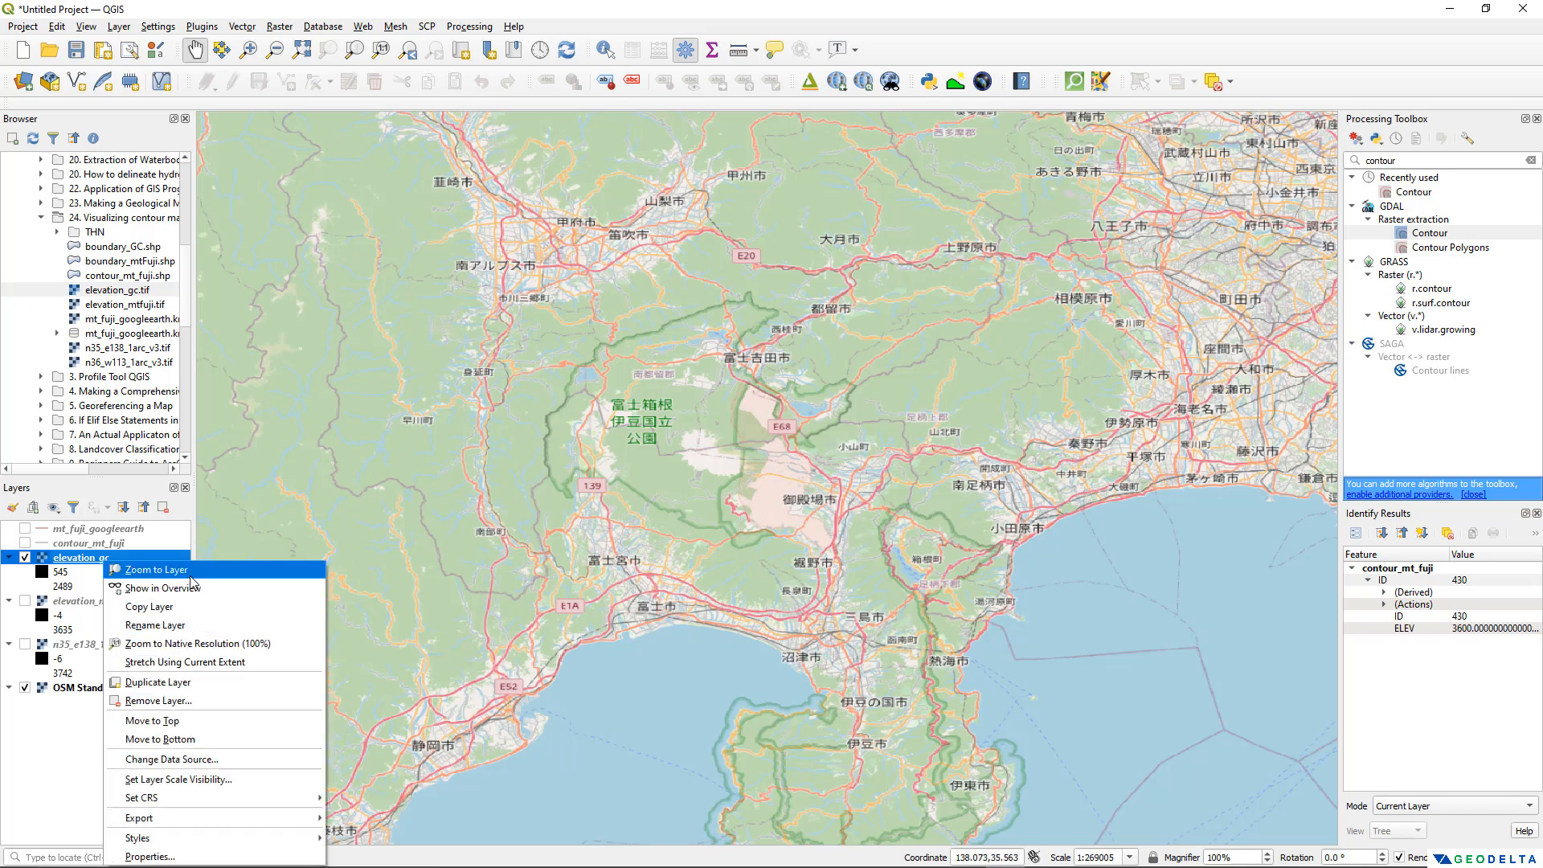
{"action": "left_click", "coordinate": [156, 569]}
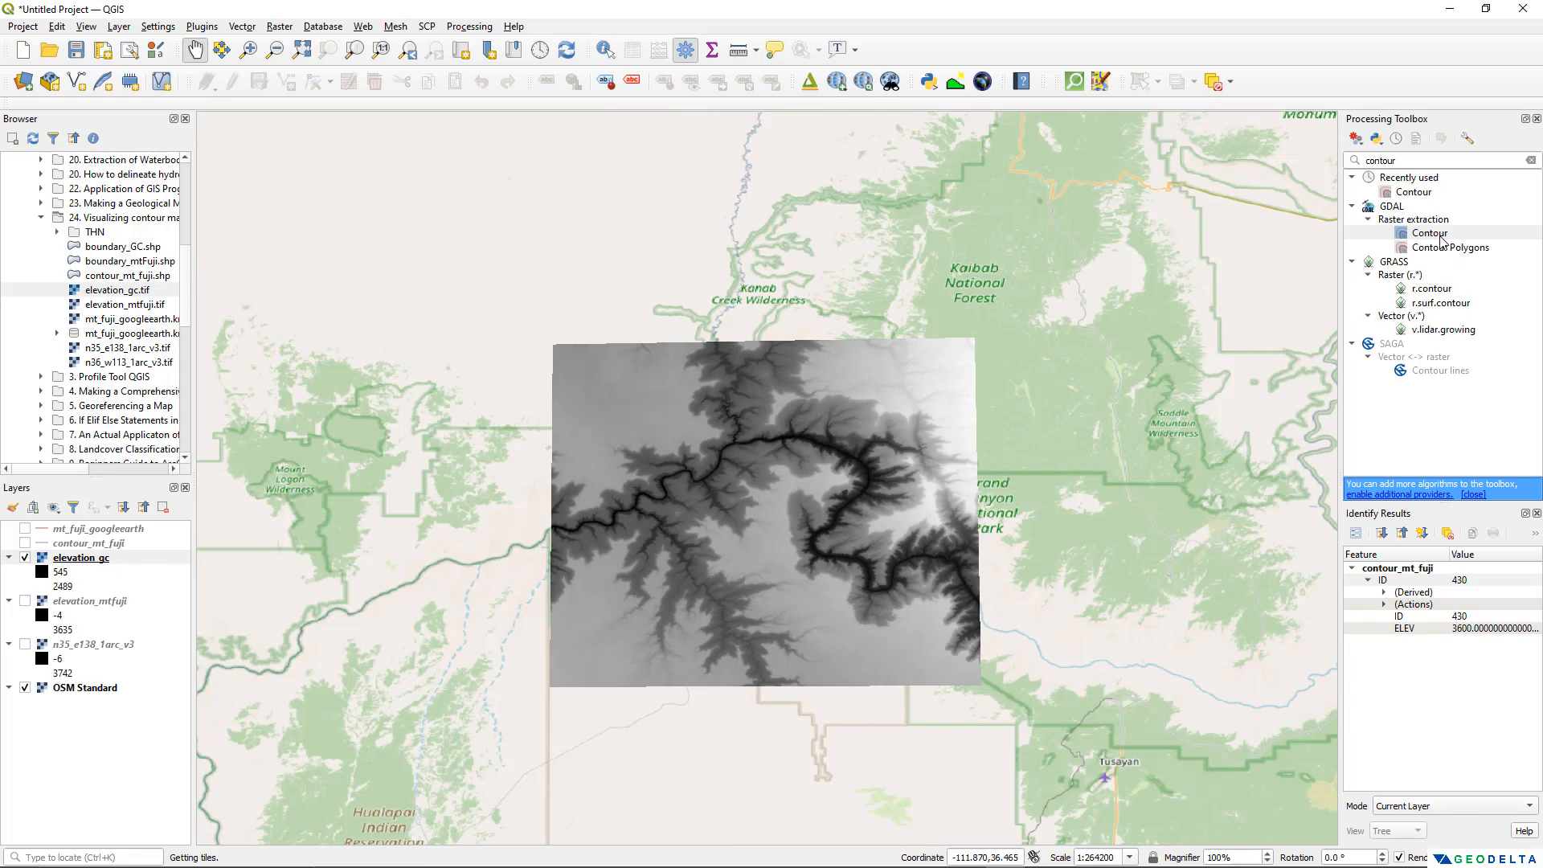
Run GDAL Contour on elevation_gc with a 120 interval, saving output as contour_gc.shp
{"action": "left_click", "coordinate": [1429, 233]}
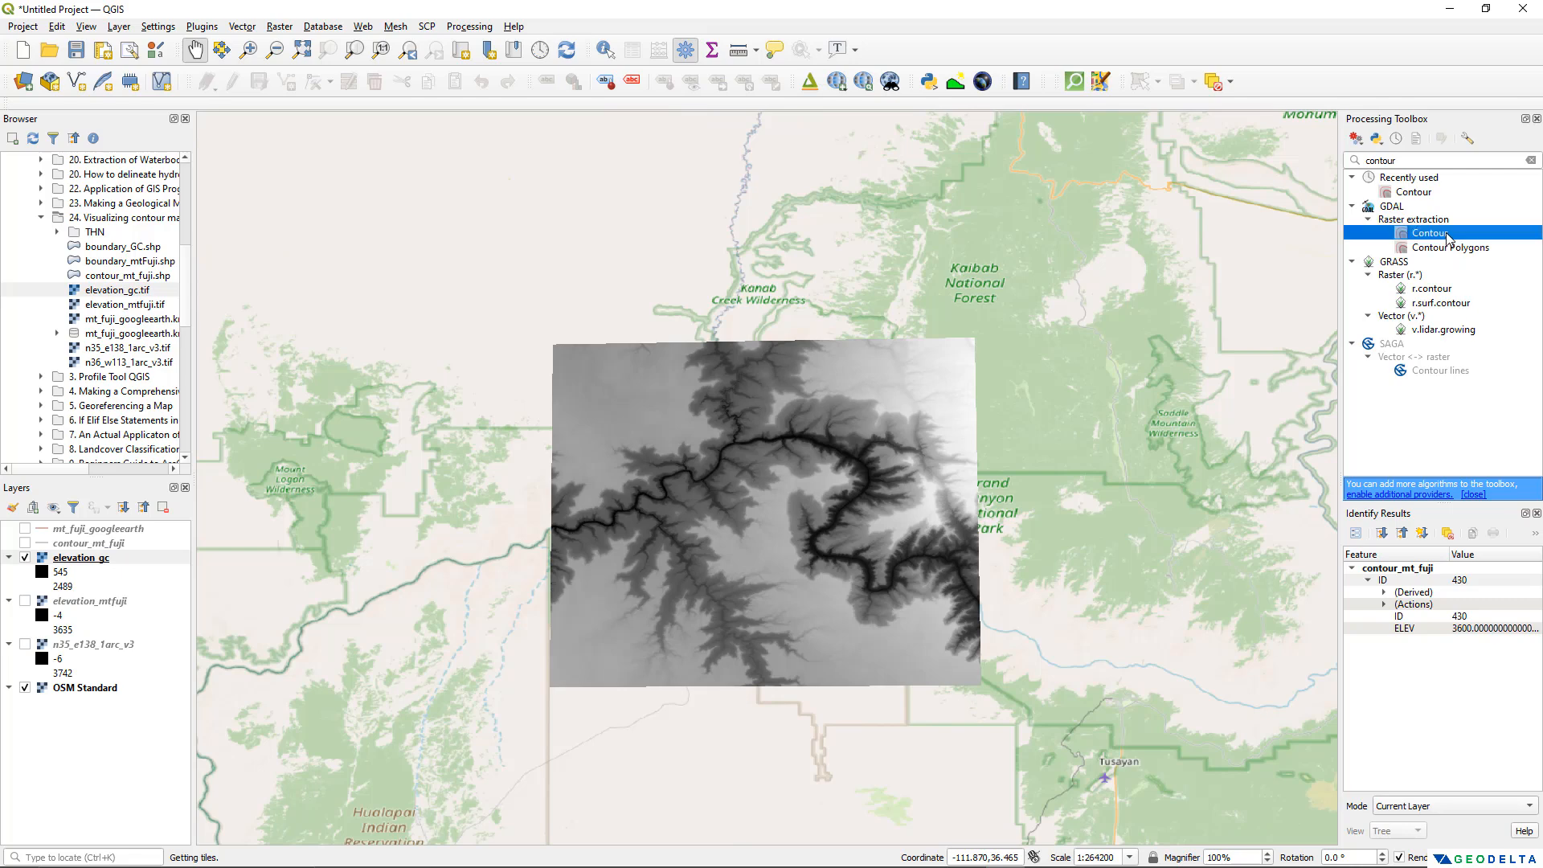
{"action": "double_click", "coordinate": [1429, 233]}
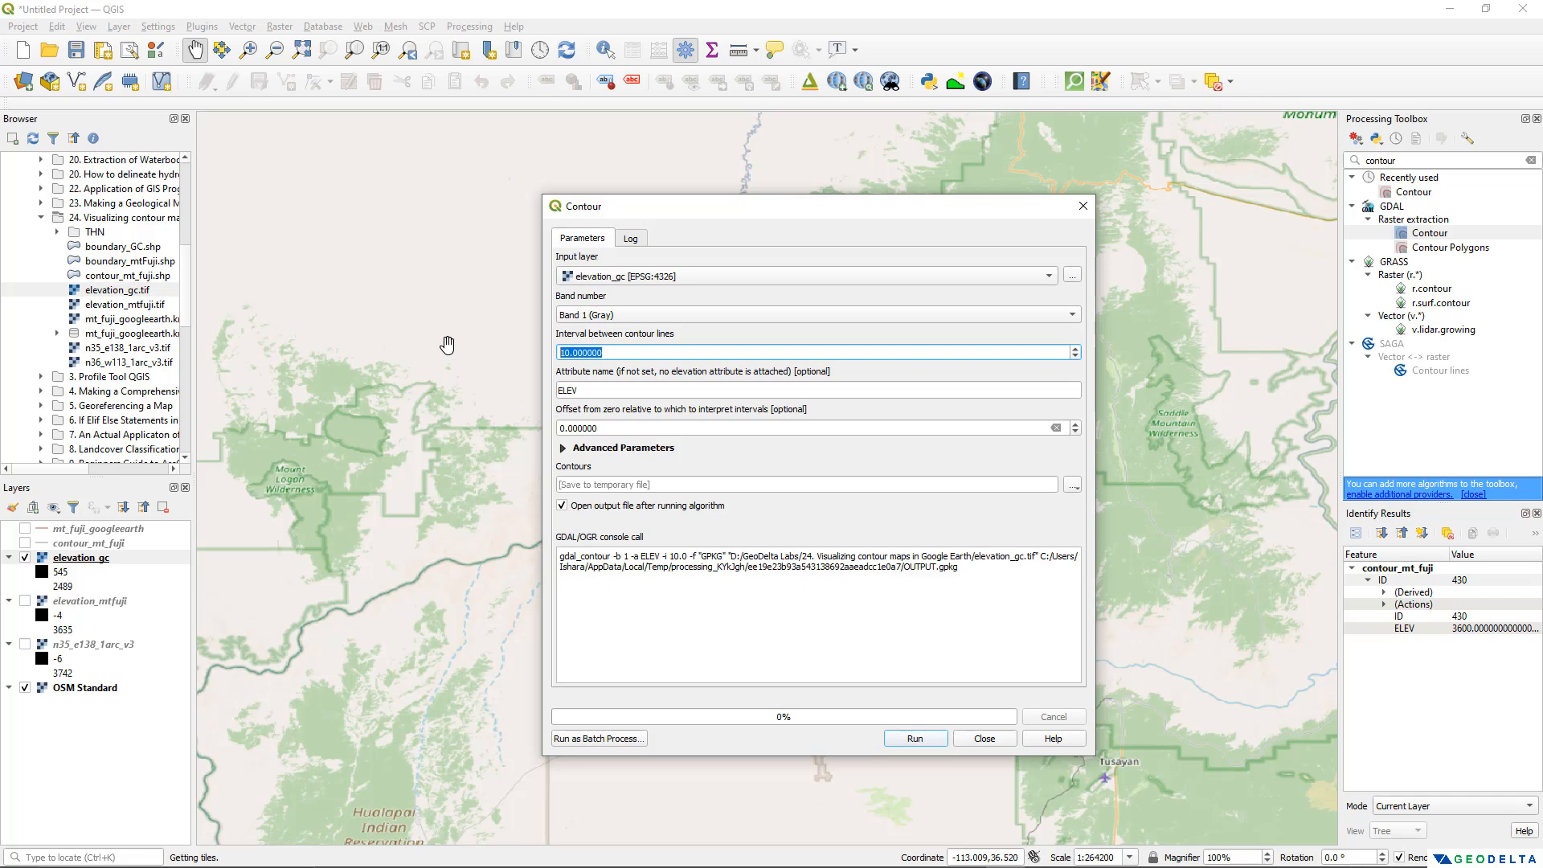
{"action": "type", "text": "15"}
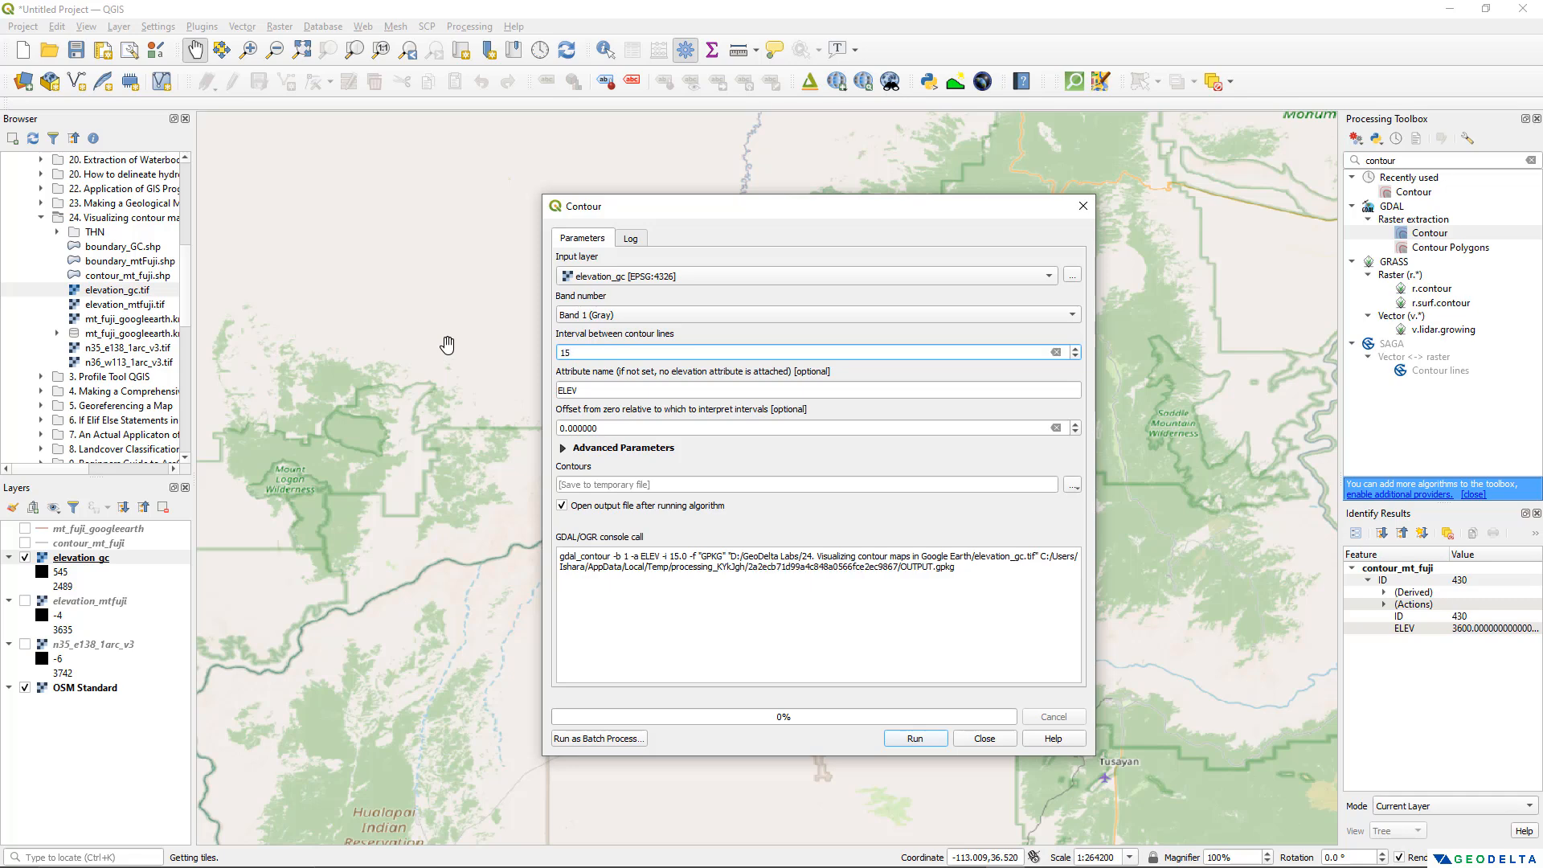
{"action": "type", "text": "120"}
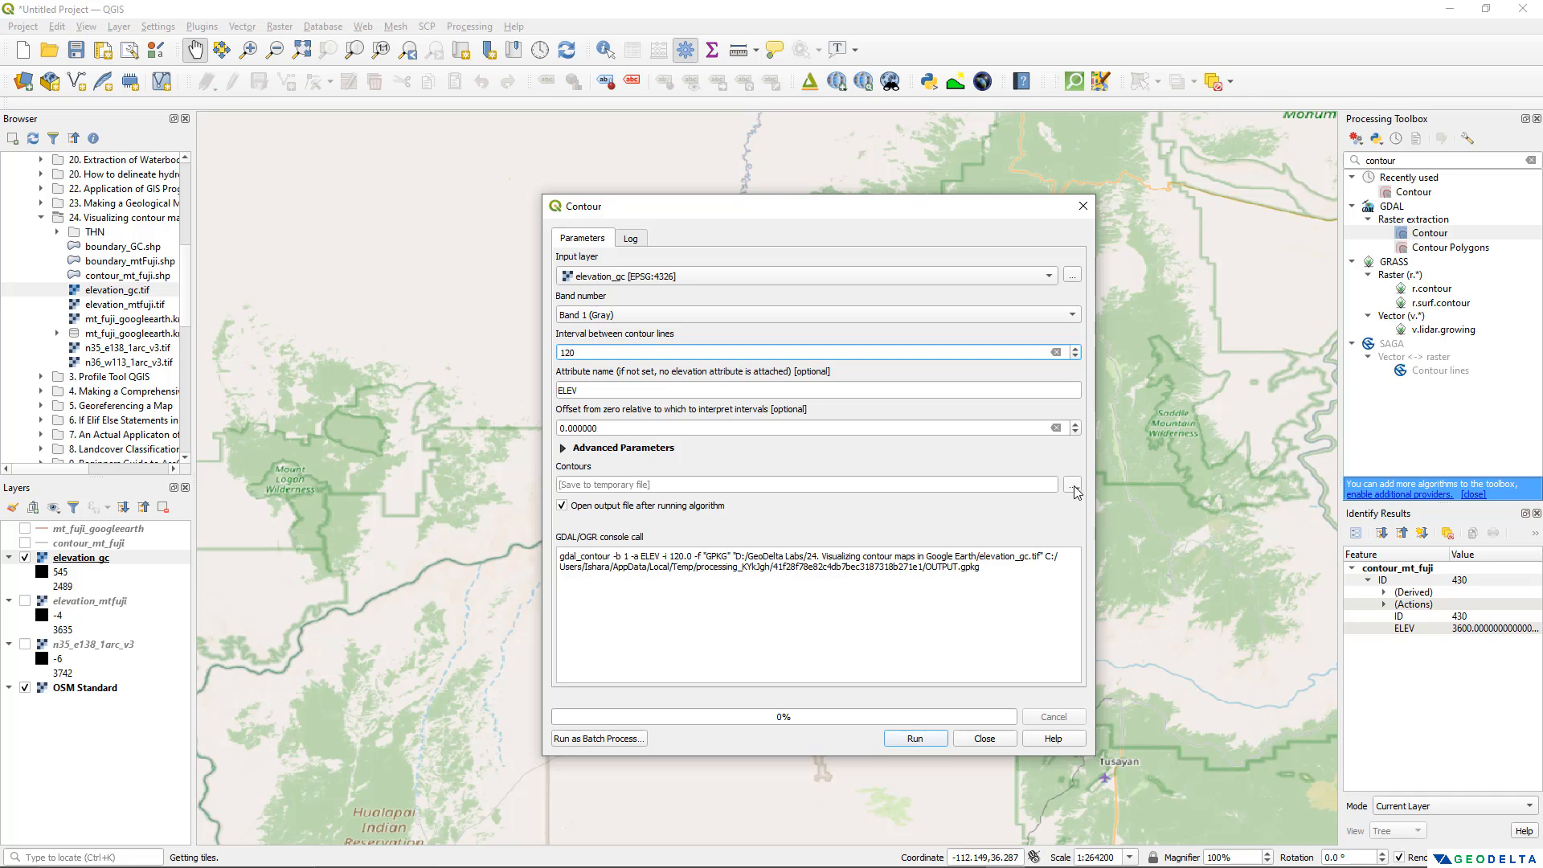
{"action": "left_click", "coordinate": [1072, 484]}
{"action": "type", "text": "contour_gc"}
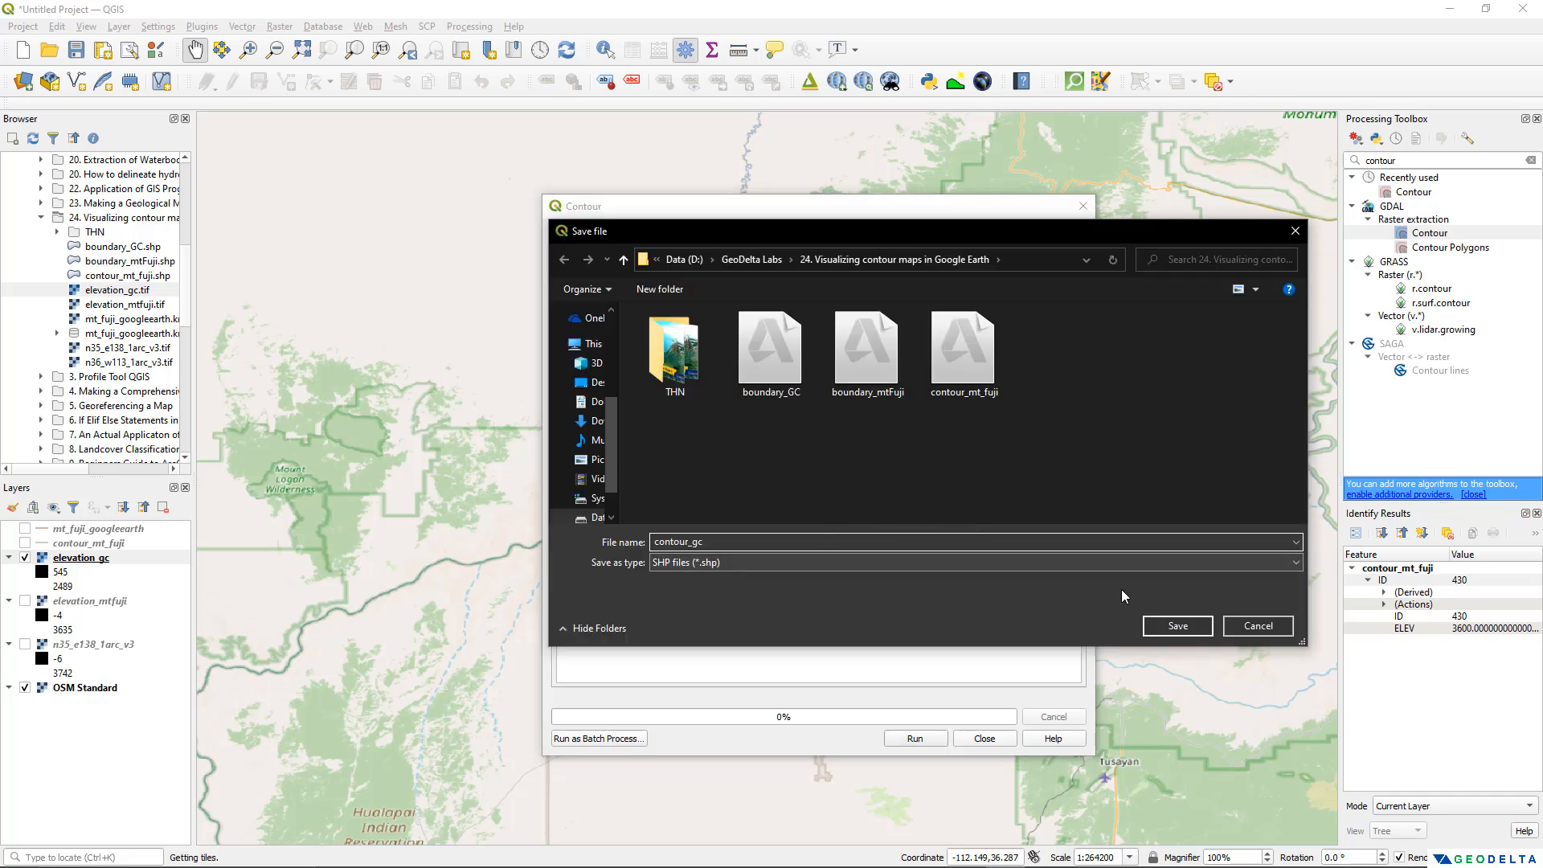
{"action": "left_click", "coordinate": [1177, 625]}
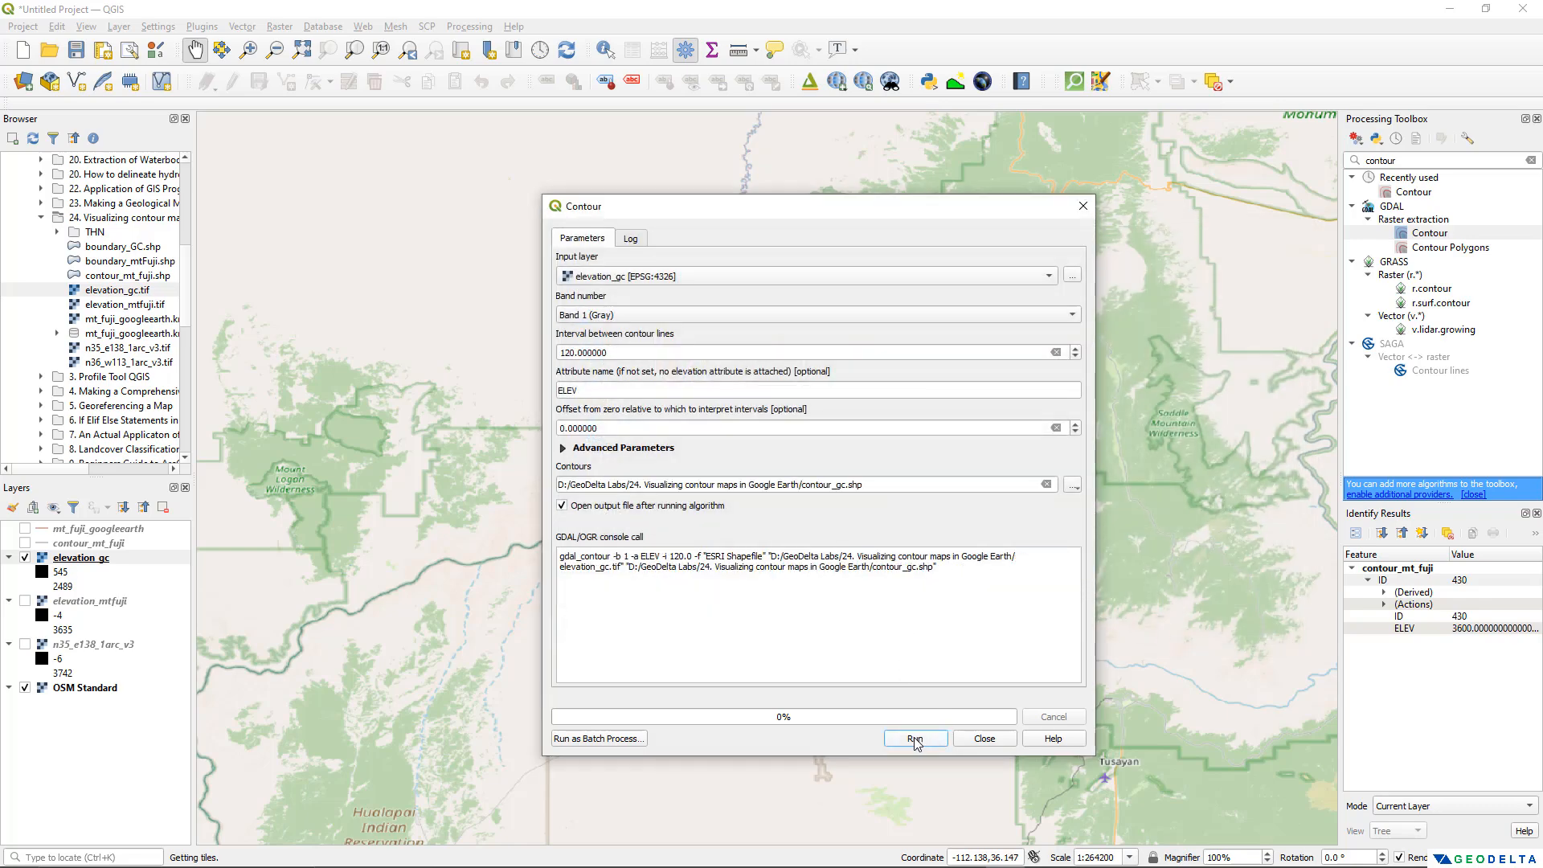
{"action": "left_click", "coordinate": [915, 739]}
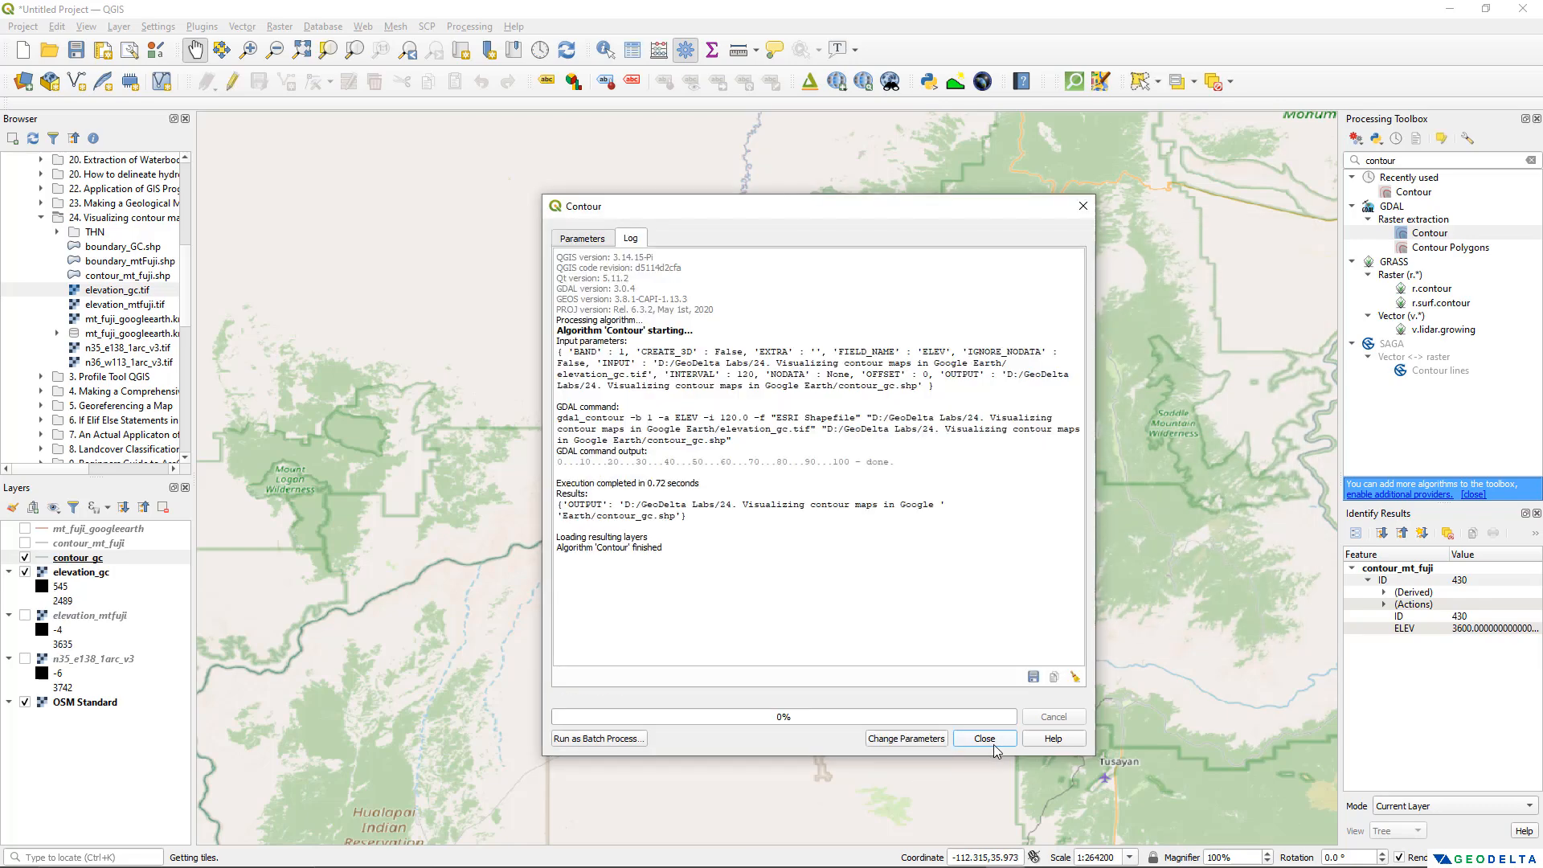
{"action": "left_click", "coordinate": [984, 737]}
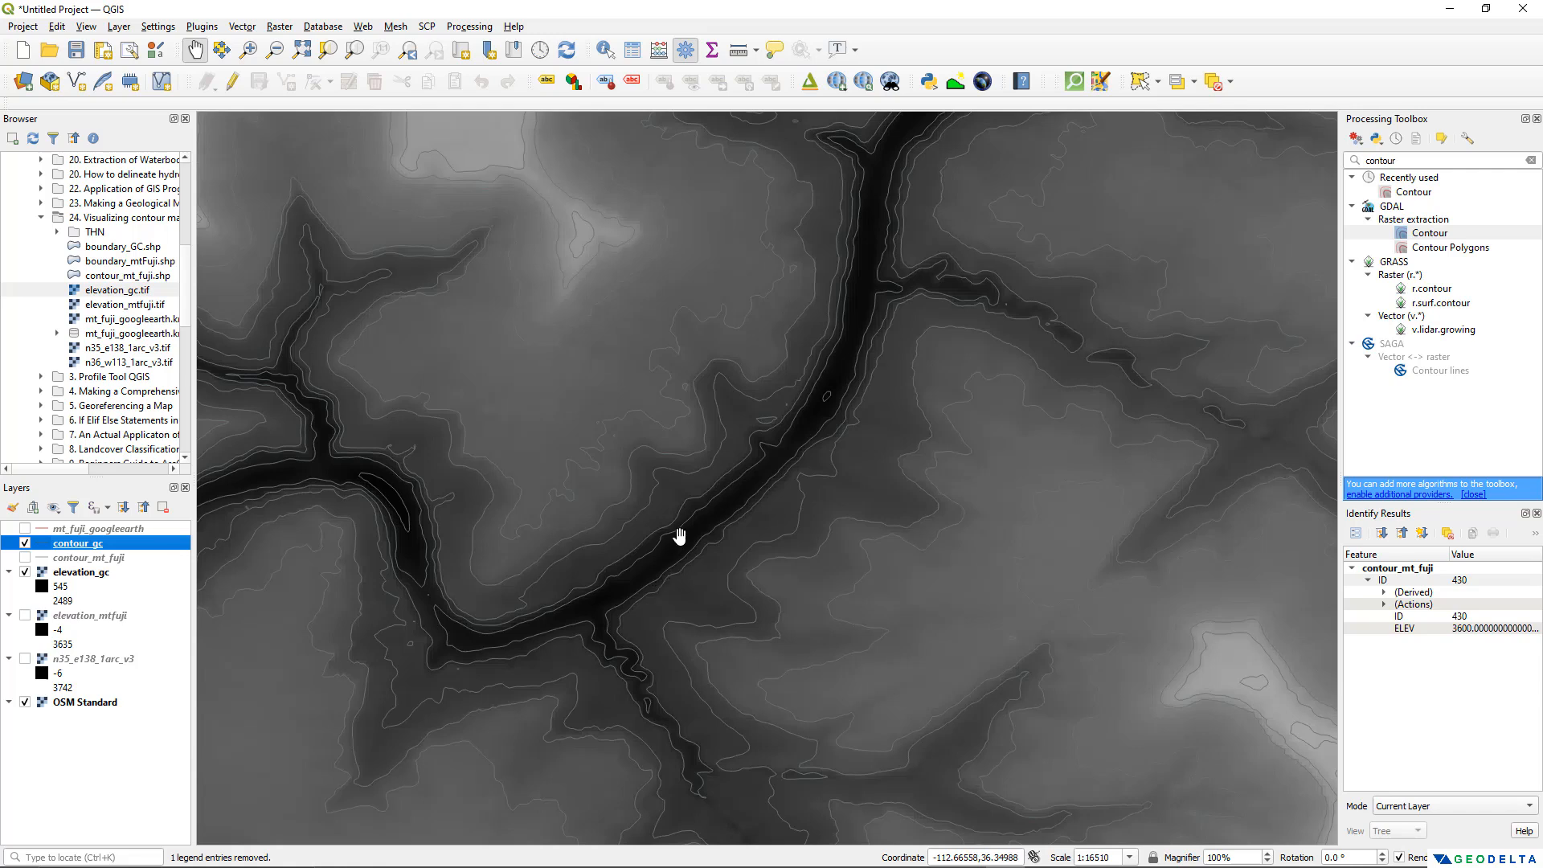
{"action": "mouse_move", "coordinate": [640, 589]}
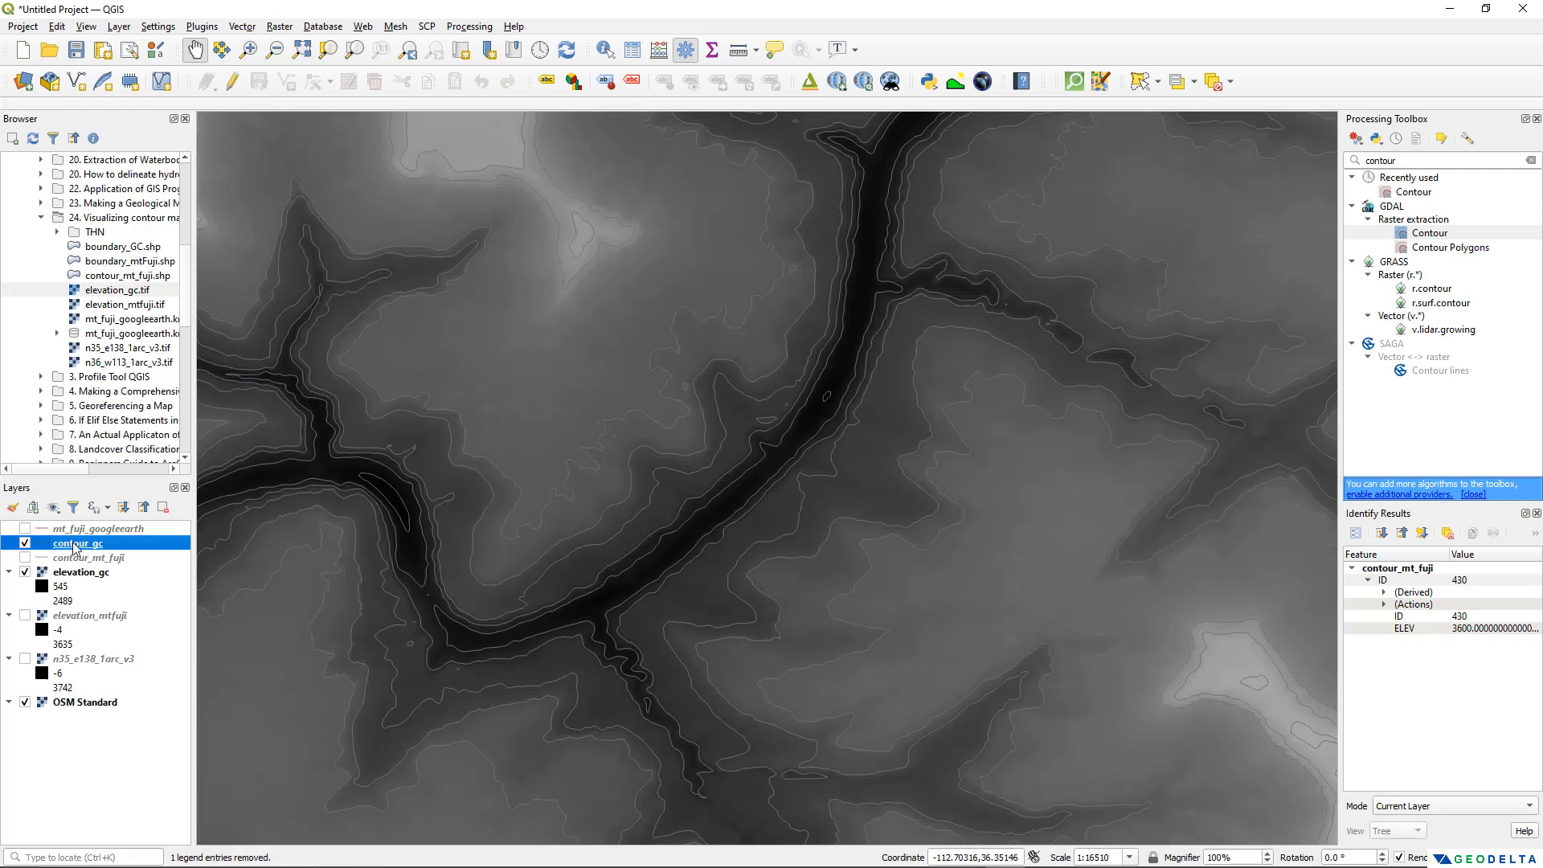
Rerun GDAL Contour with an 80 interval, saving output as contour_gc_v2.shp
{"action": "right_click", "coordinate": [75, 542]}
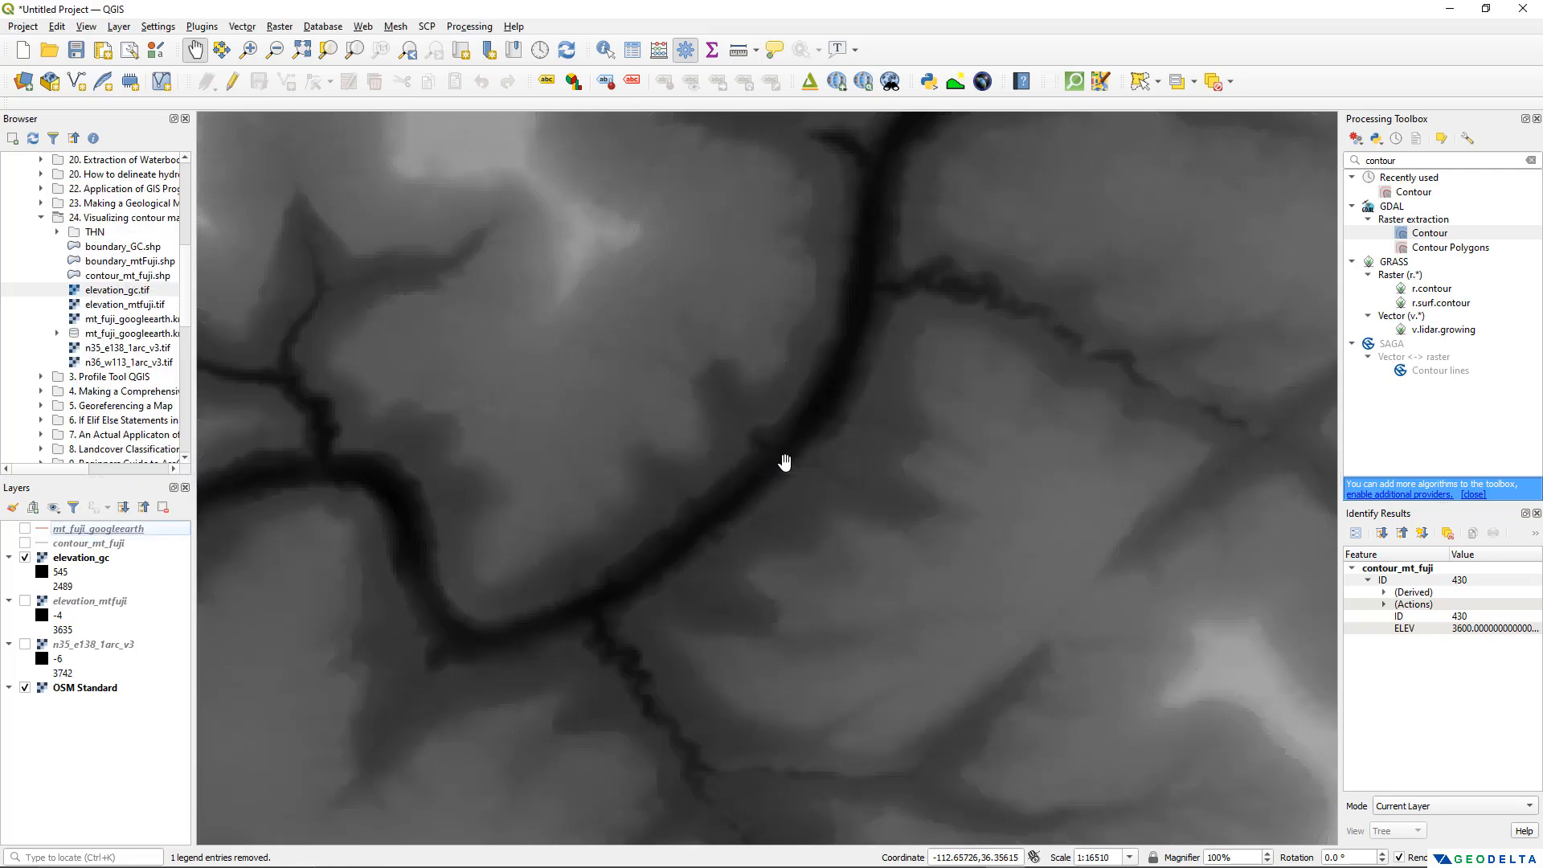
{"action": "double_click", "coordinate": [1429, 233]}
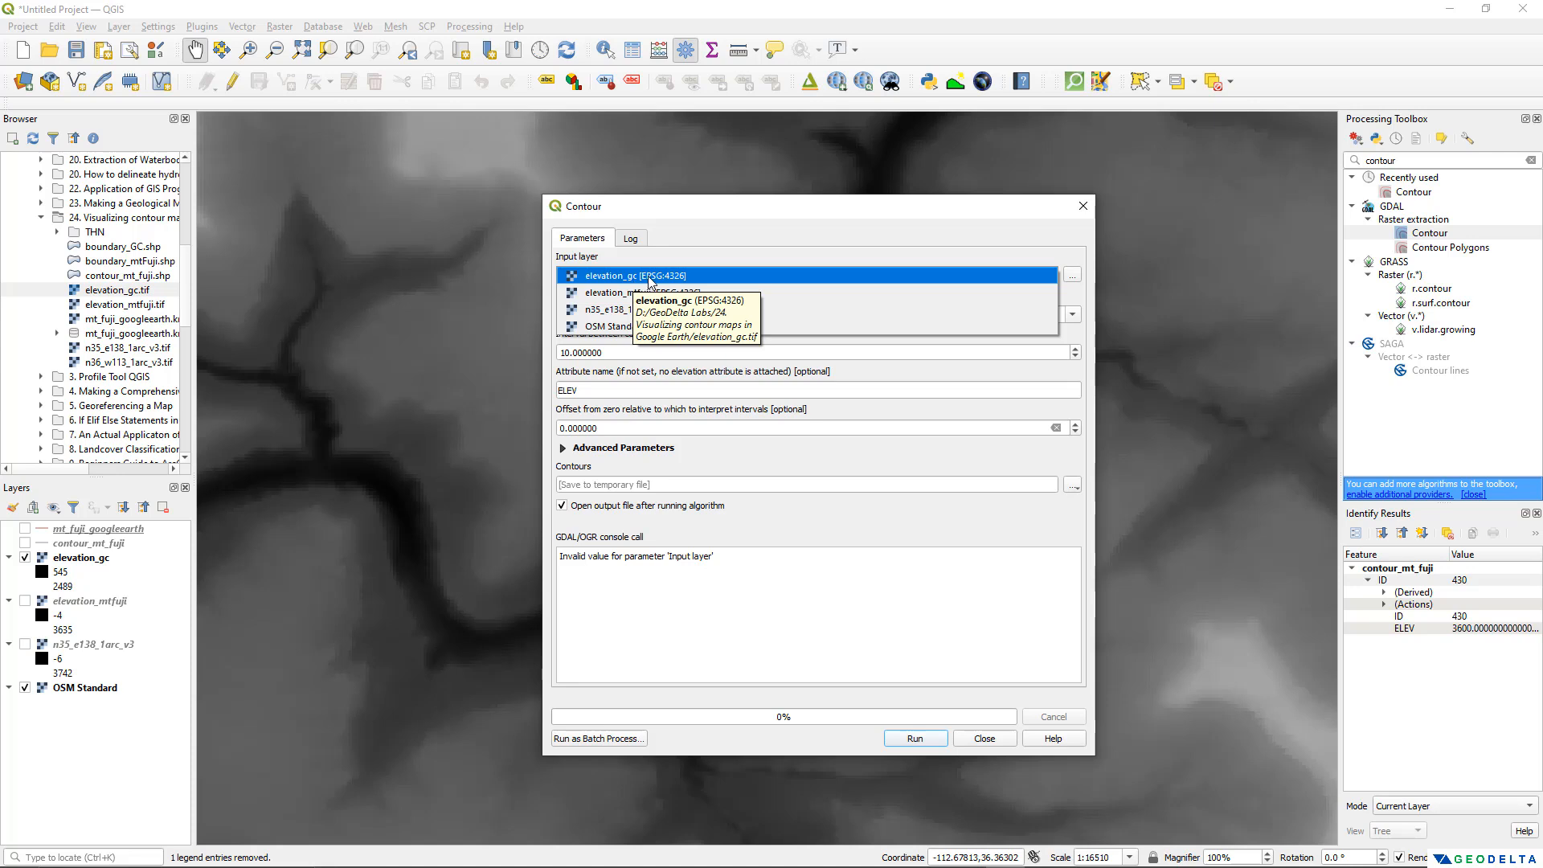
{"action": "left_click", "coordinate": [635, 275]}
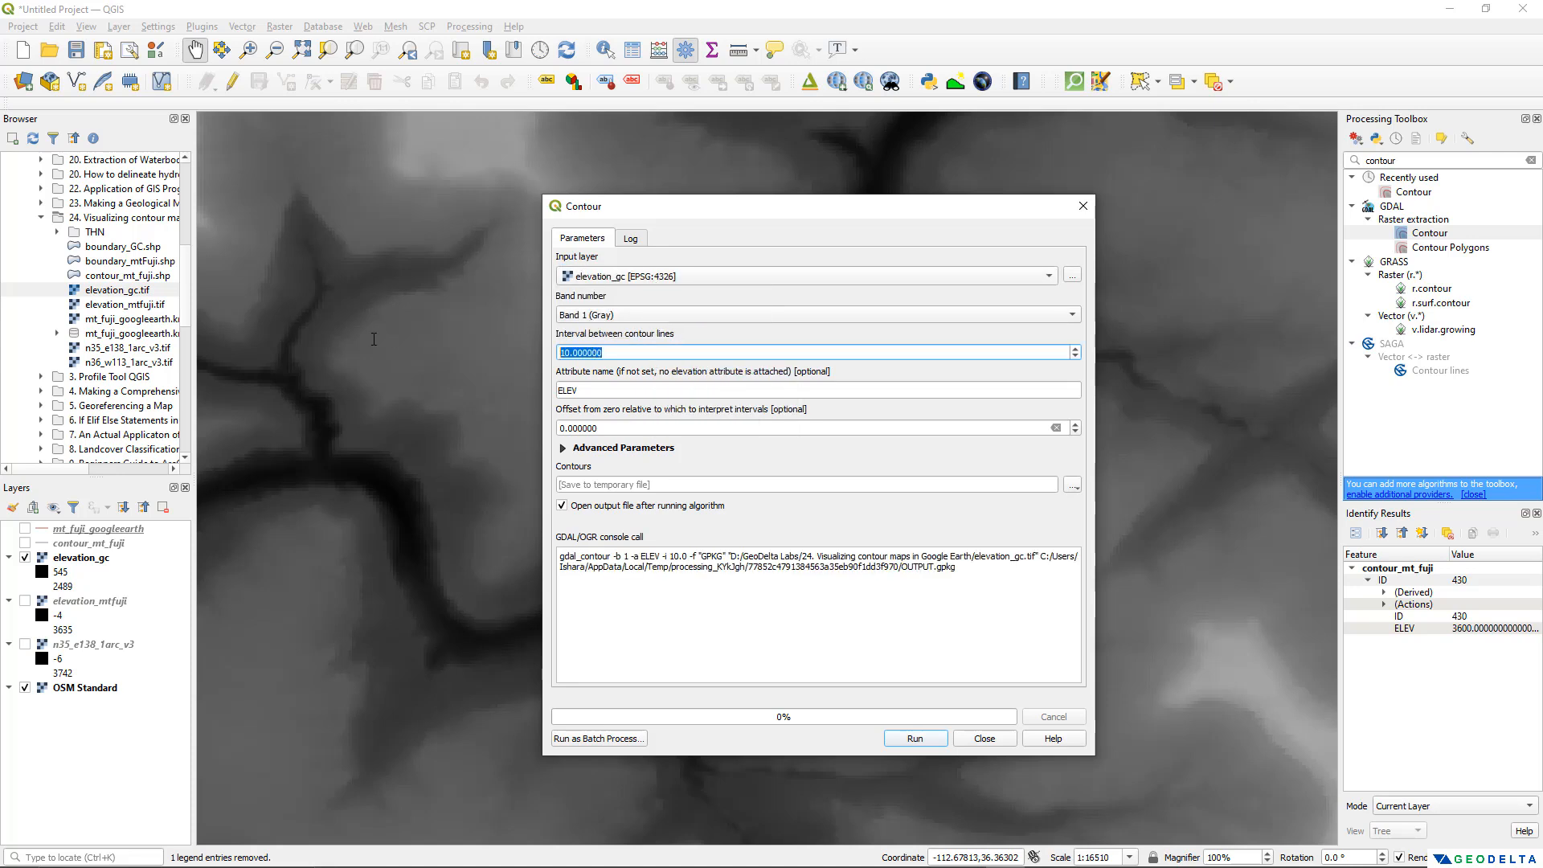
{"action": "type", "text": "80"}
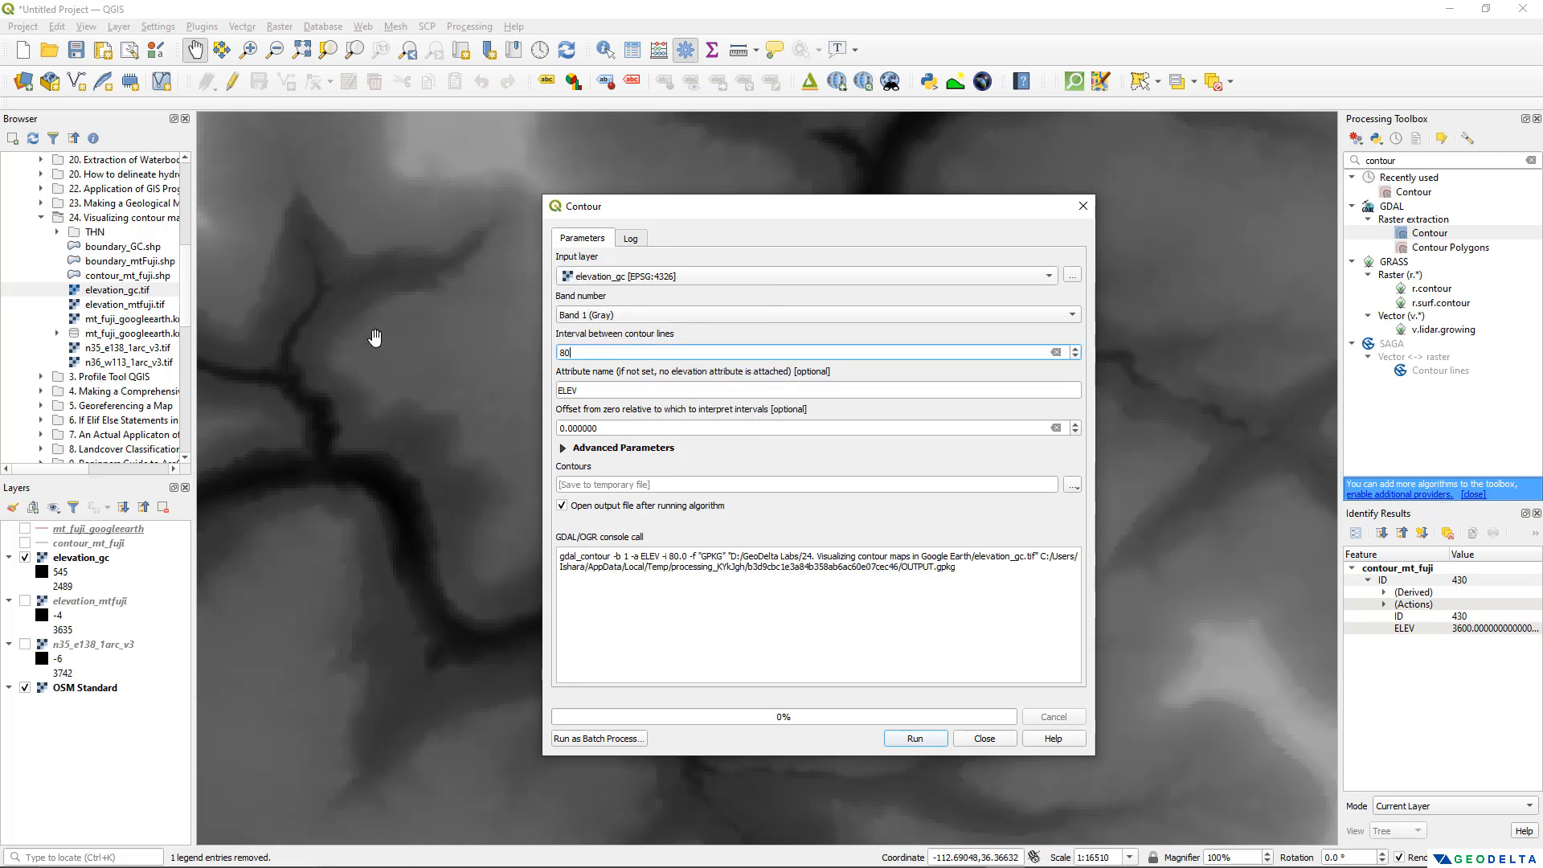
{"action": "left_click", "coordinate": [915, 737]}
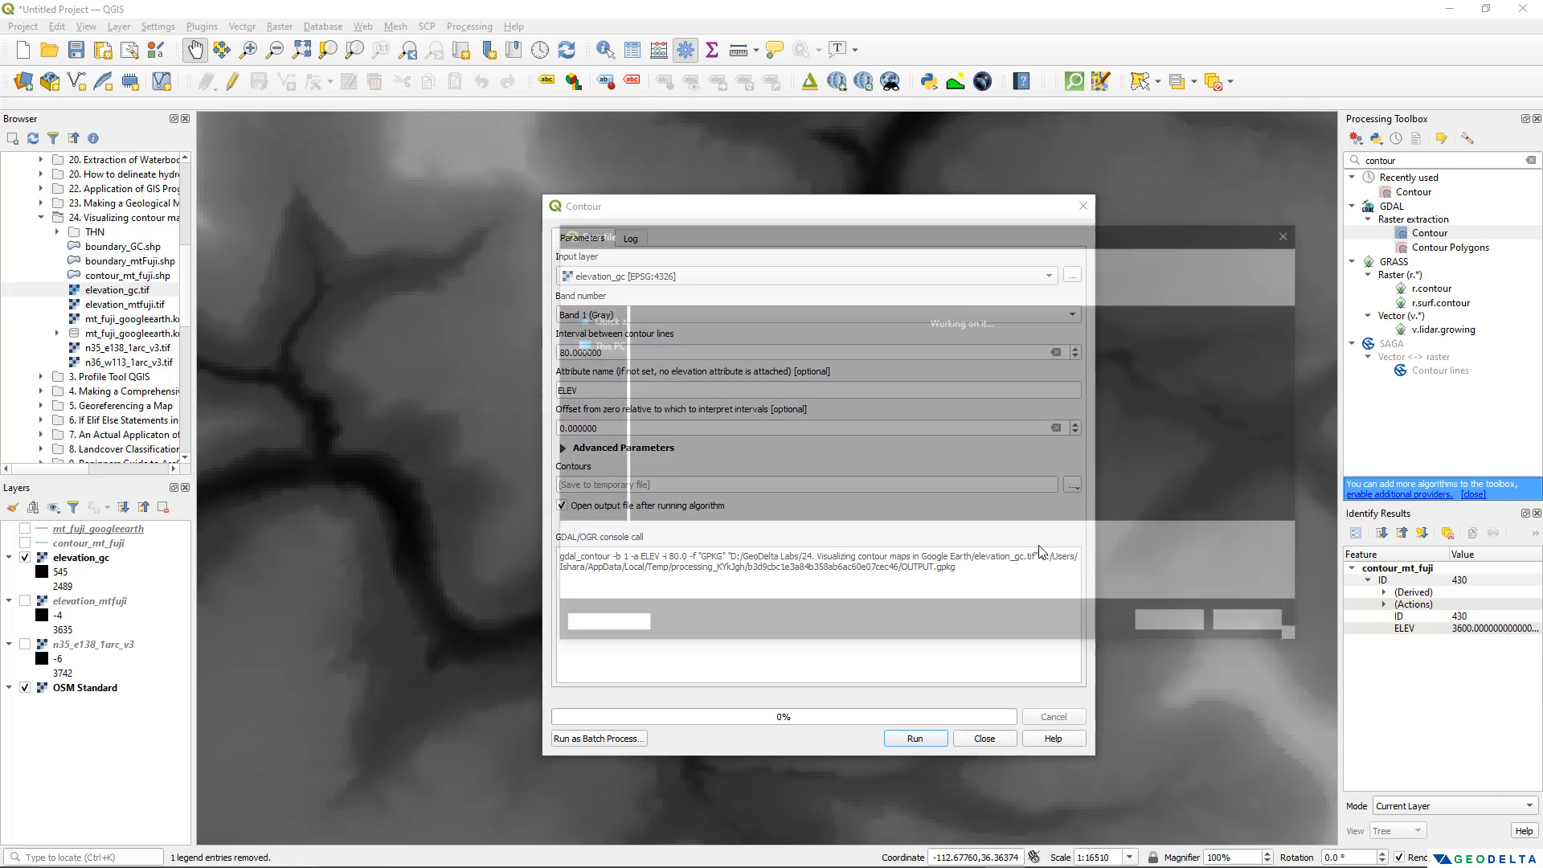
{"action": "left_click", "coordinate": [1072, 485]}
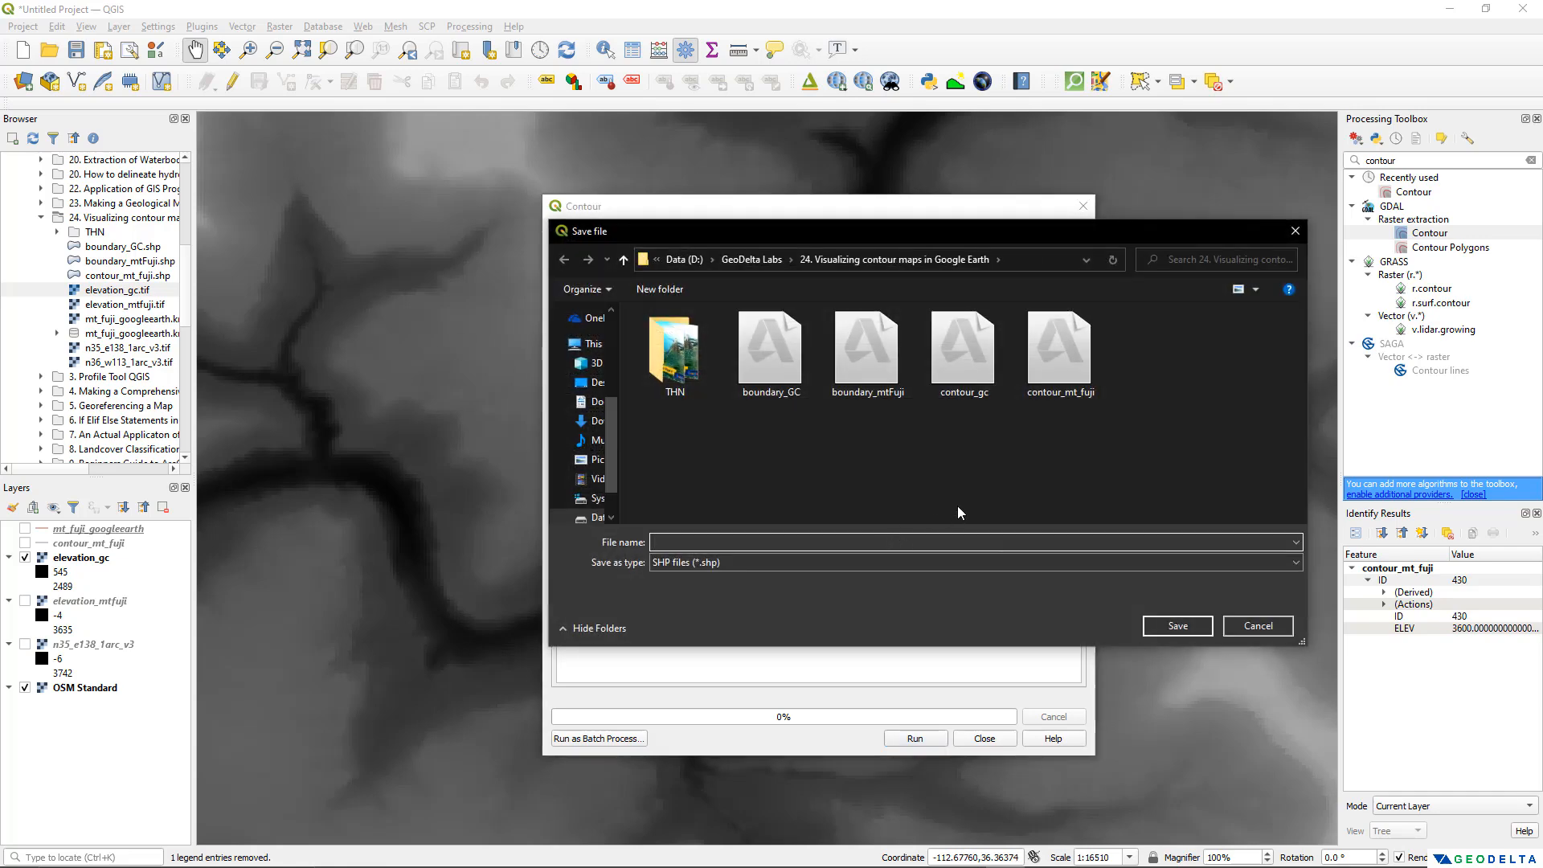
{"action": "type", "text": "contour_gc_v2"}
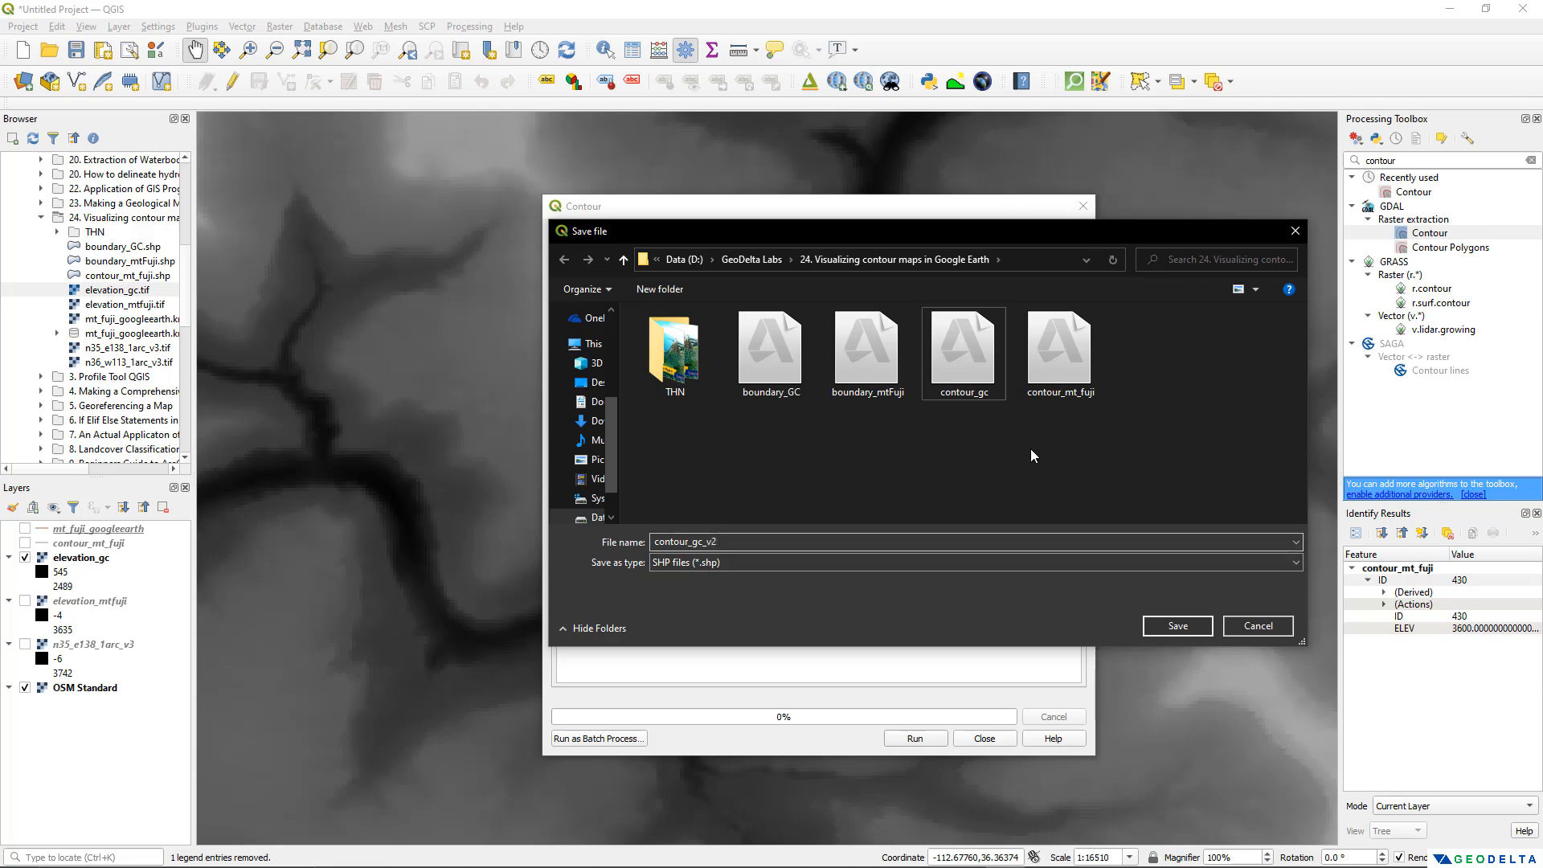
{"action": "left_click", "coordinate": [1177, 625]}
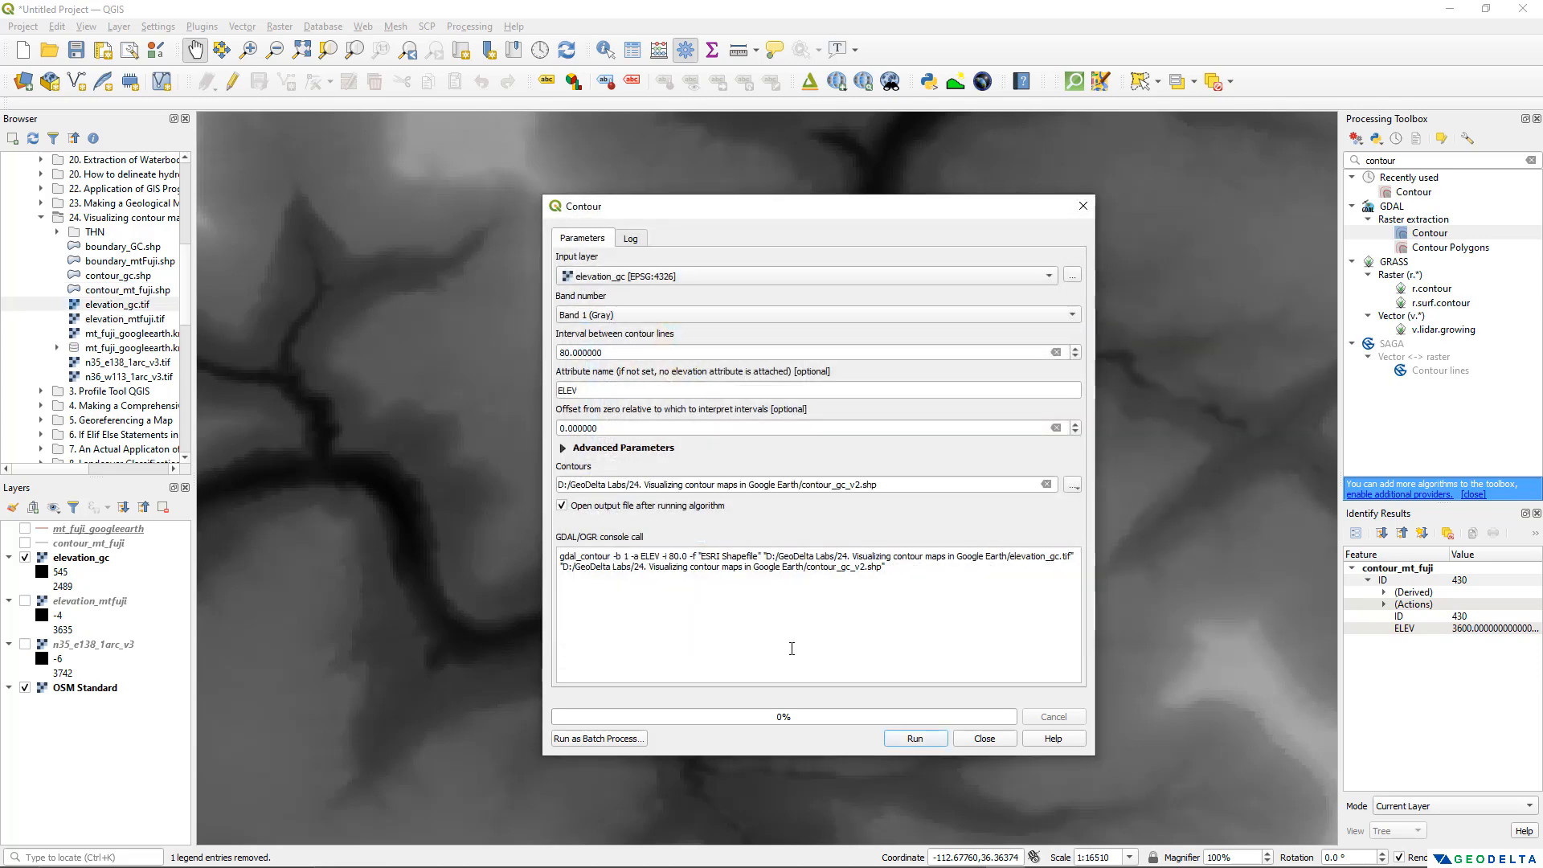
{"action": "left_click", "coordinate": [915, 737]}
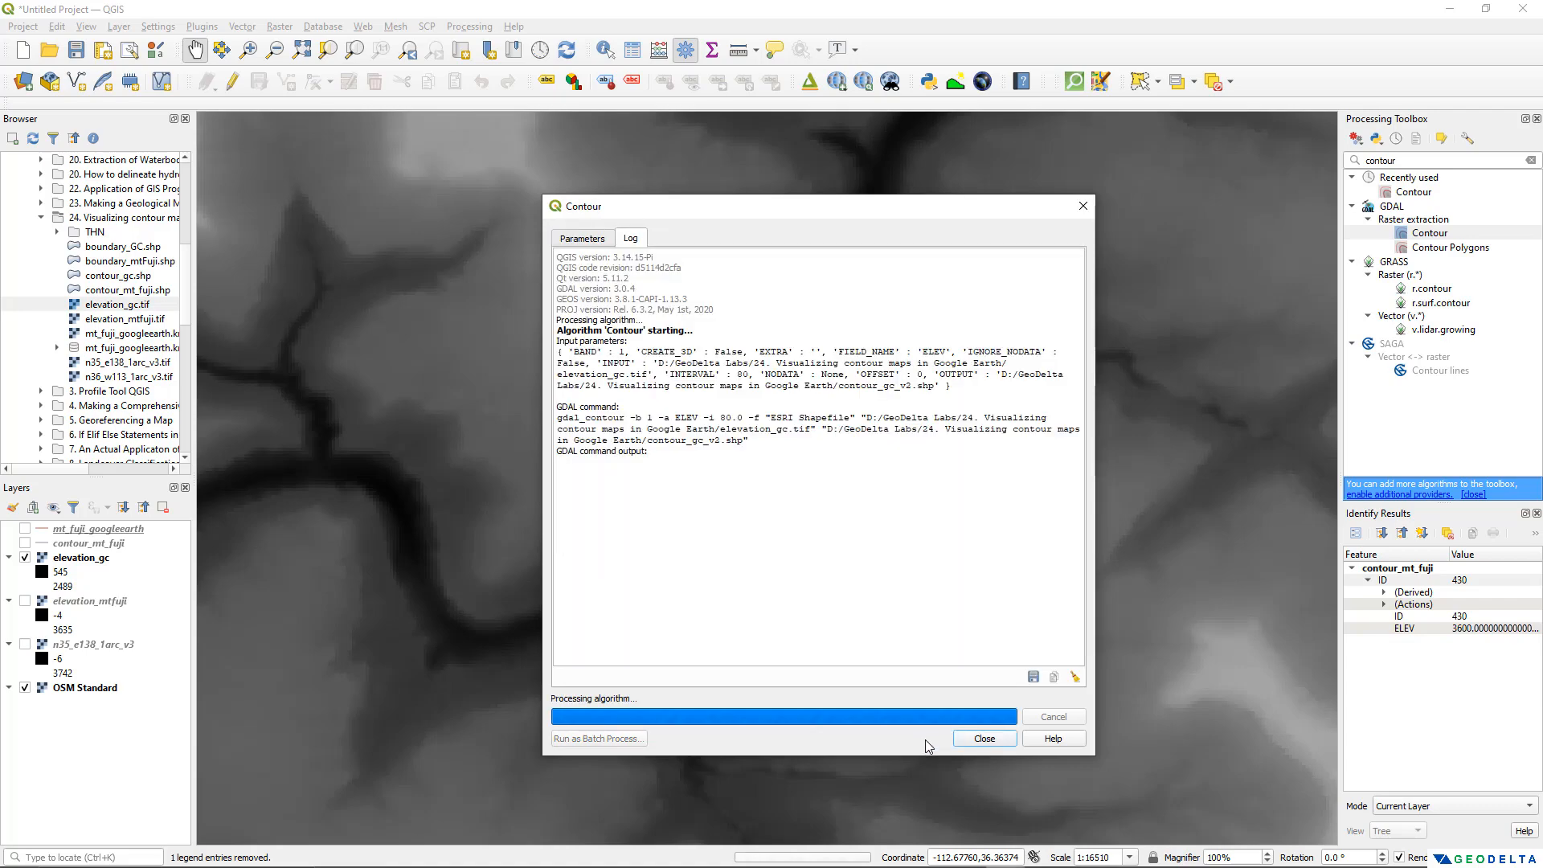
{"action": "left_click", "coordinate": [985, 739]}
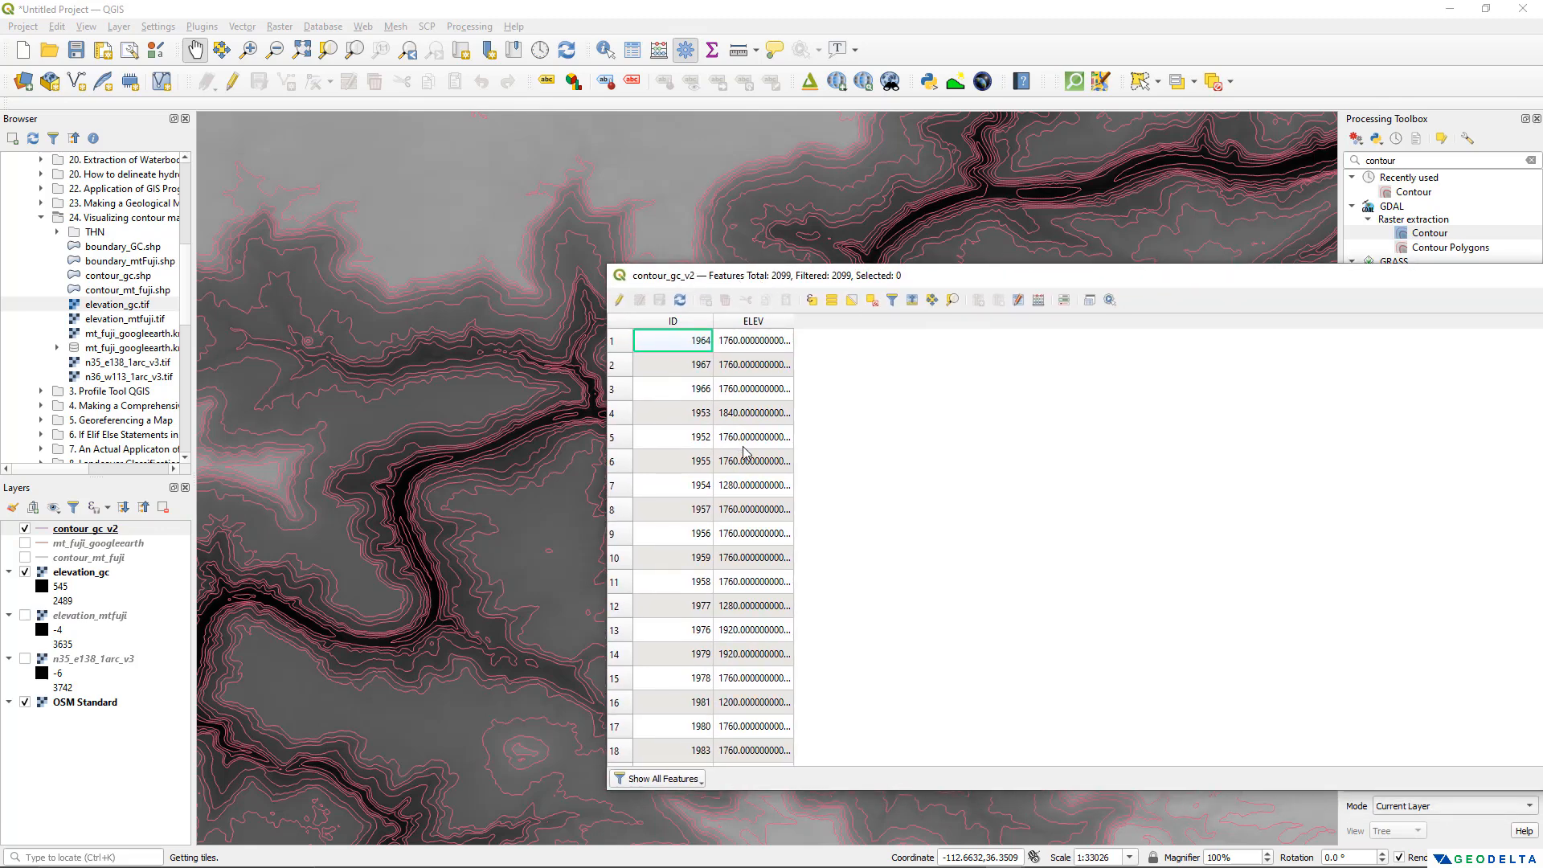
Delete the ID field from contour_gc_v2's attribute table and save the edits
{"action": "left_click", "coordinate": [618, 300]}
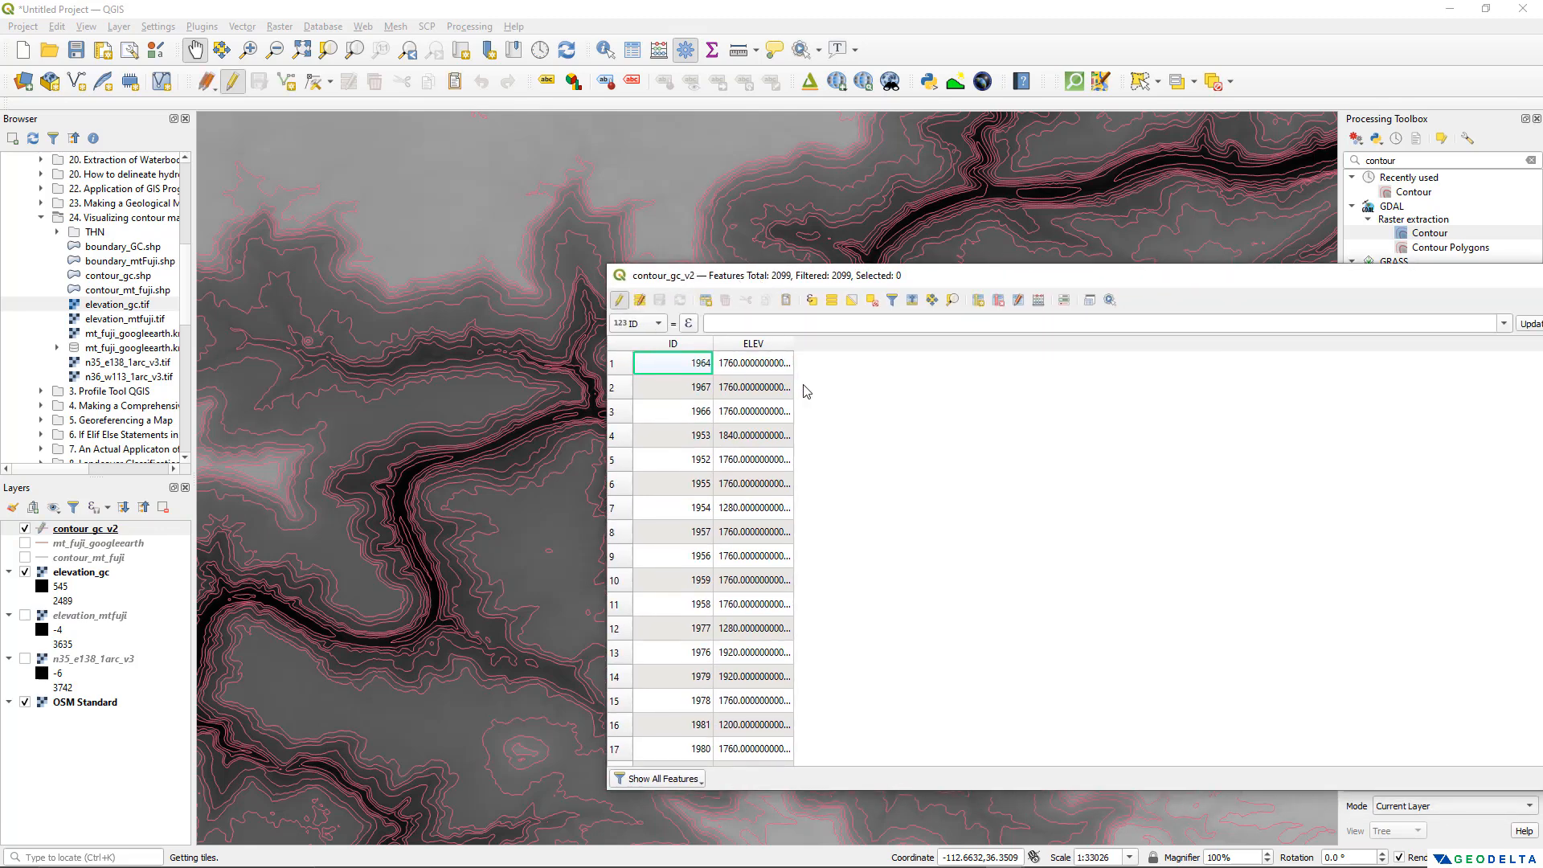
{"action": "mouse_move", "coordinate": [618, 300]}
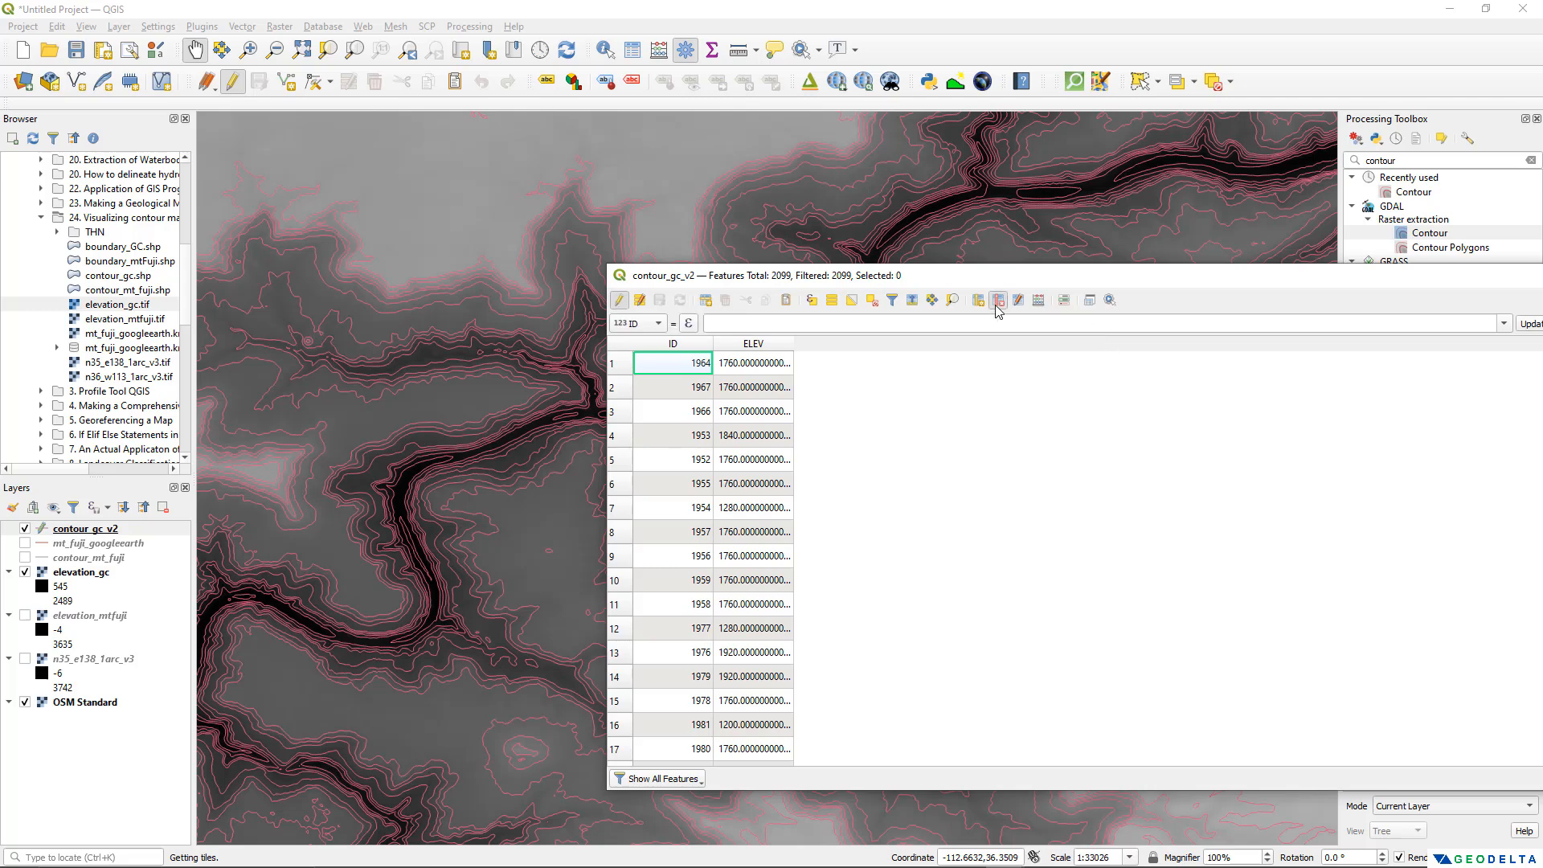
{"action": "left_click", "coordinate": [997, 299]}
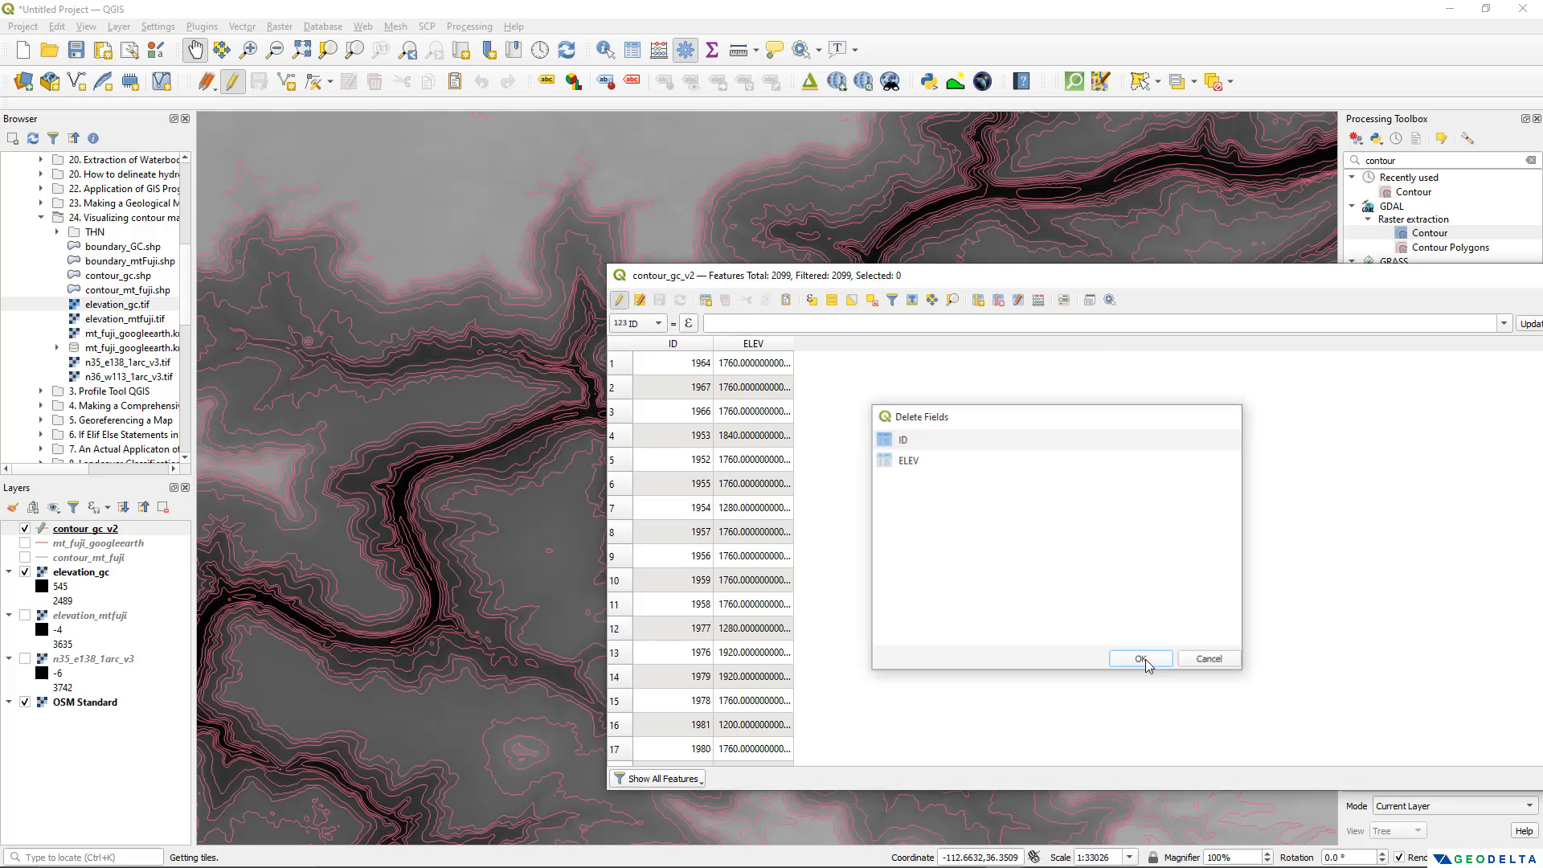
{"action": "left_click", "coordinate": [1140, 658]}
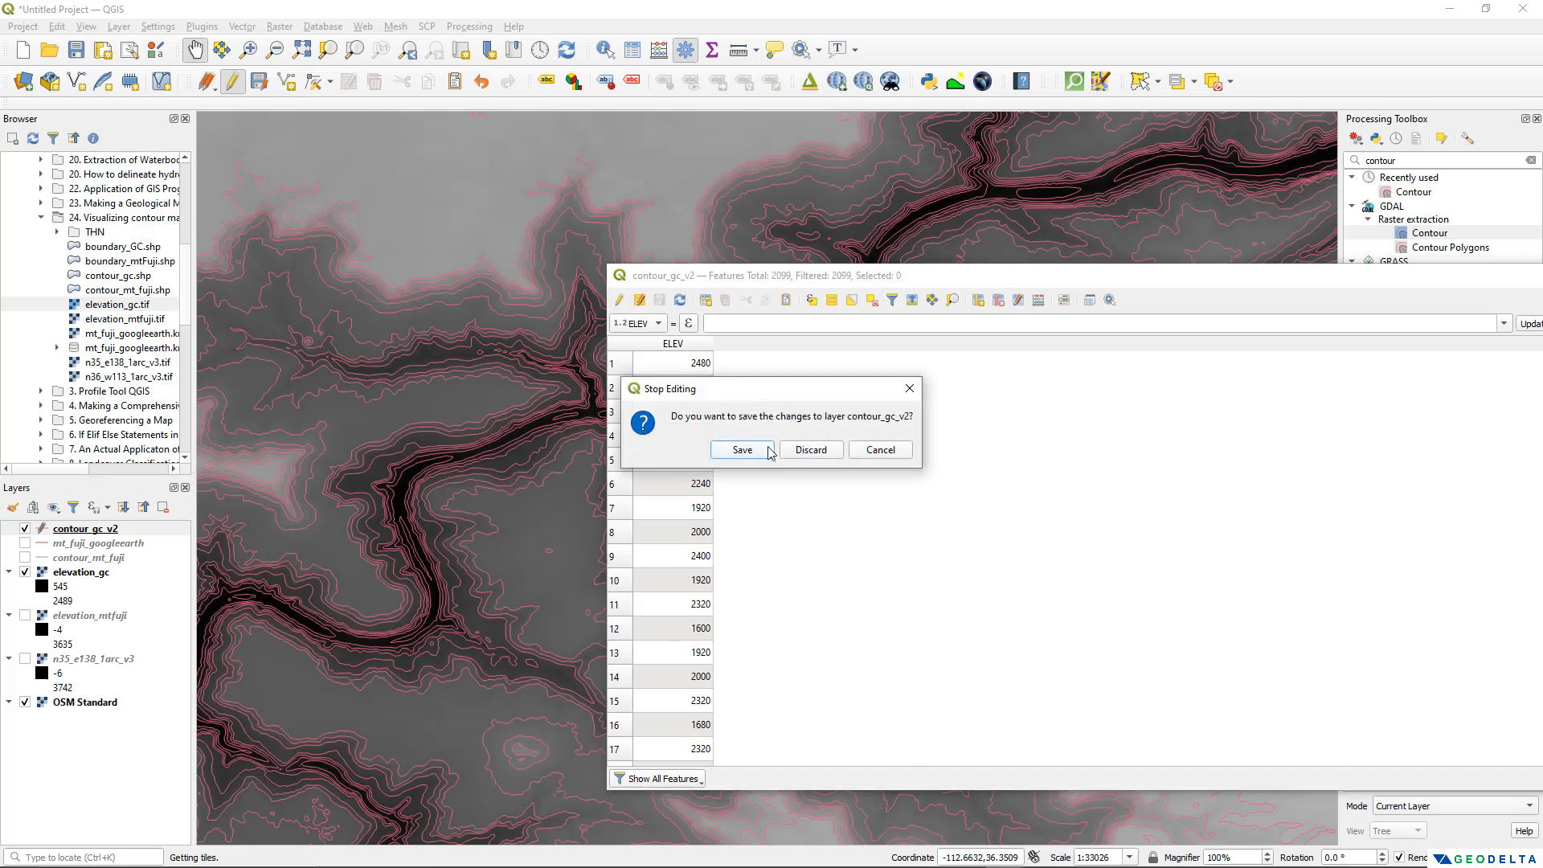
{"action": "left_click", "coordinate": [741, 449]}
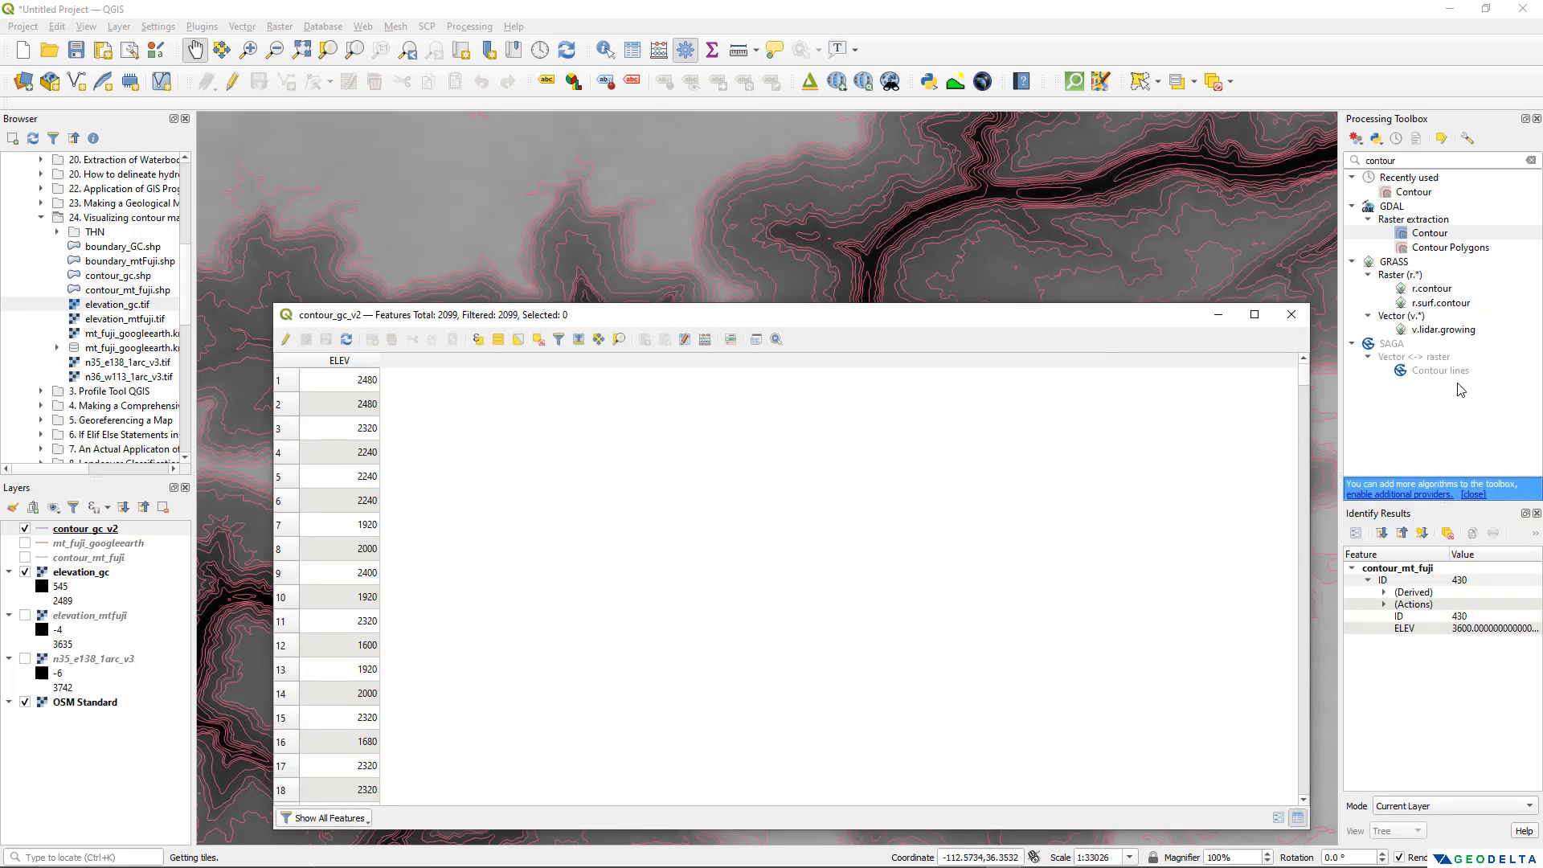
{"action": "left_click", "coordinate": [1291, 314]}
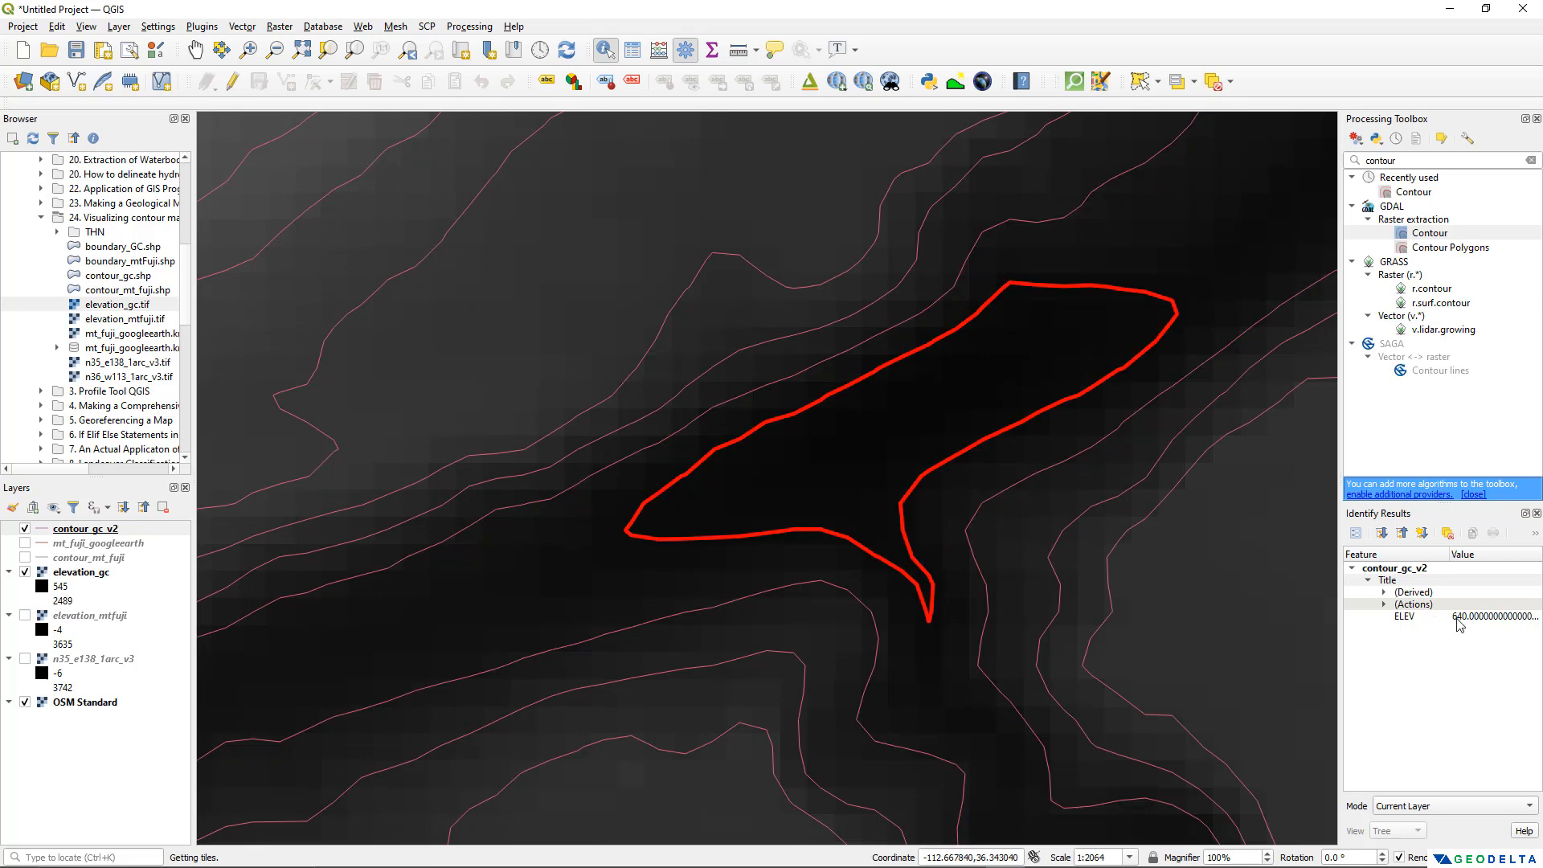
Zoom the map while identifying contour_gc_v2 lines to read their ELEV values
{"action": "scroll", "scroll_direction": "down", "scroll_amount": 3}
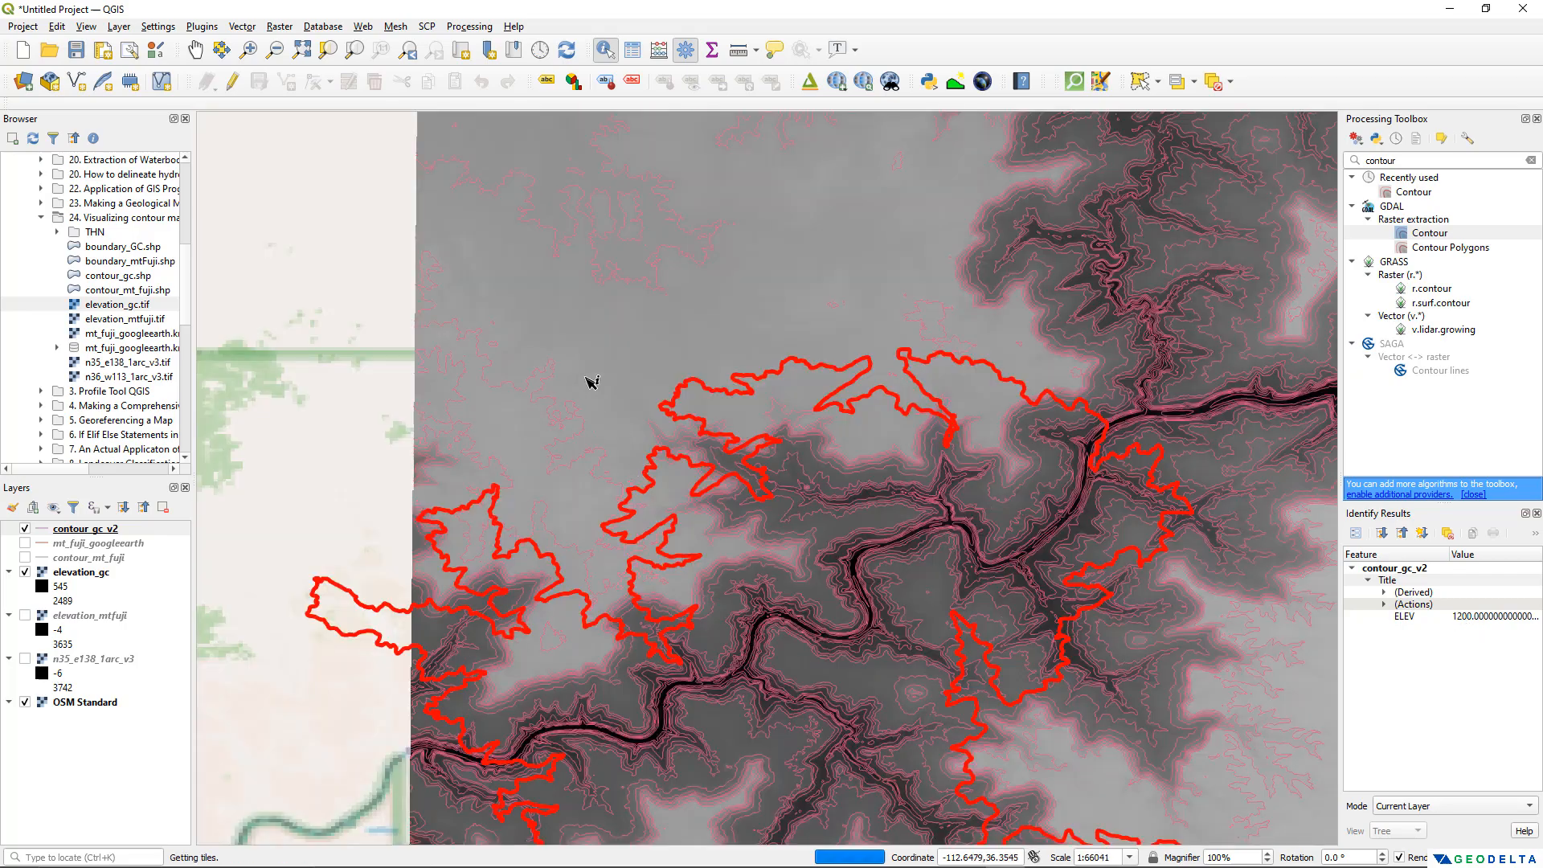
Save contour_gc_v2 features as a KML file named gc_googleearth
{"action": "right_click", "coordinate": [80, 528]}
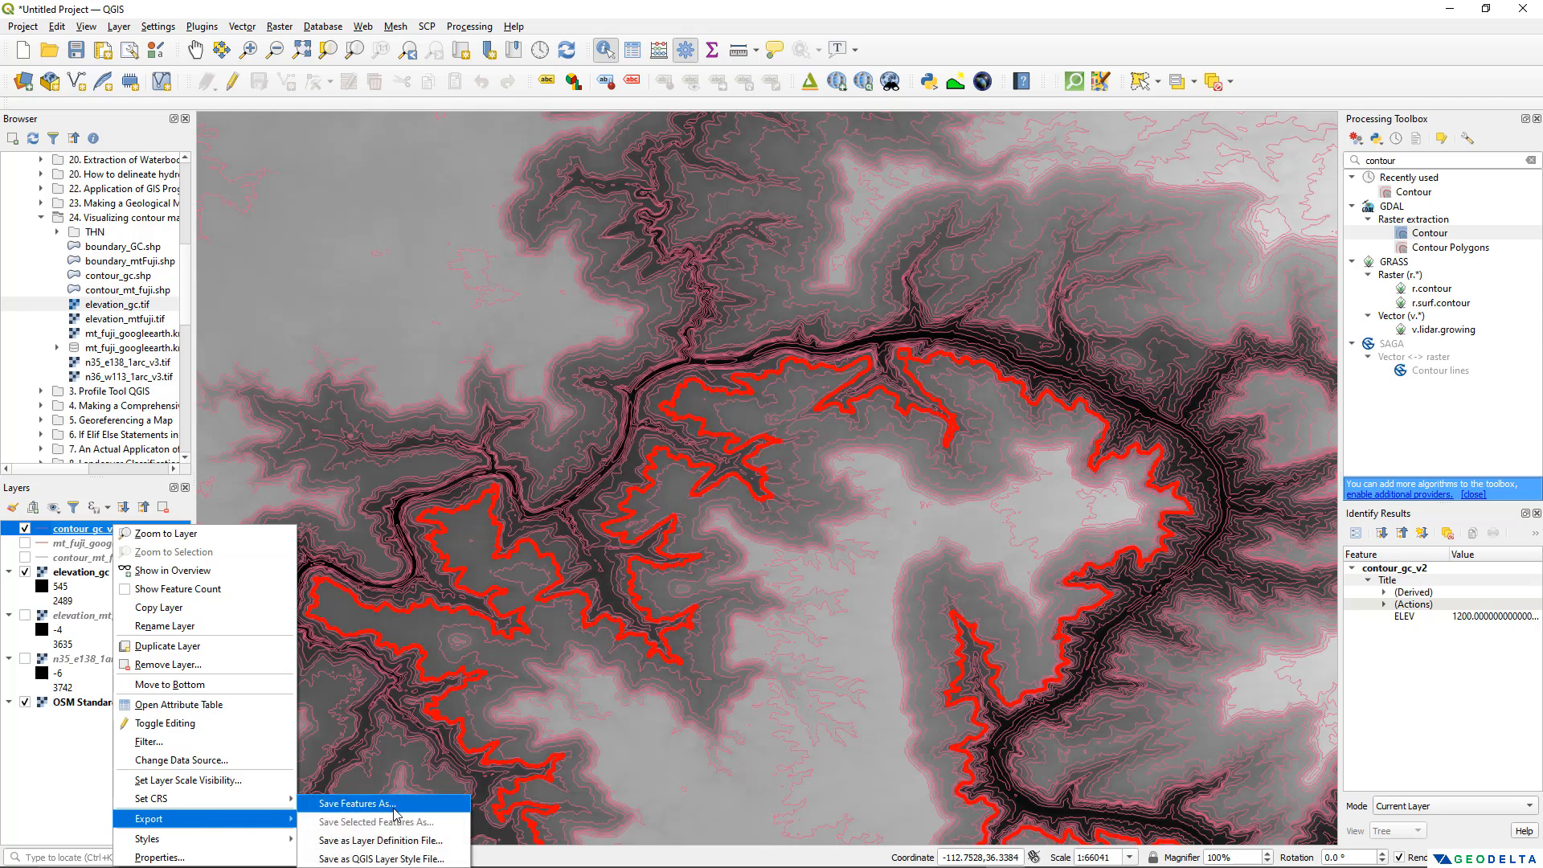
{"action": "left_click", "coordinate": [356, 803]}
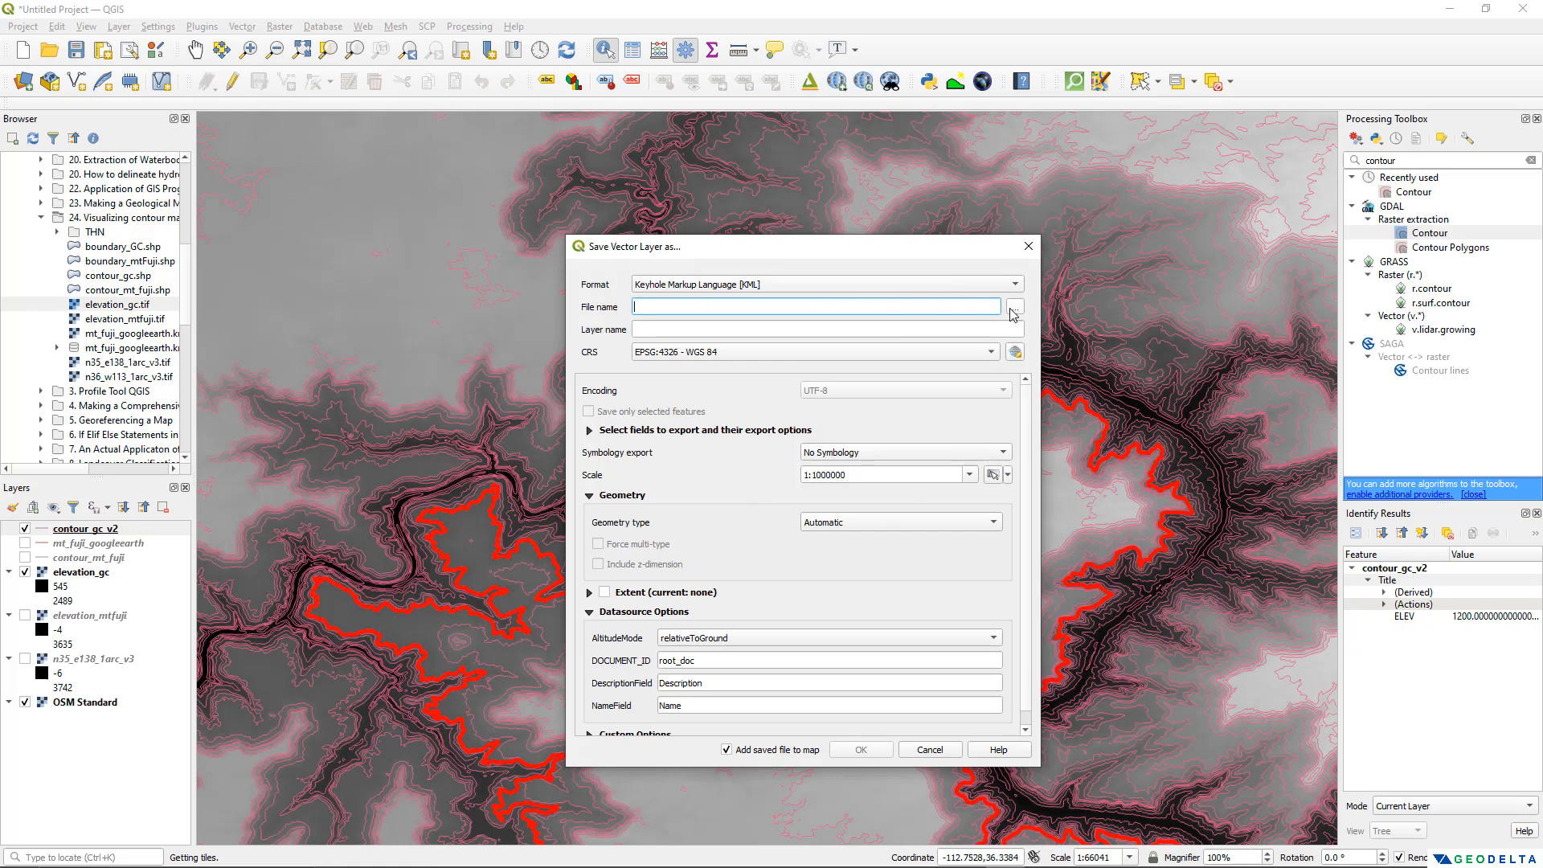
{"action": "left_click", "coordinate": [1015, 312]}
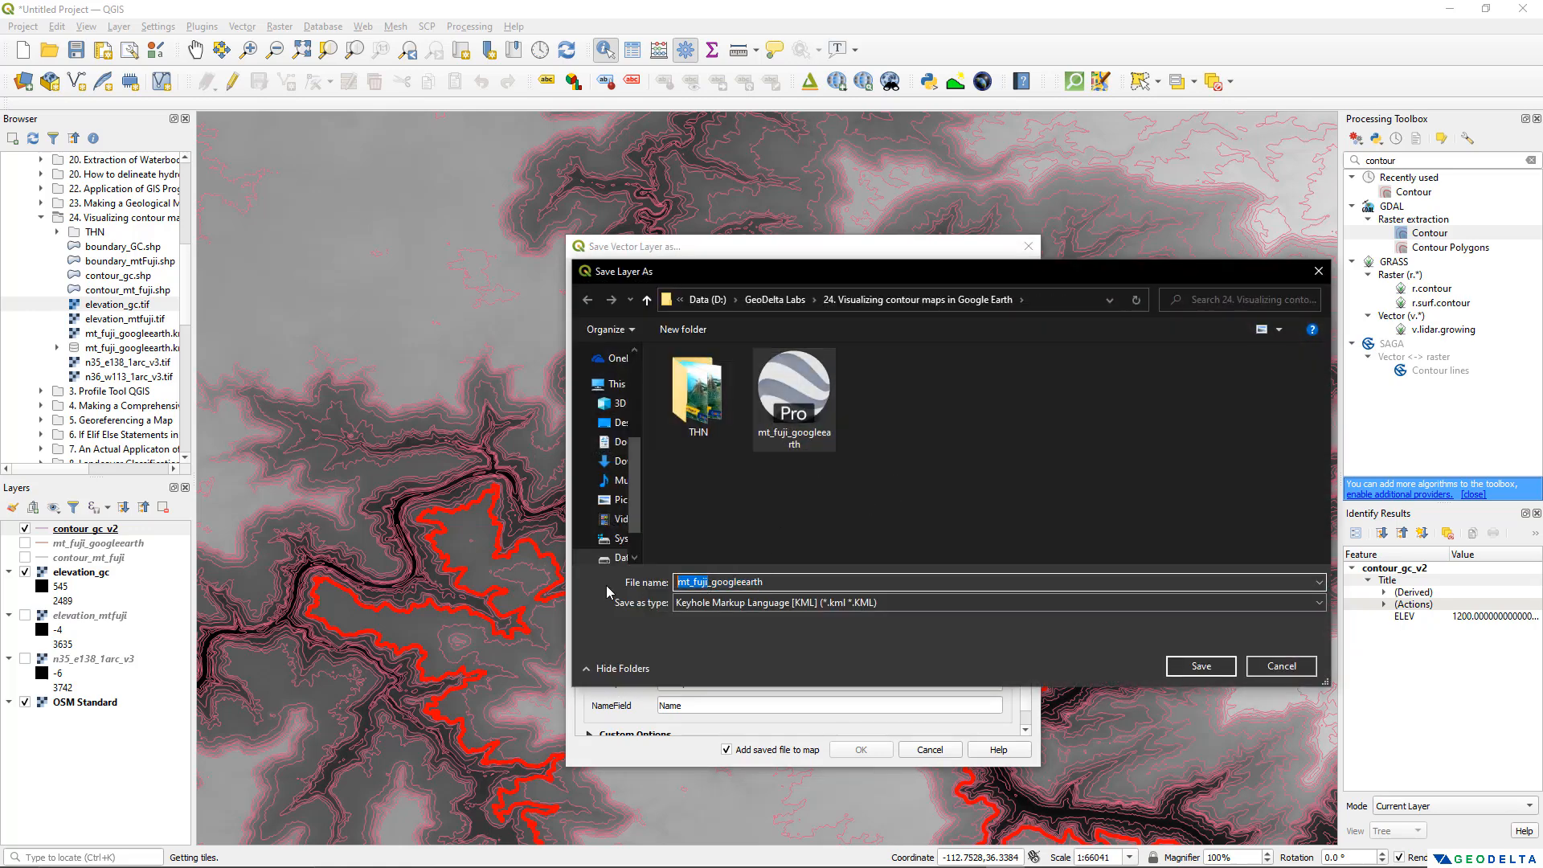
{"action": "type", "text": "gc_googleearth"}
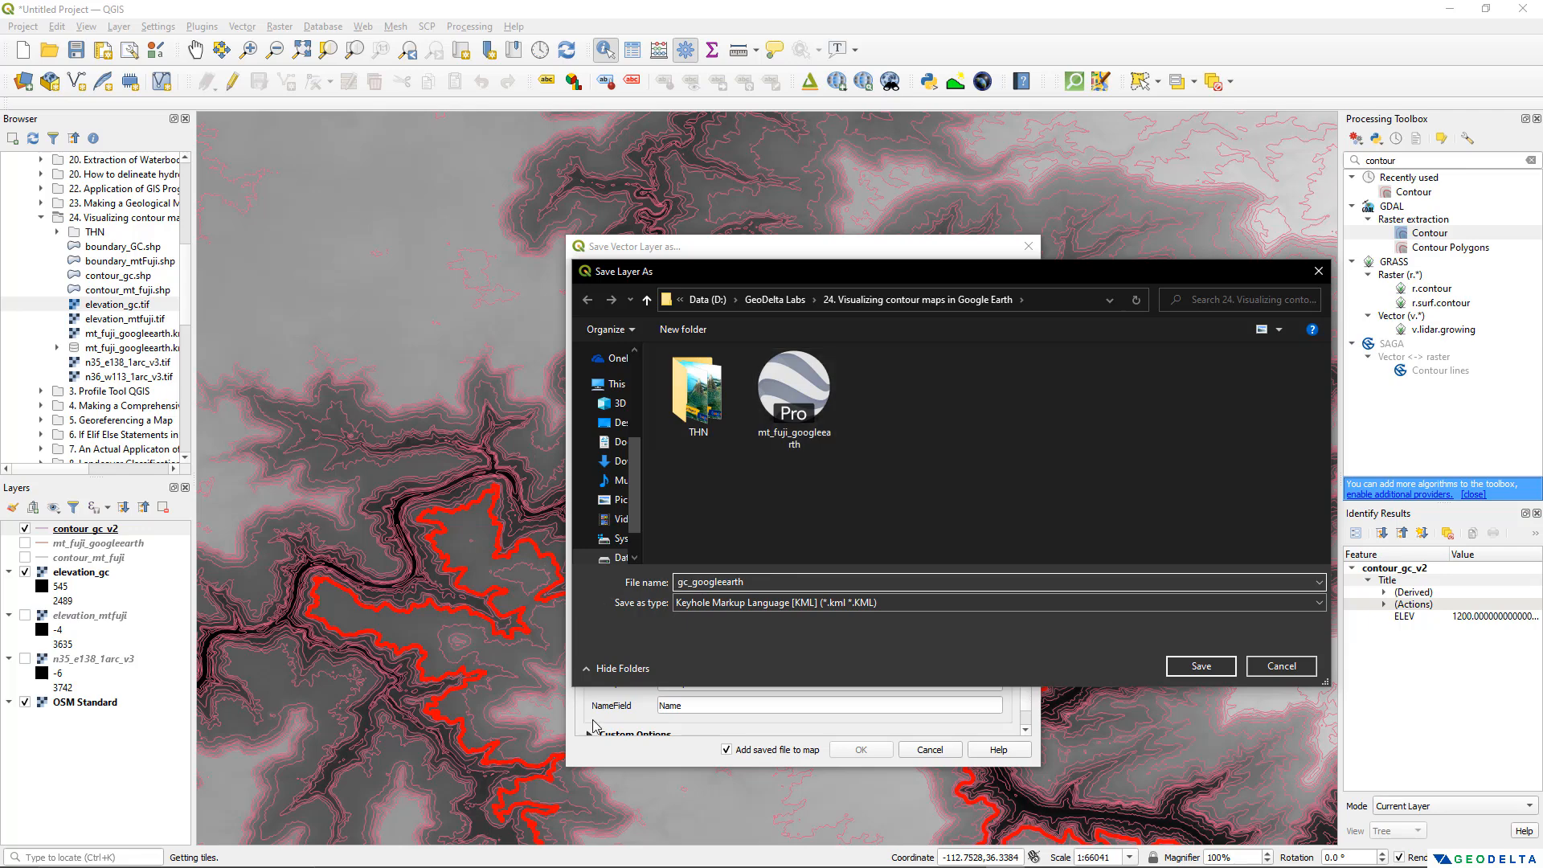
{"action": "left_click", "coordinate": [1200, 666]}
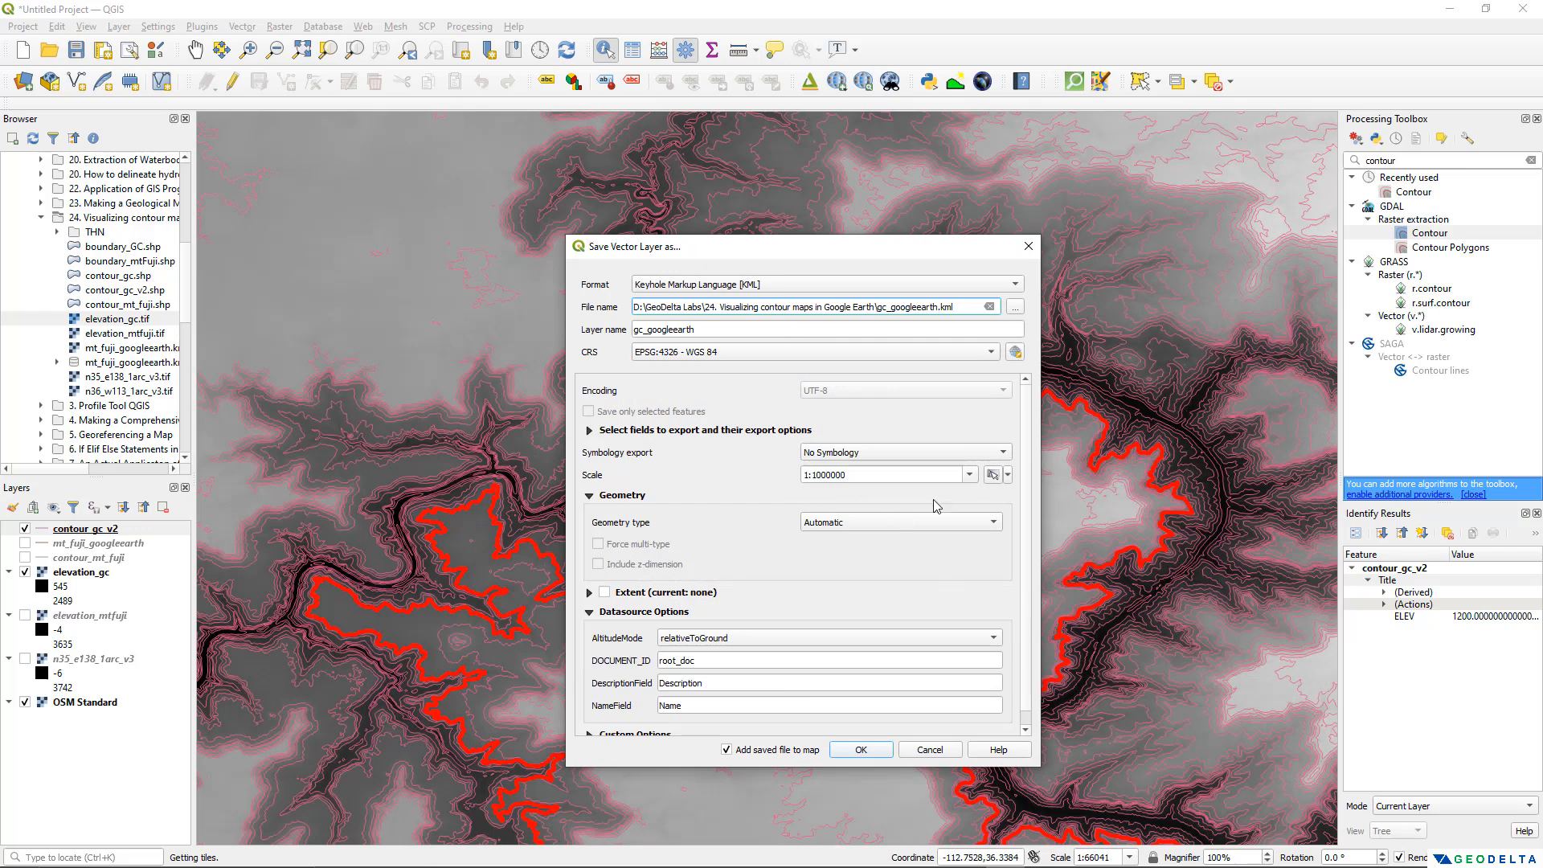
{"action": "left_click", "coordinate": [860, 749]}
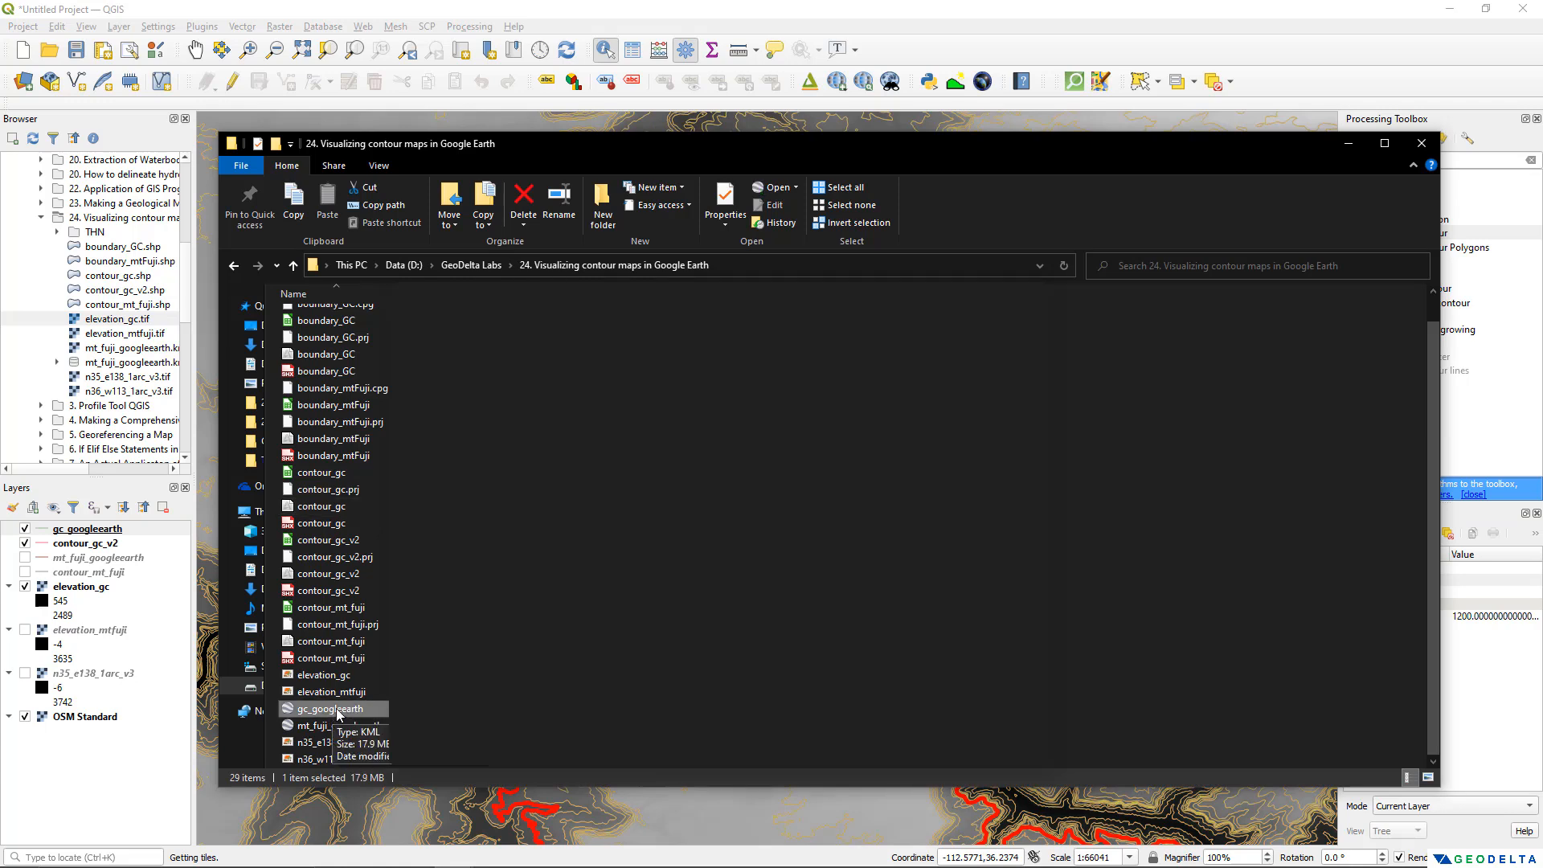
Open gc_googleearth.kml from File Explorer in Google Earth Pro
{"action": "double_click", "coordinate": [318, 708]}
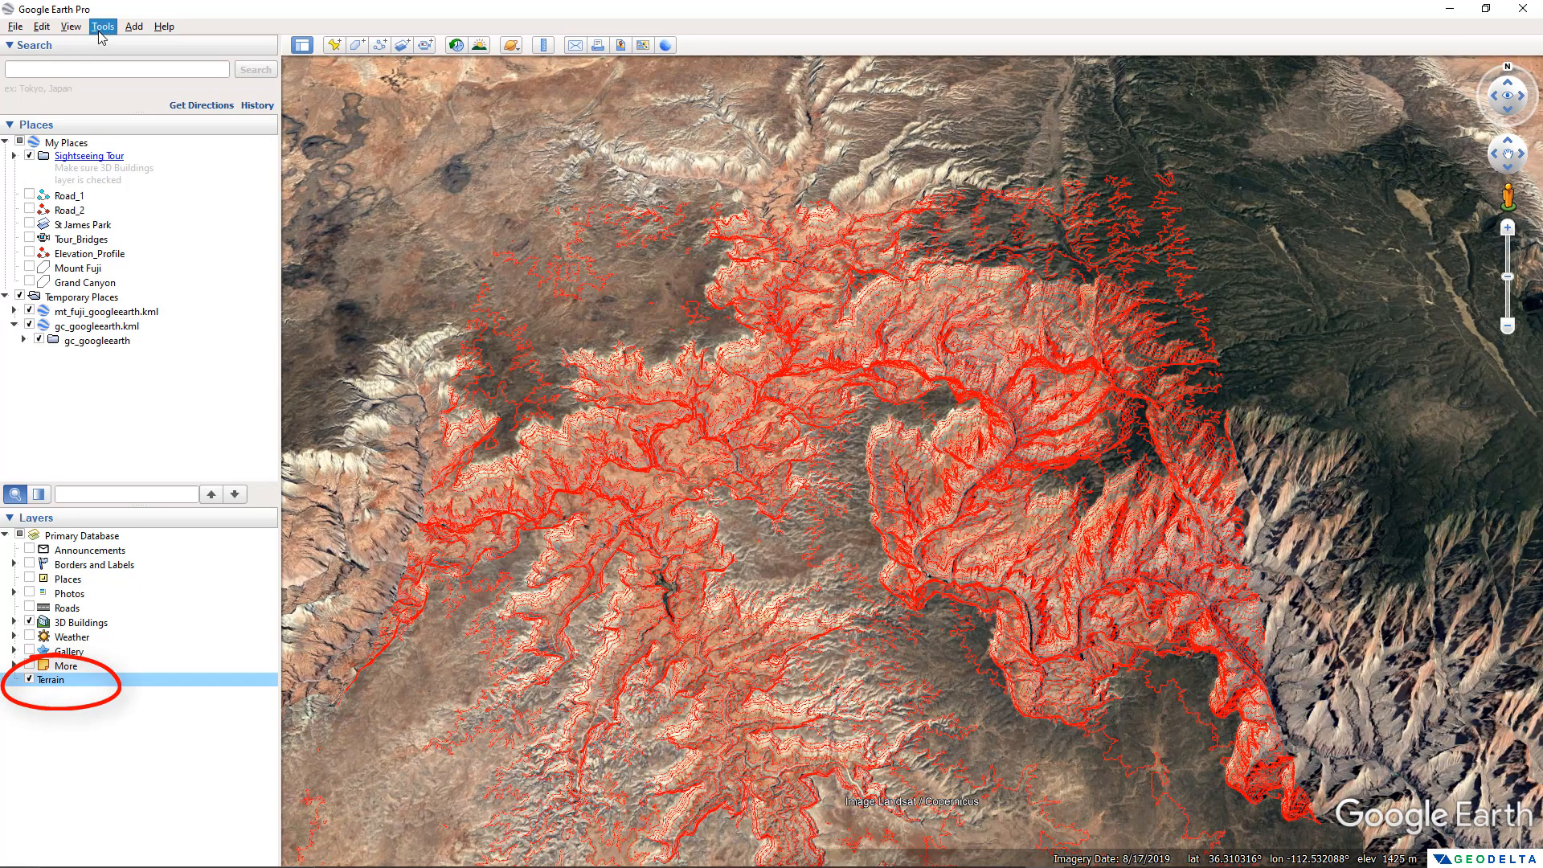
Set Elevation Exaggeration to 3 in Google Earth Pro's Options dialog
{"action": "left_click", "coordinate": [103, 25]}
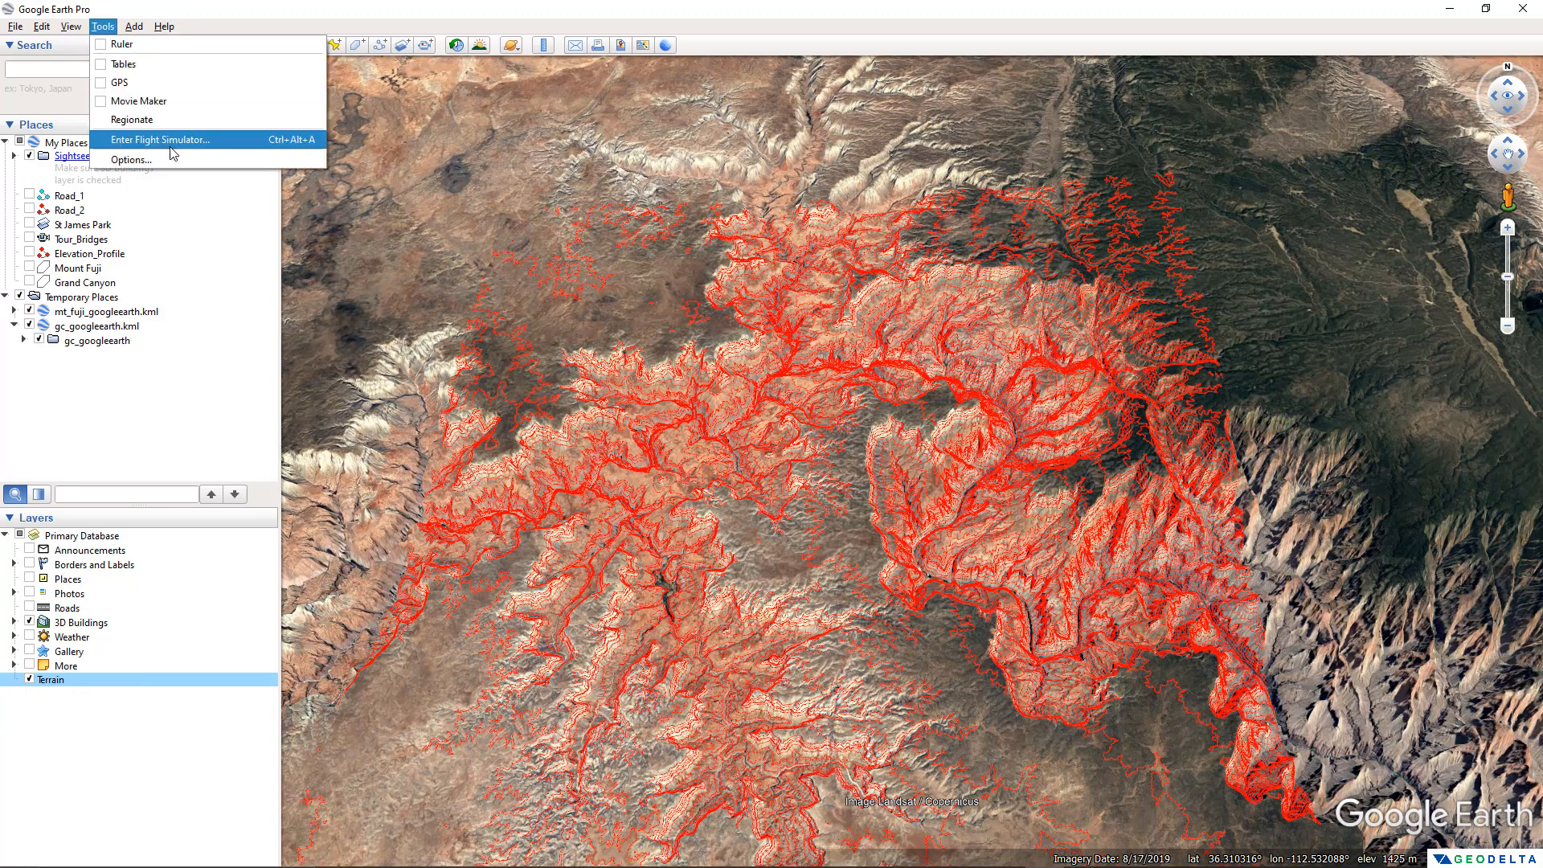
{"action": "left_click", "coordinate": [133, 159]}
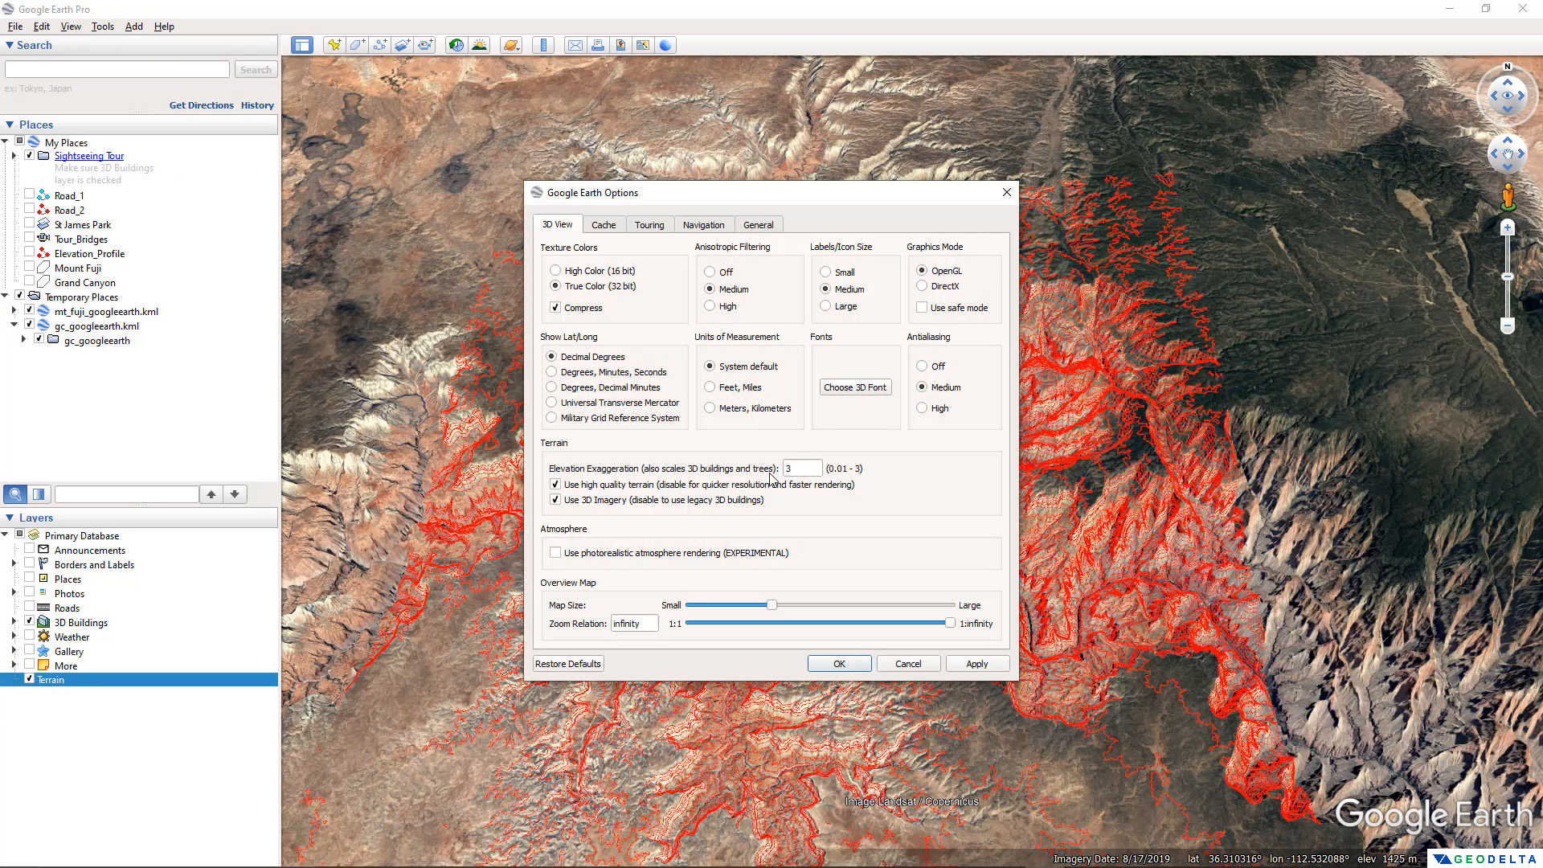
{"action": "mouse_move", "coordinate": [800, 468]}
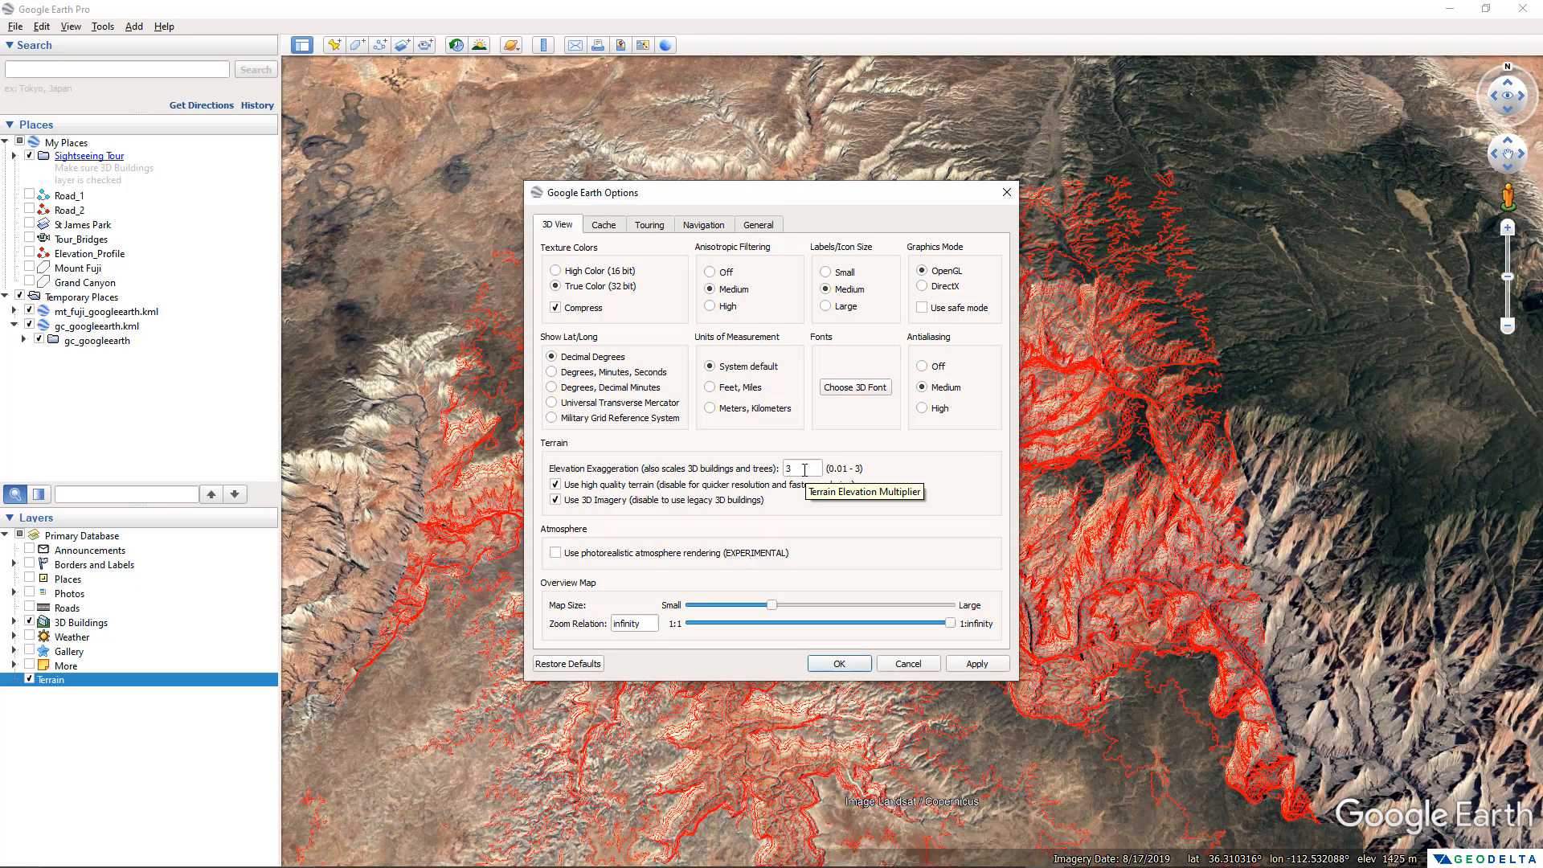
{"action": "mouse_move", "coordinate": [863, 477]}
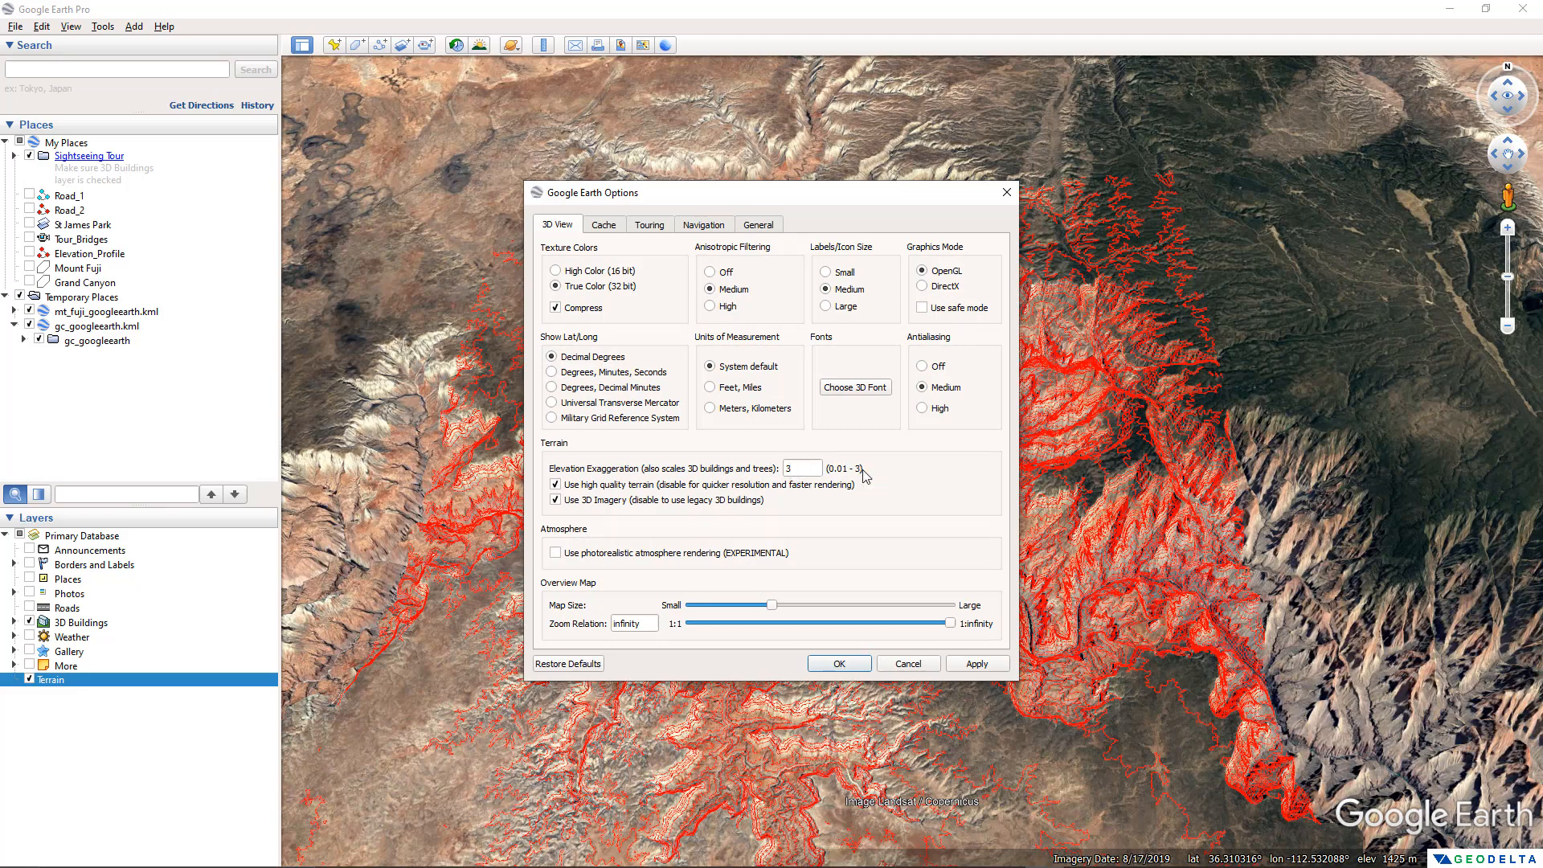
{"action": "left_click", "coordinate": [839, 662]}
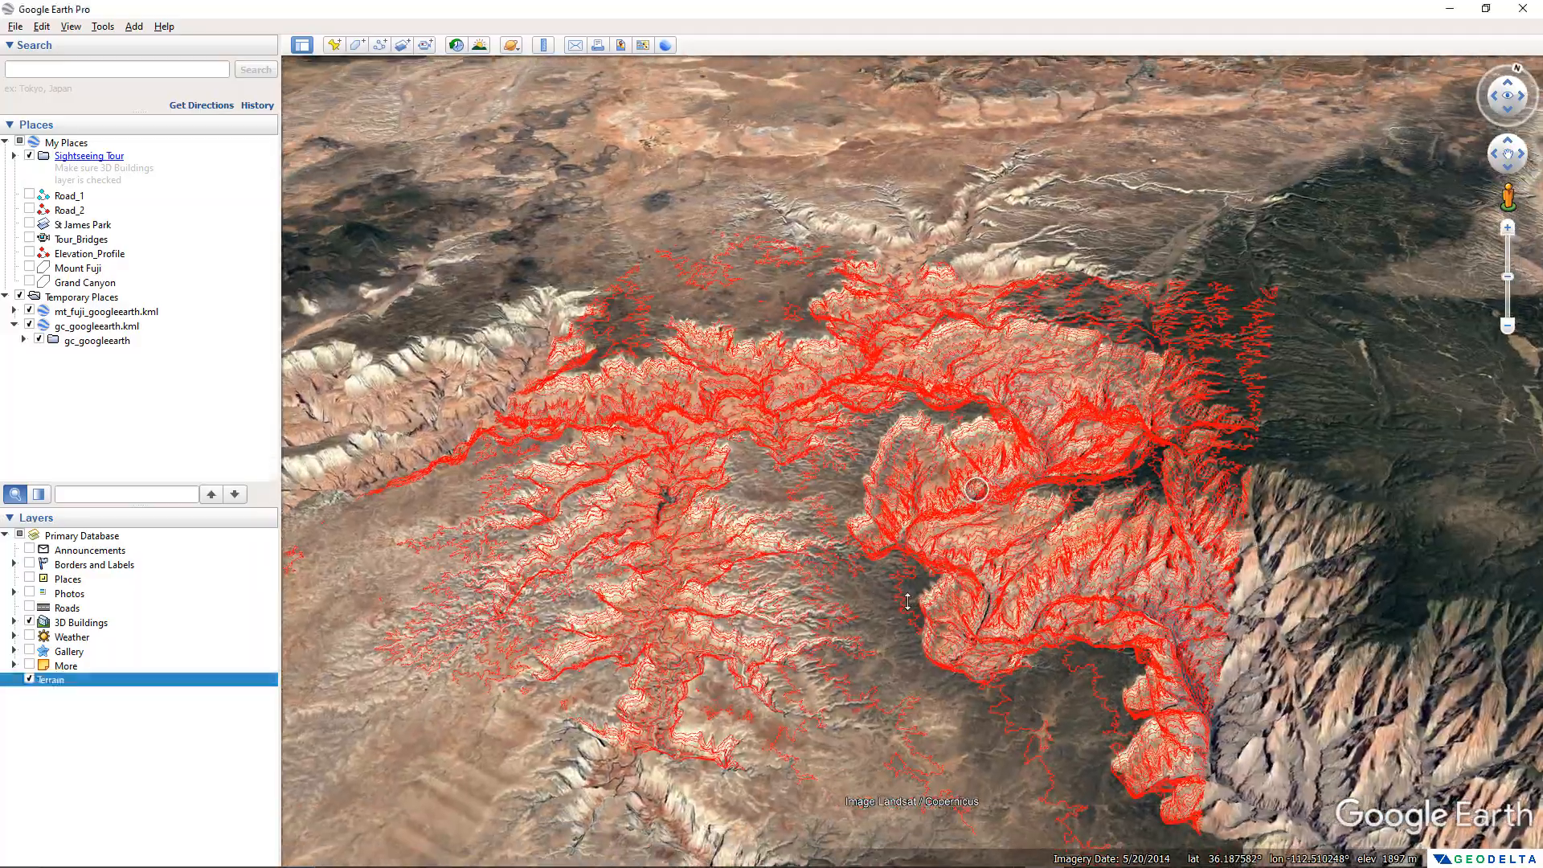